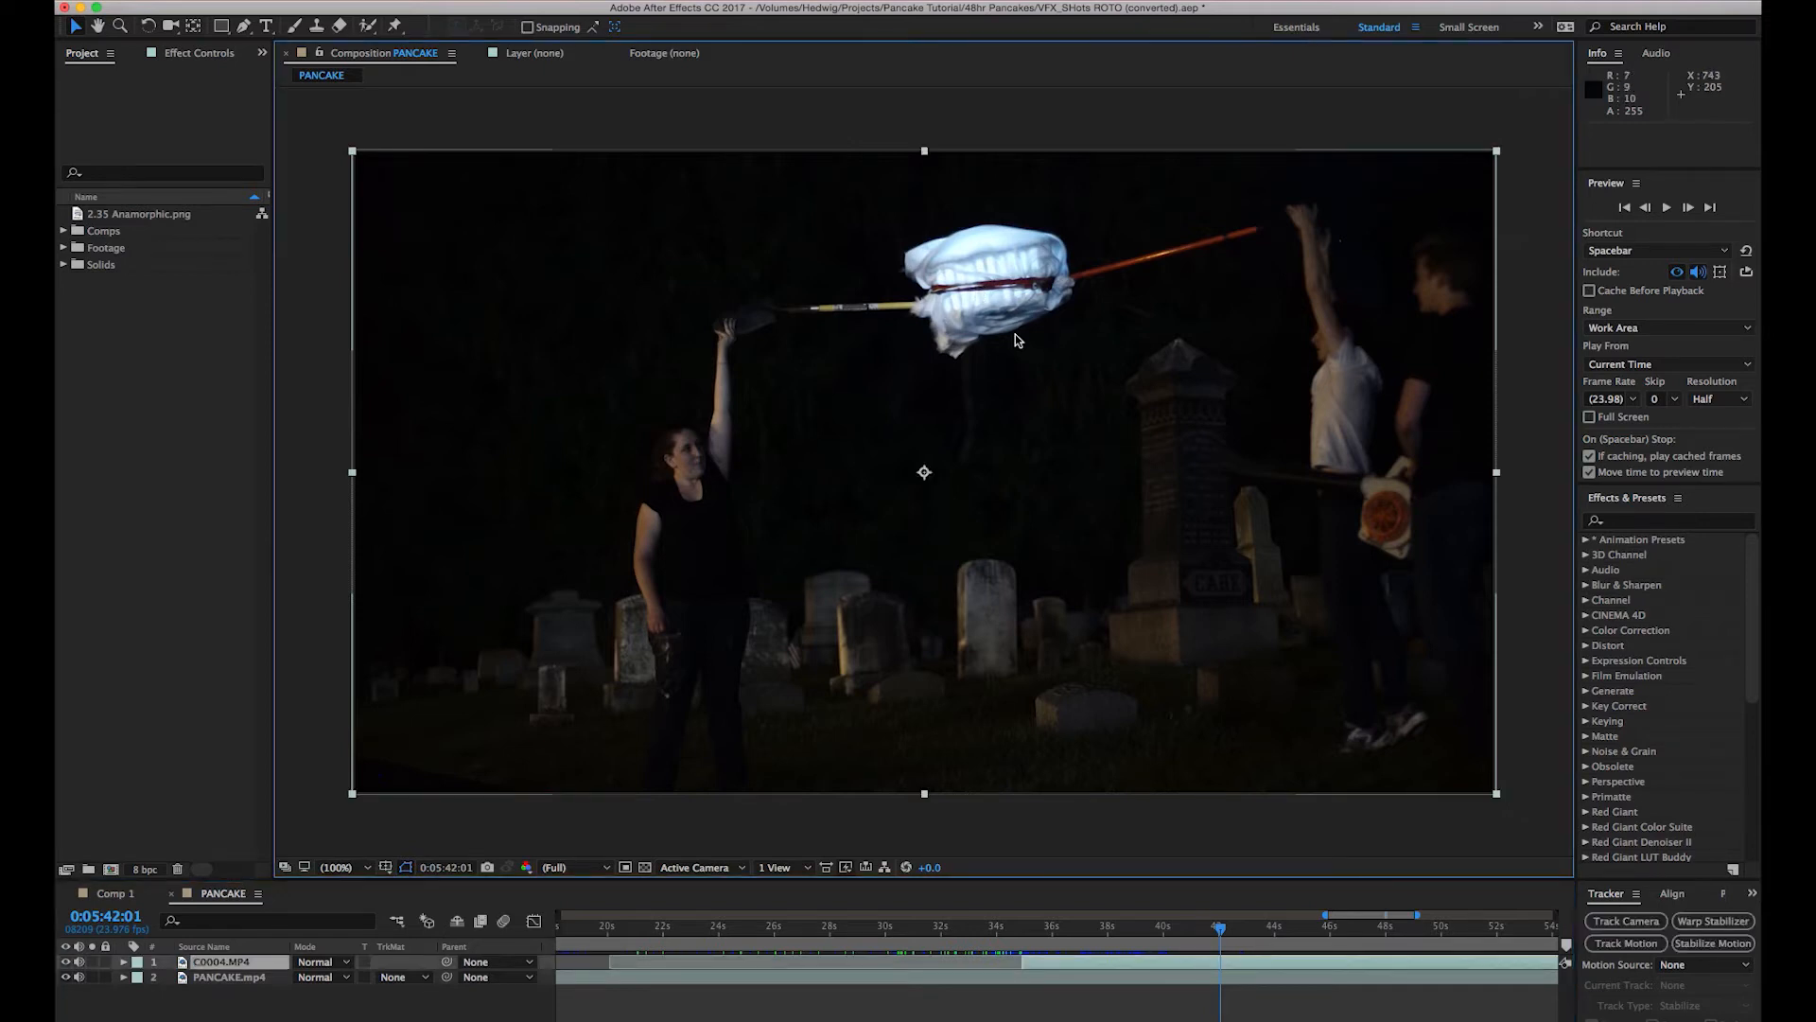
mouse_move(1020, 390)
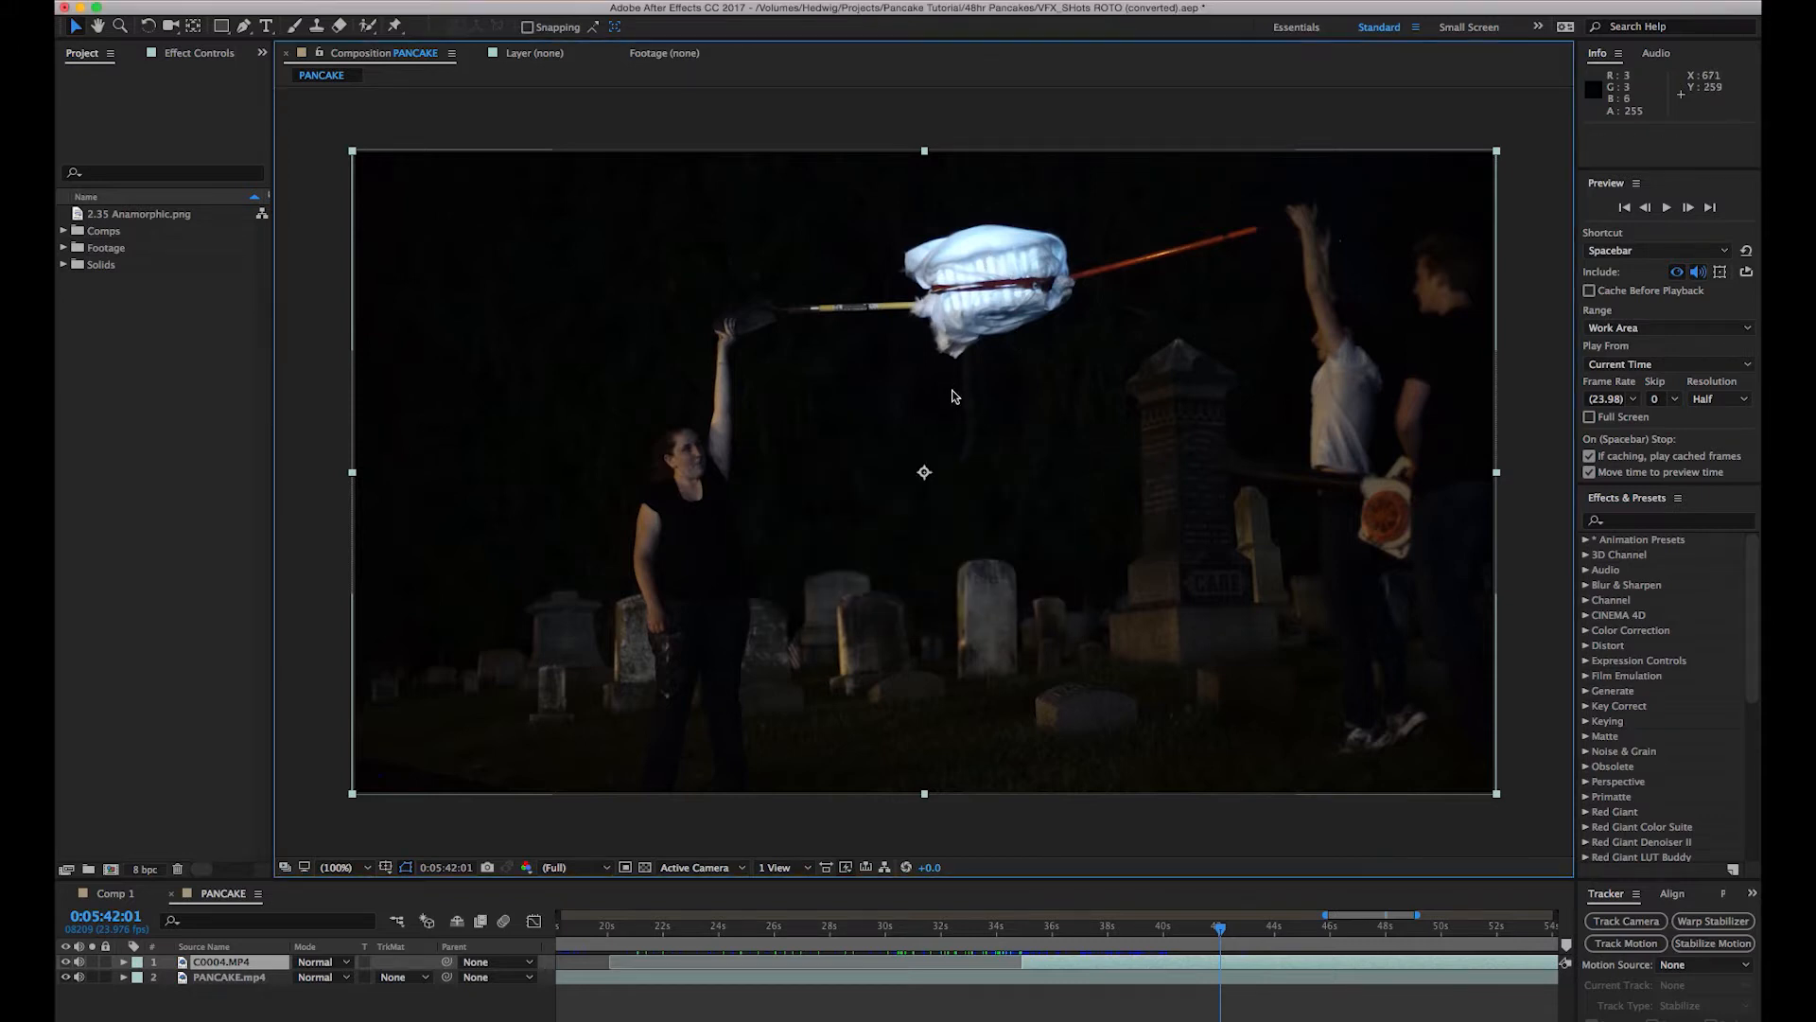
mouse_move(1021, 288)
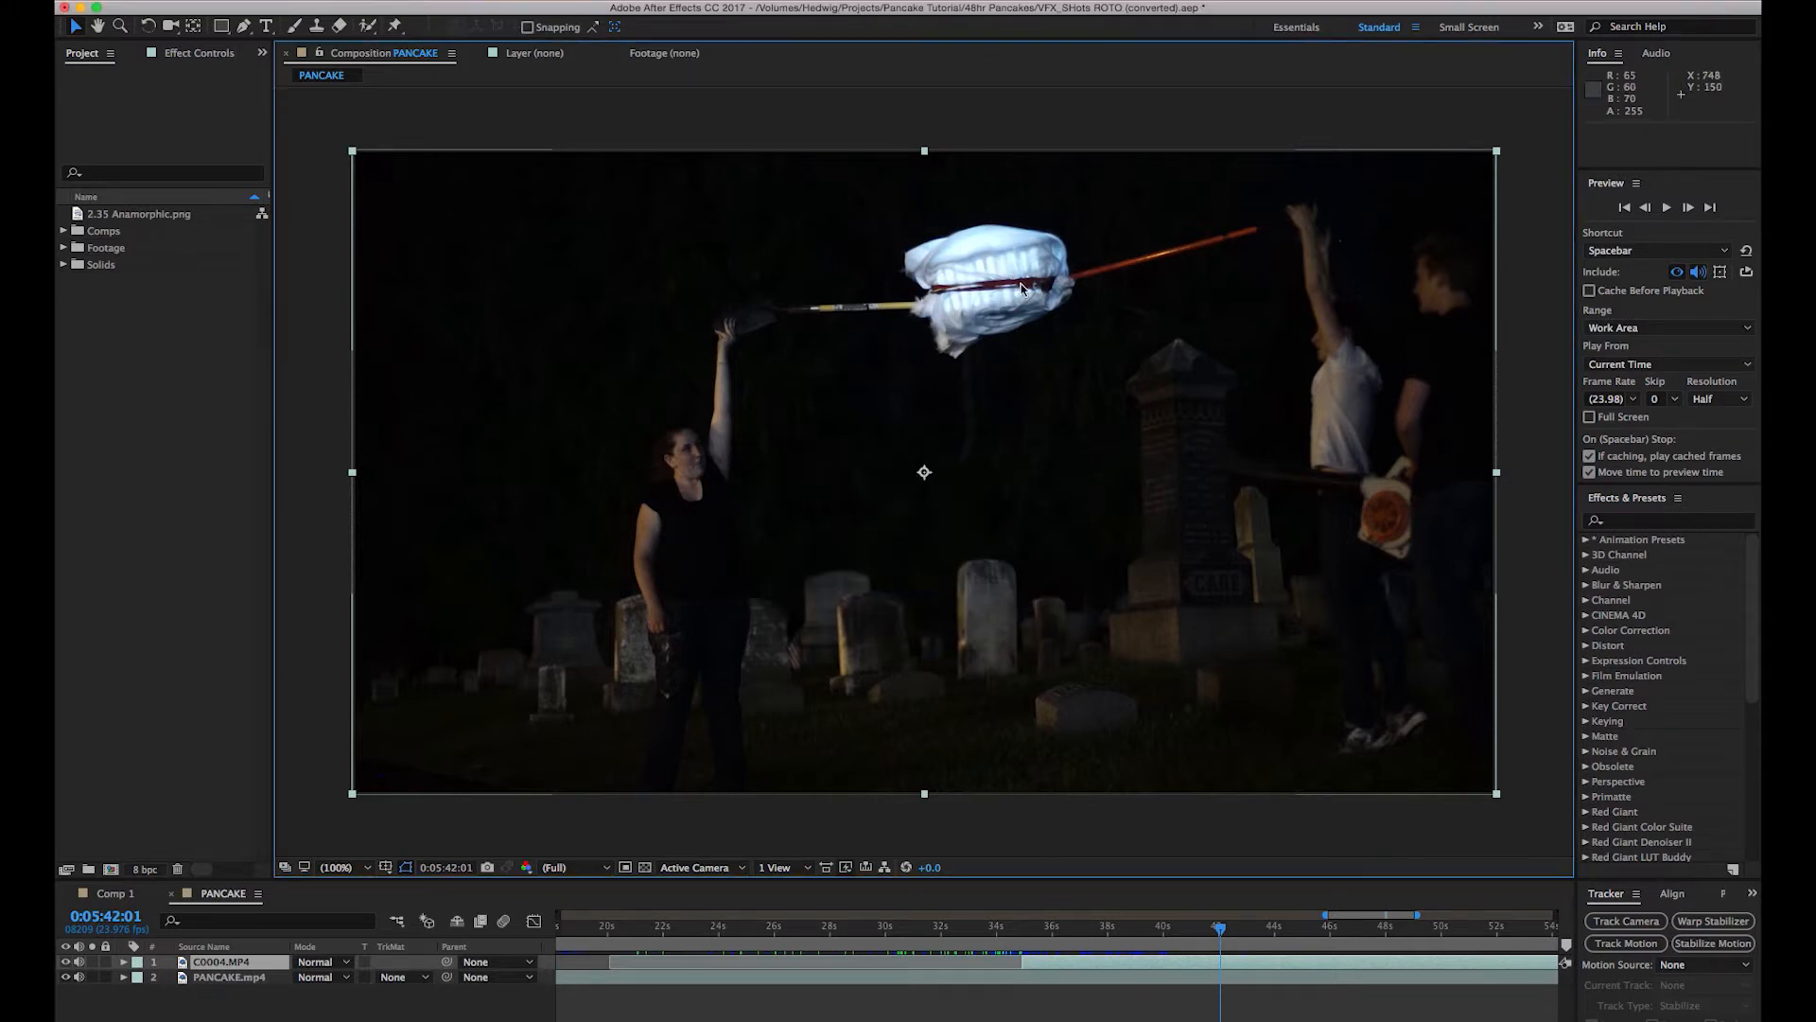
Scrub through frames of the finished shot and raw footage, ending on the empty graveyard.
left_click(1078, 940)
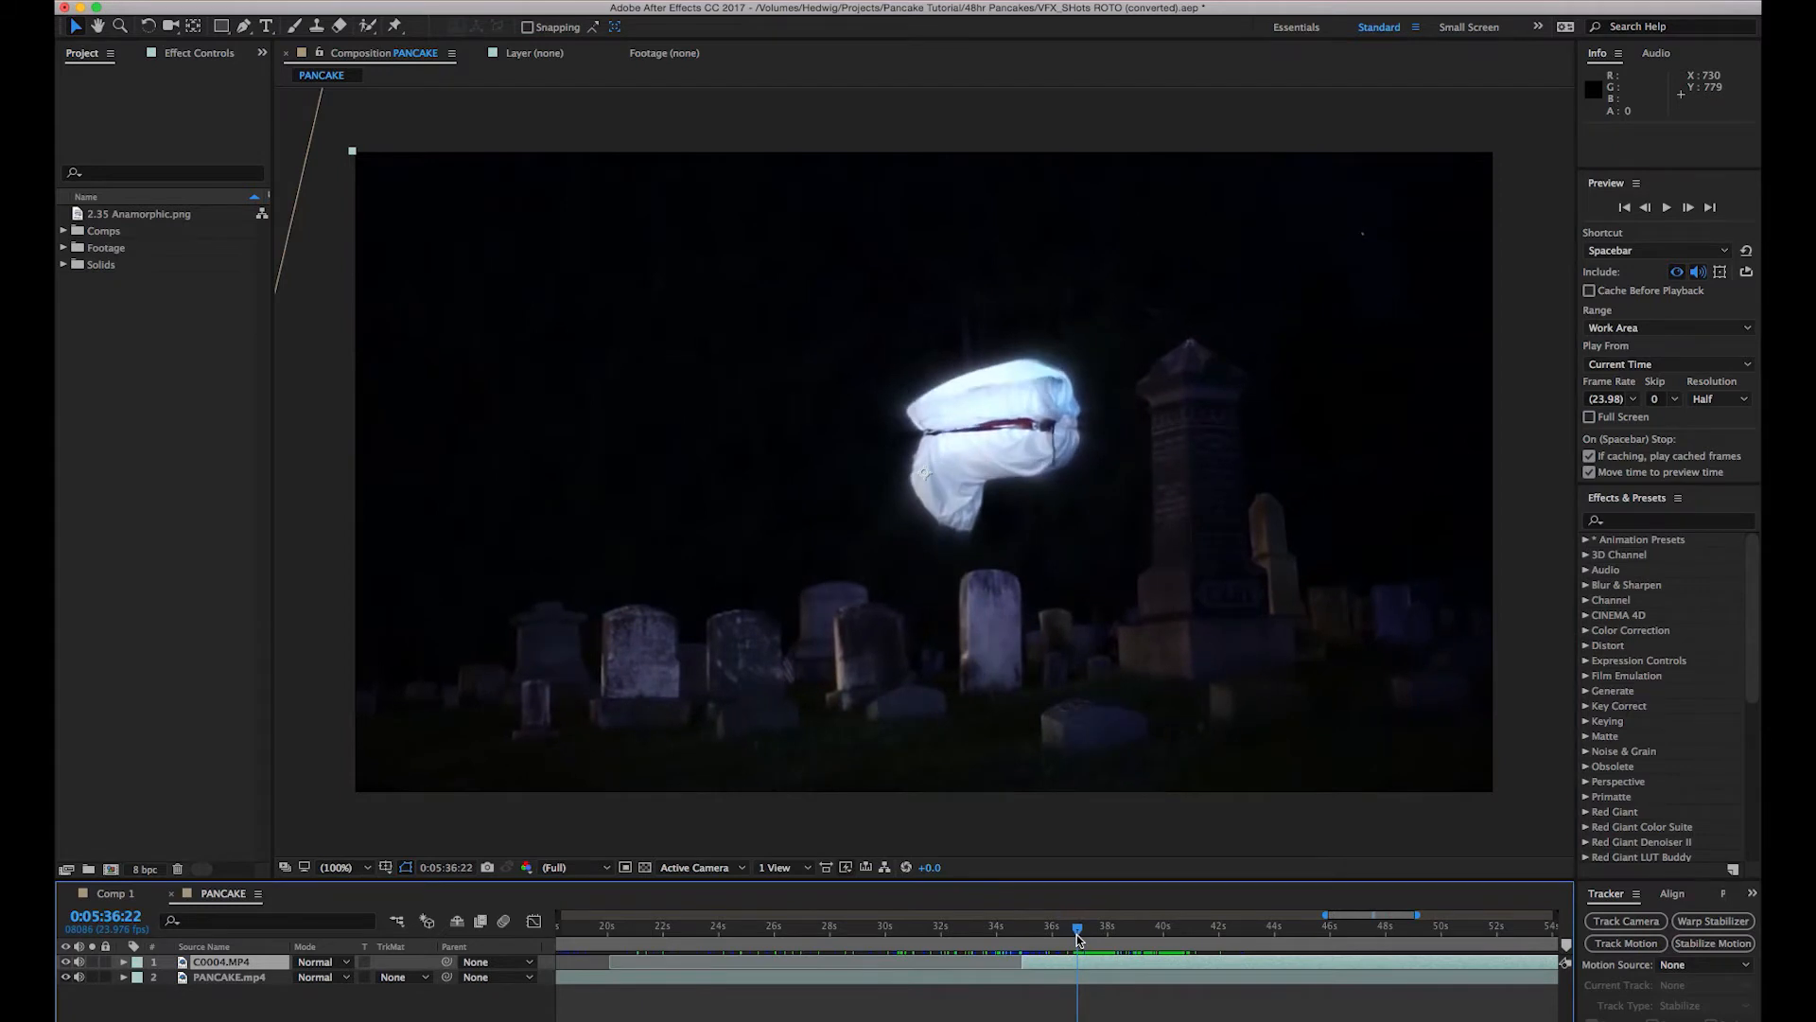
left_click(1088, 925)
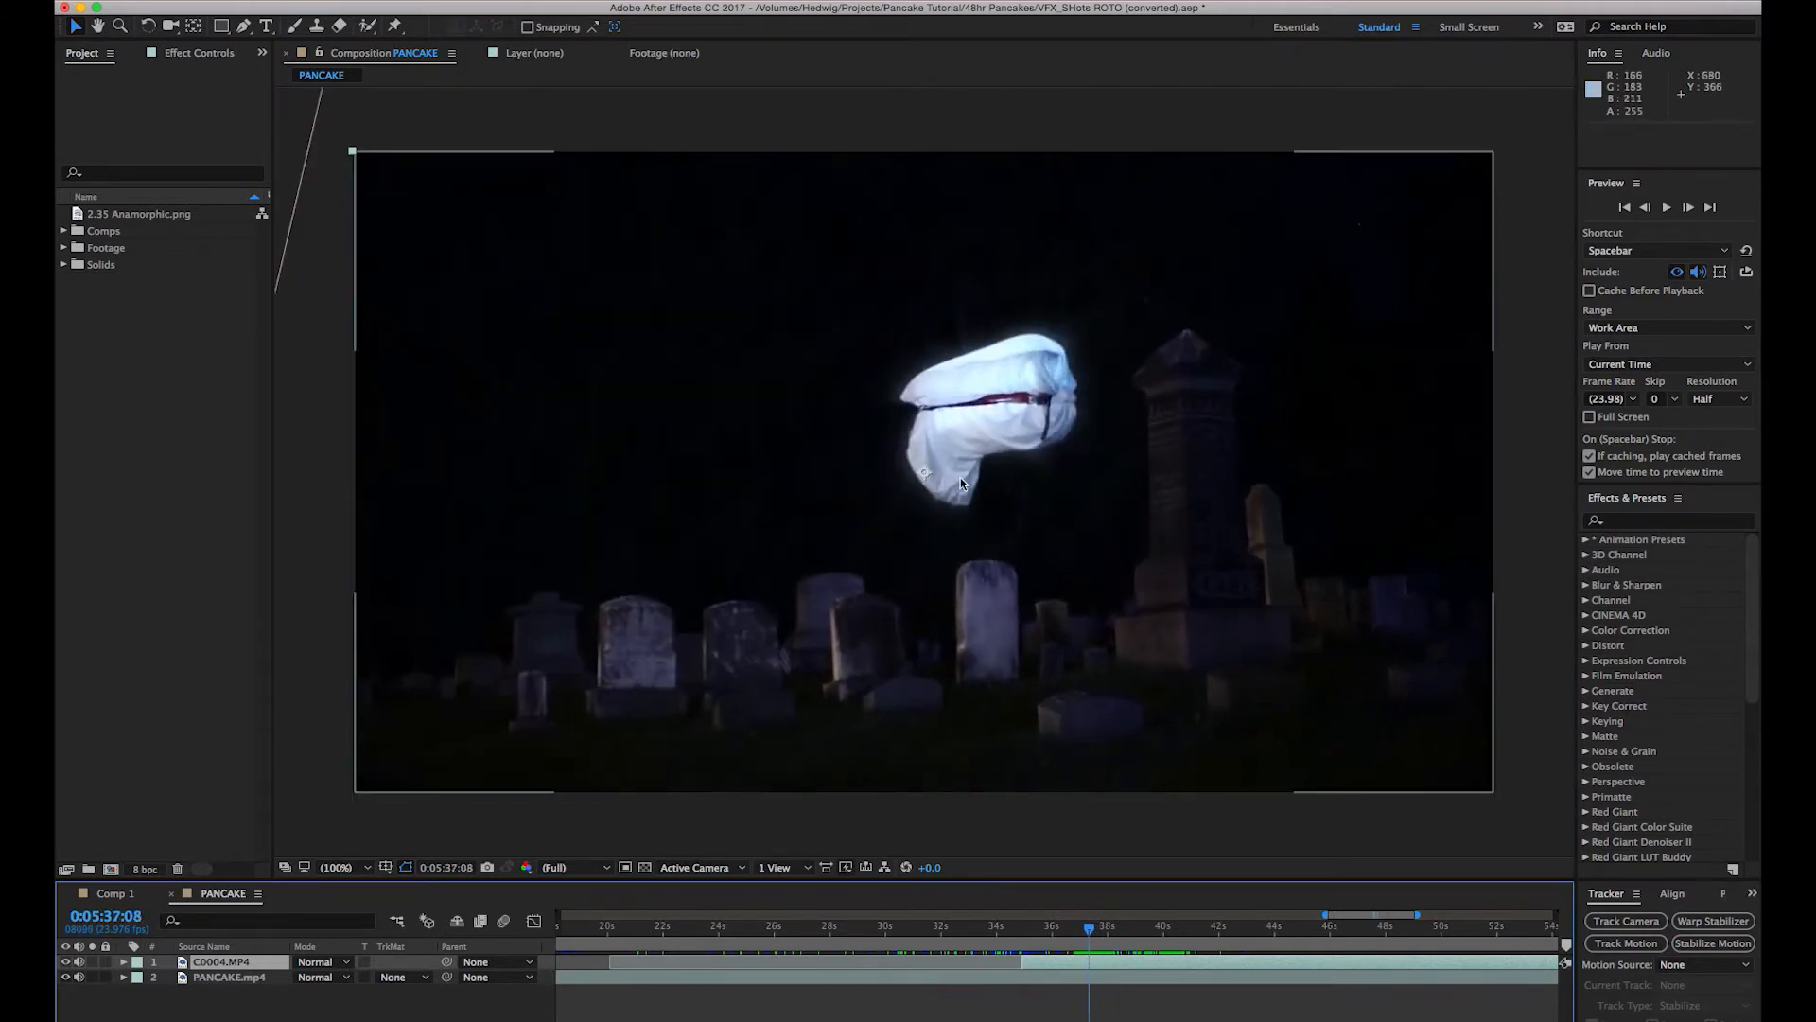
mouse_move(992, 413)
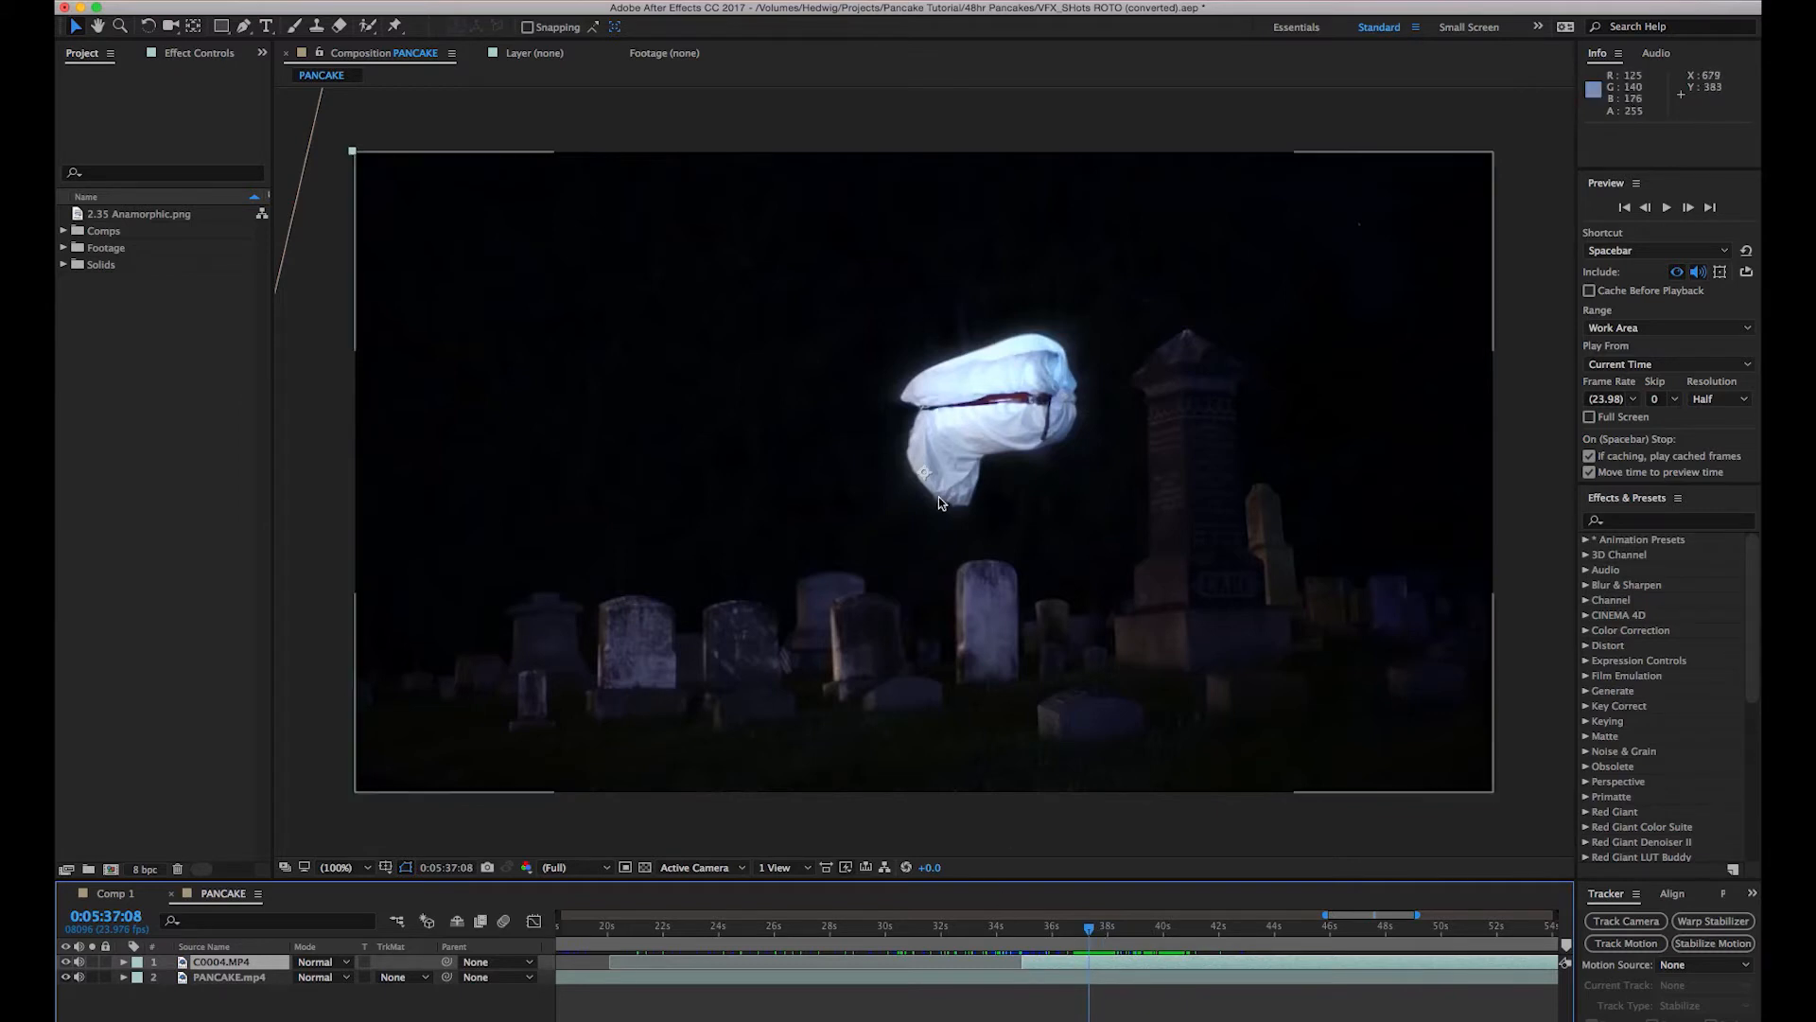
left_click(1059, 930)
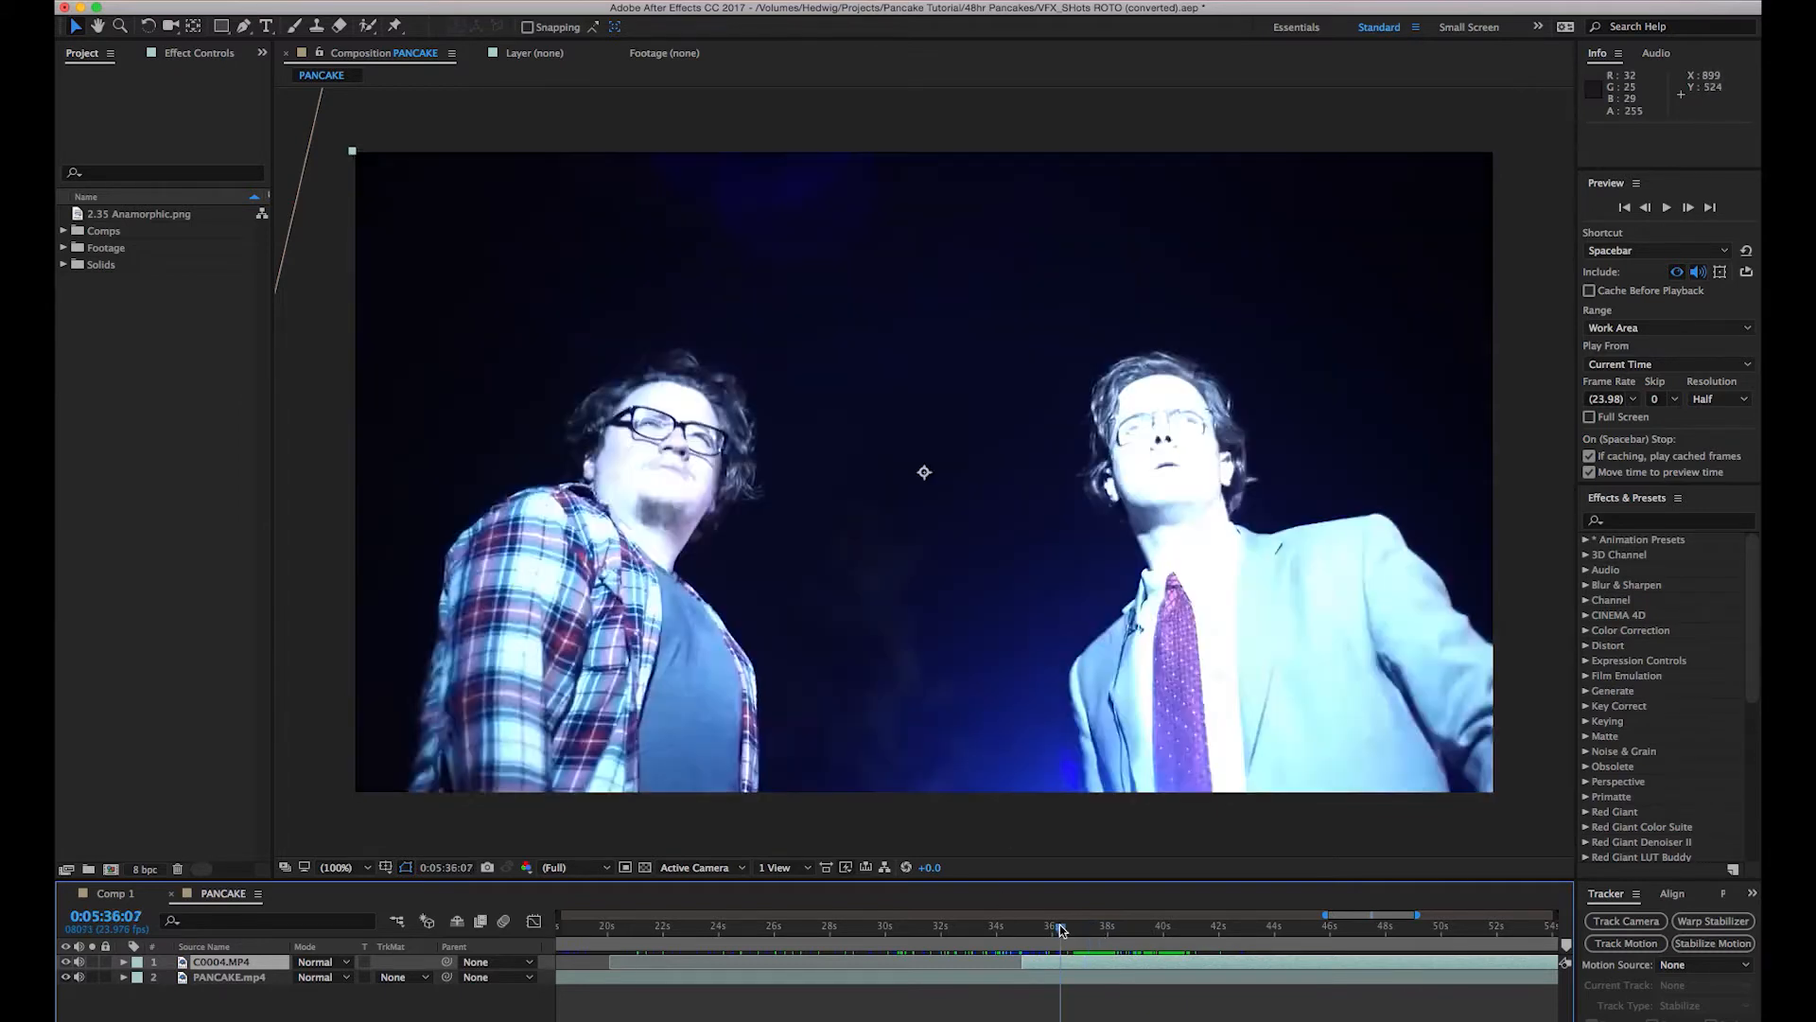
left_click(1141, 929)
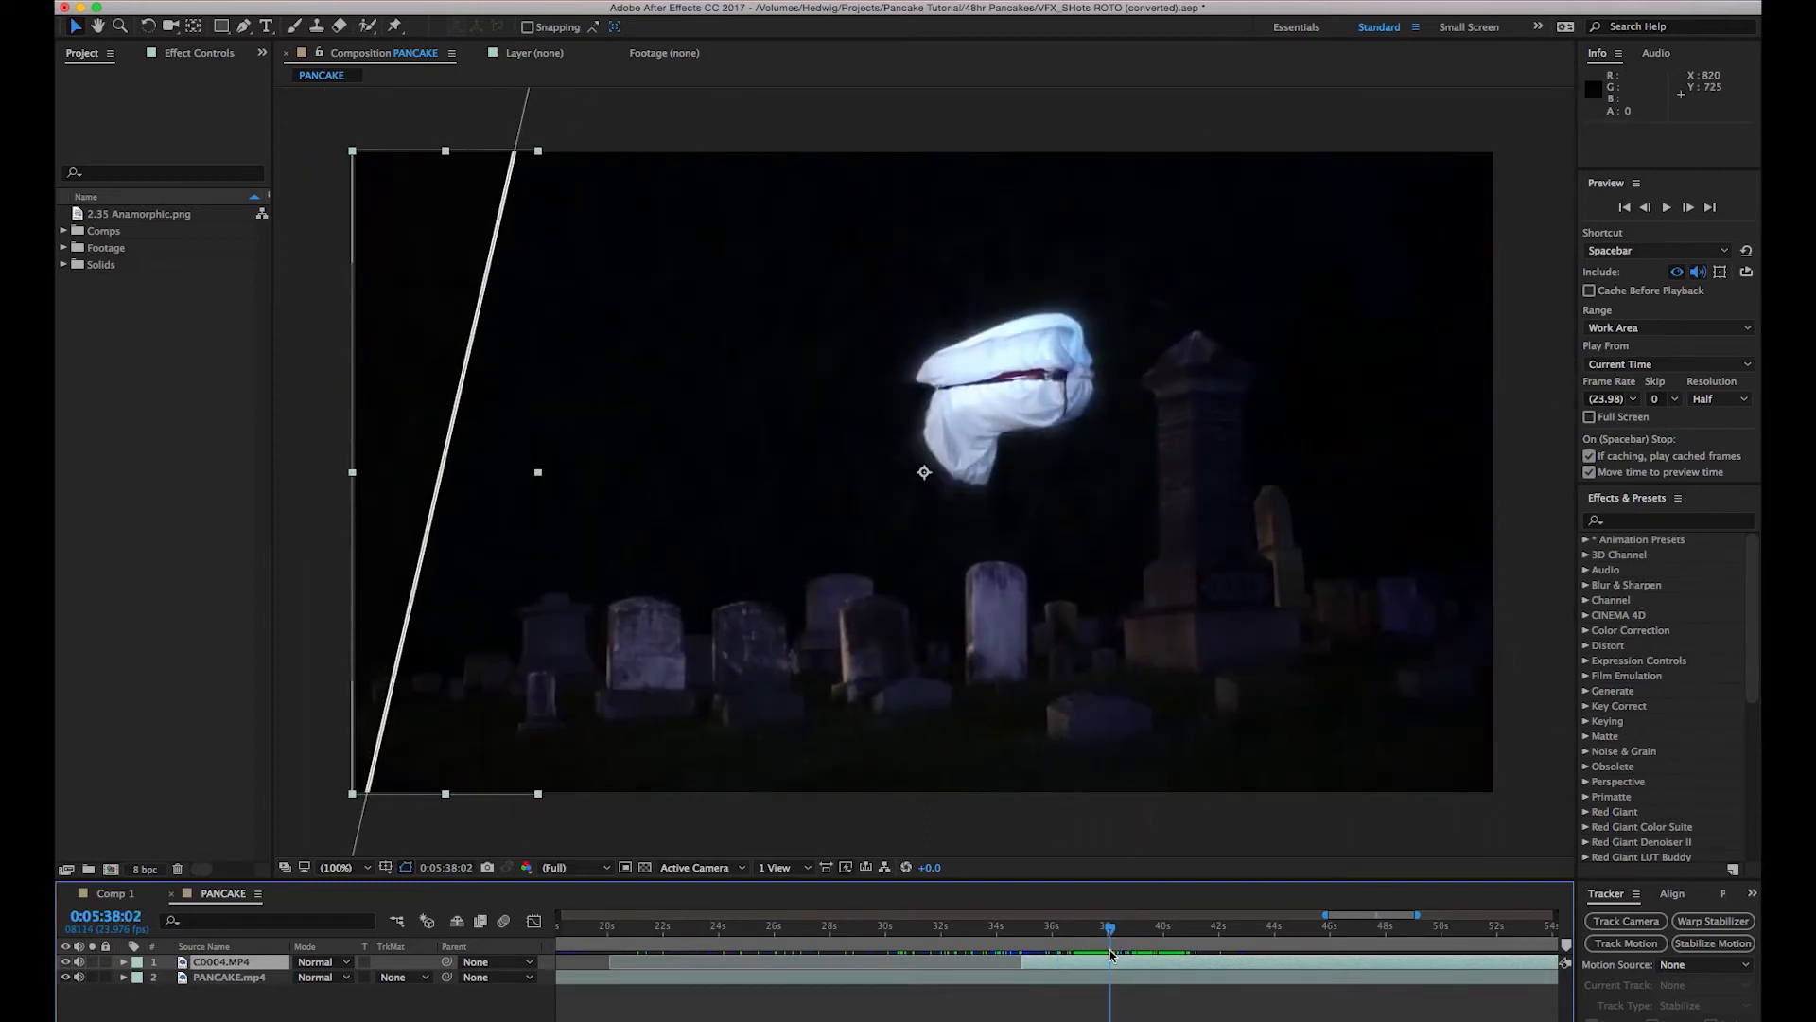
mouse_move(1250, 579)
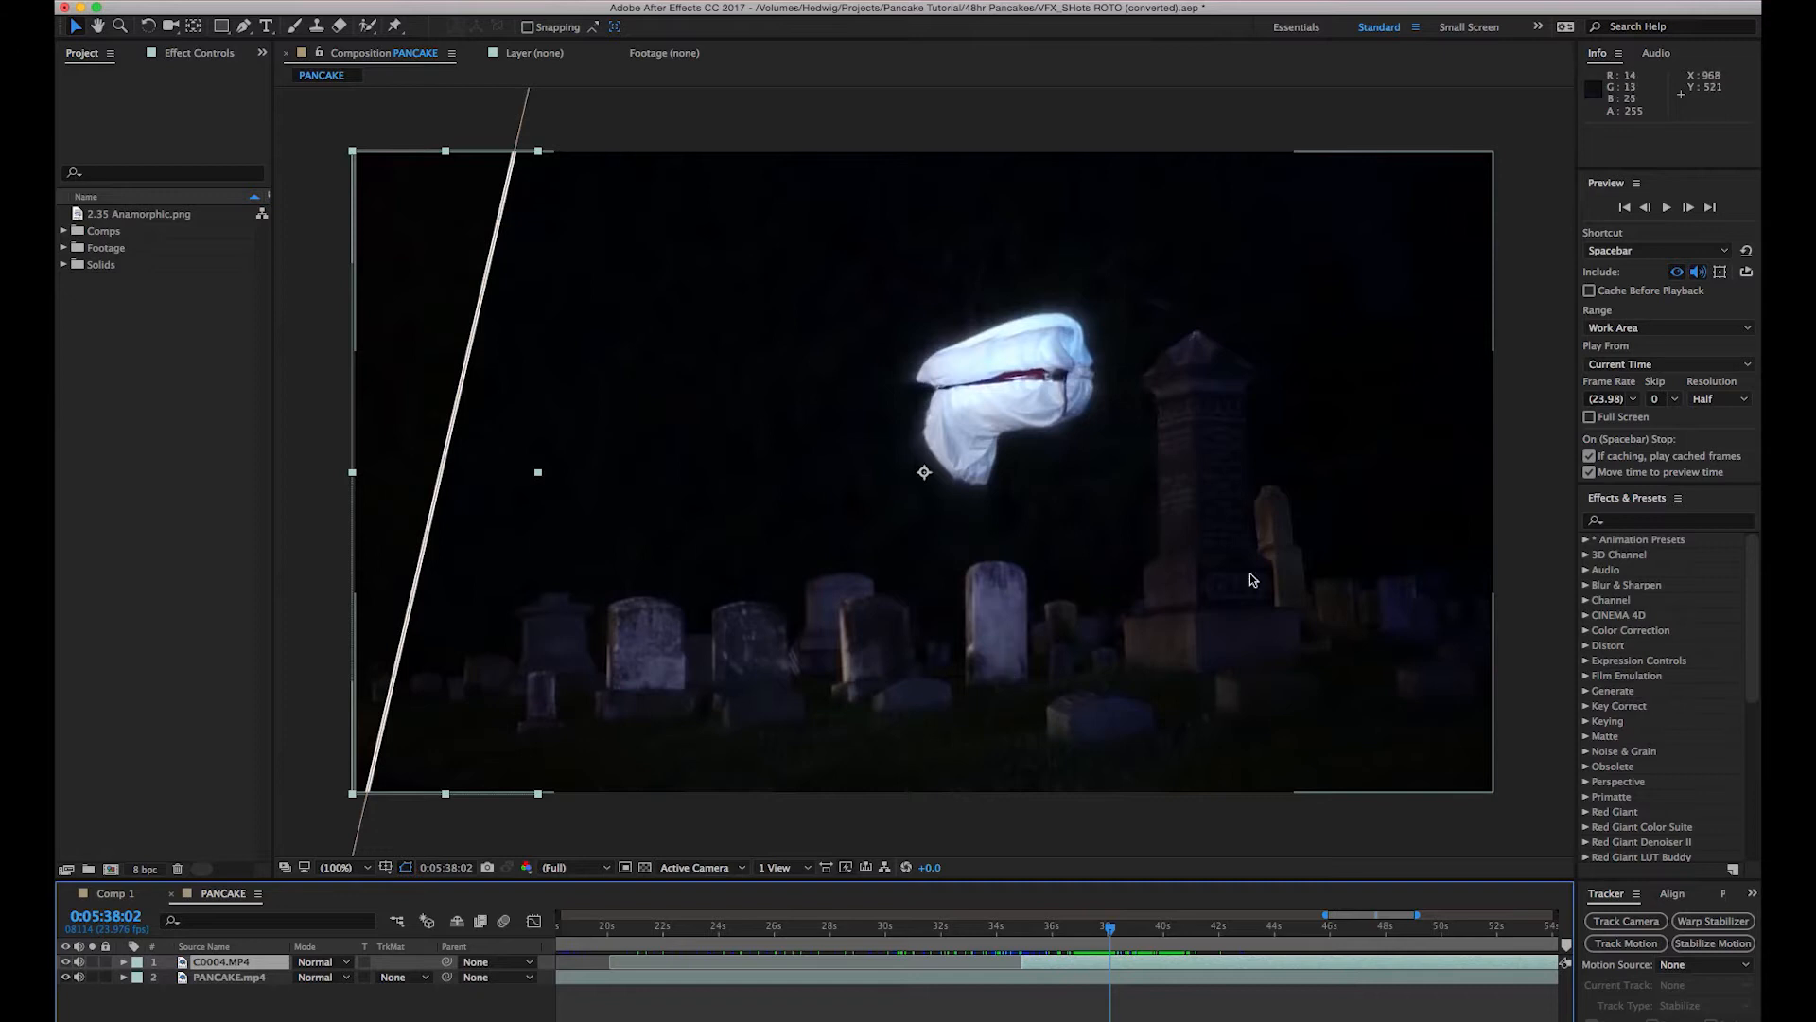
mouse_move(1062, 342)
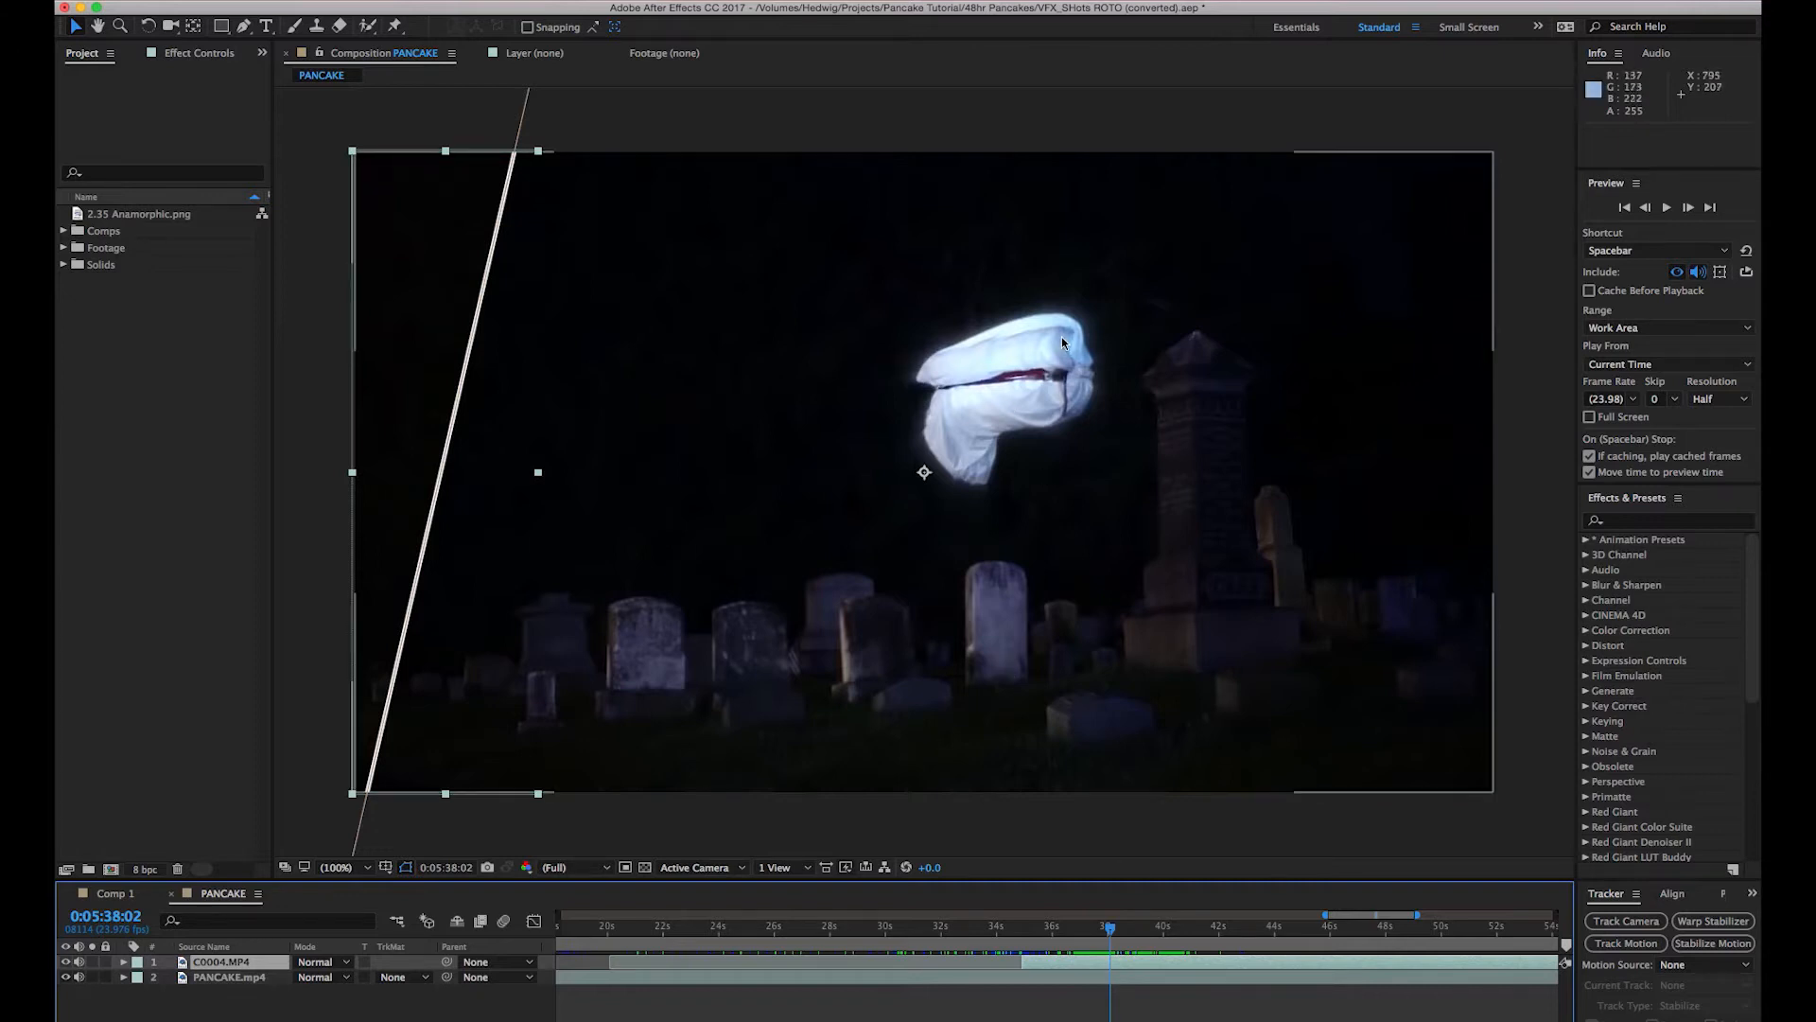
mouse_move(1084, 938)
type("expo")
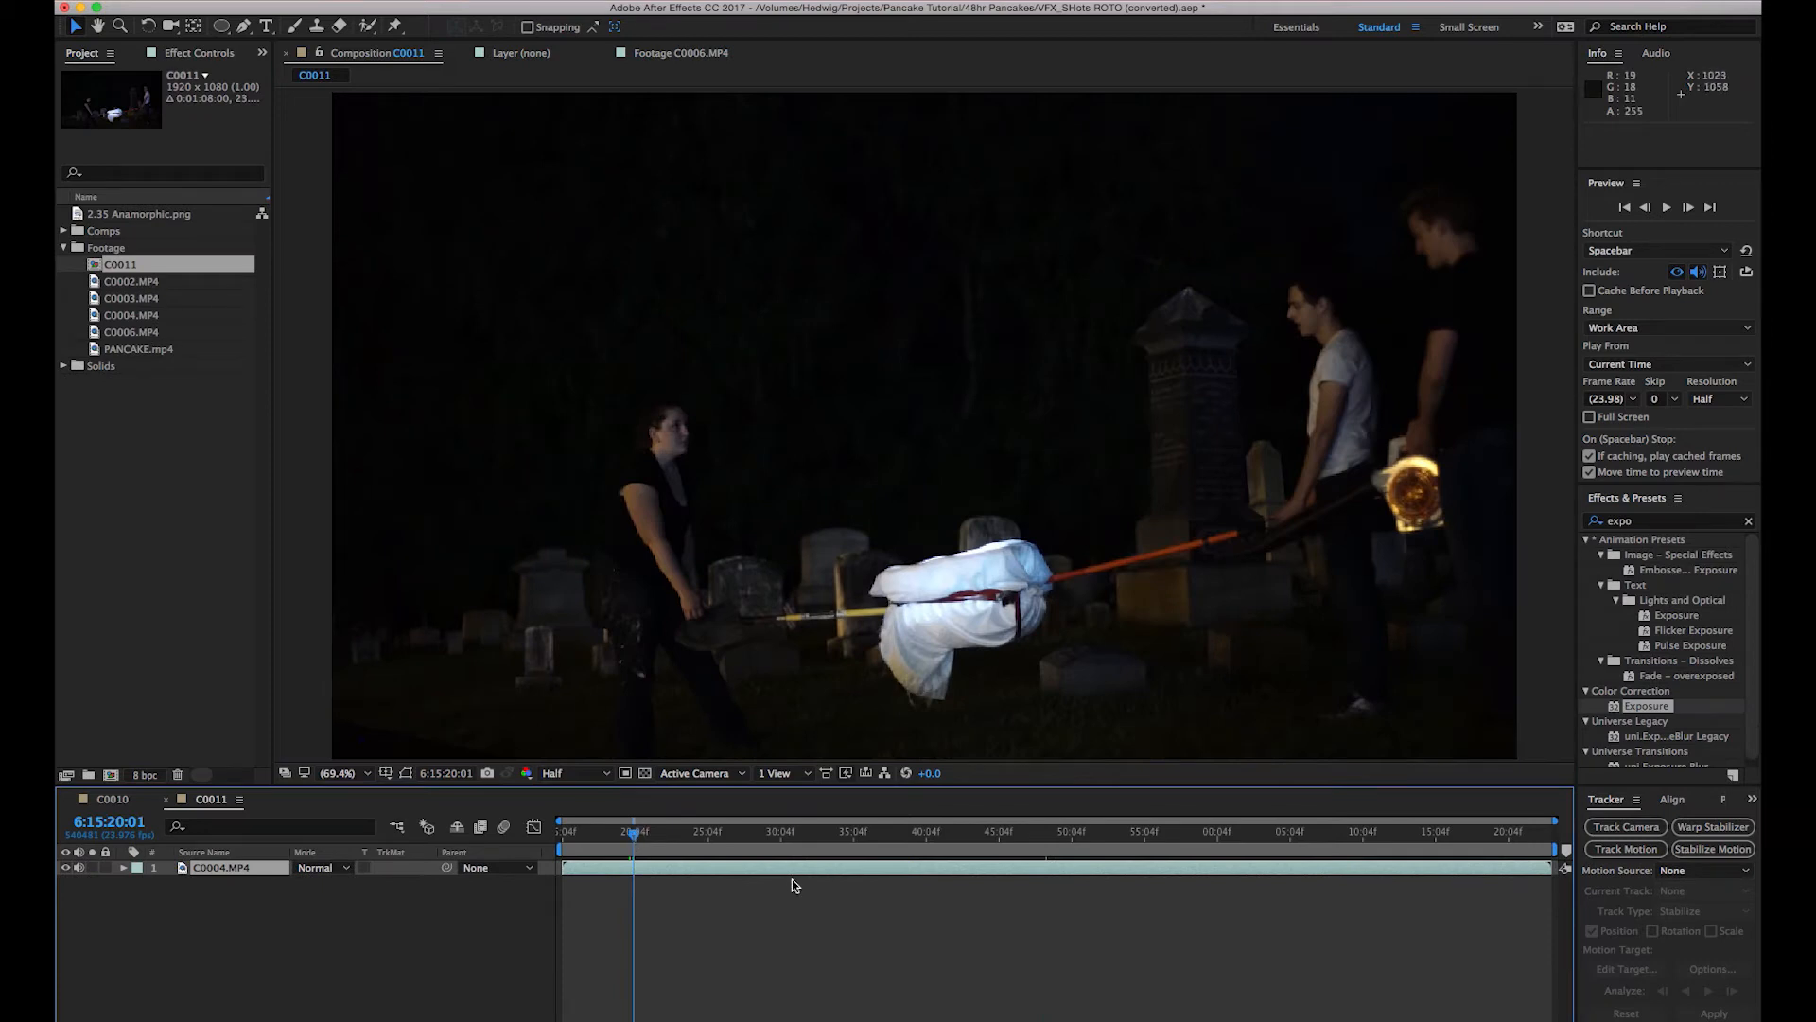
left_click(770, 831)
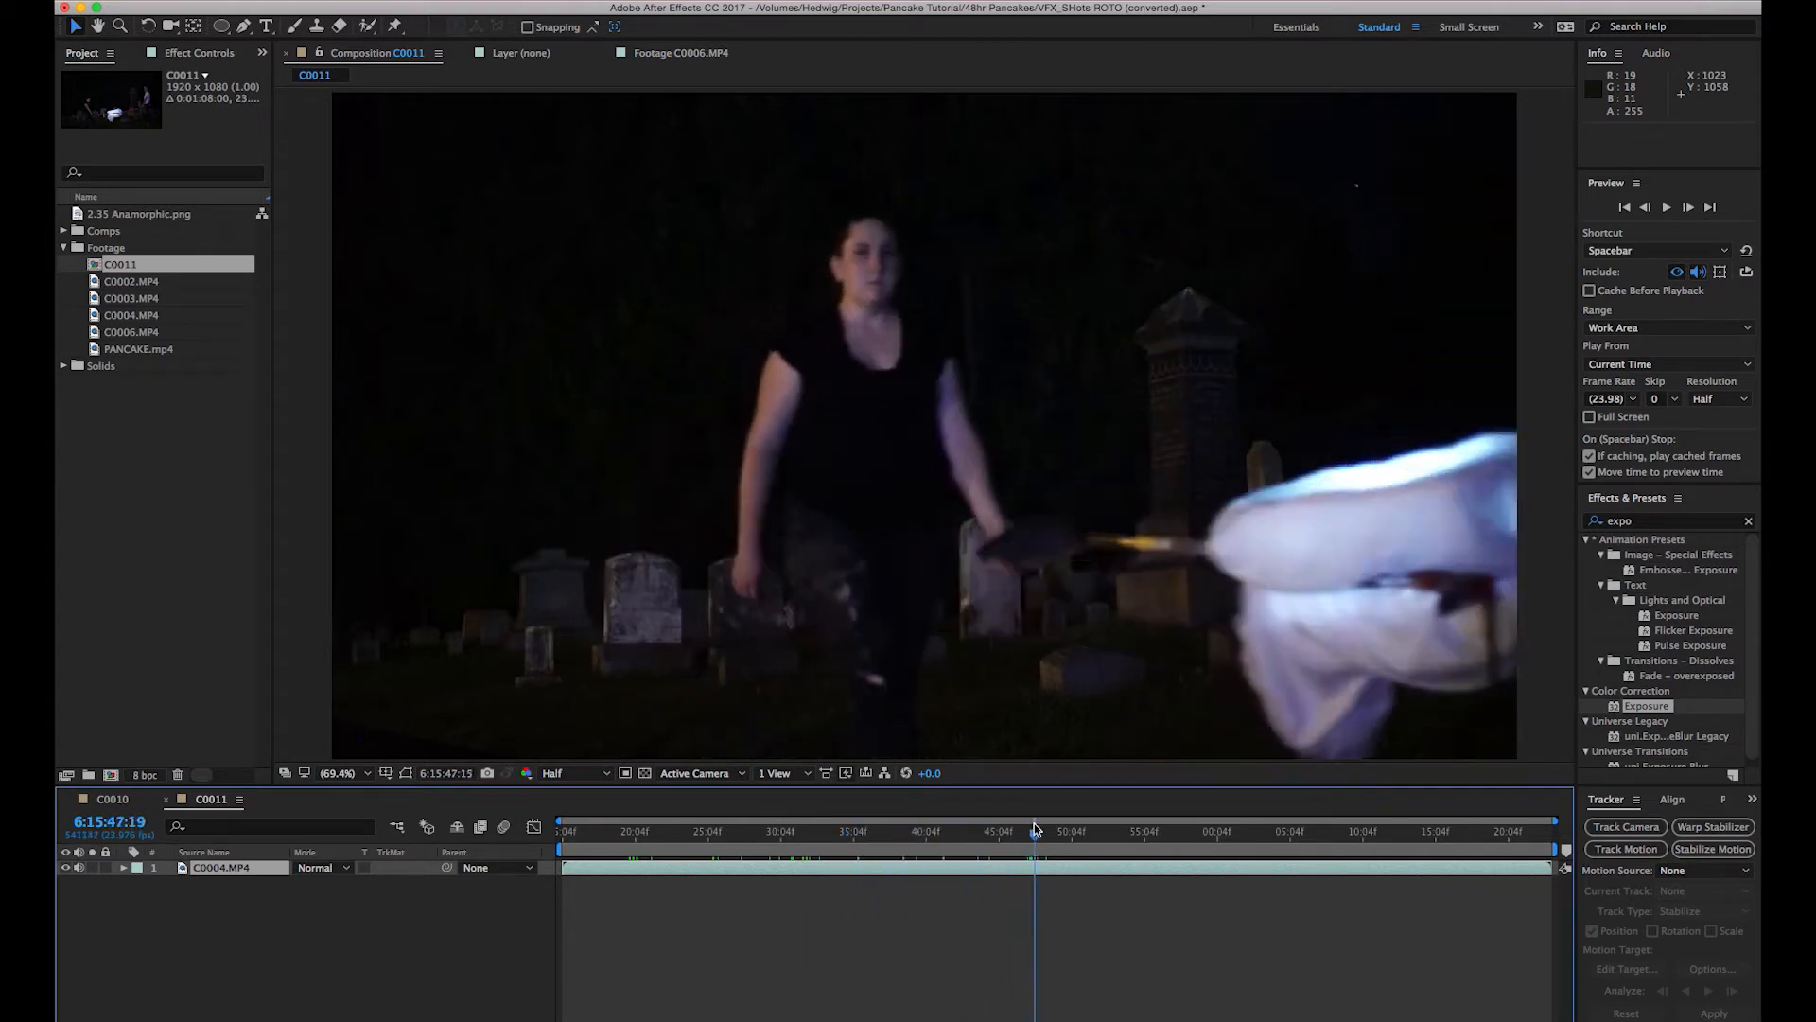
left_click(1136, 831)
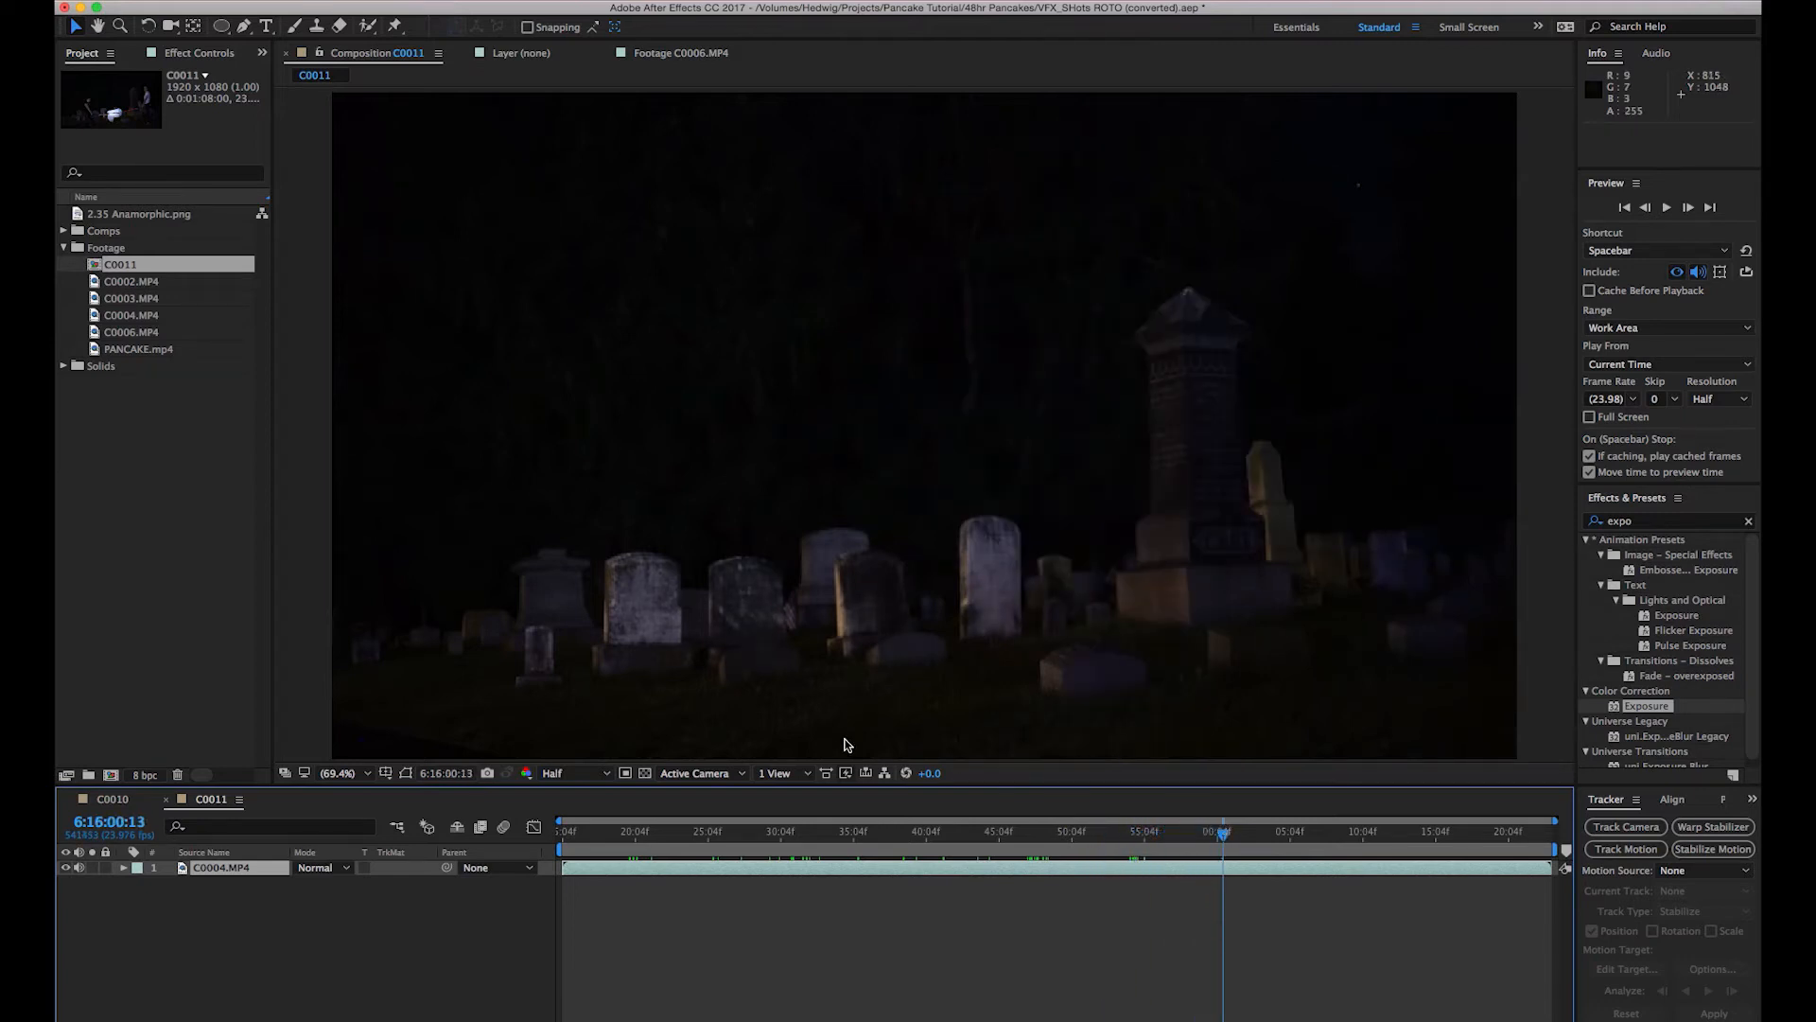
mouse_move(710, 850)
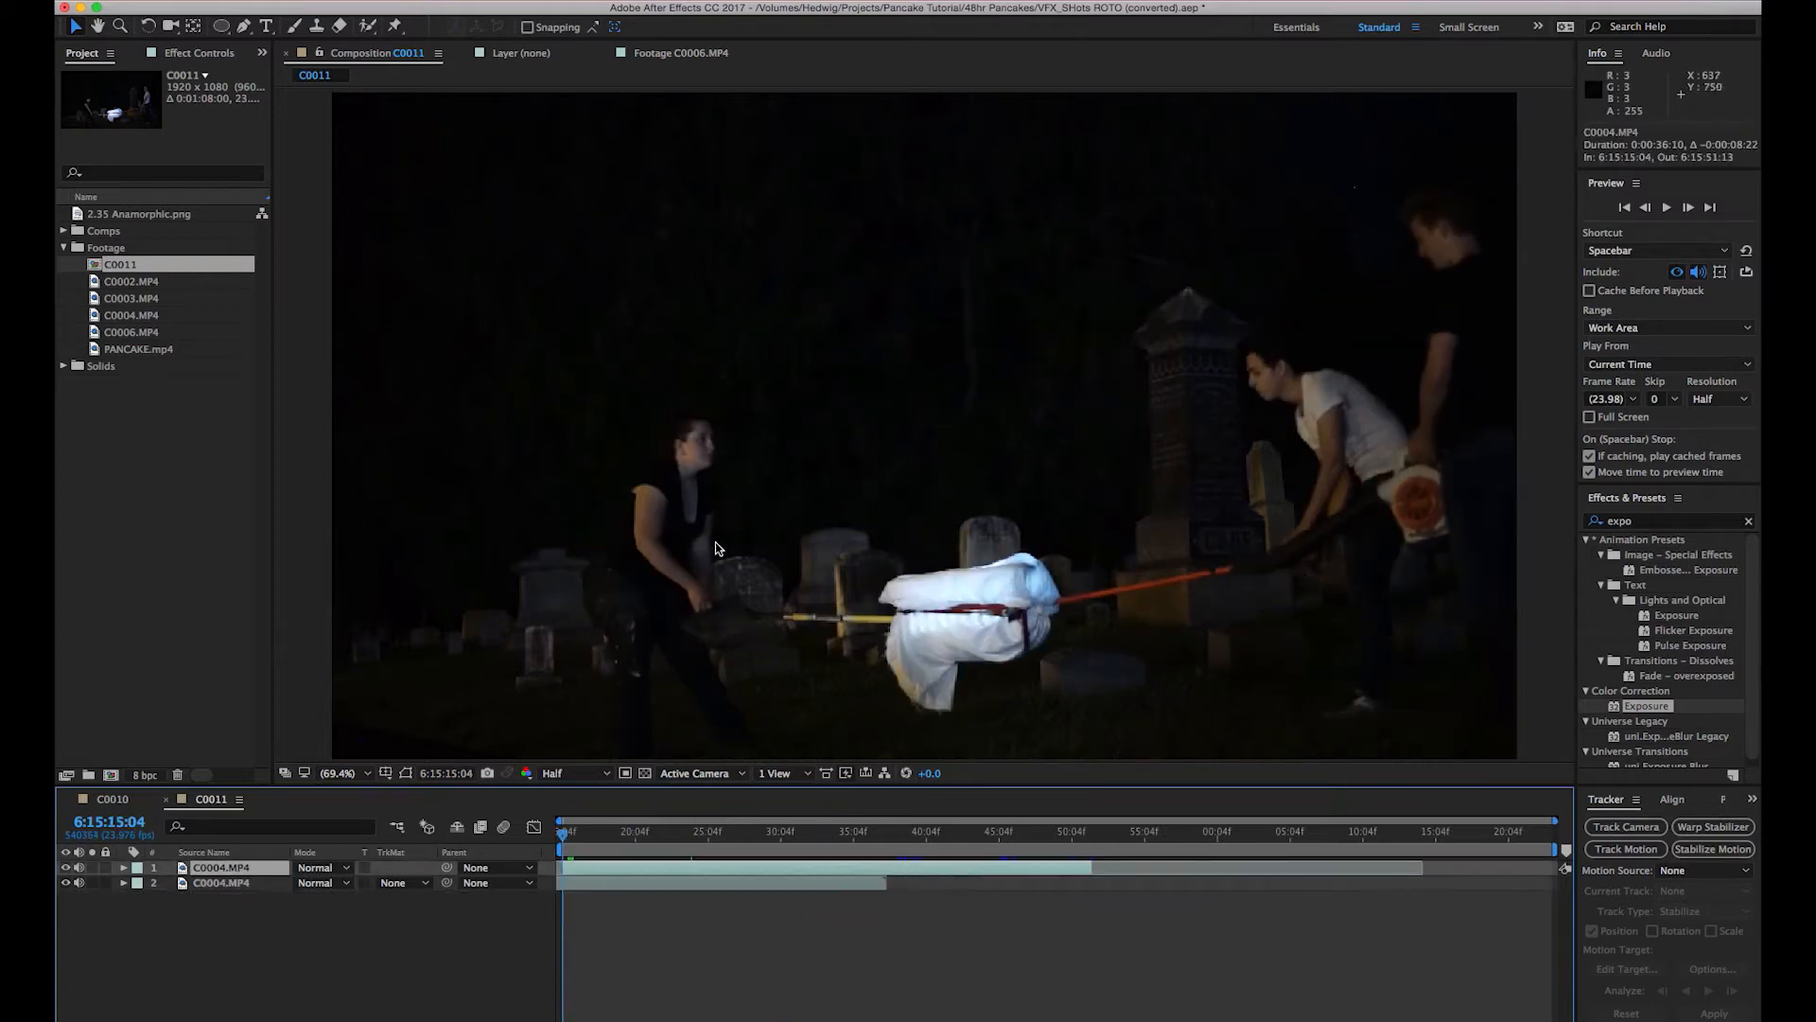
Trim the comp to the basket-lift work area and rename layer 2 'Clean Plate'.
left_click(568, 830)
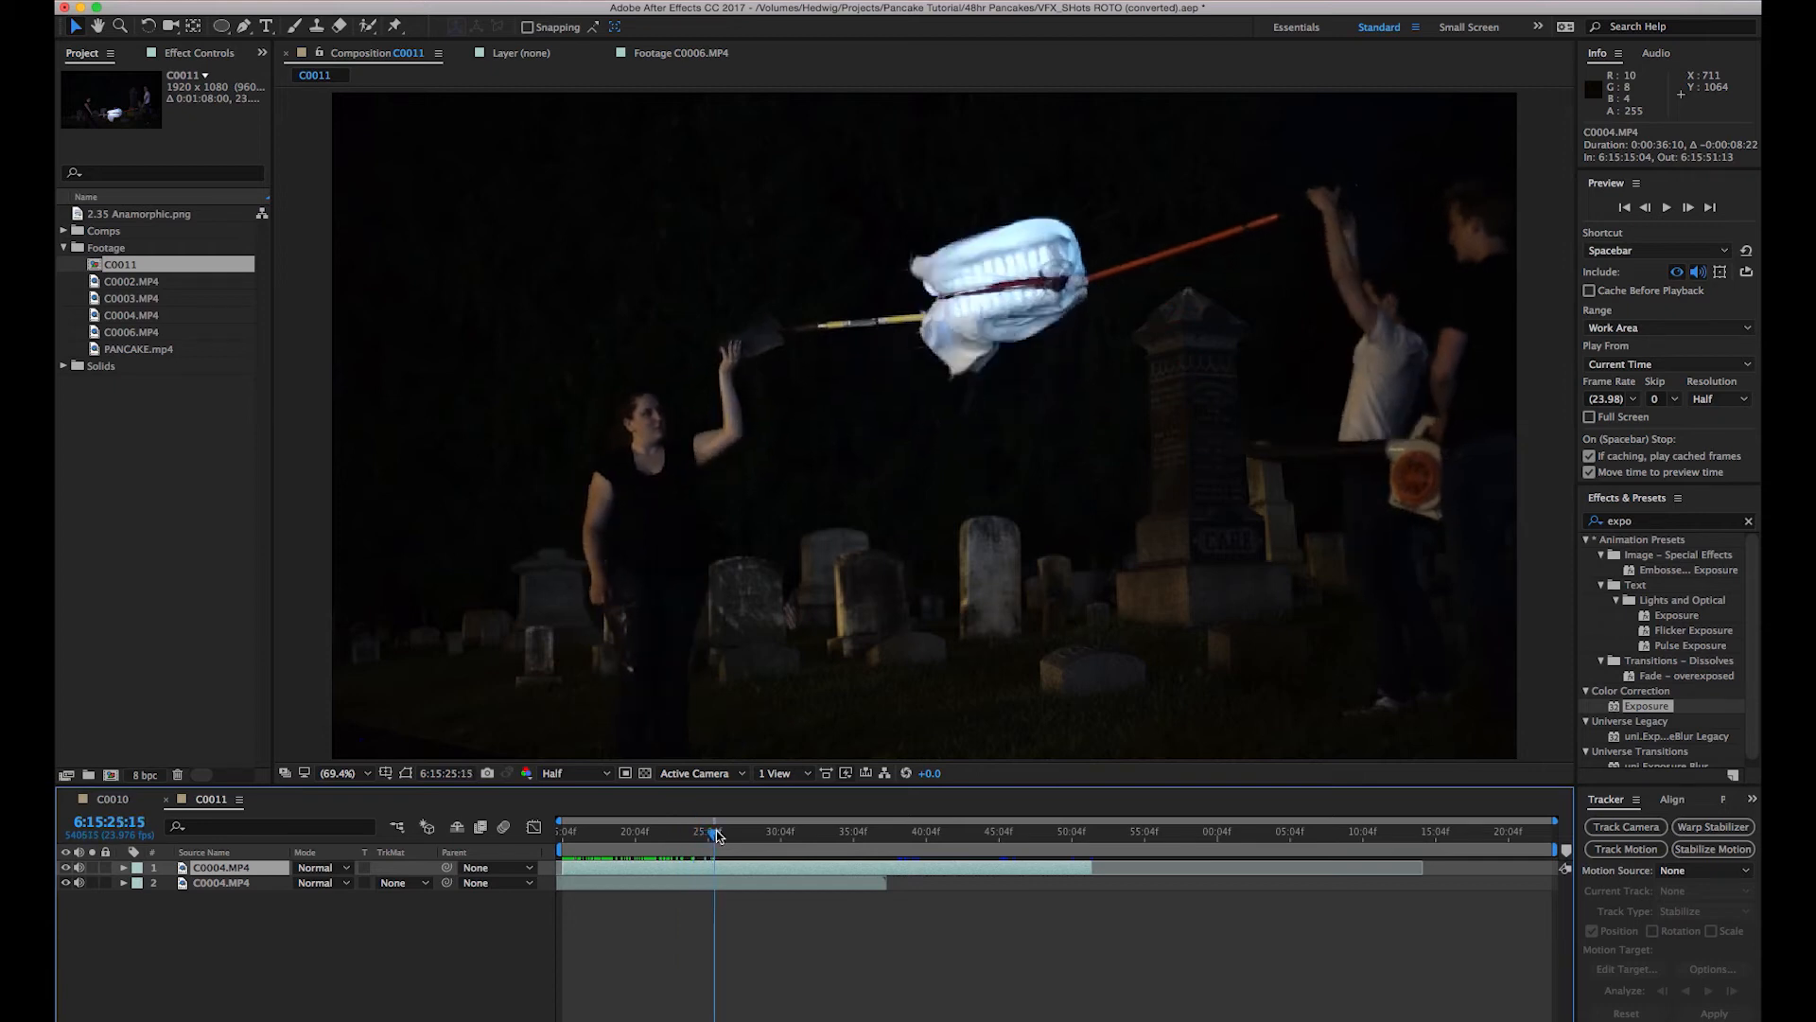
left_click(765, 831)
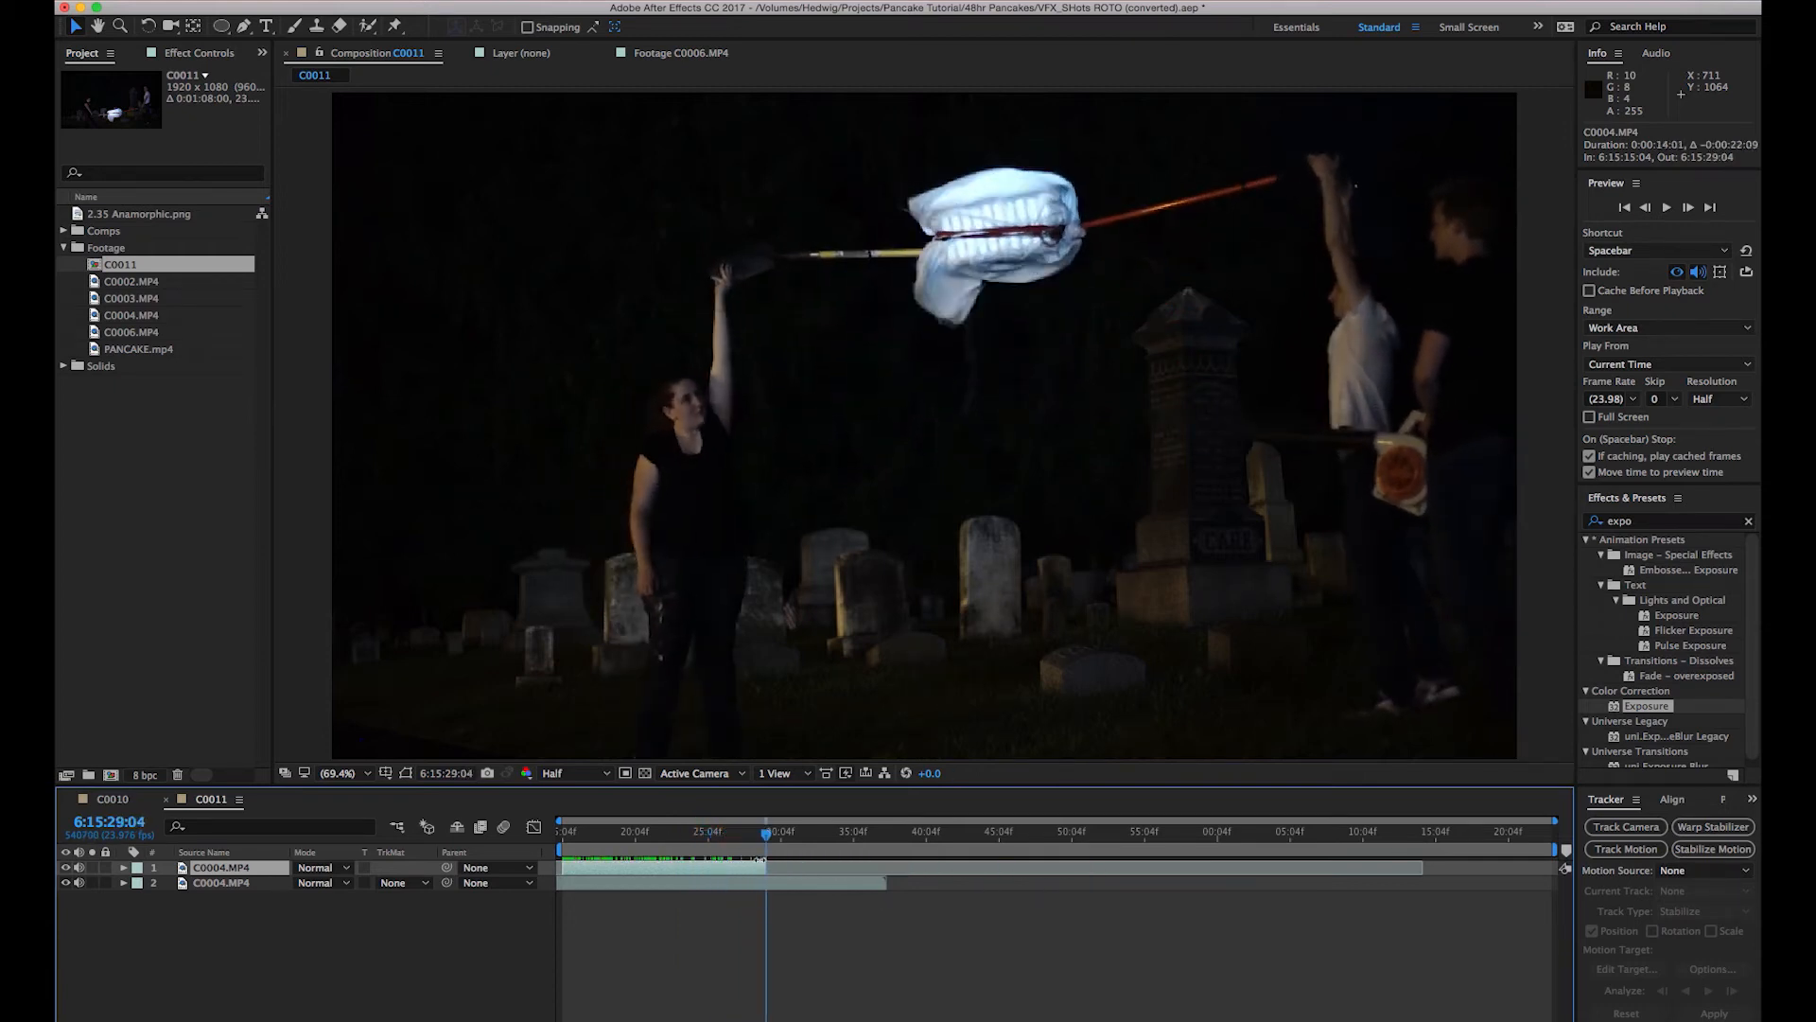
left_click(724, 831)
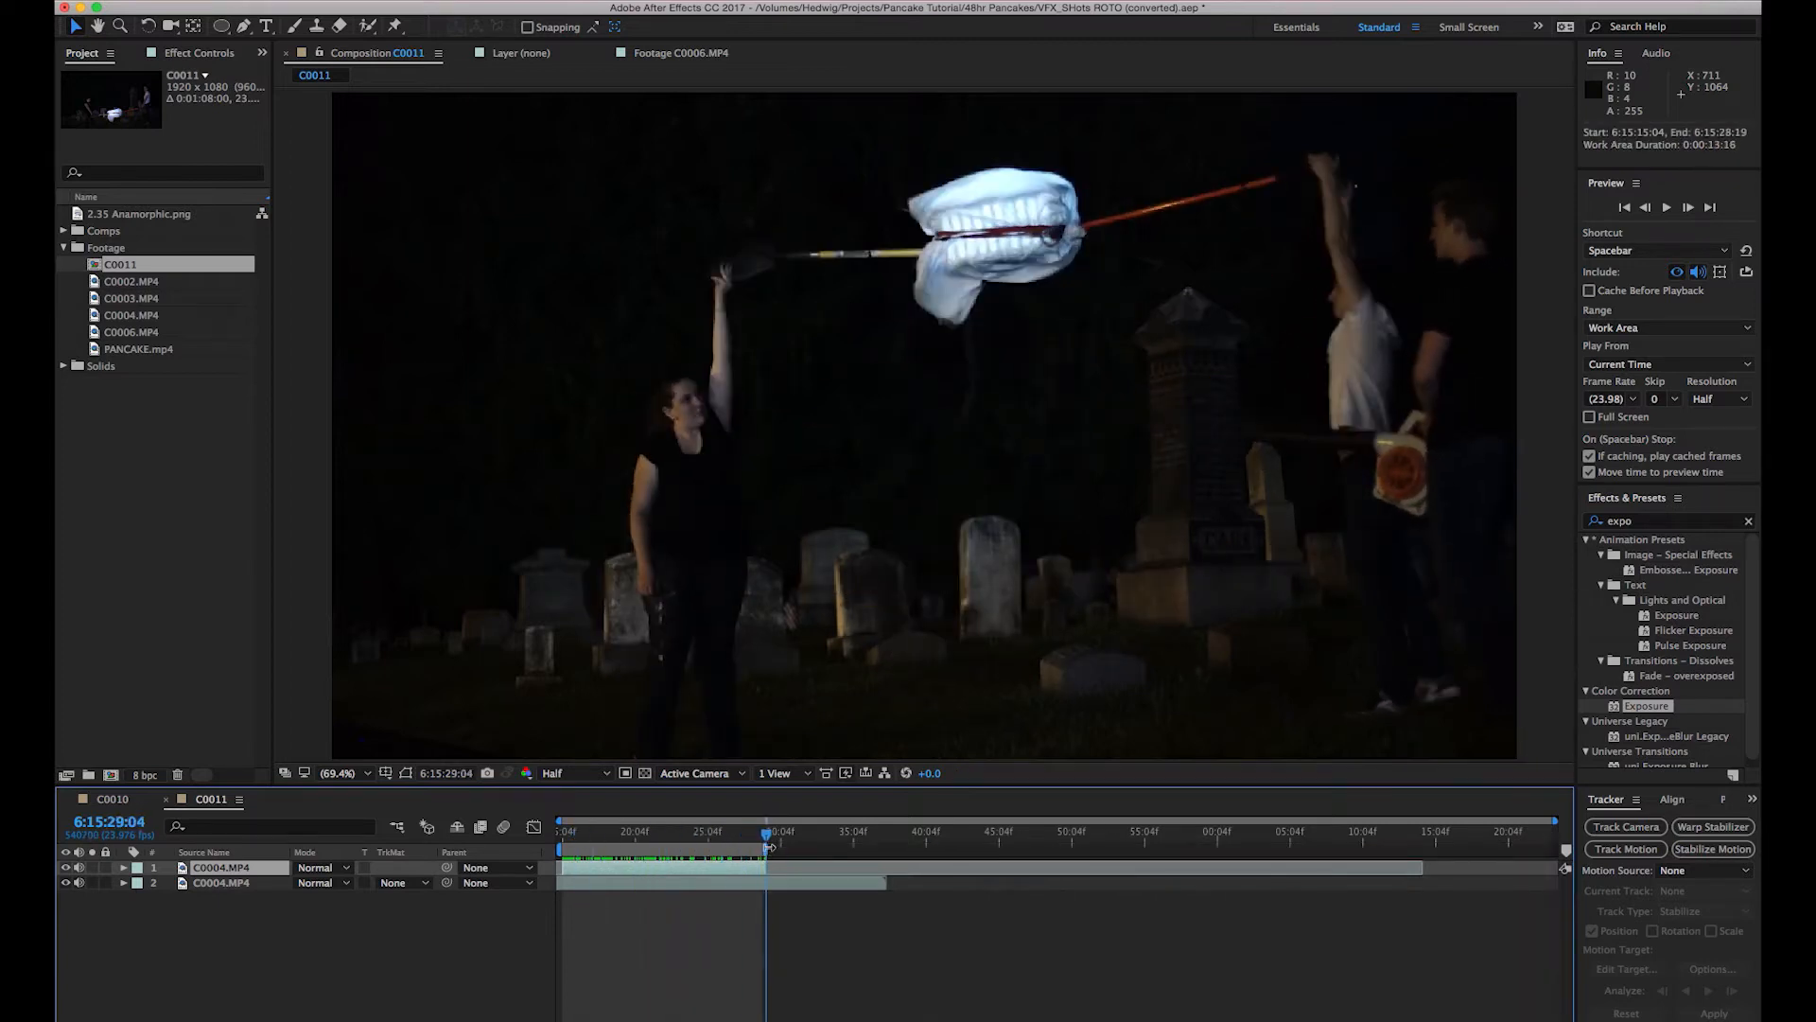
right_click(764, 846)
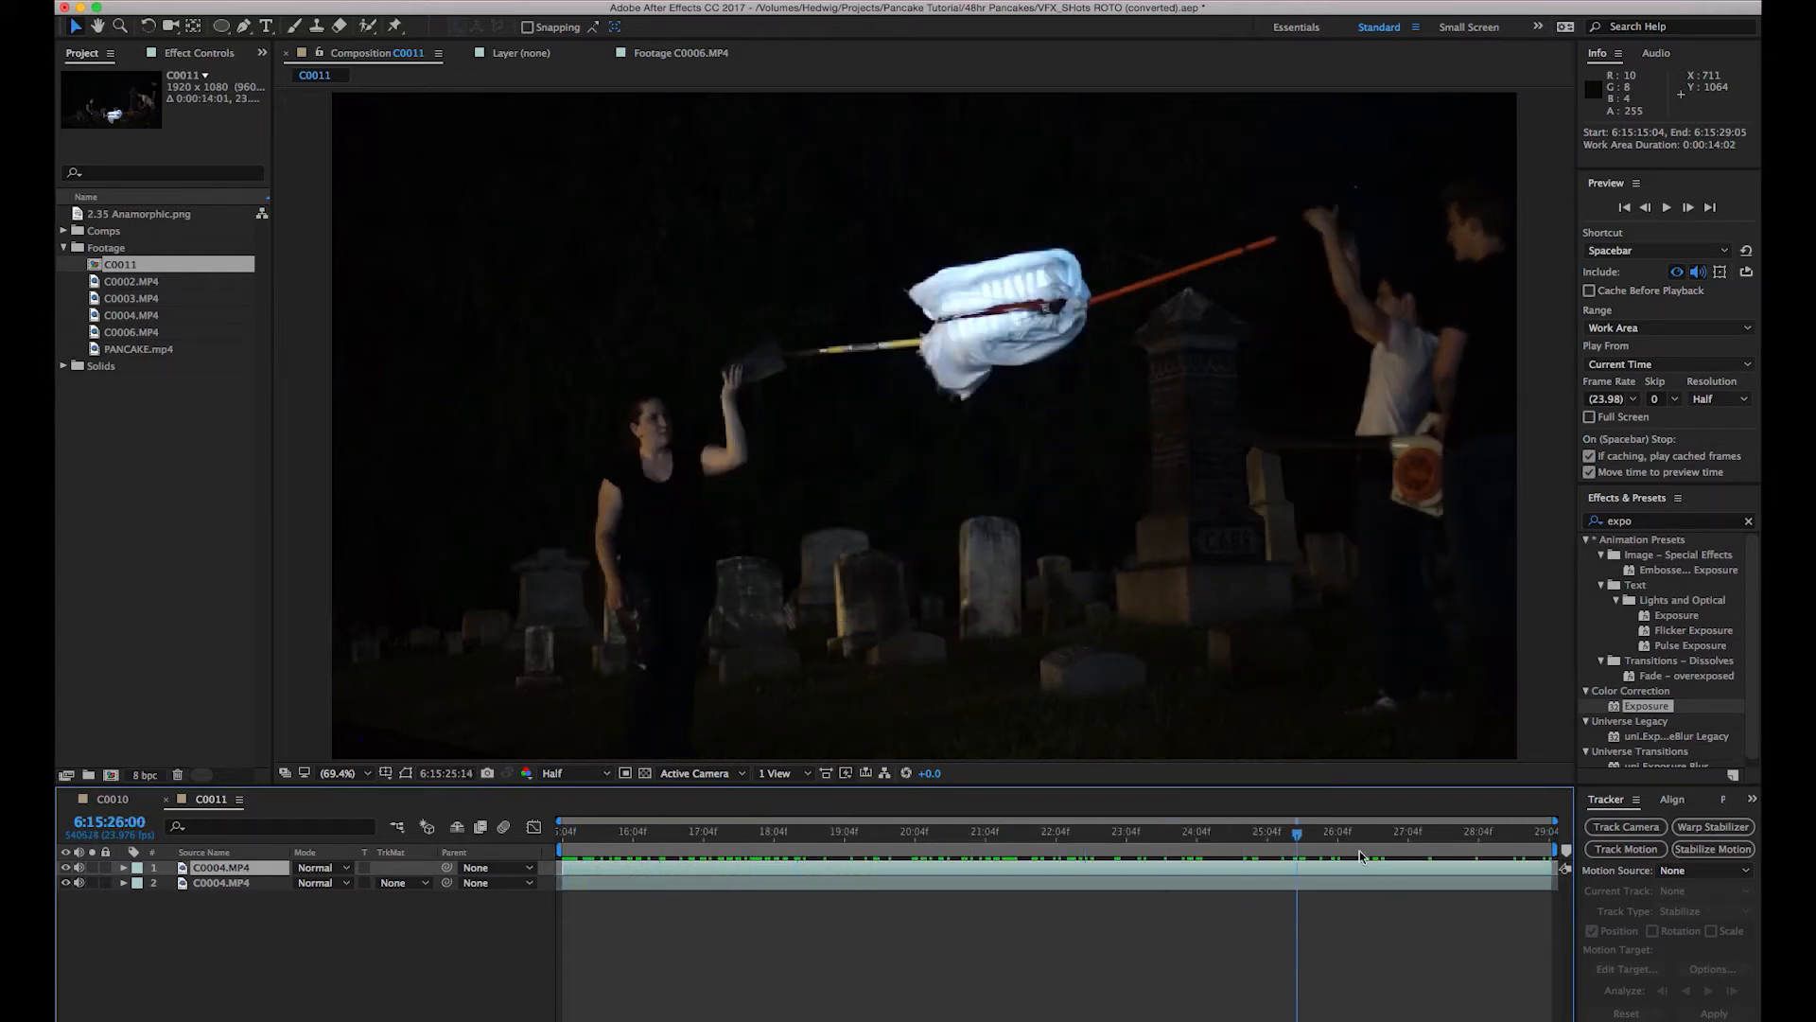
left_click(567, 831)
type("Clean Plate")
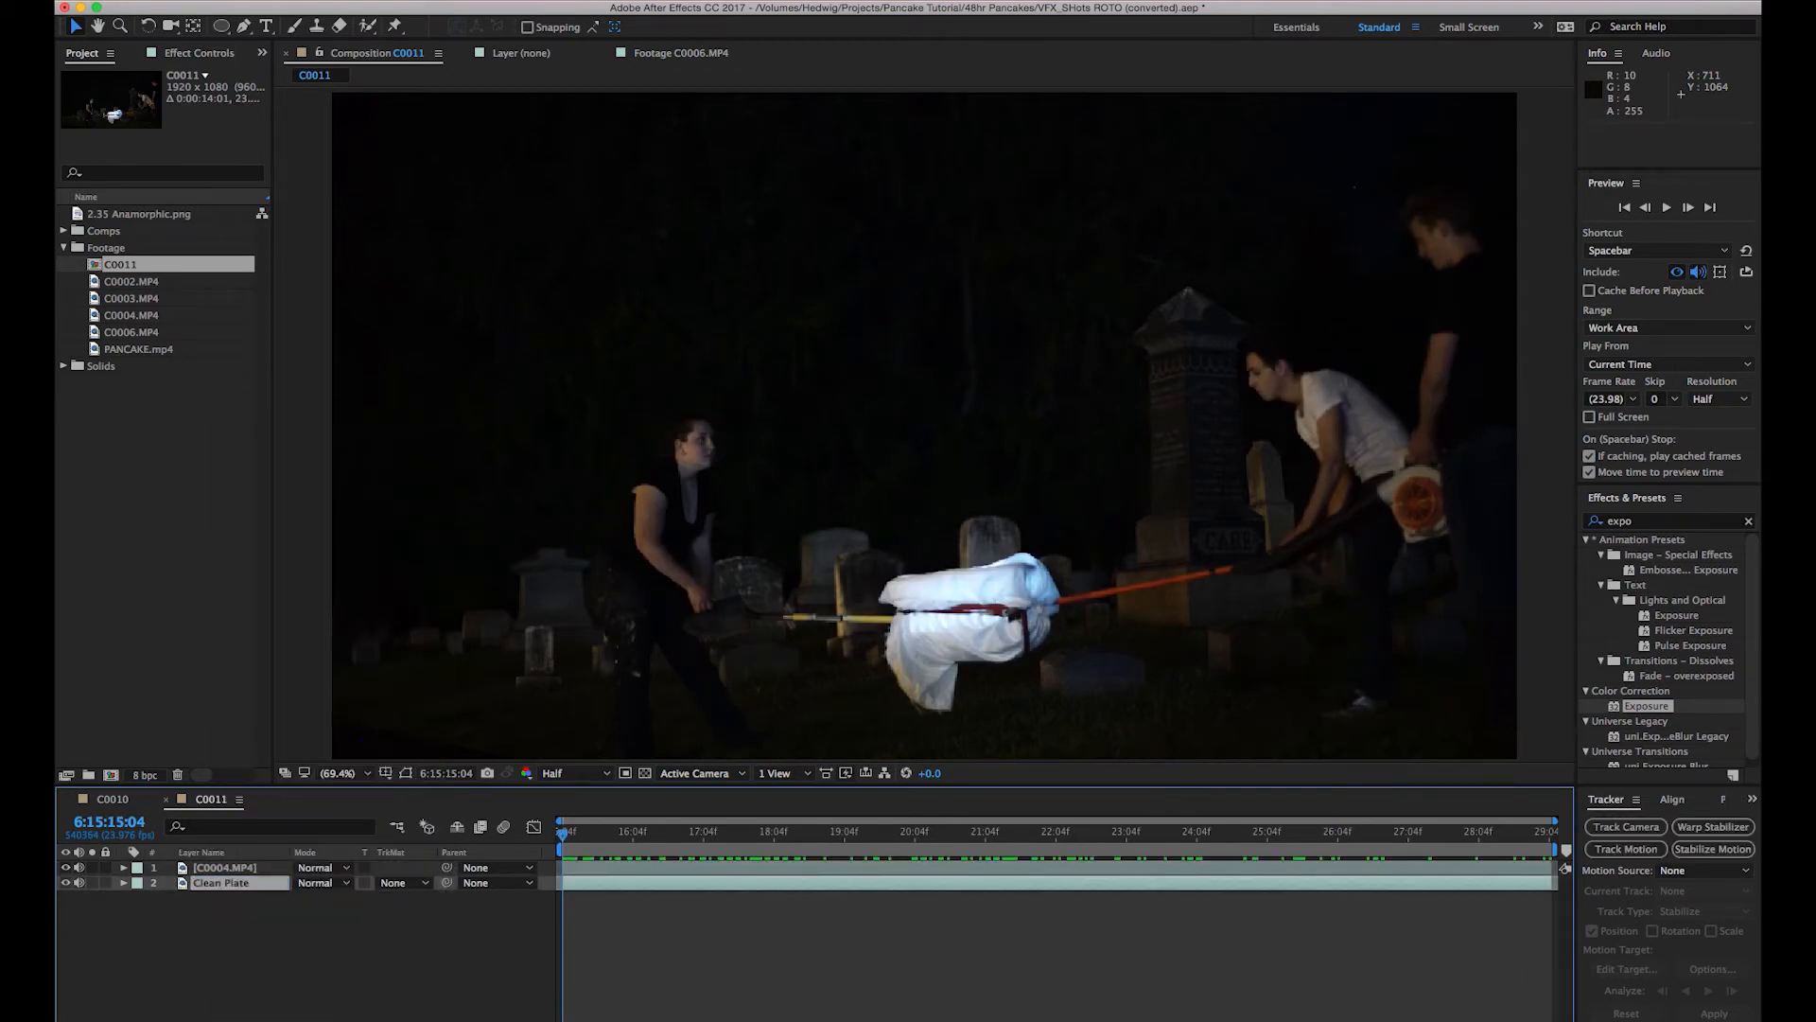
right_click(226, 866)
type("Alien")
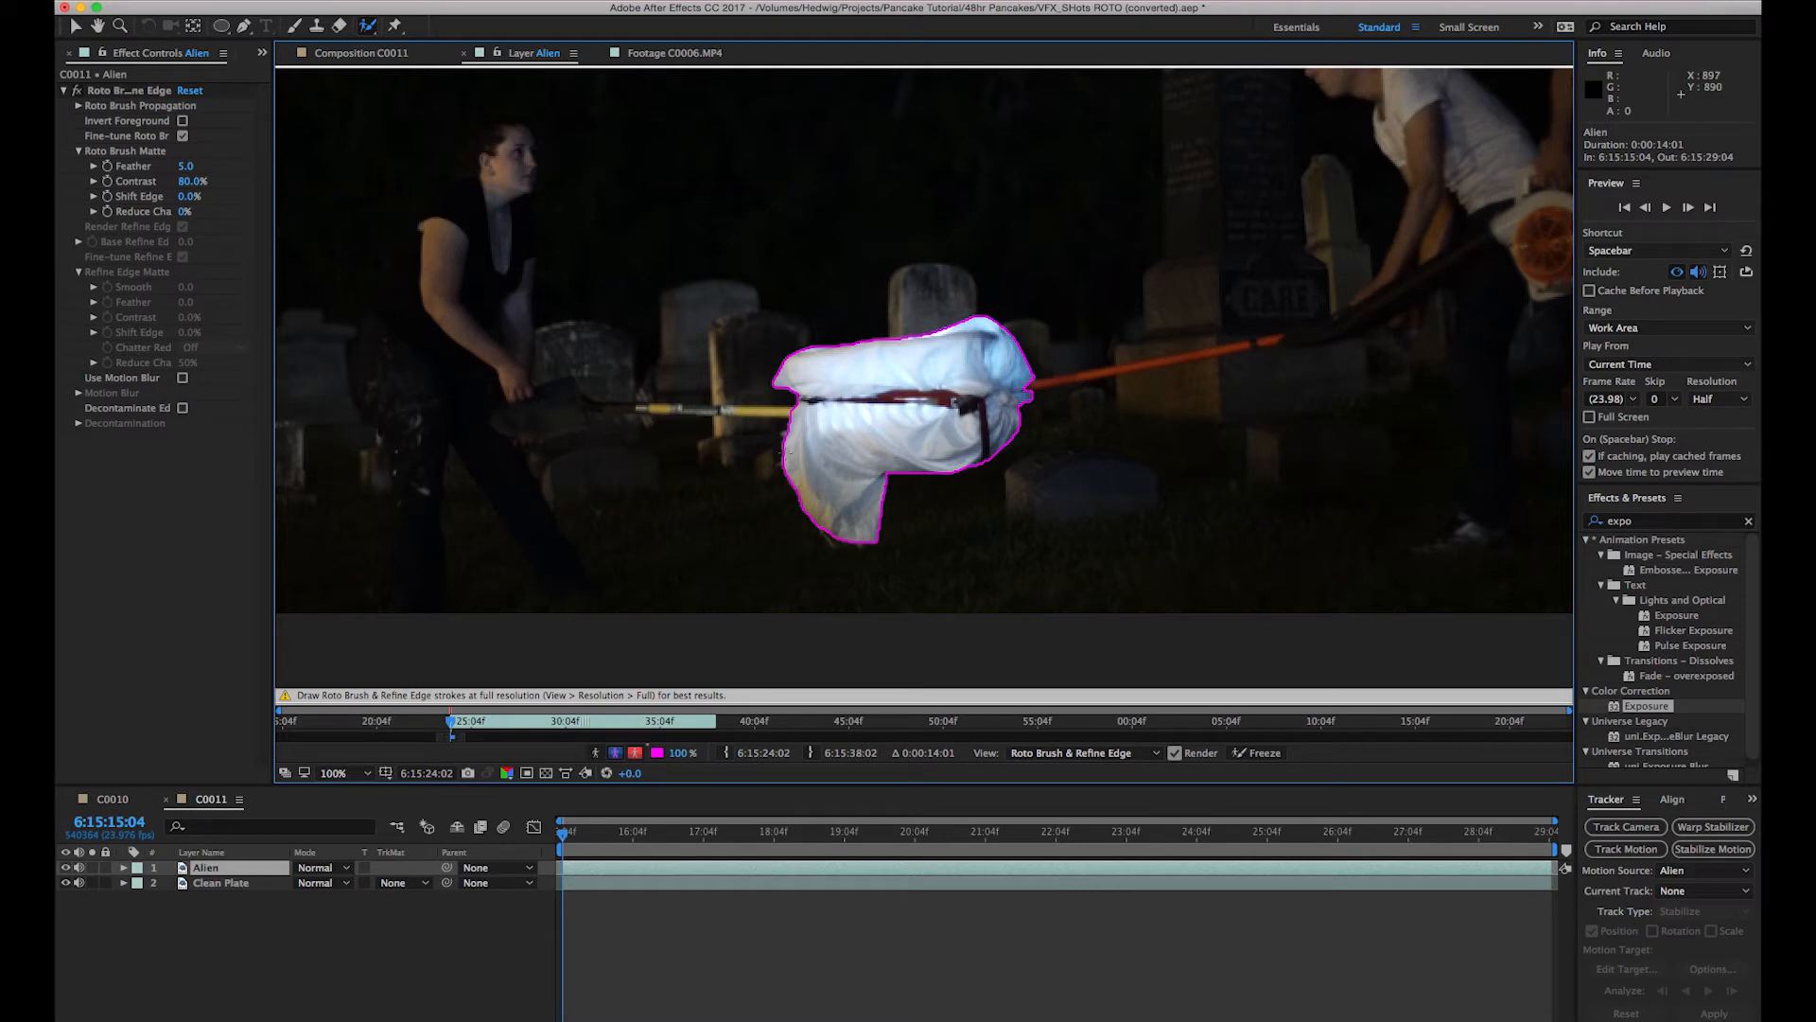
mouse_move(991, 508)
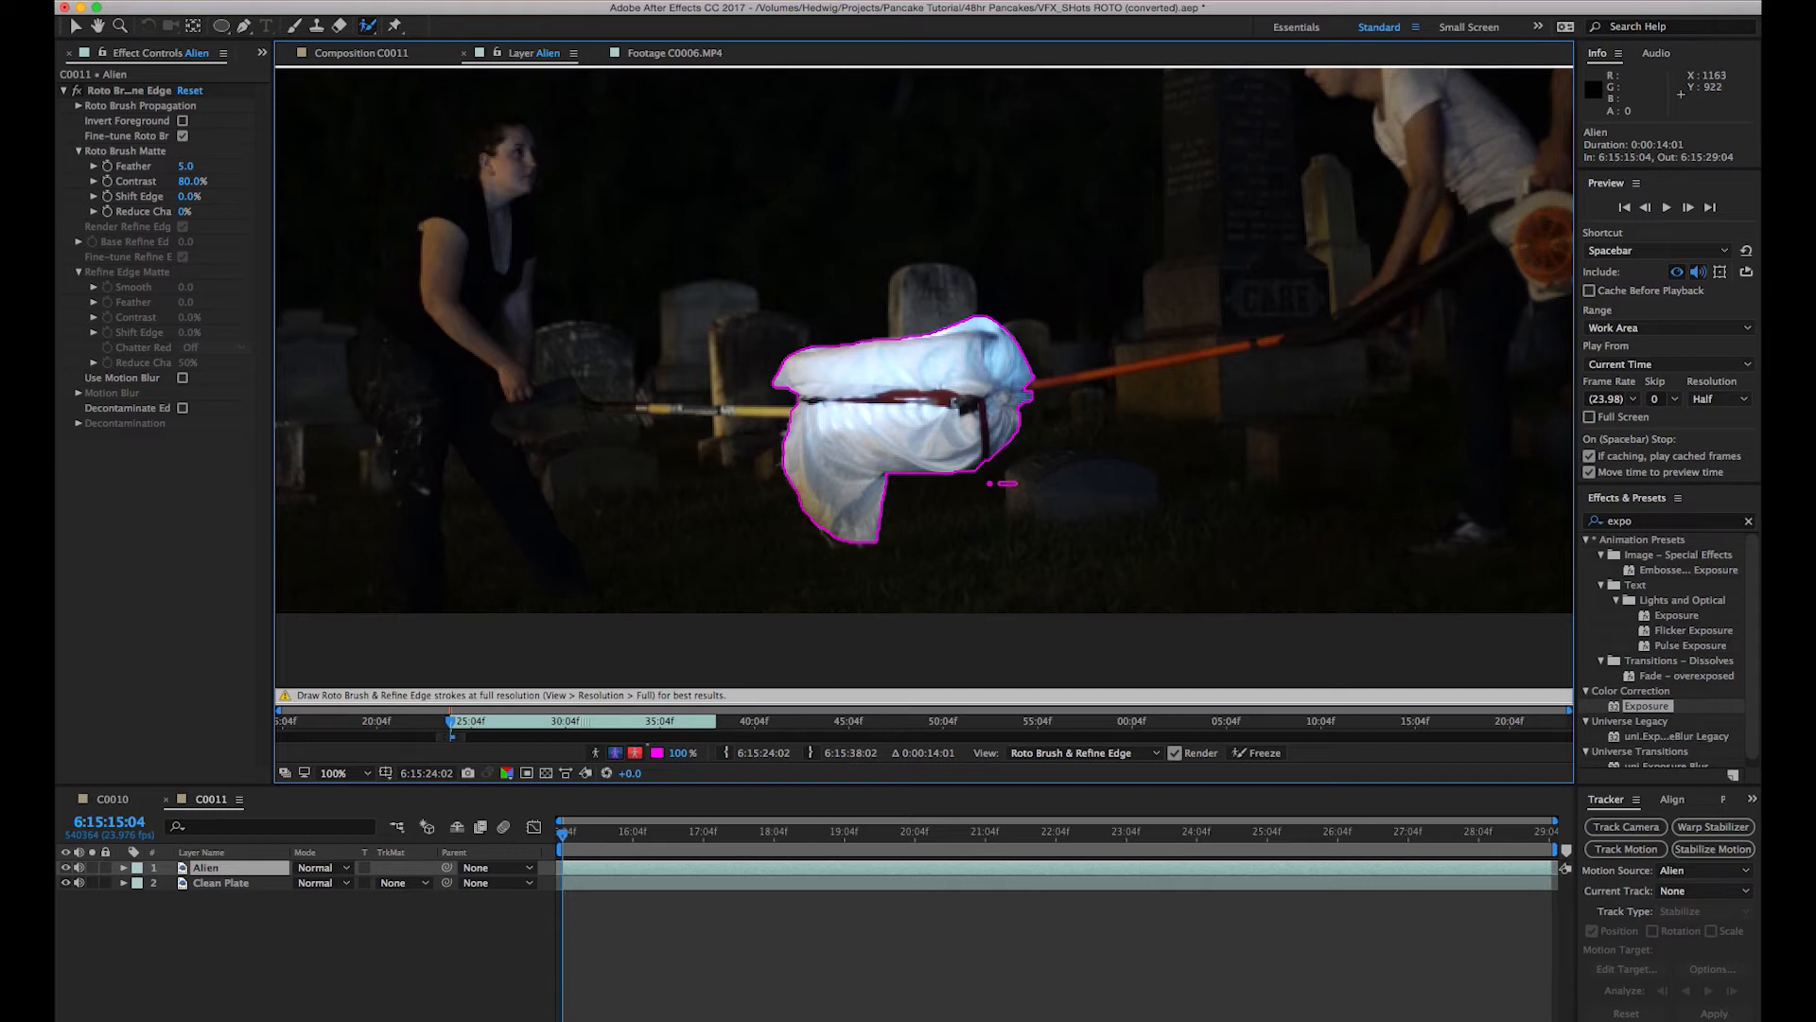
mouse_move(1008, 480)
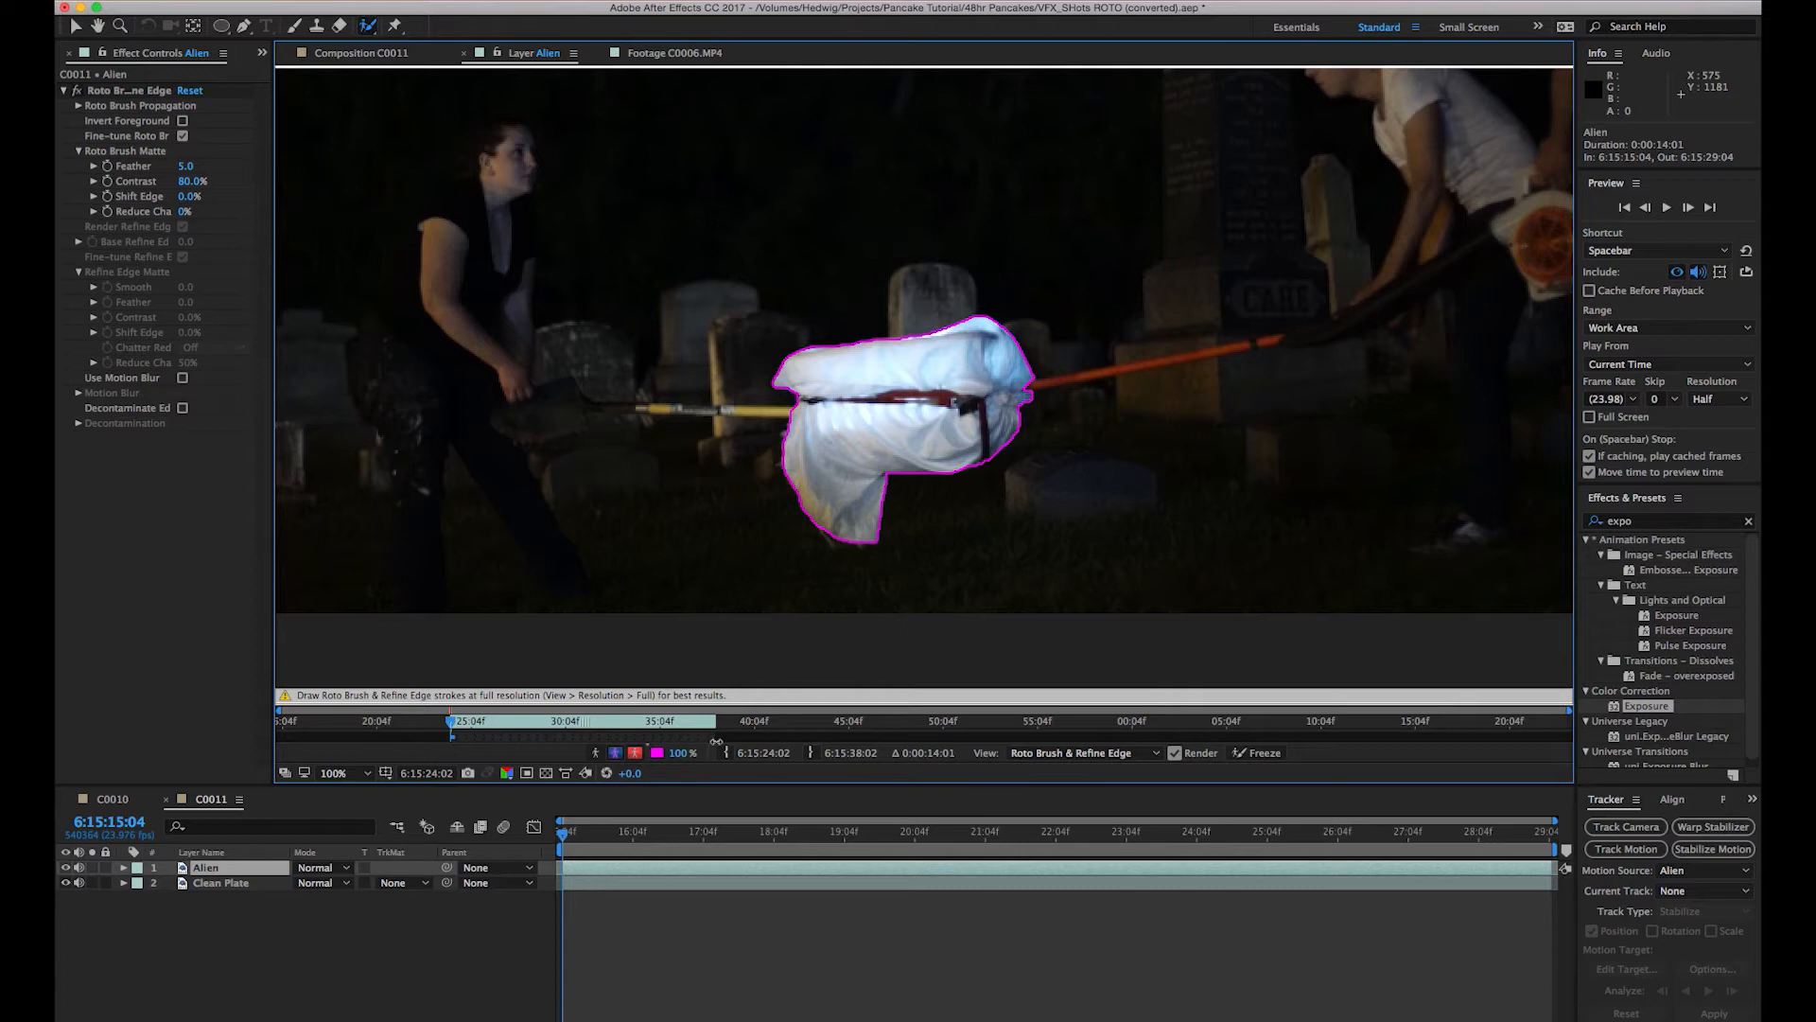
mouse_move(507, 744)
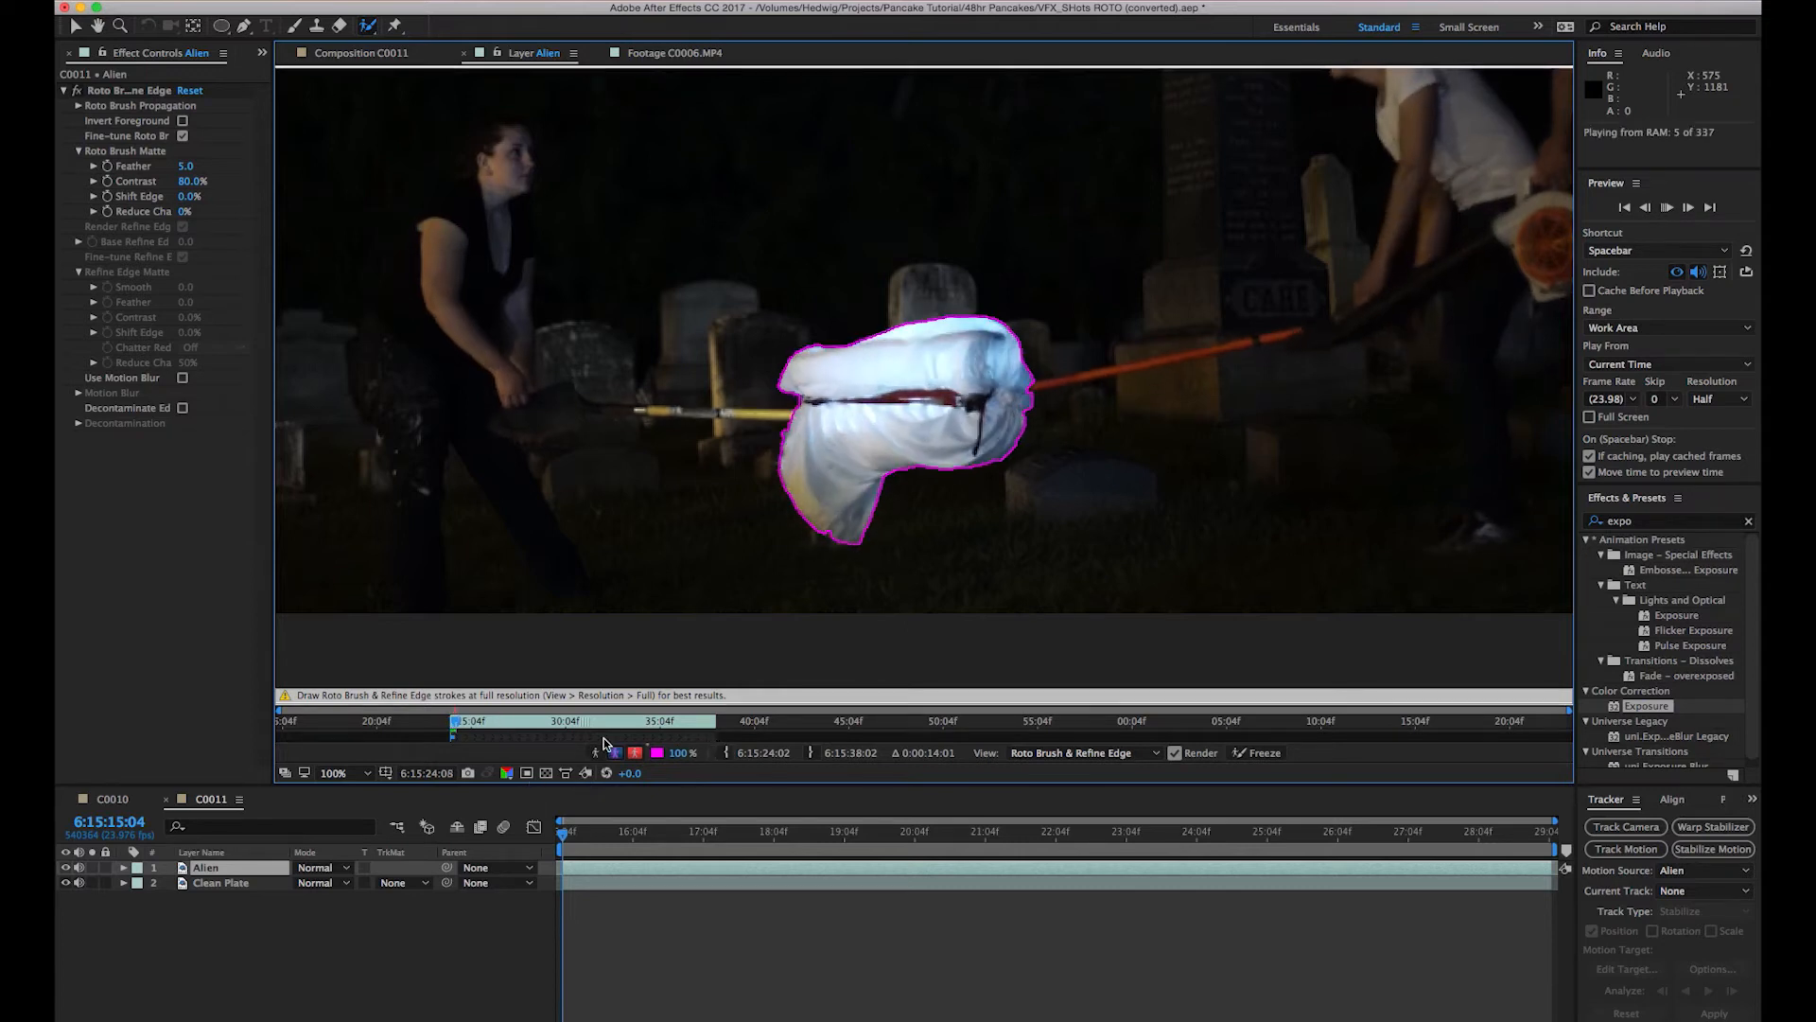
Propagate the pancake's Roto Brush outline across later Alien frames, with matte contrast 61.8%.
key("space")
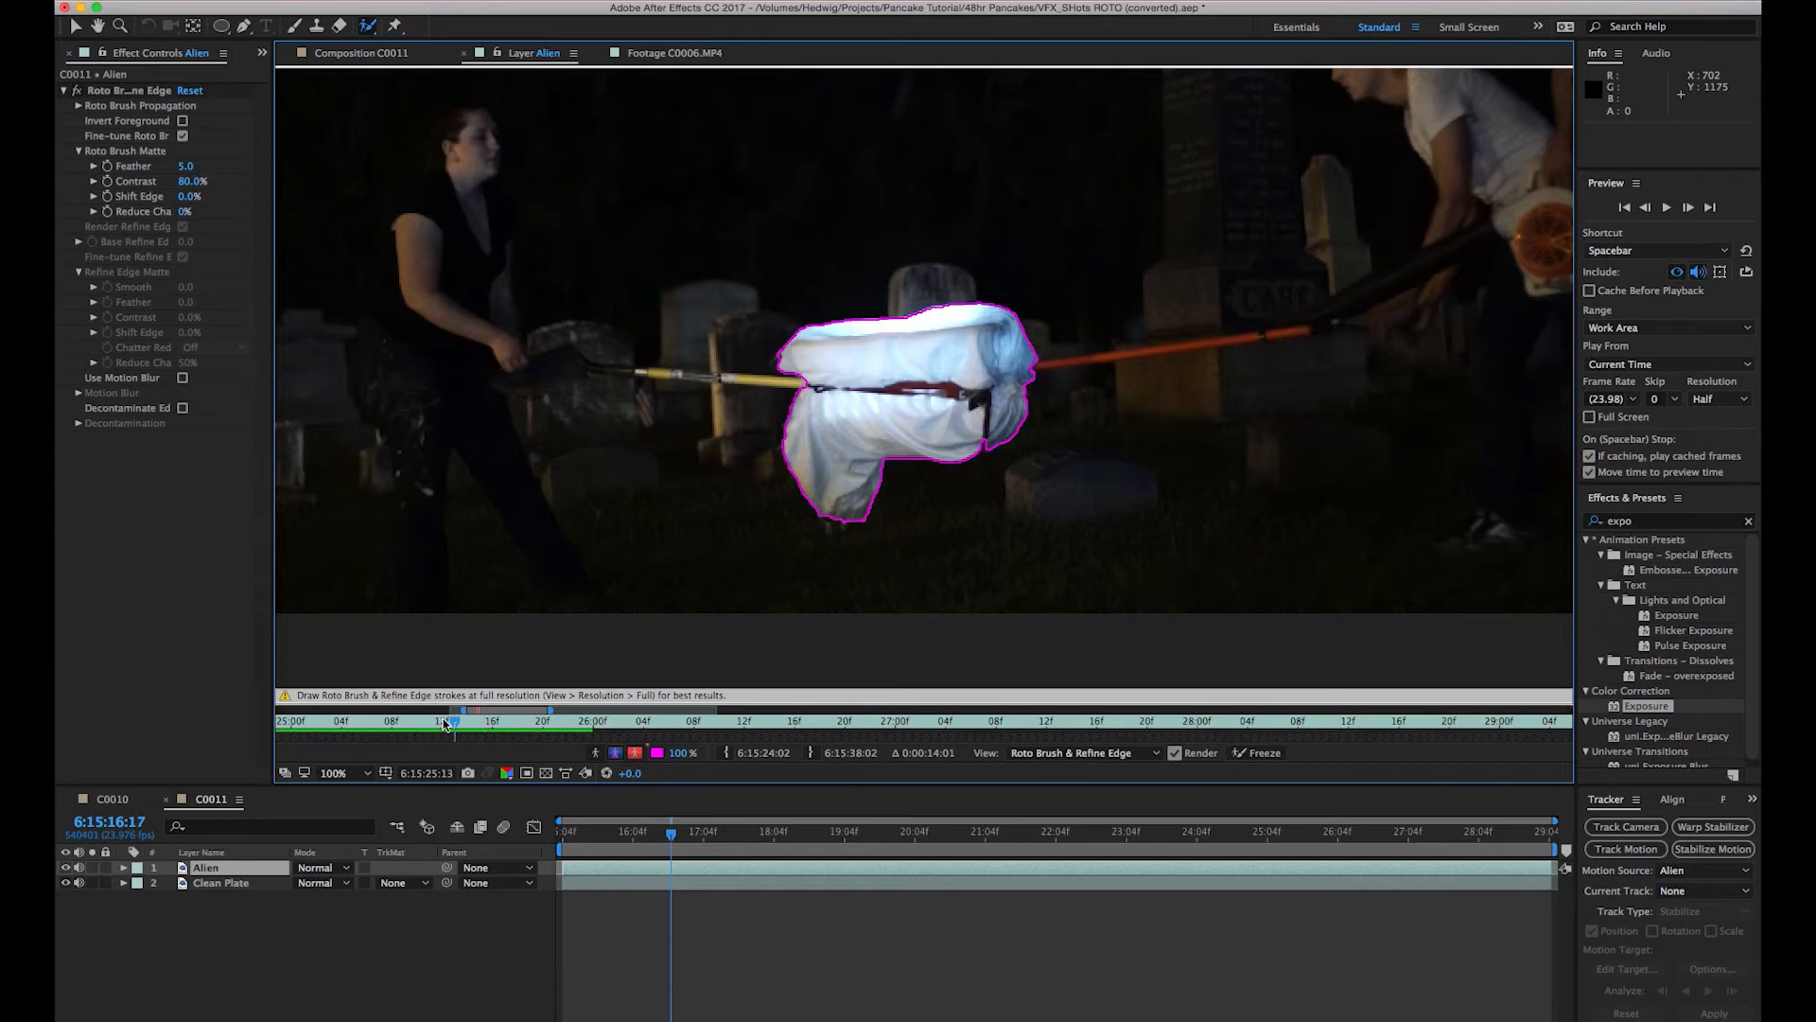
mouse_move(452, 721)
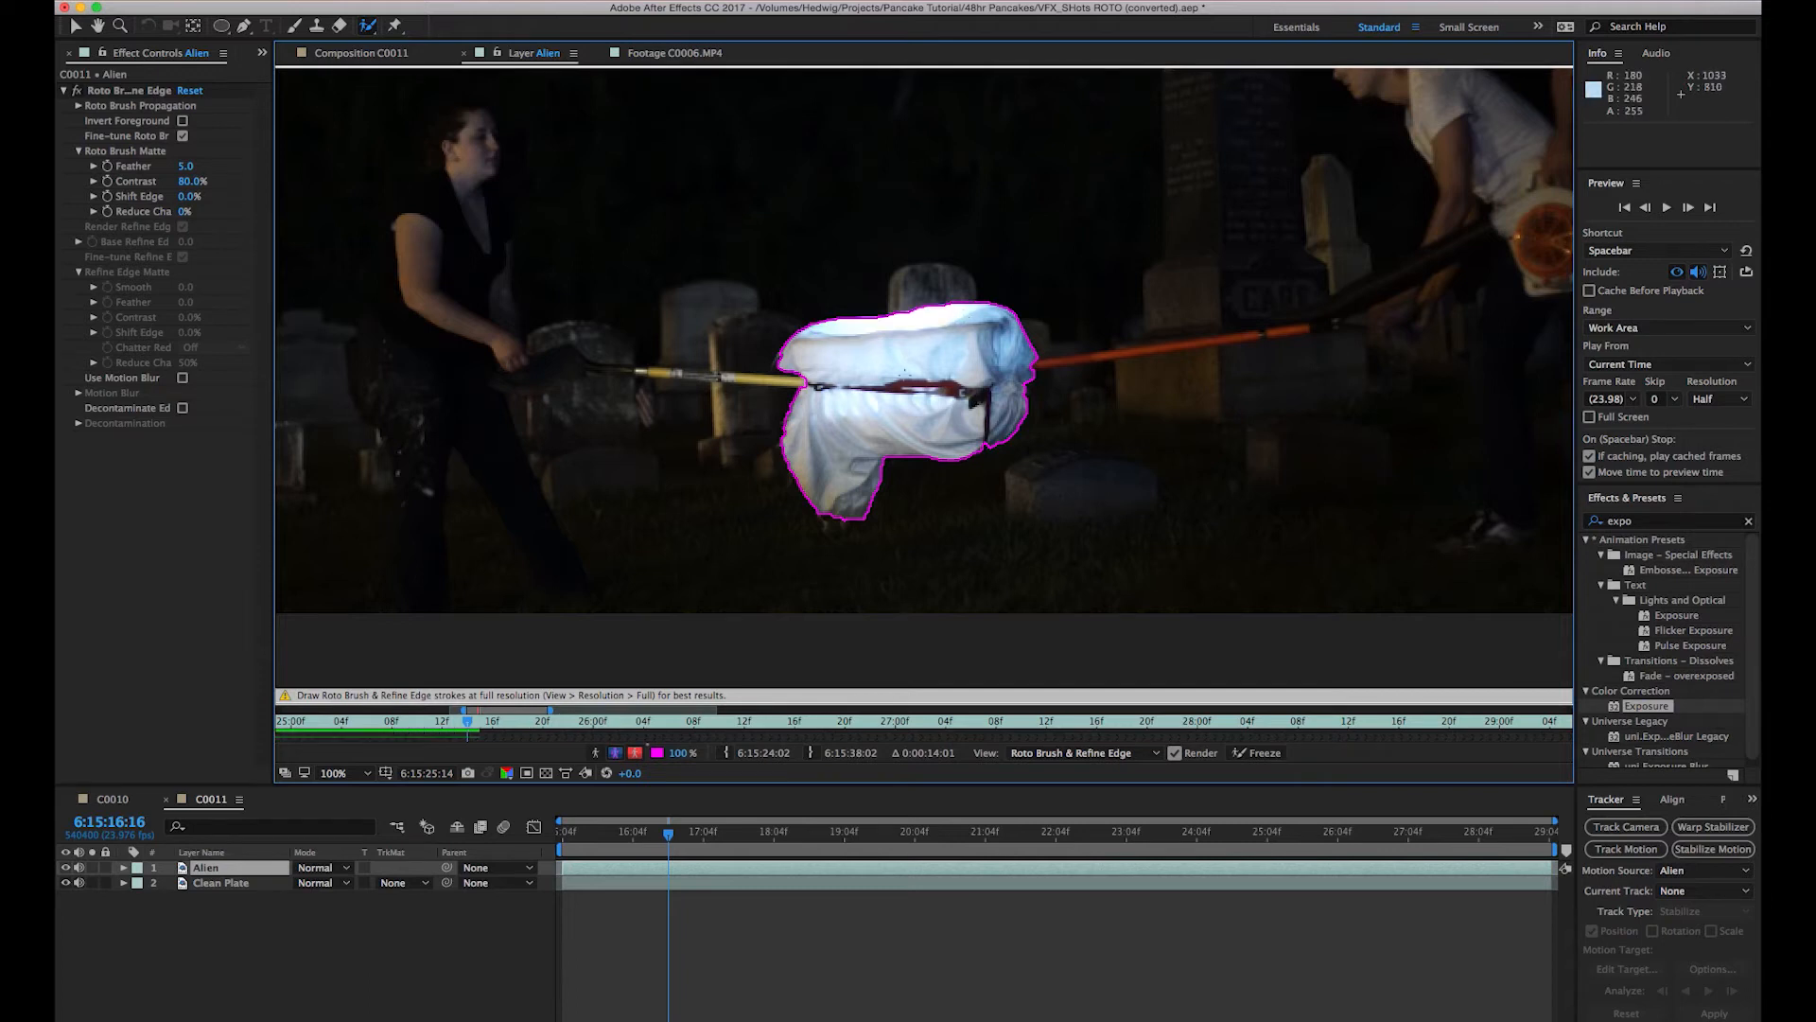
mouse_move(909, 367)
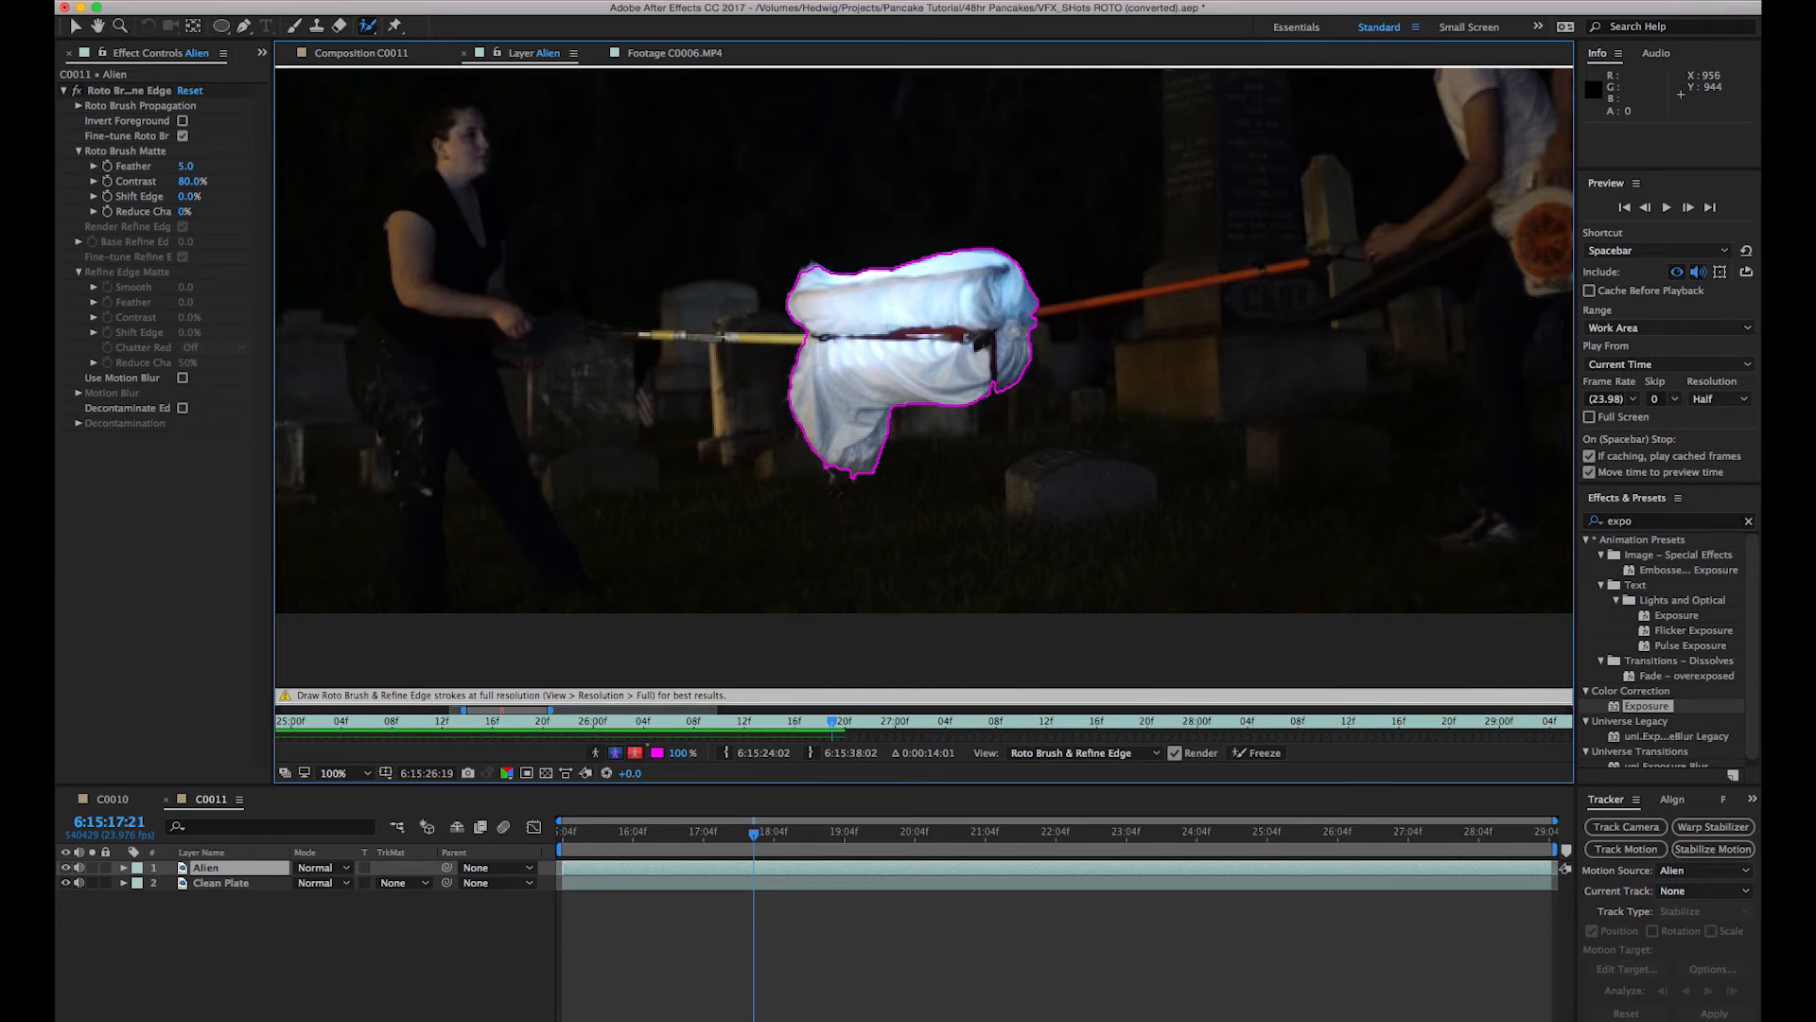
mouse_move(837, 484)
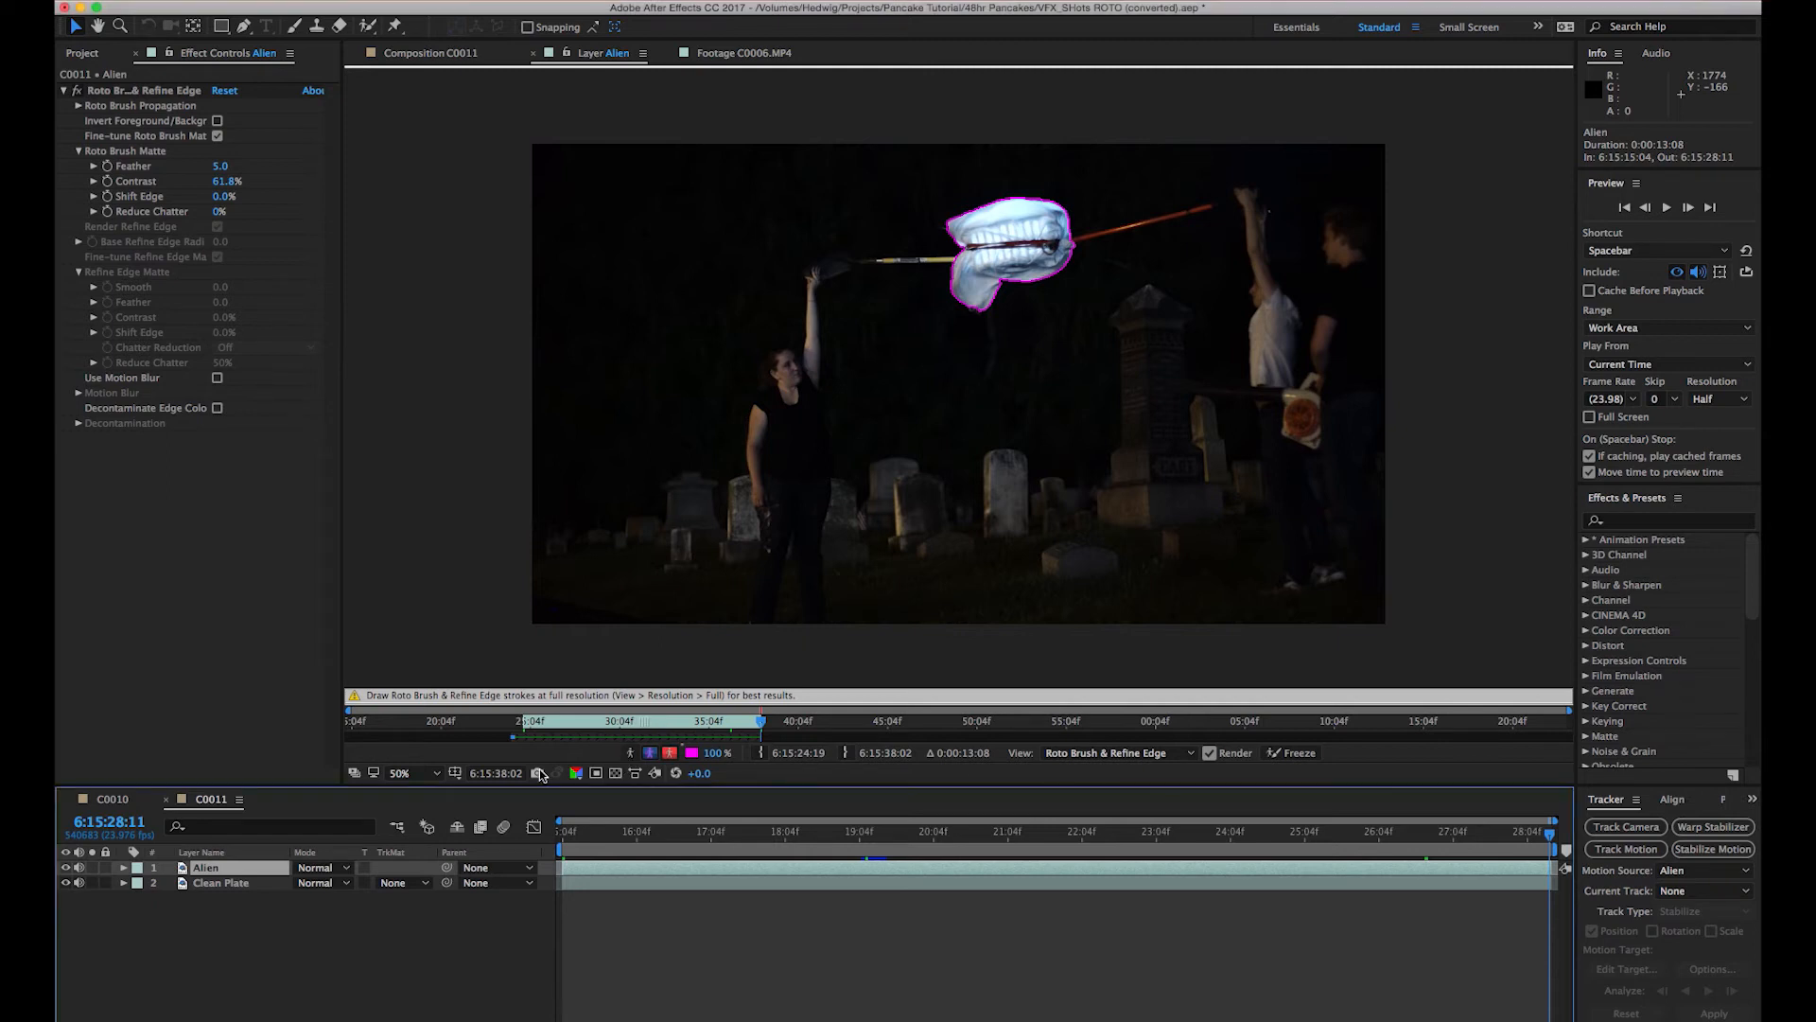
In C0011, scrub several frames and preview the pancake floating over the empty graveyard.
left_click(874, 831)
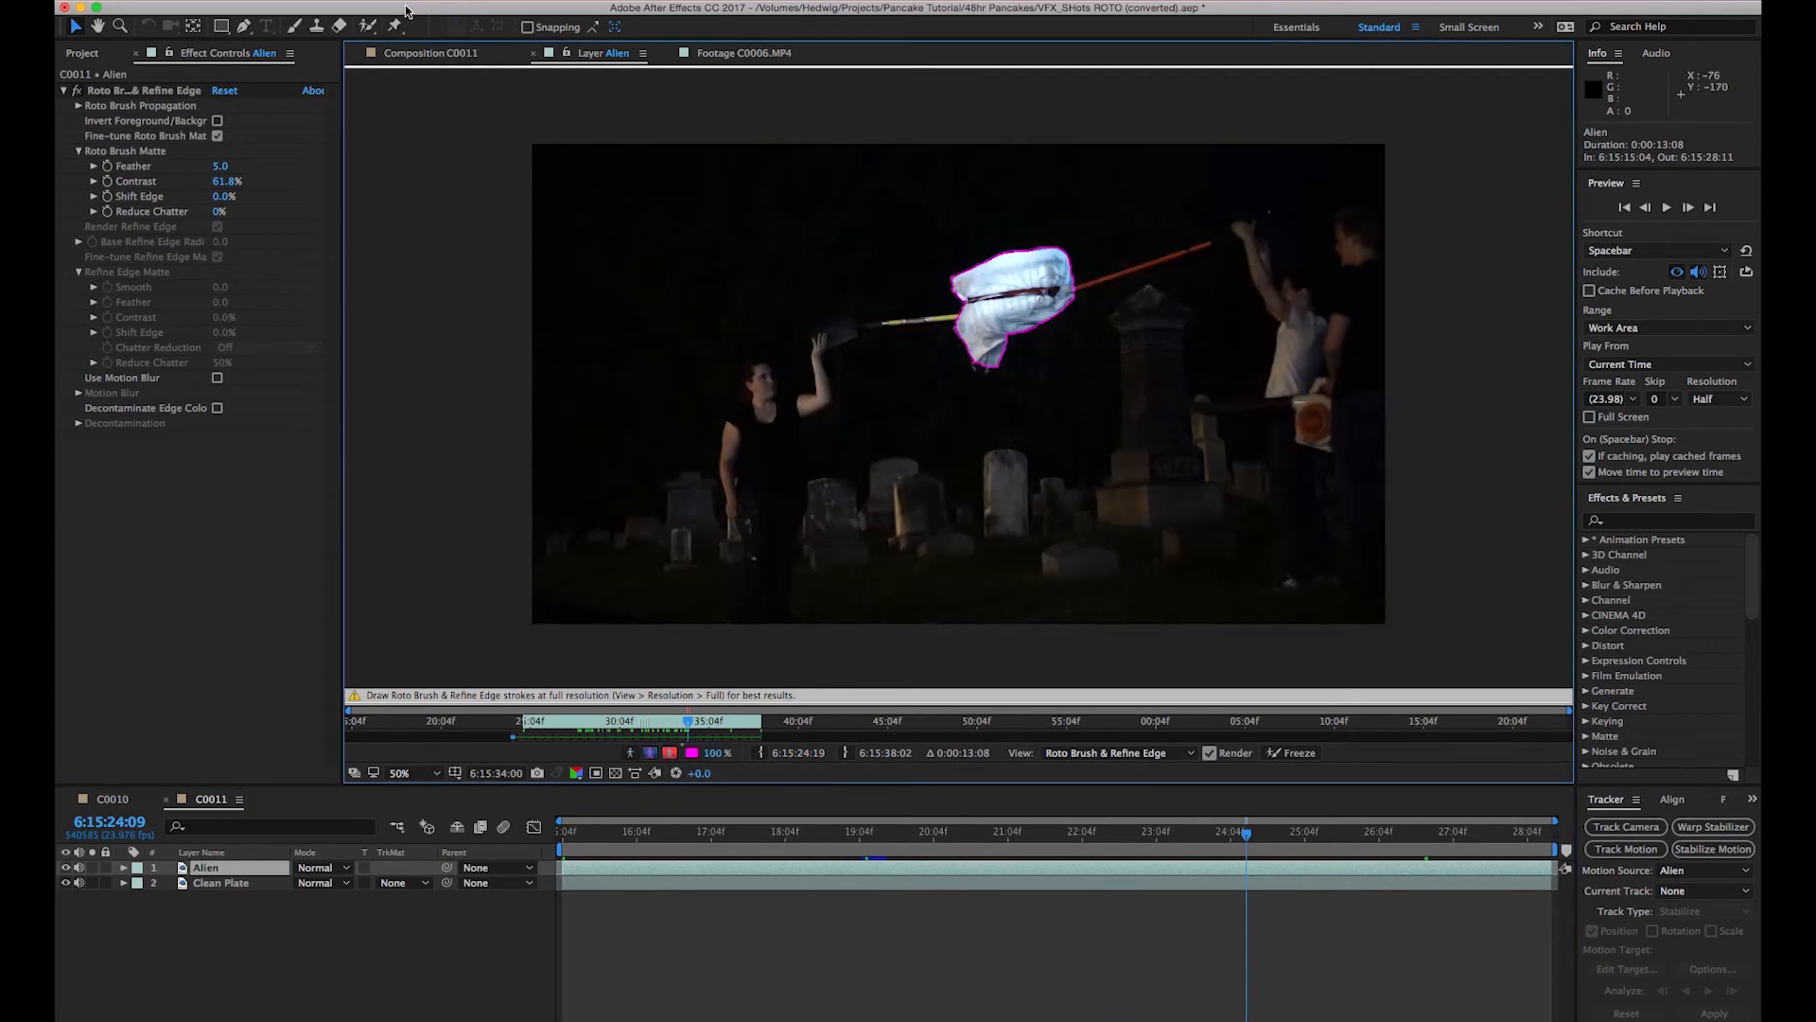
mouse_move(448, 61)
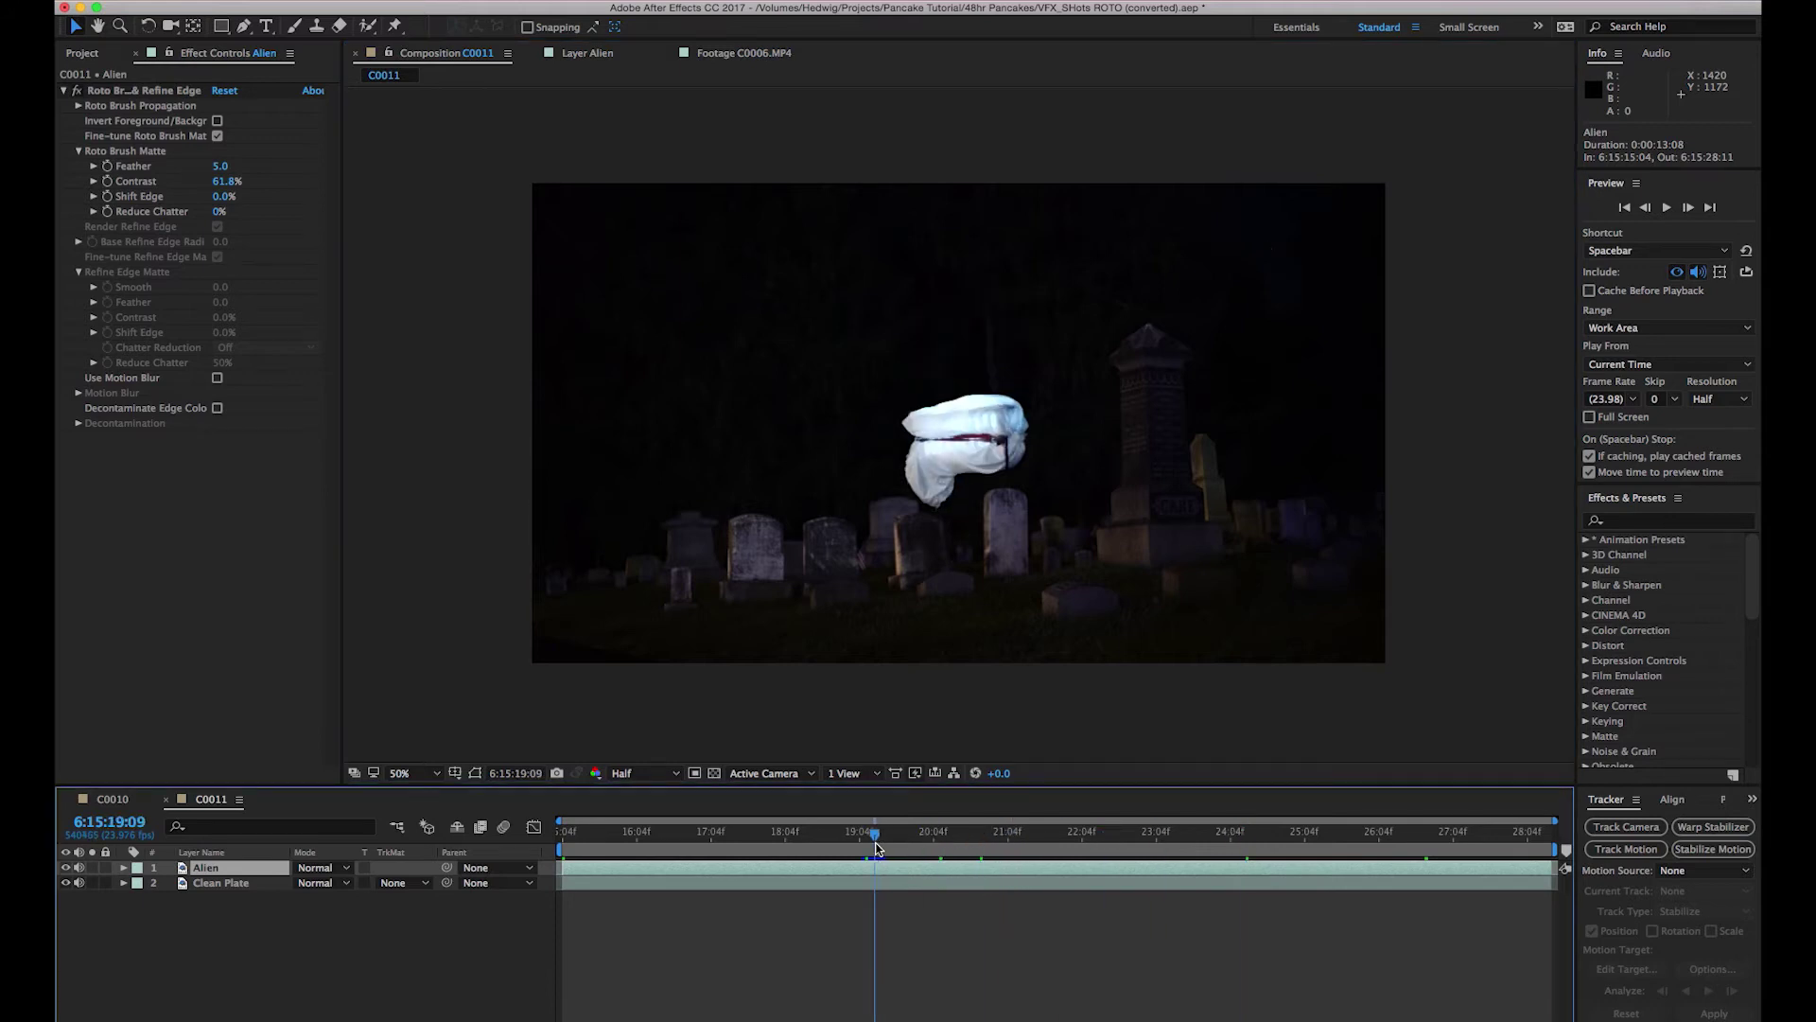
left_click(961, 832)
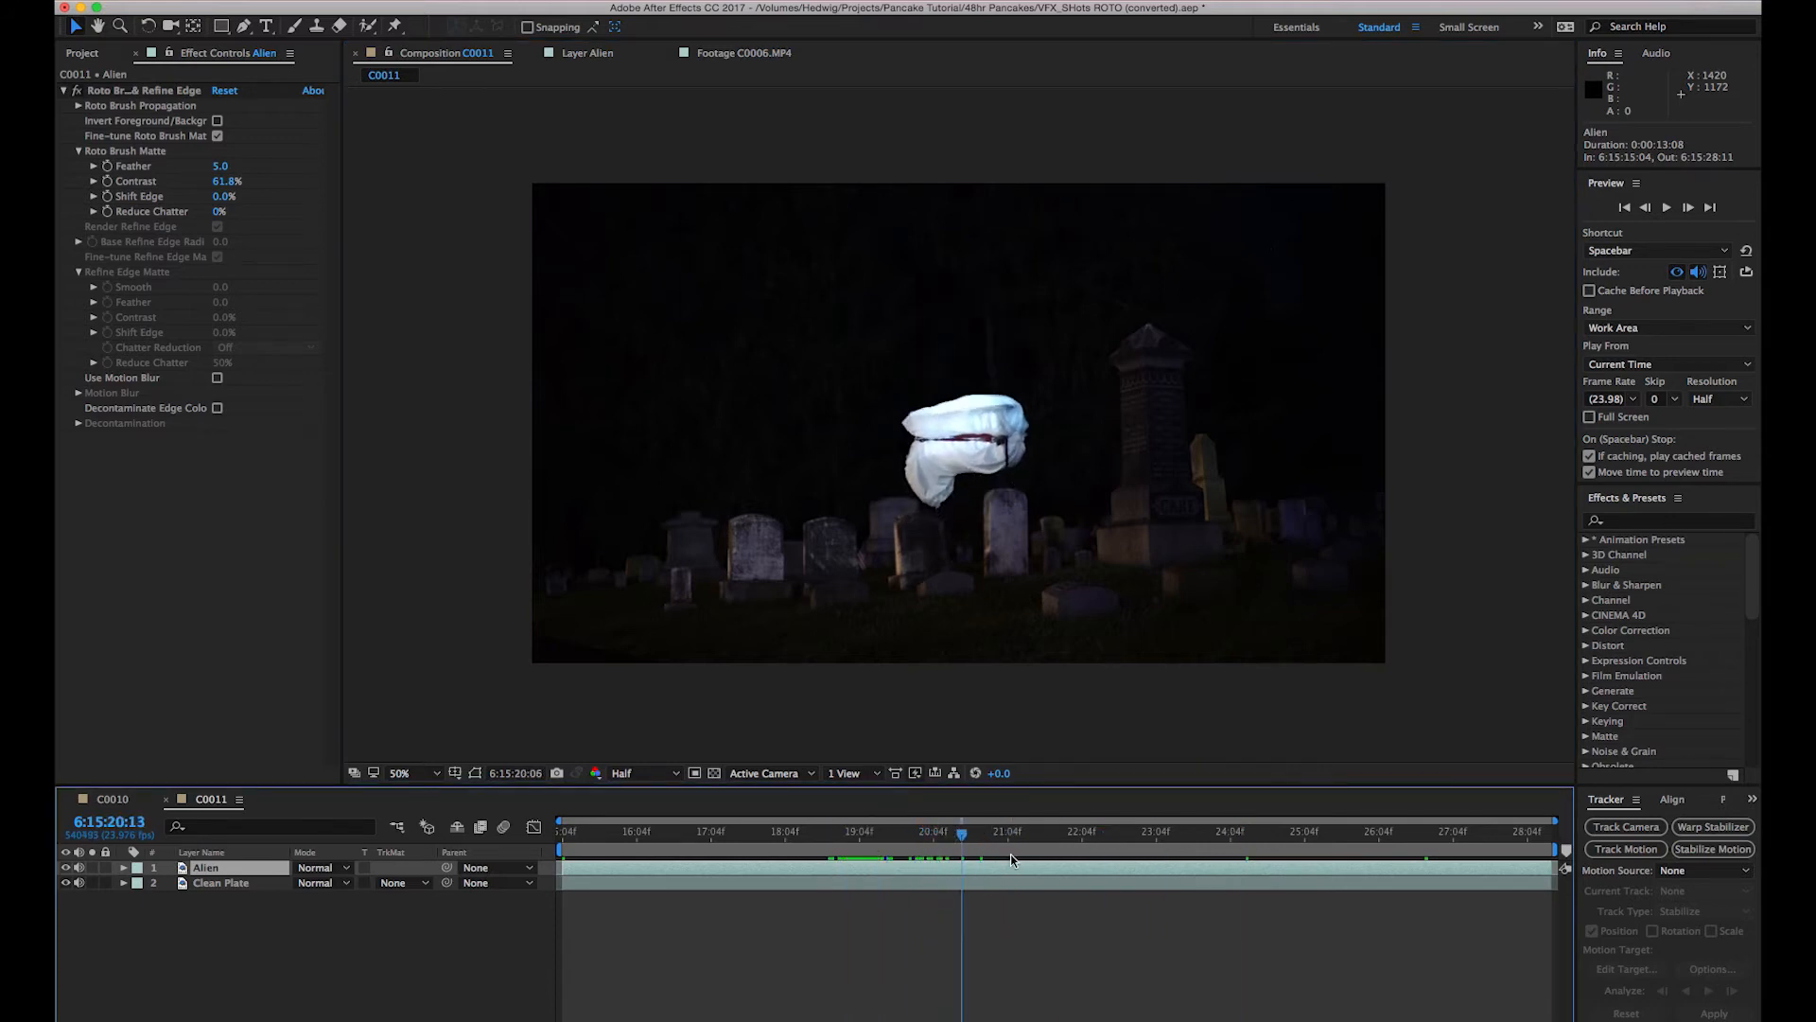
left_click(1015, 831)
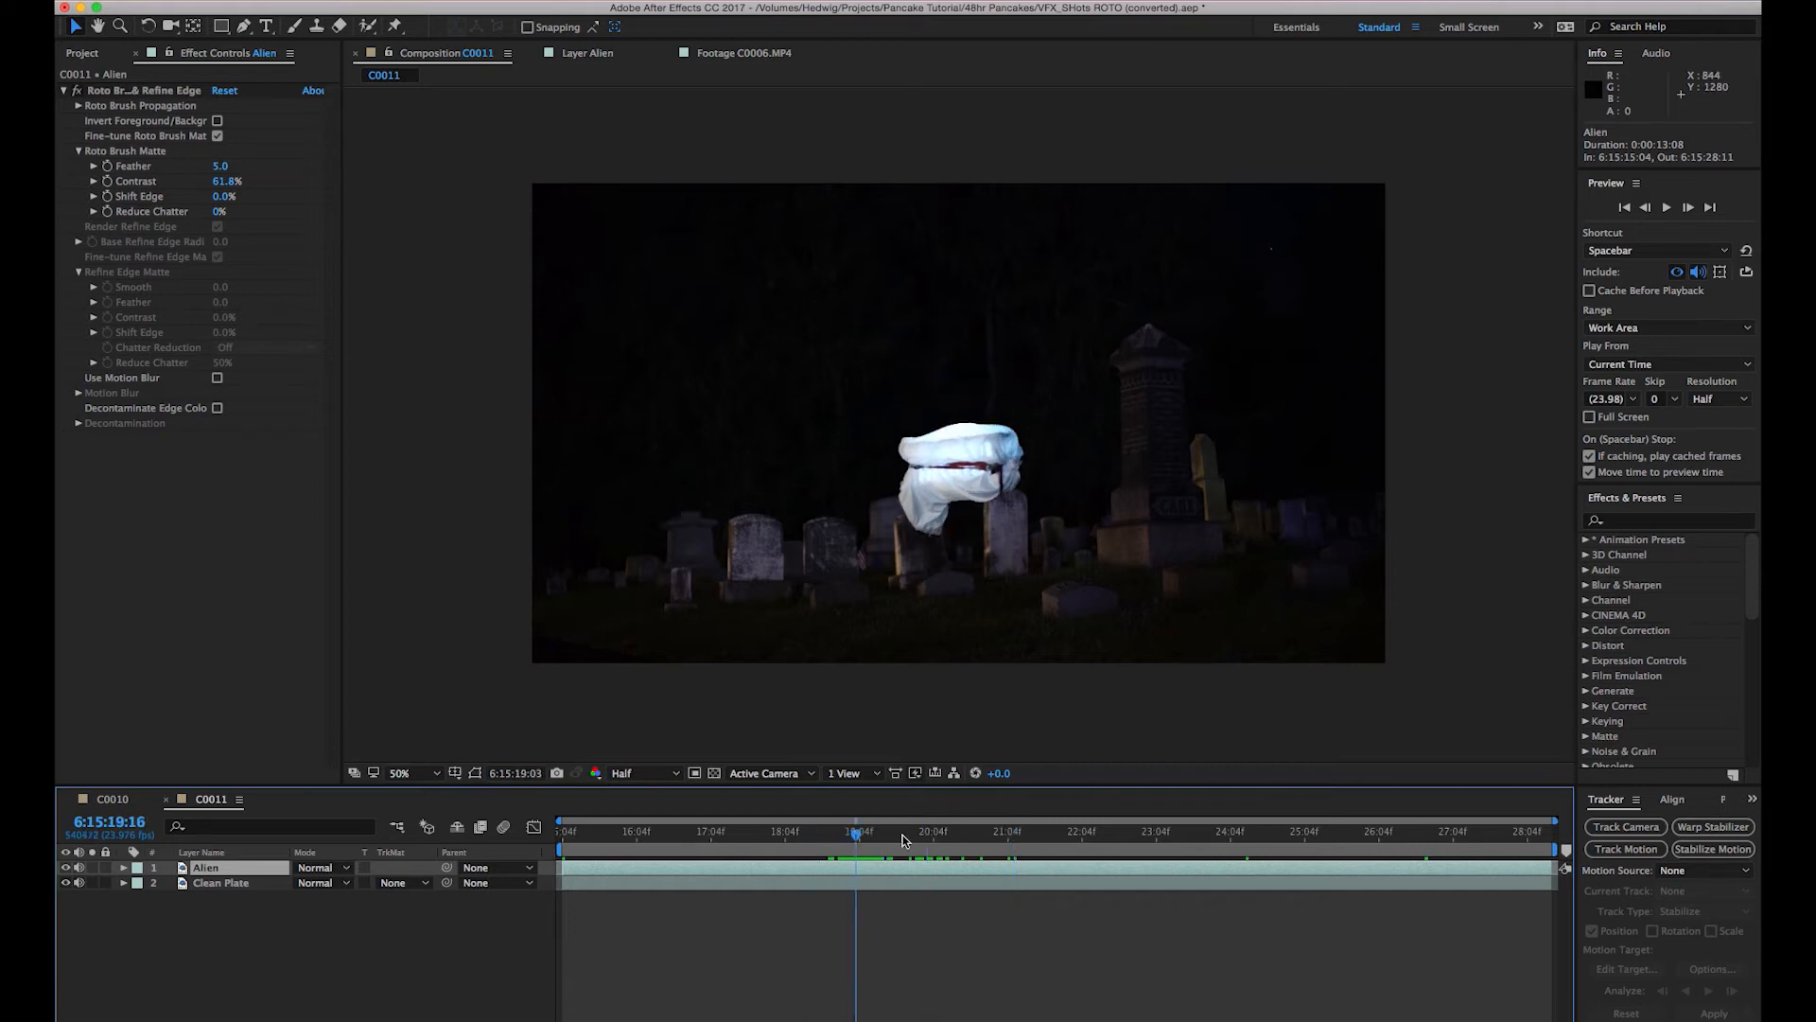
left_click(1083, 830)
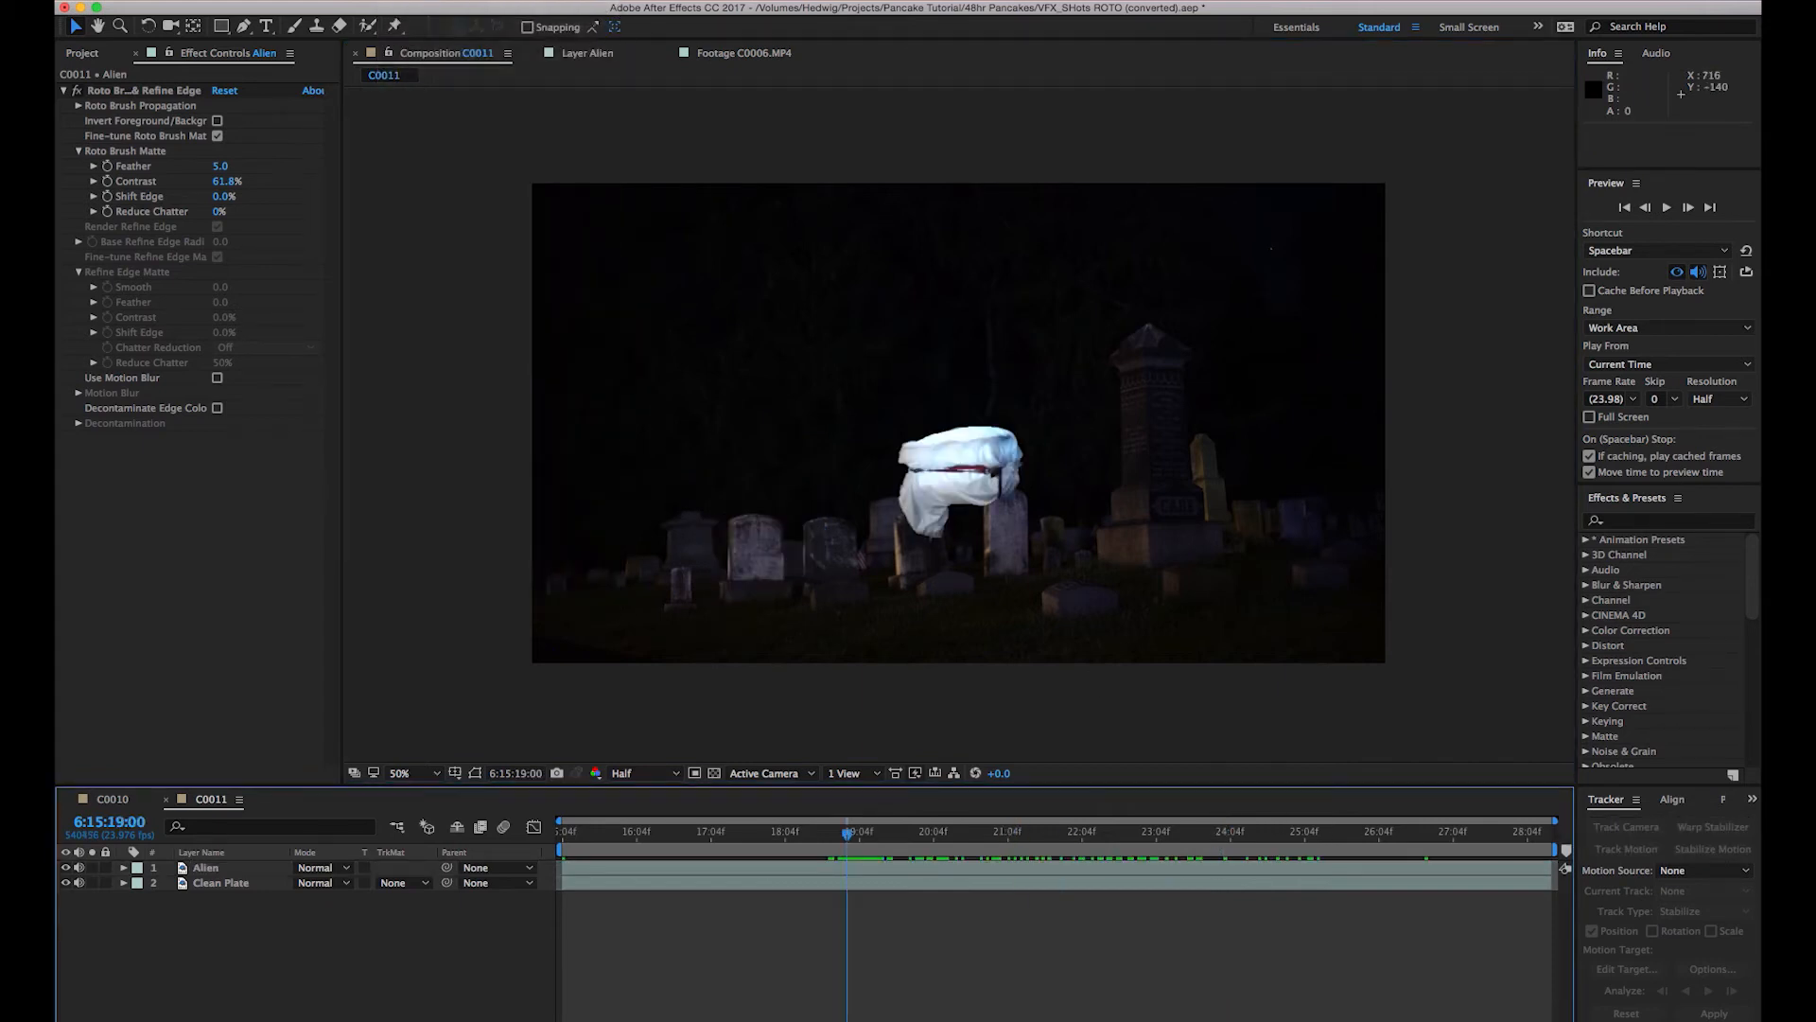
mouse_move(984, 615)
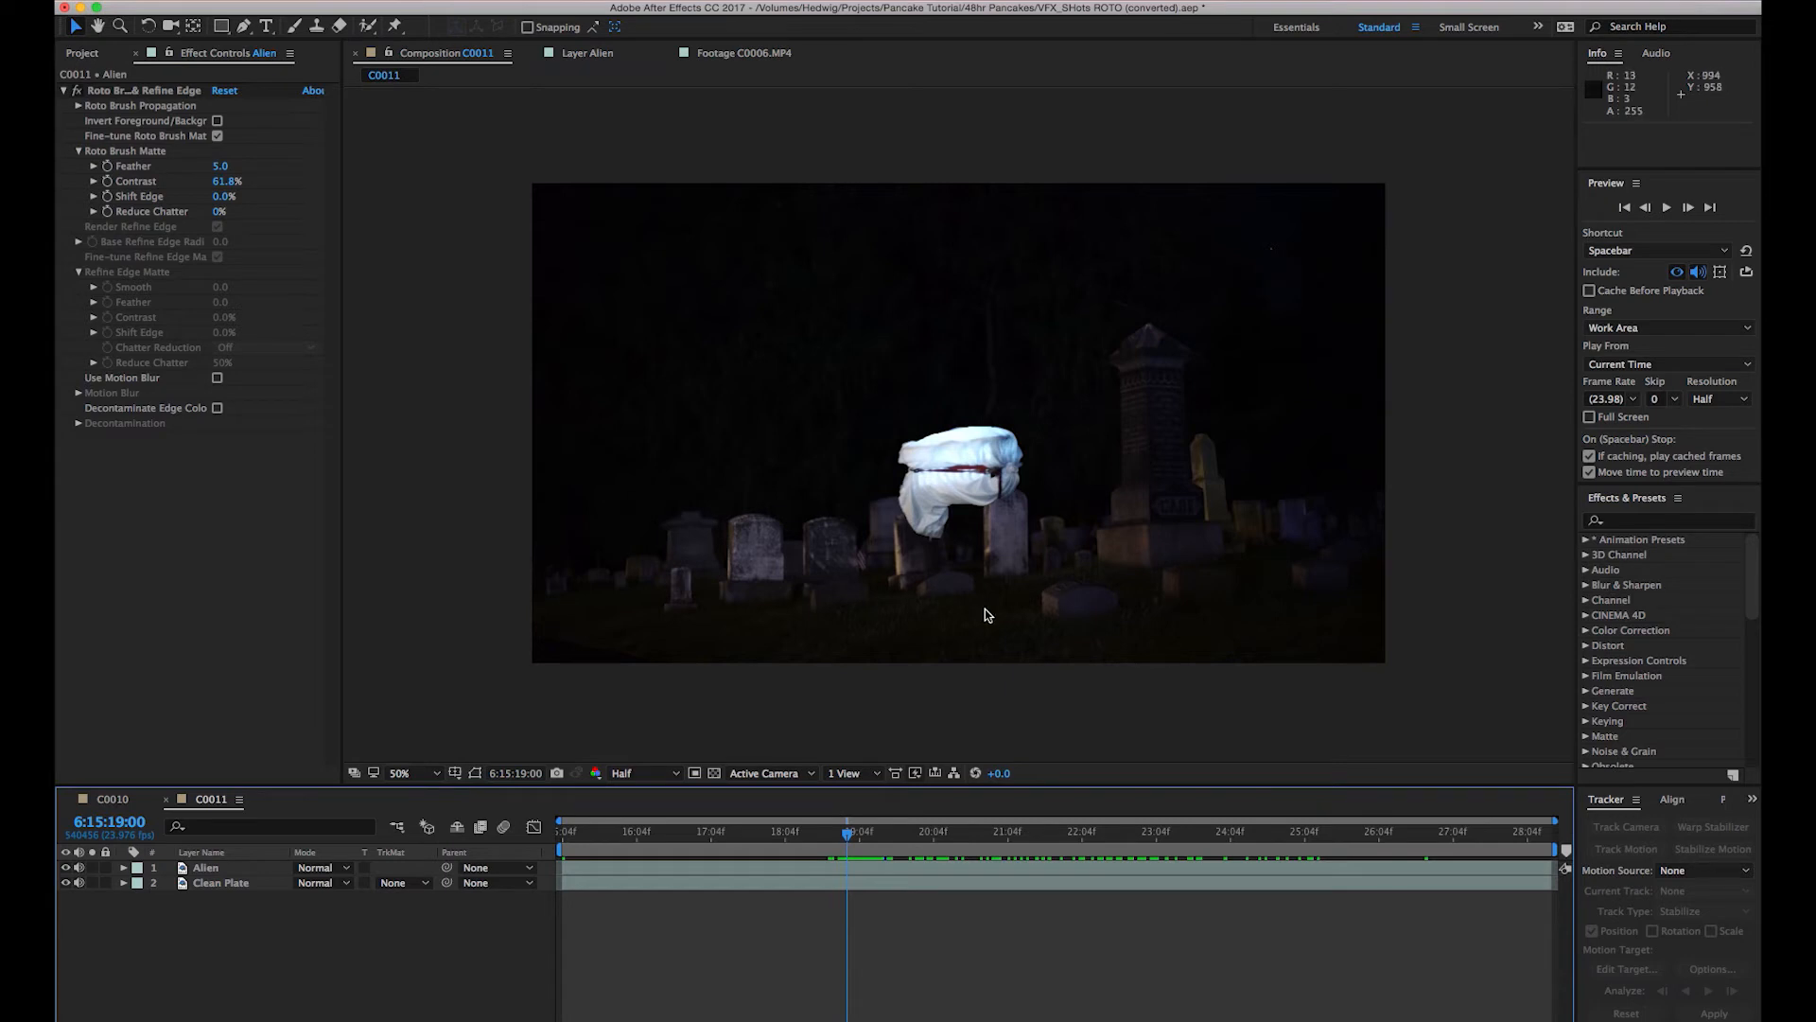
left_click(408, 10)
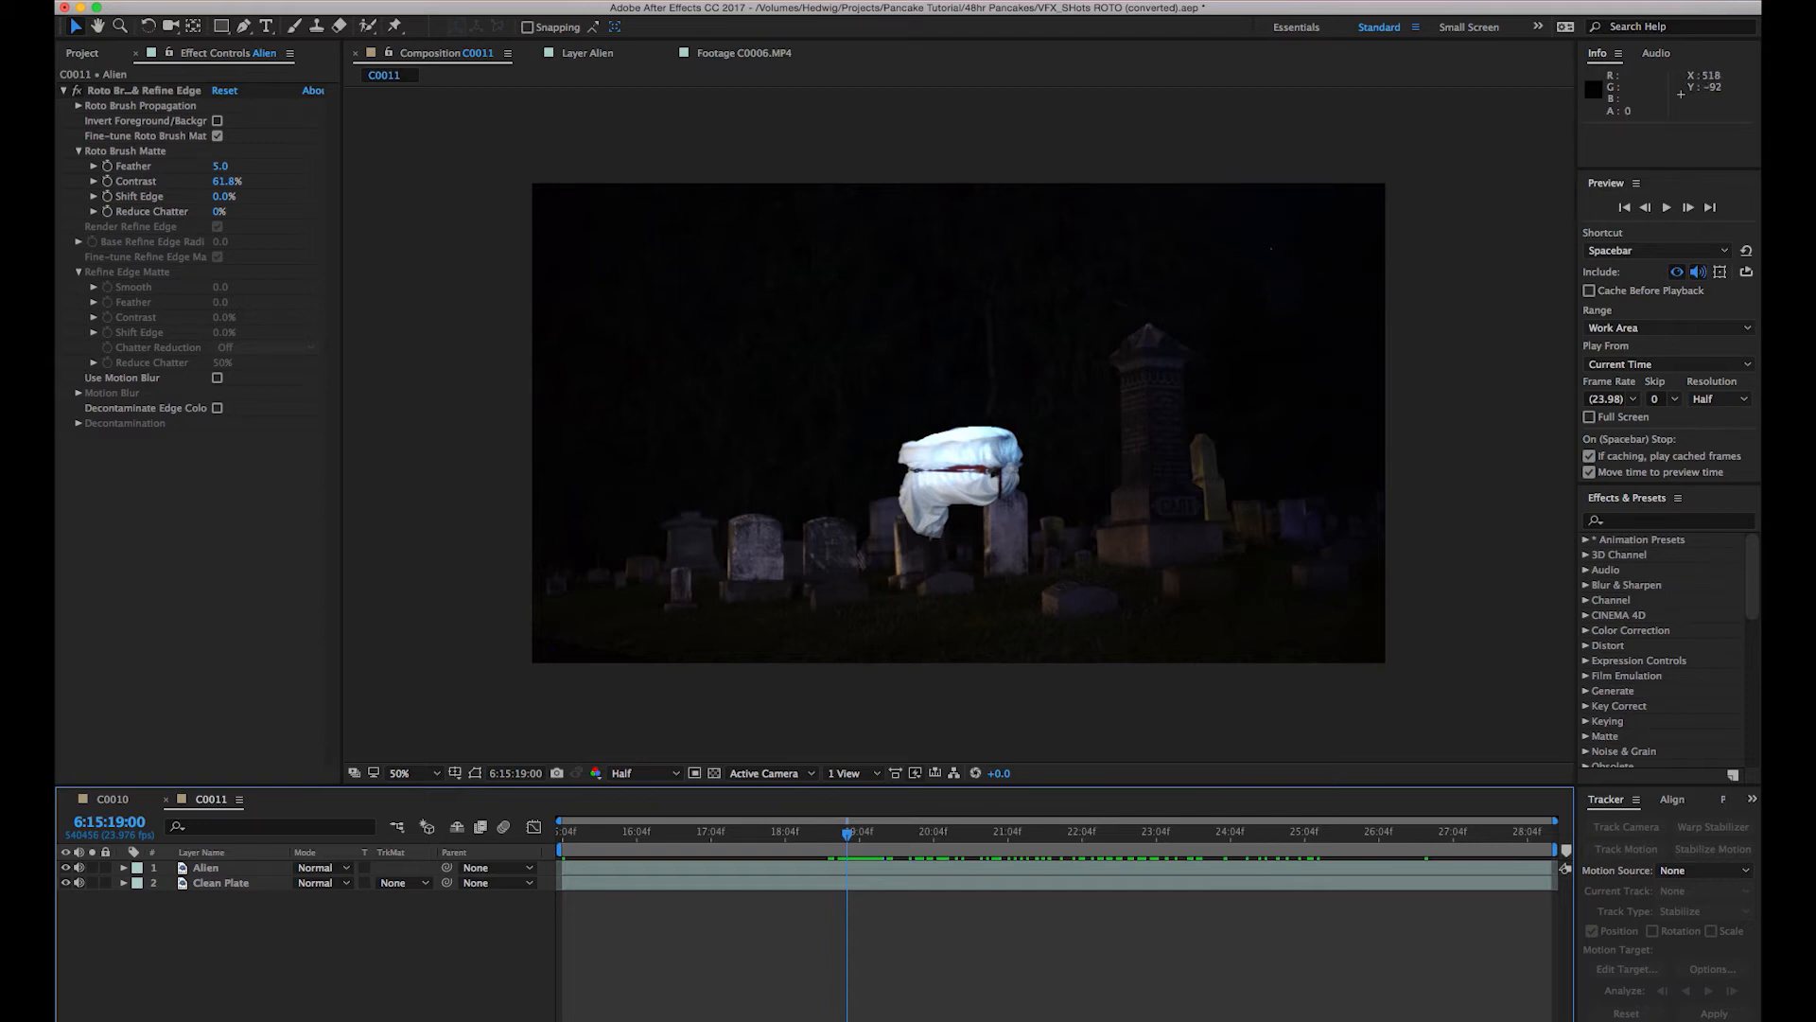
Add an adjustment layer with the CC Light Rays and Shine effects.
left_click(439, 10)
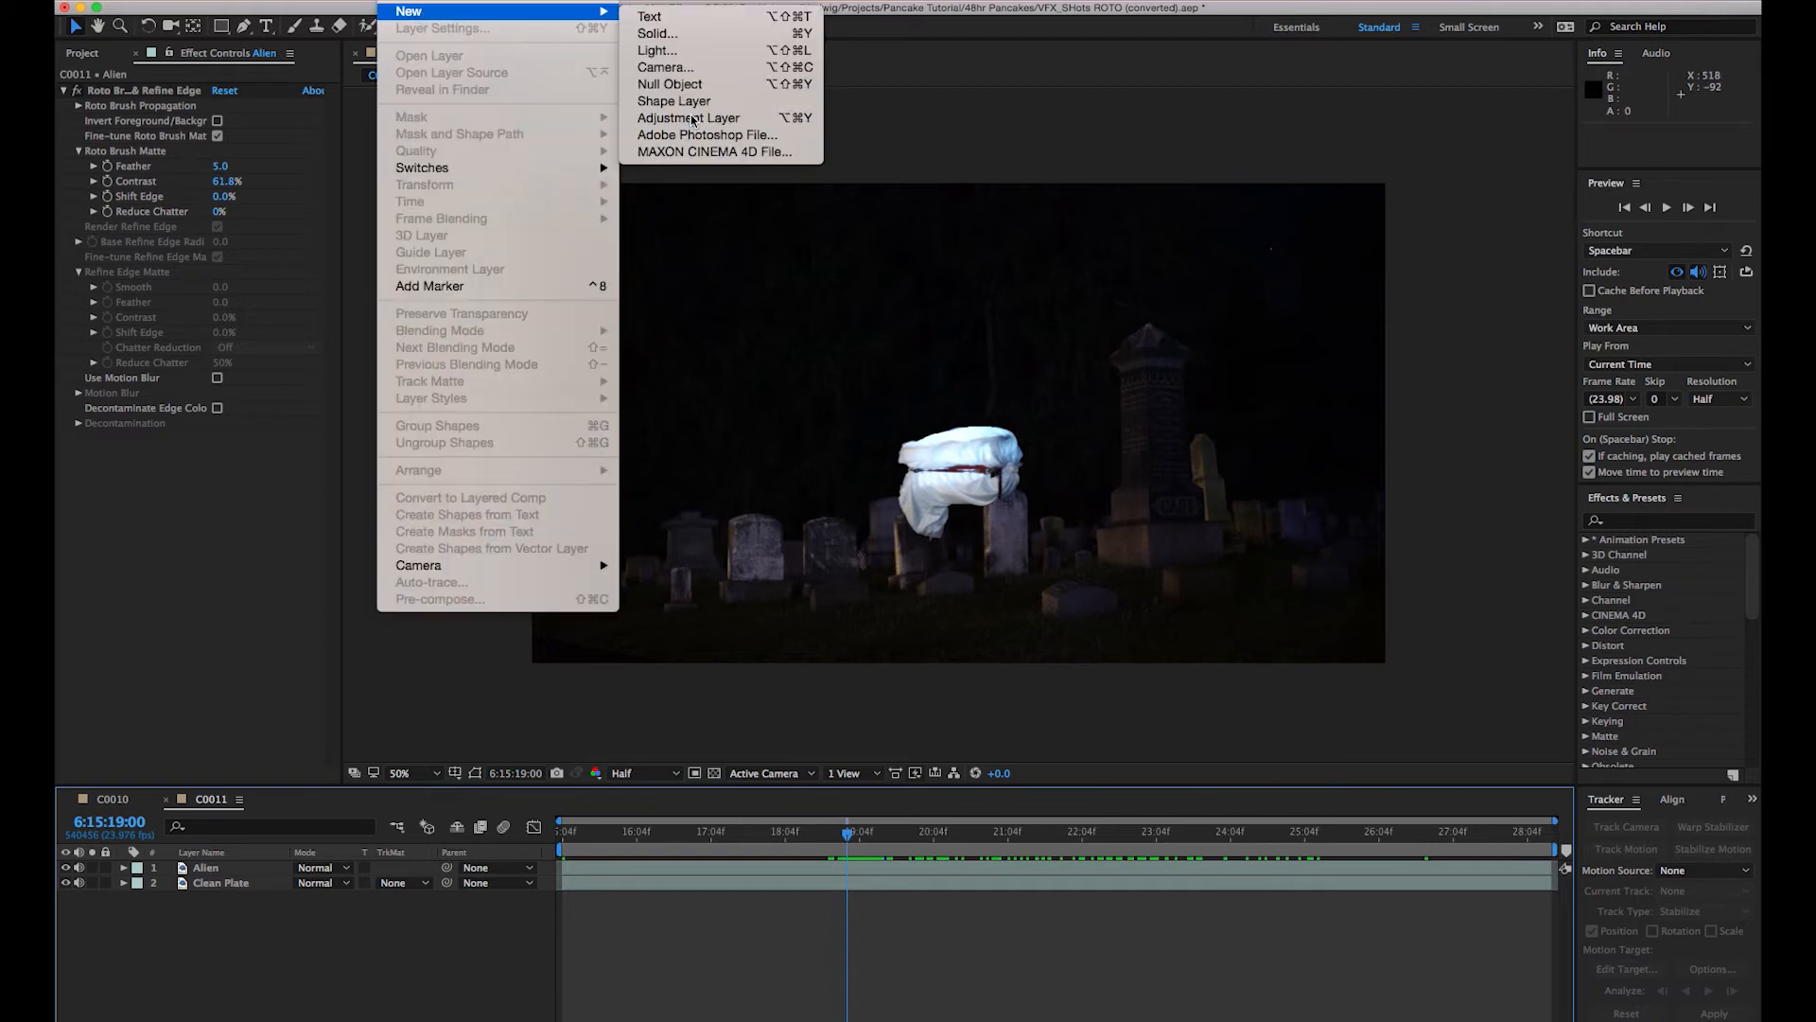
left_click(689, 118)
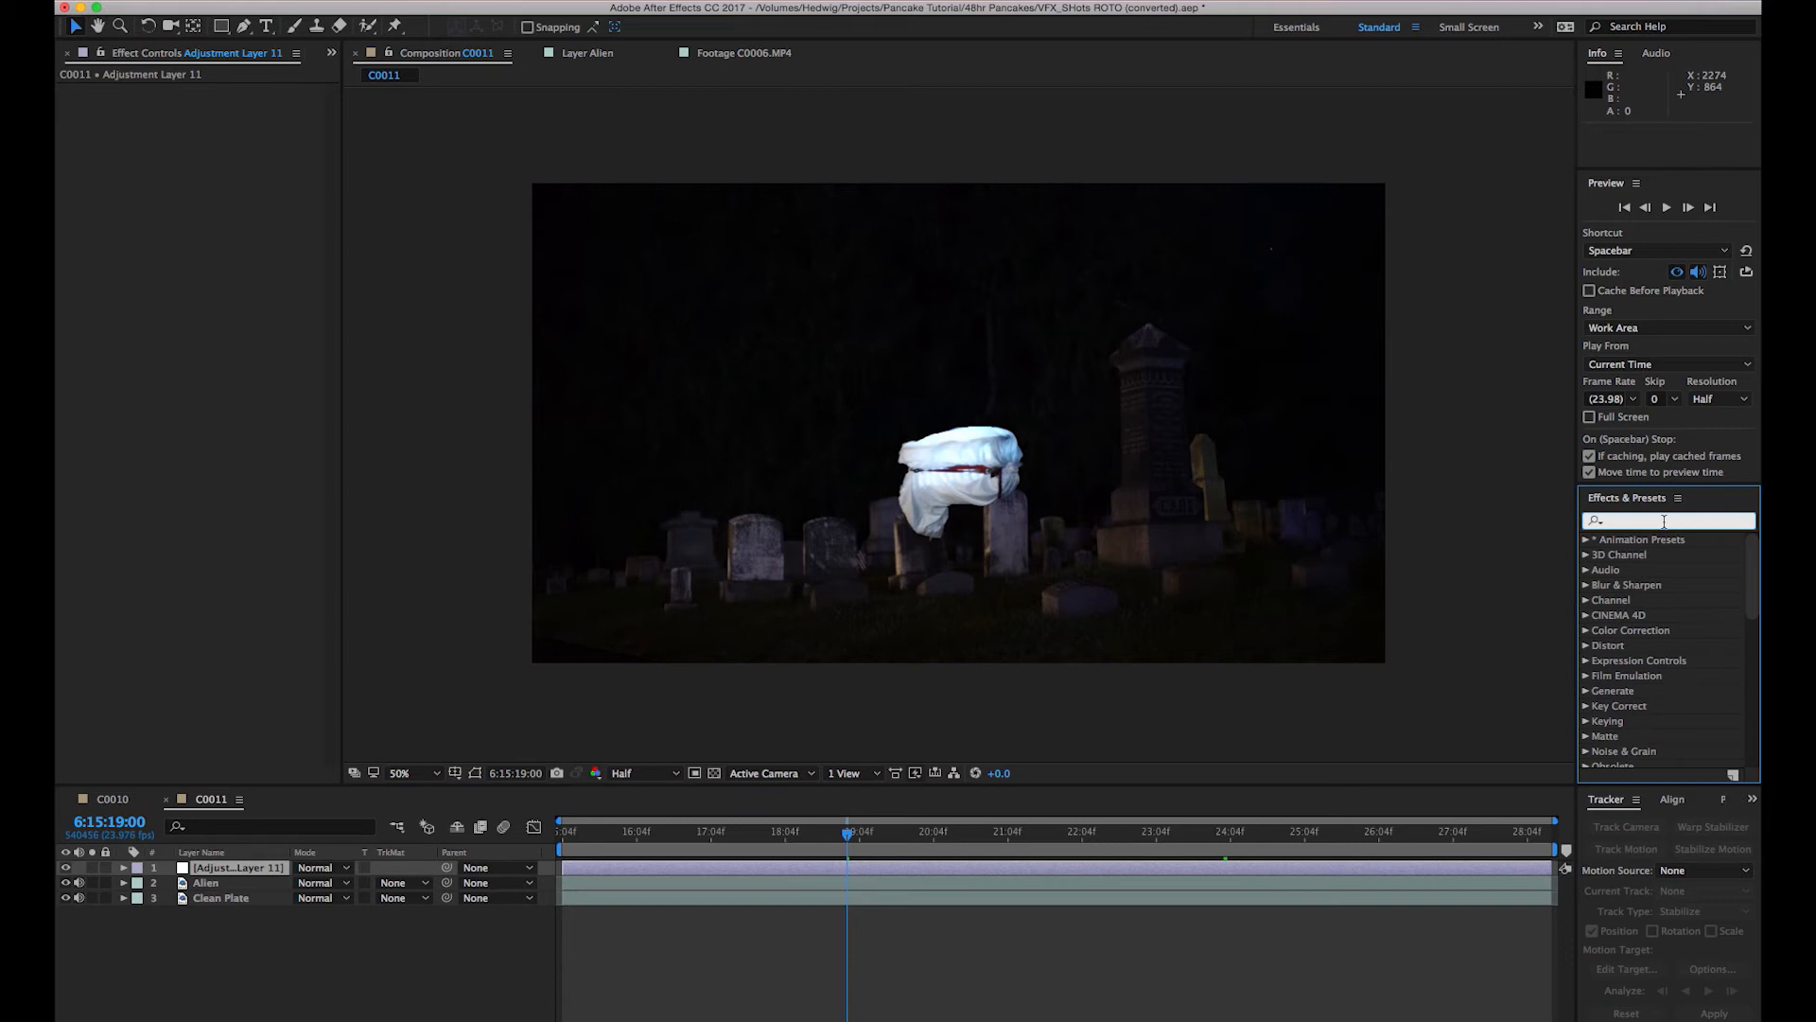
type("cc")
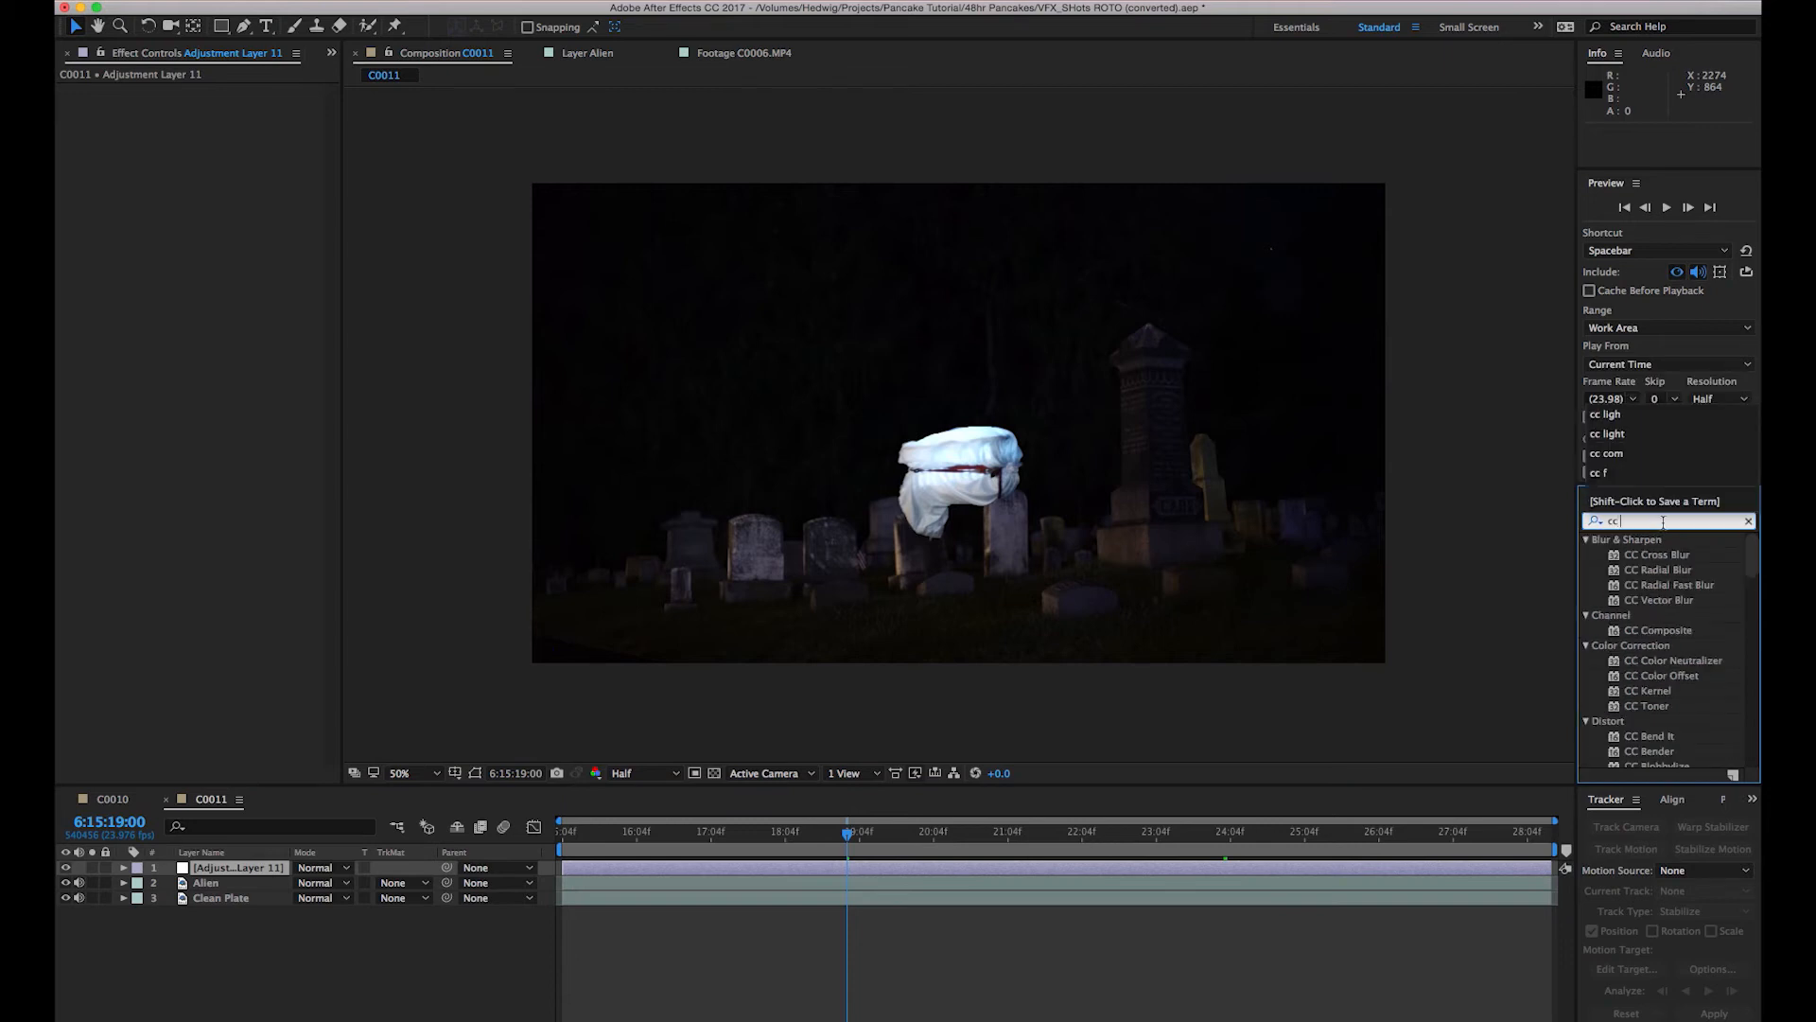
type("ligh")
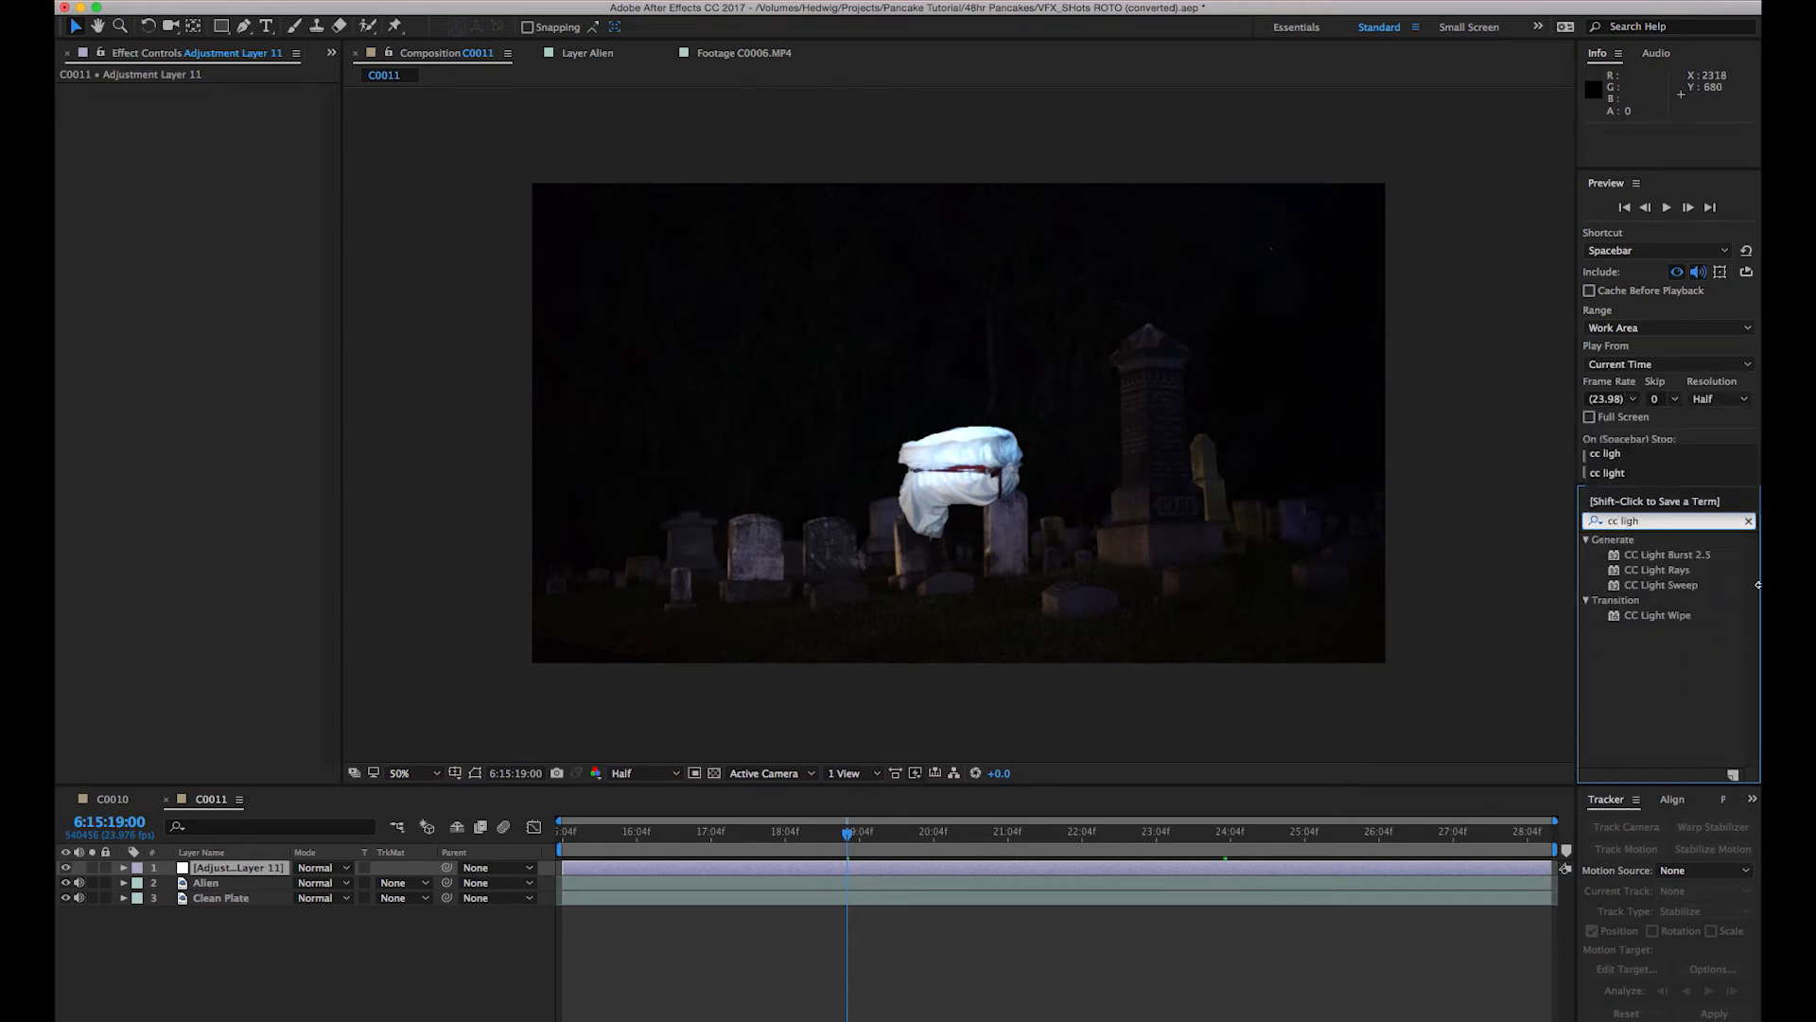
double_click(1657, 569)
type("shine")
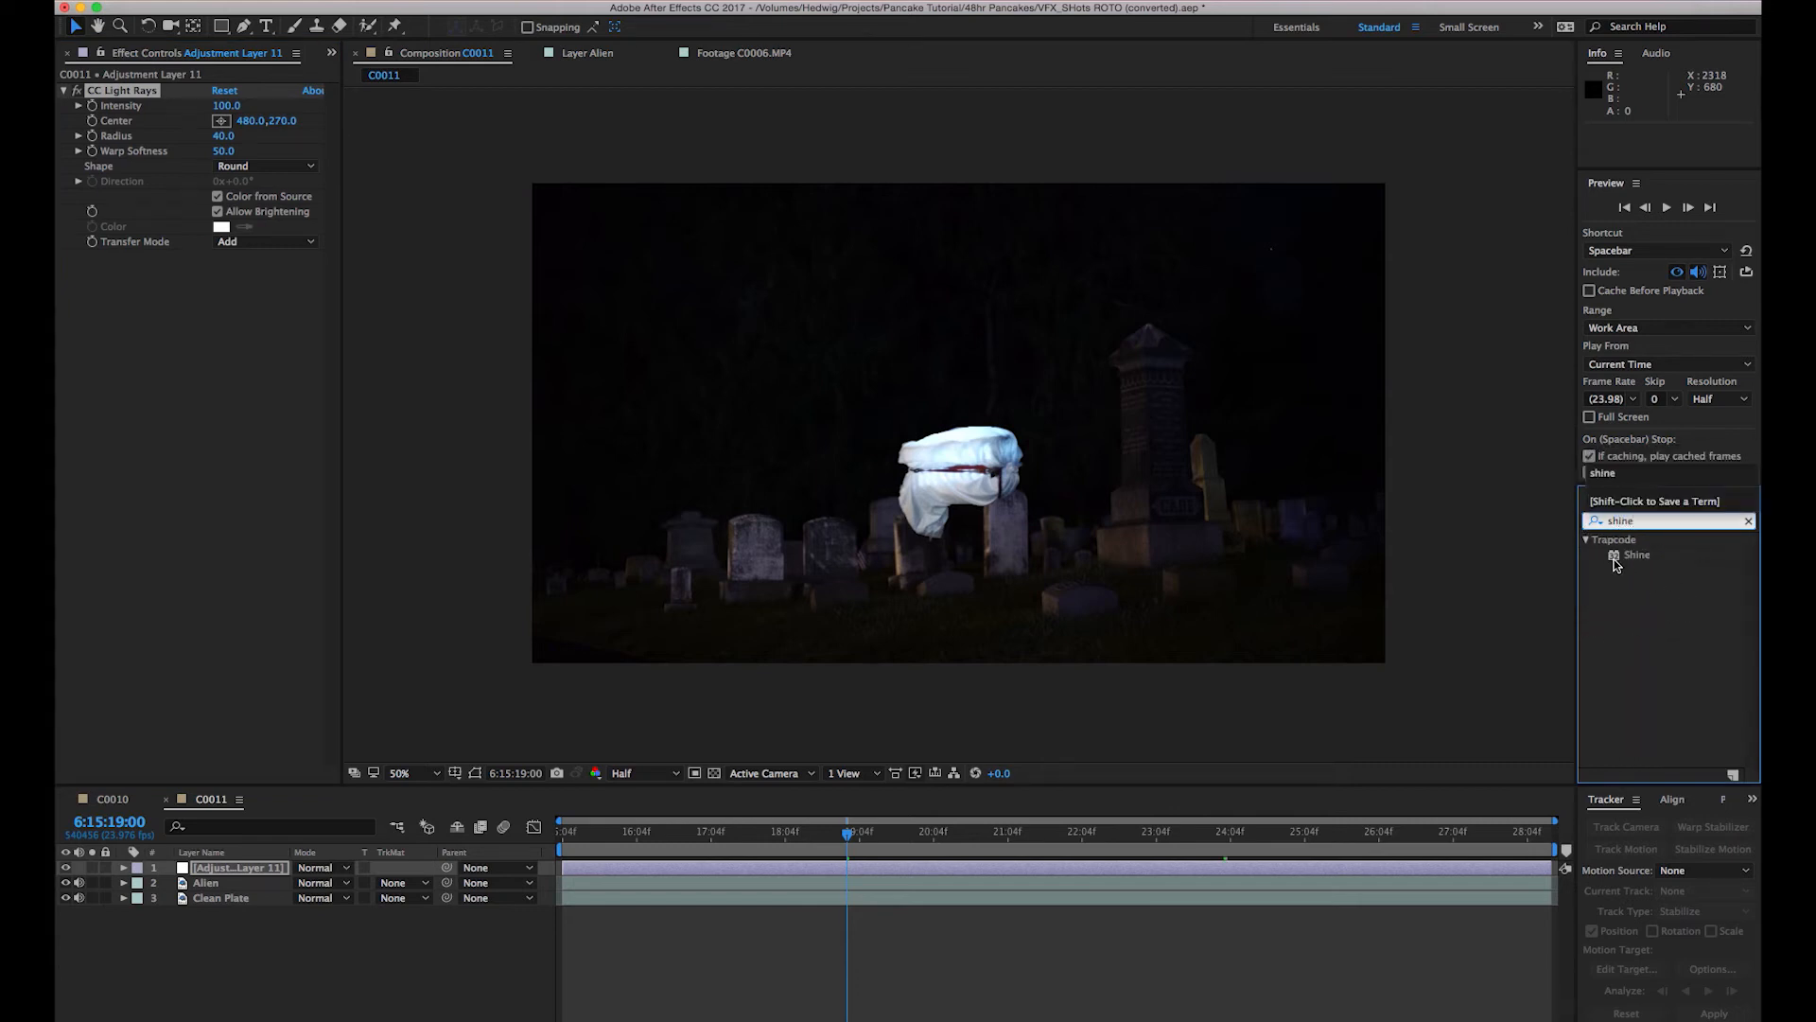
double_click(1636, 554)
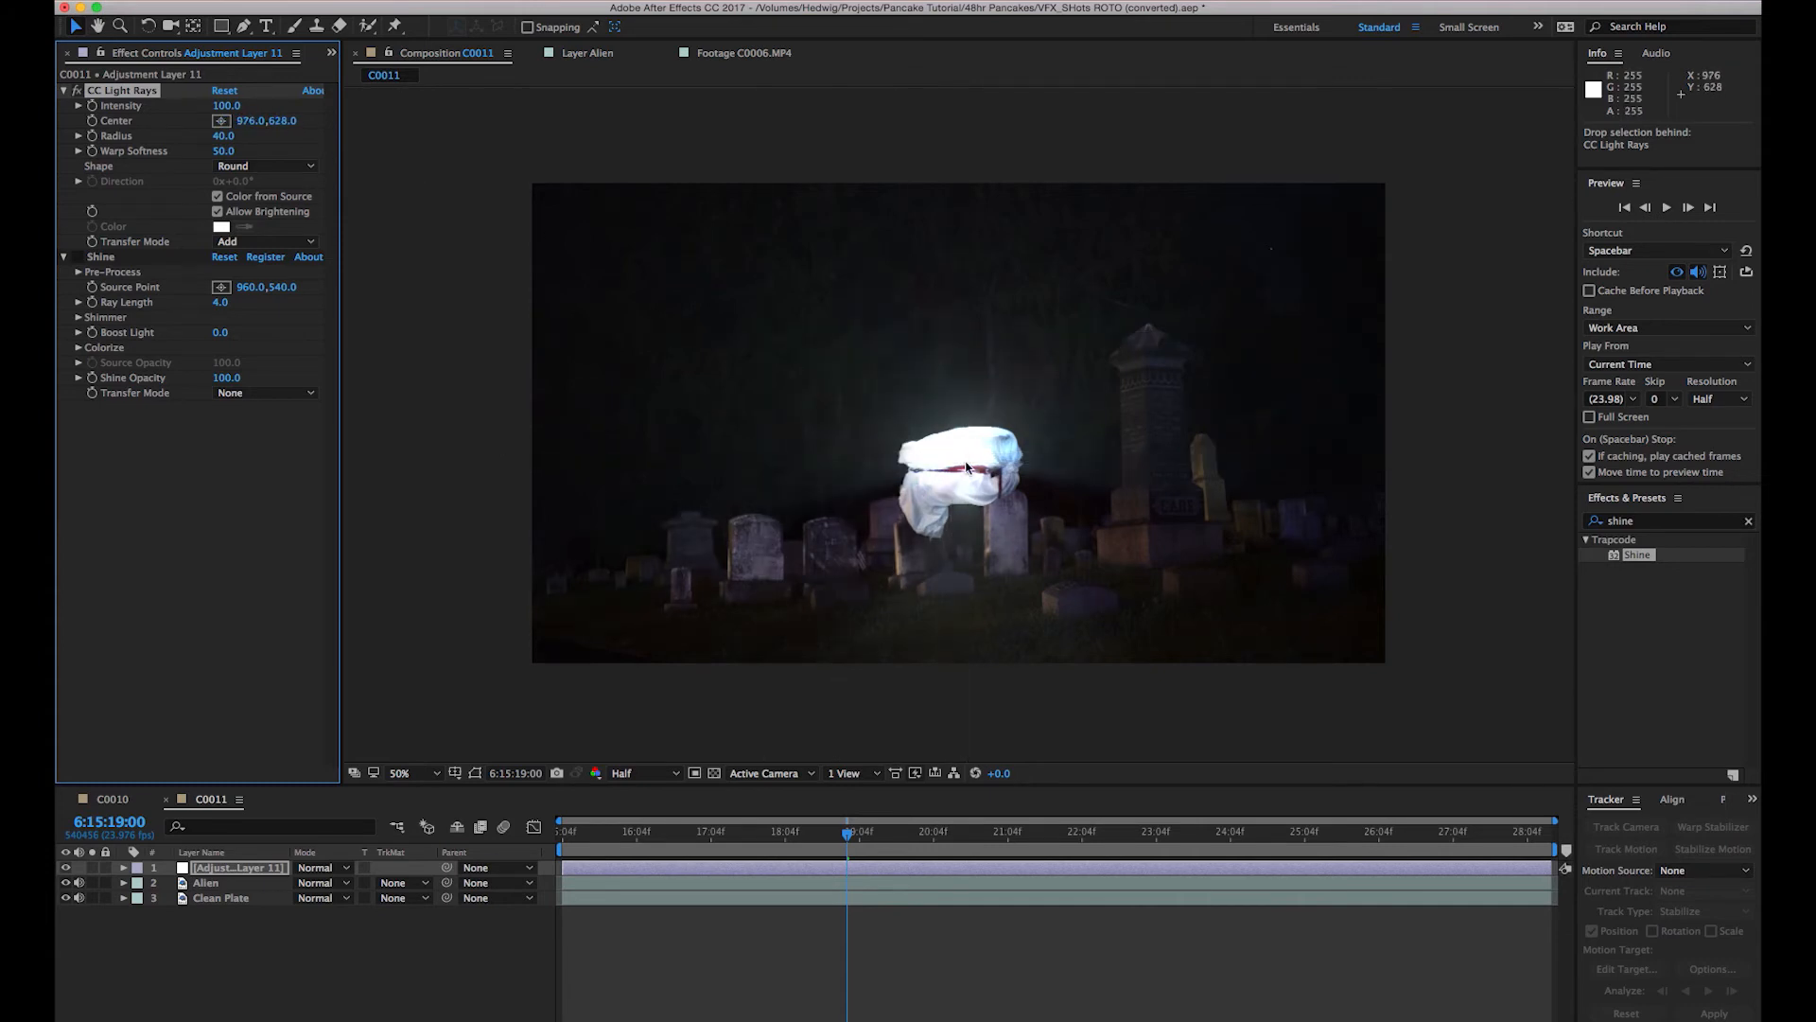
Nudge the light rays radius and set Shine to Aura colorize, Screen mode, 64 opacity.
left_click_drag(222, 135, 248, 135)
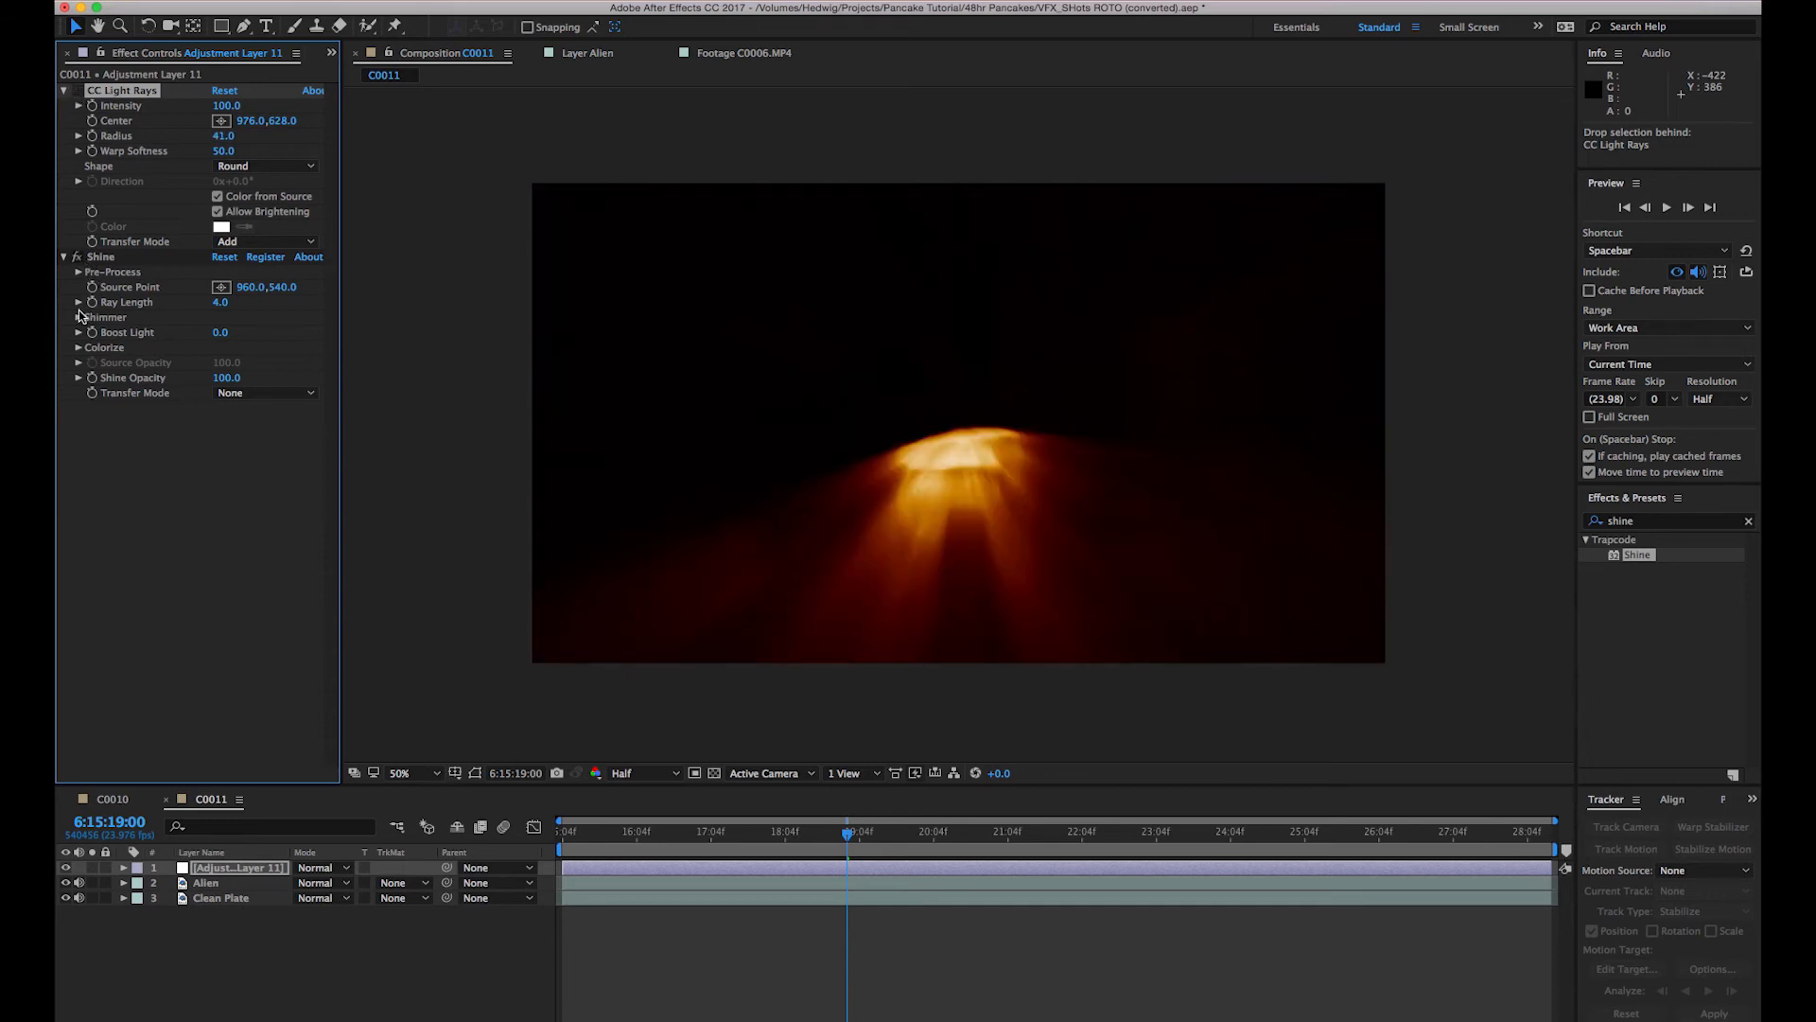
left_click(77, 316)
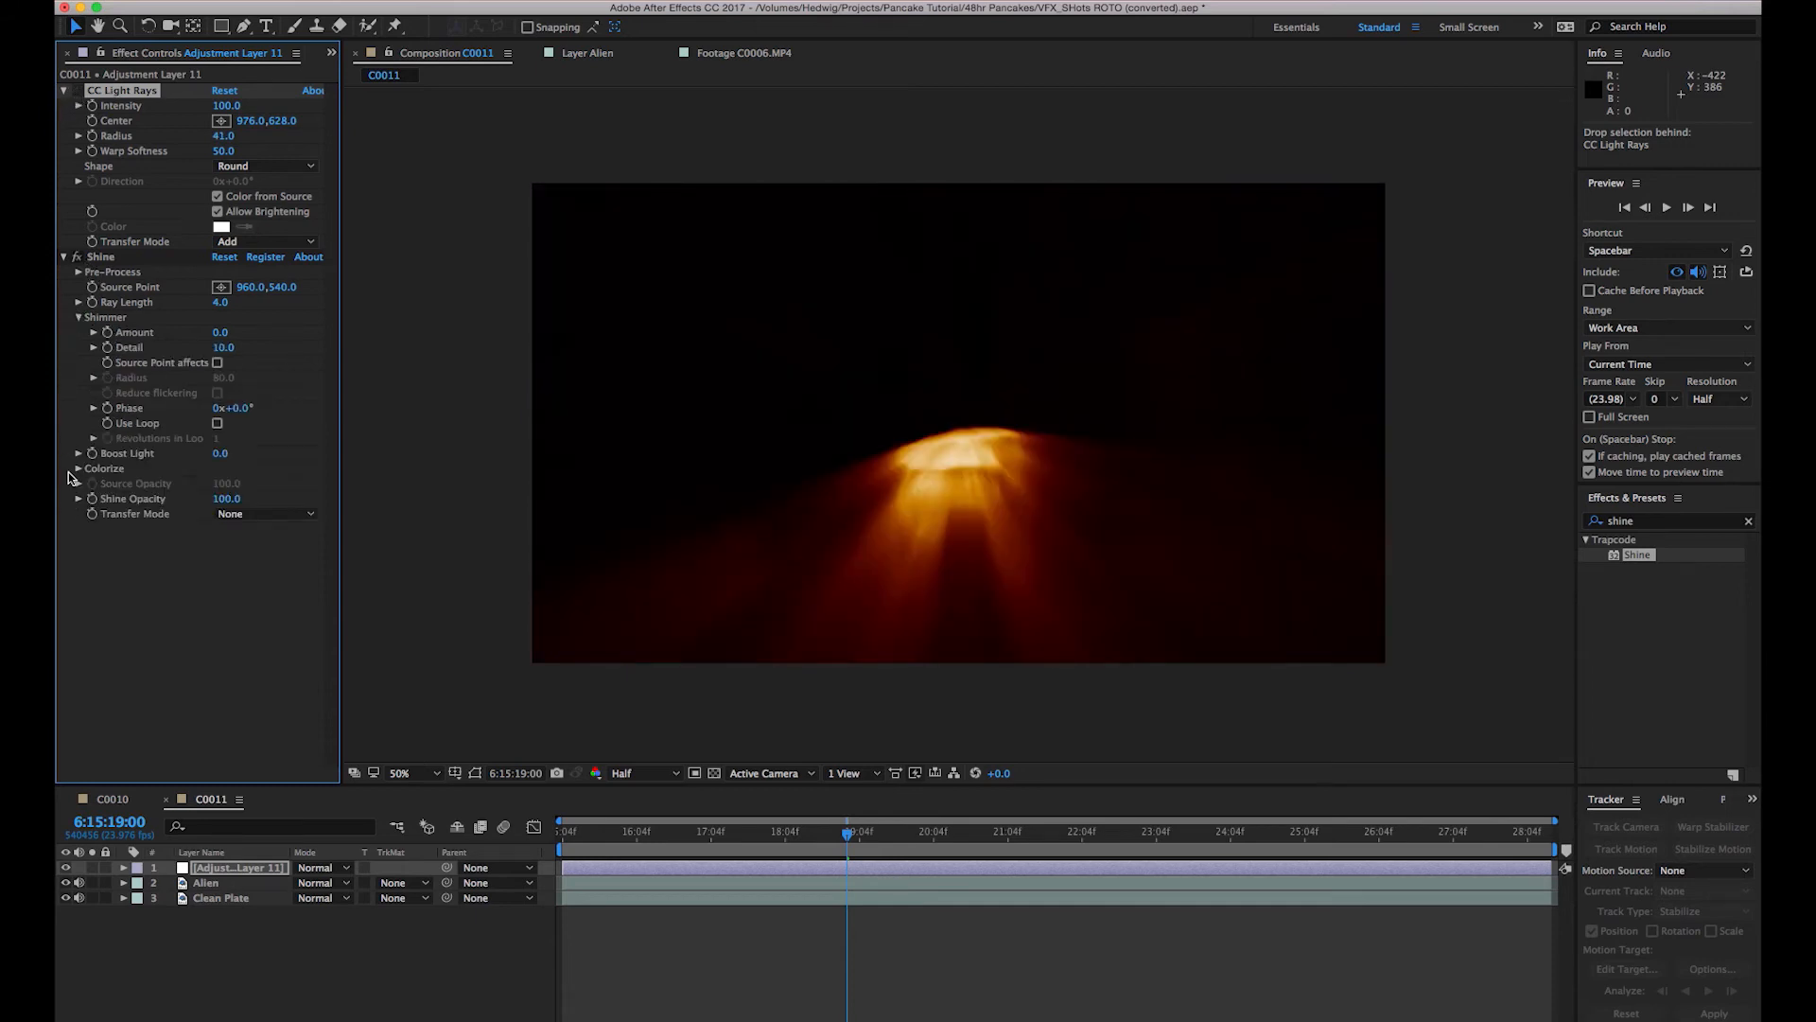
left_click(264, 483)
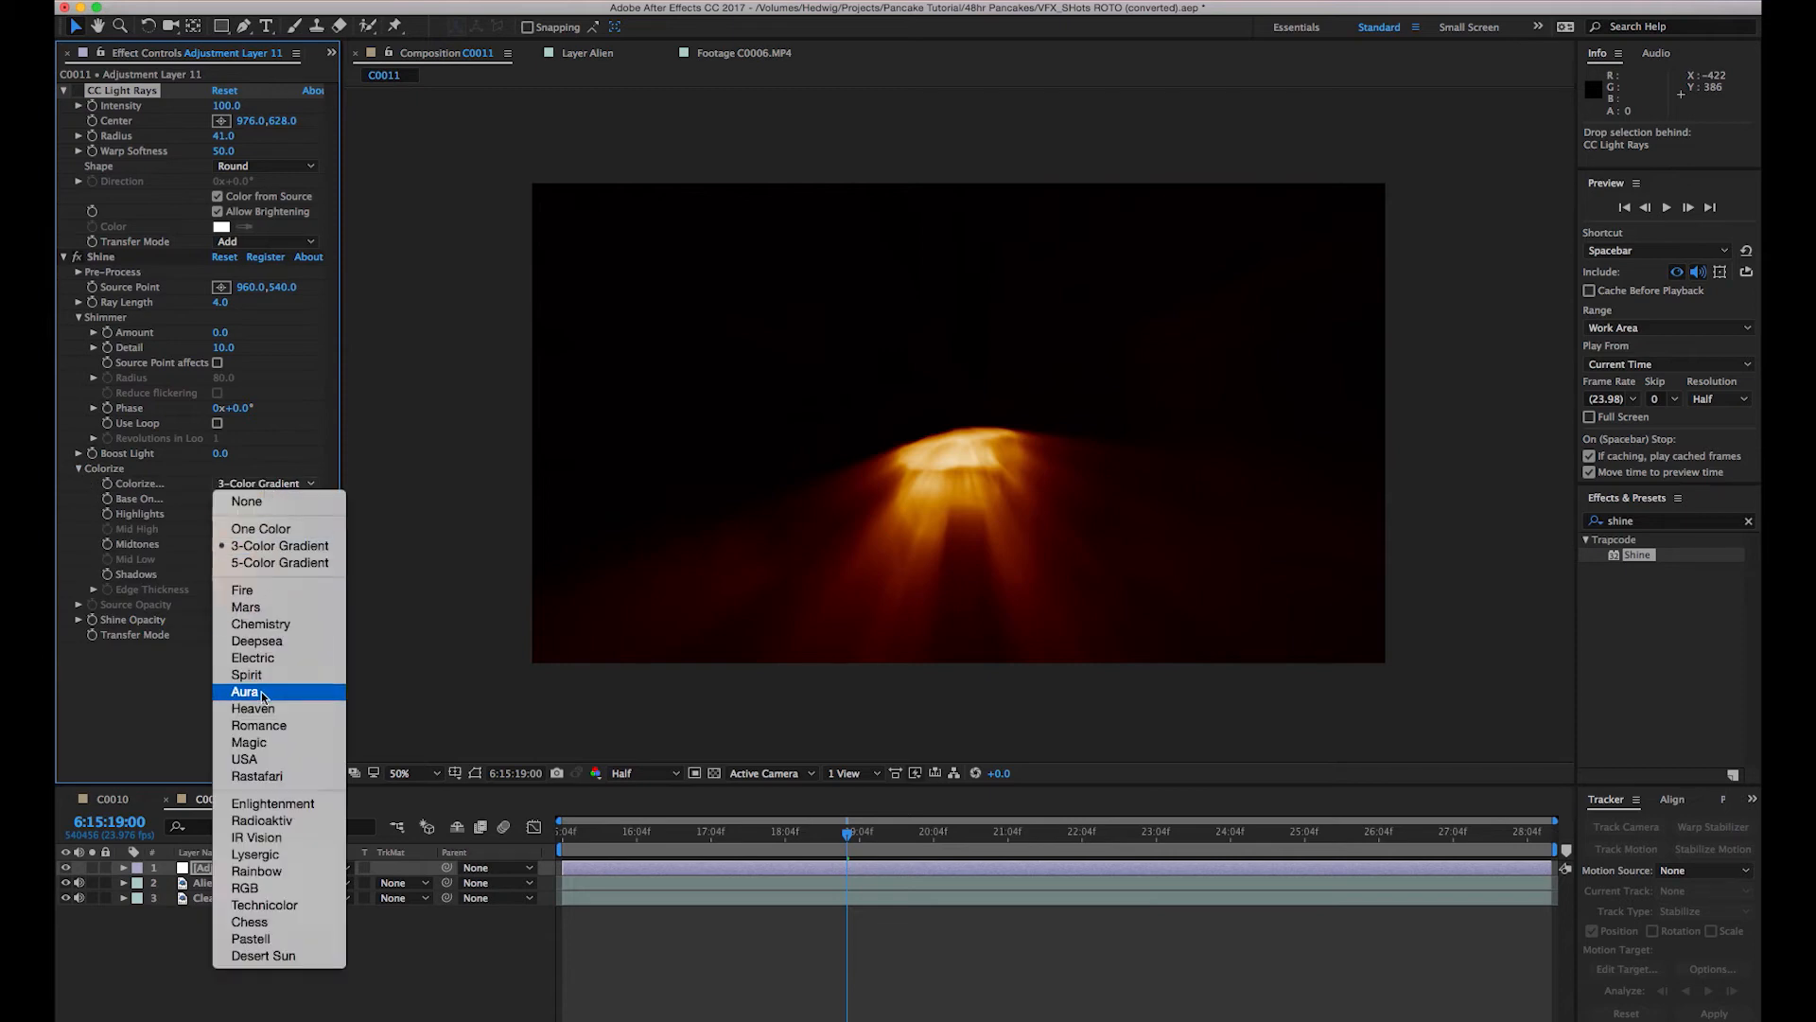
left_click(244, 692)
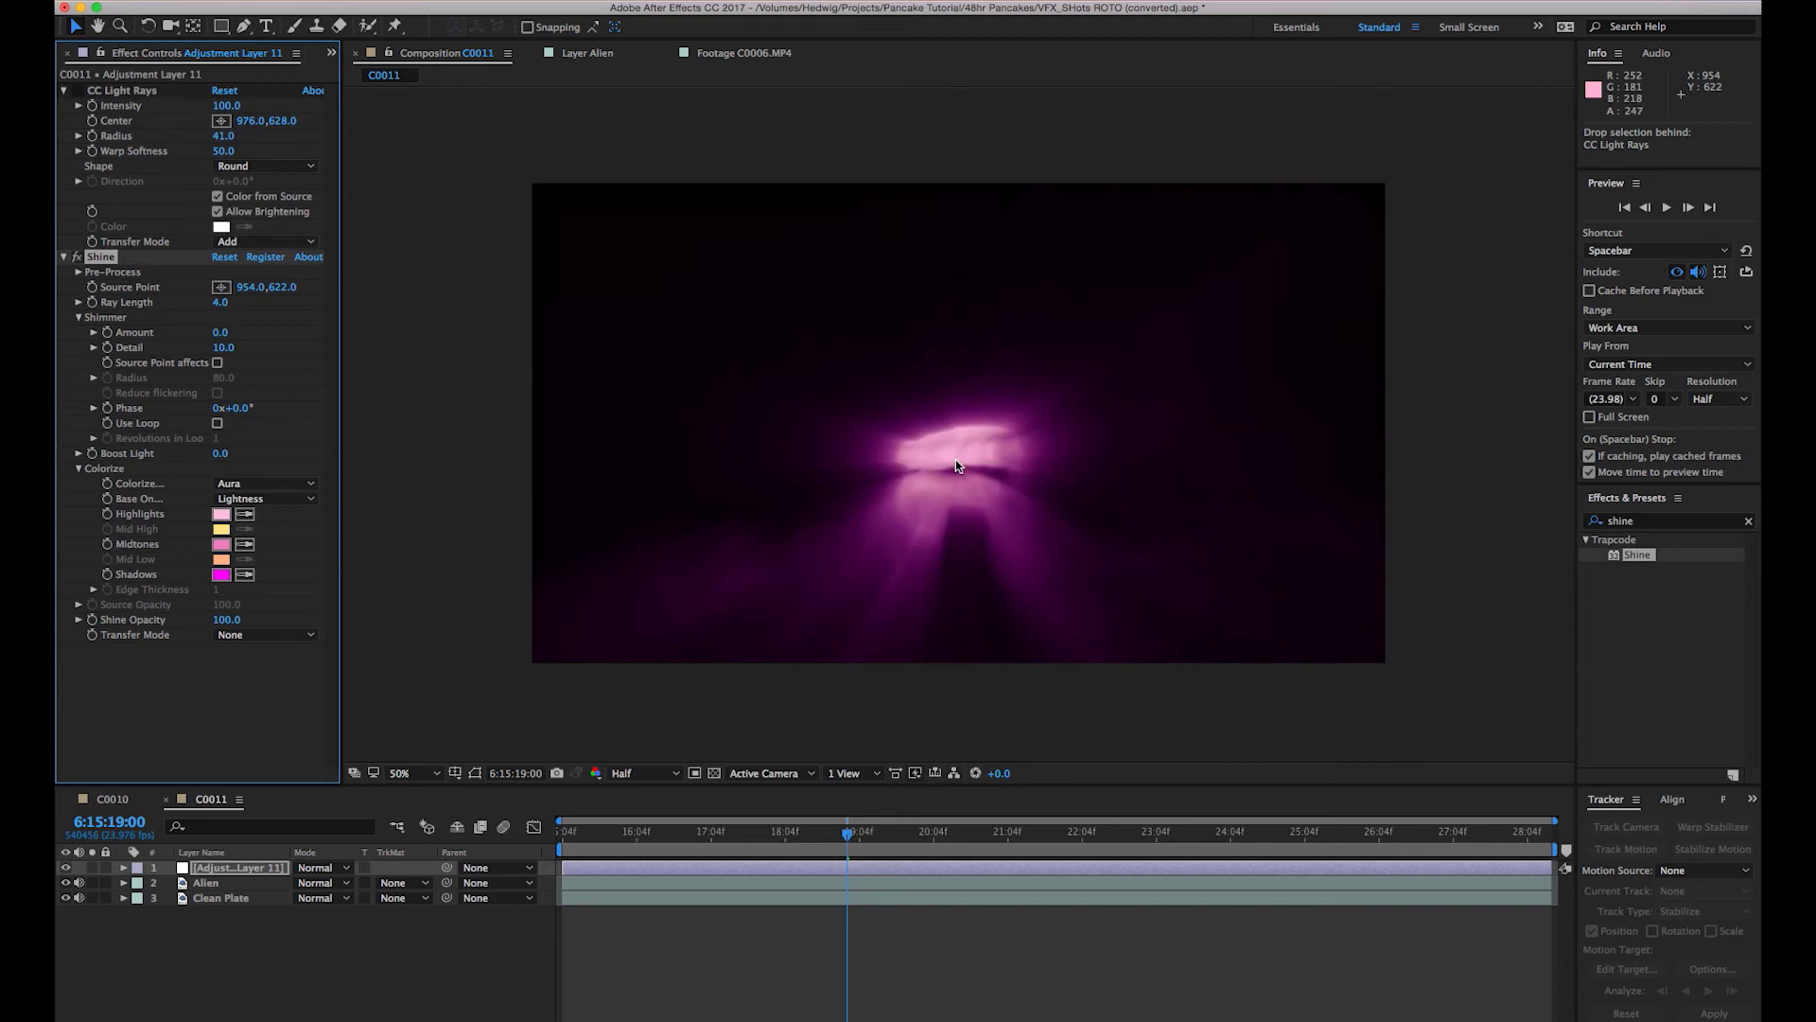
left_click(264, 634)
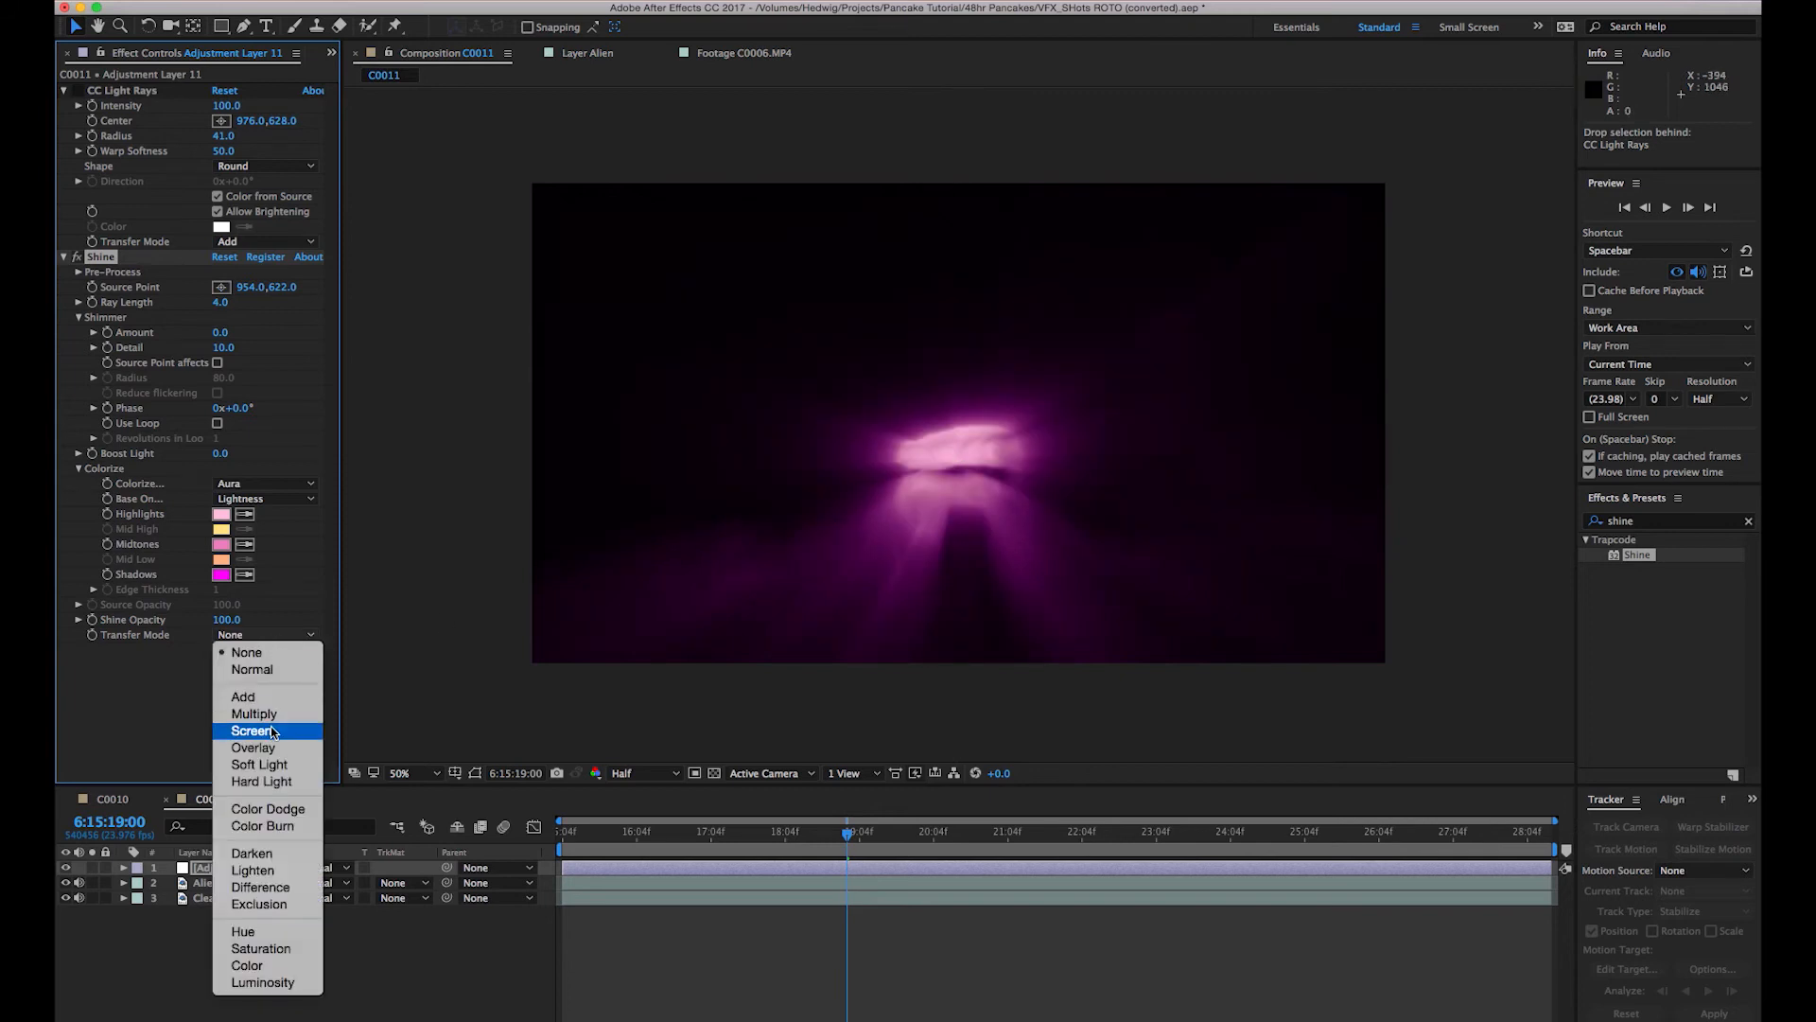
left_click(252, 731)
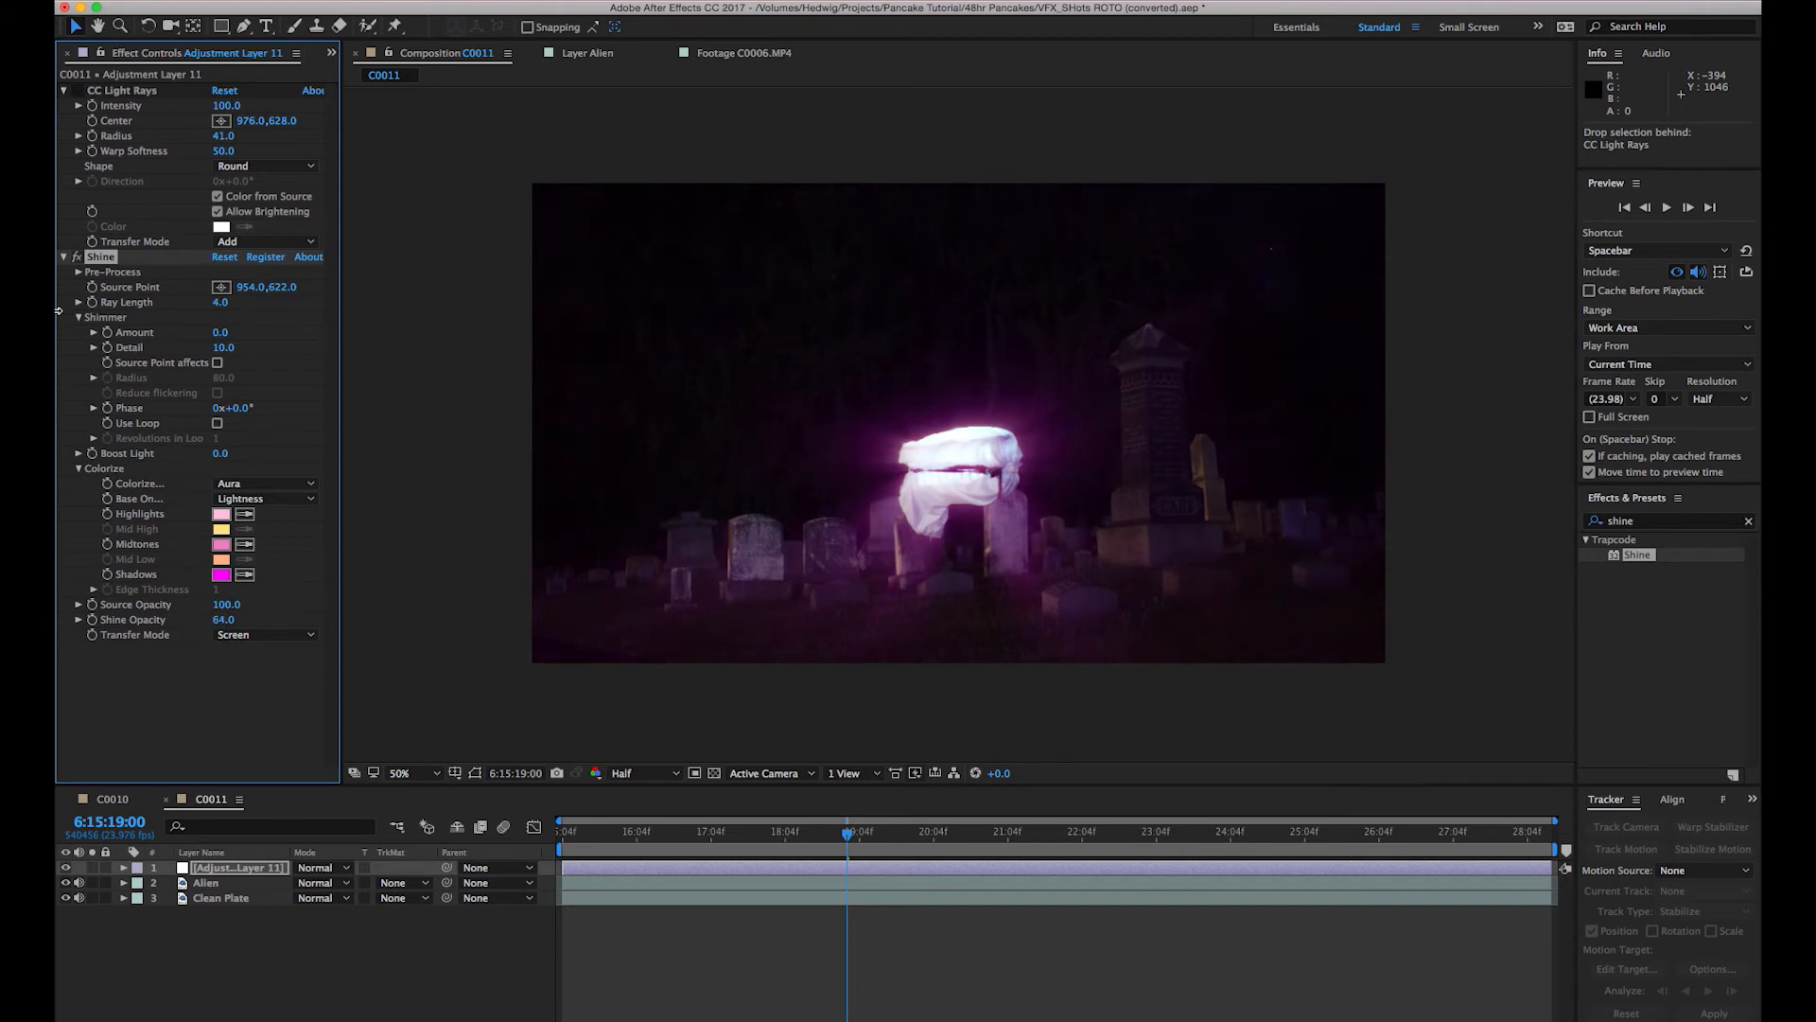
left_click(78, 256)
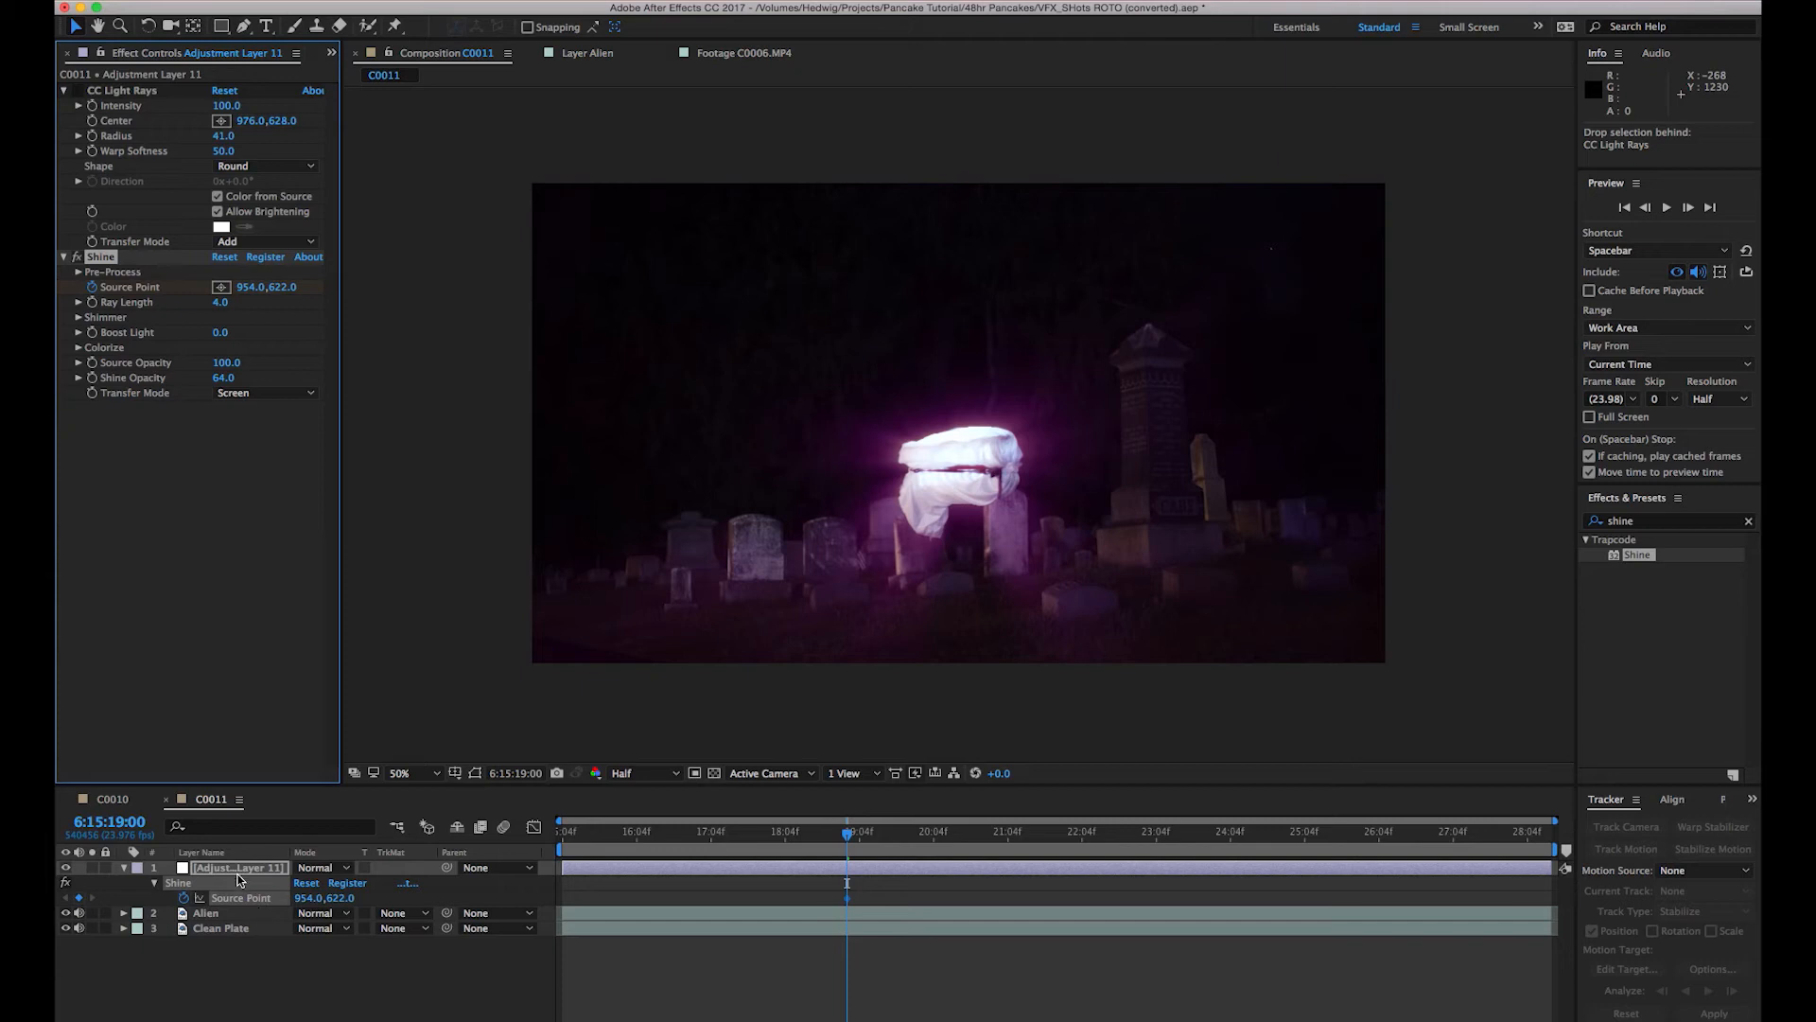
Reveal Shine's Source Point, rename the layer Light Rays, and keyframe the glow onto the basket.
right_click(237, 868)
type("Light Rays")
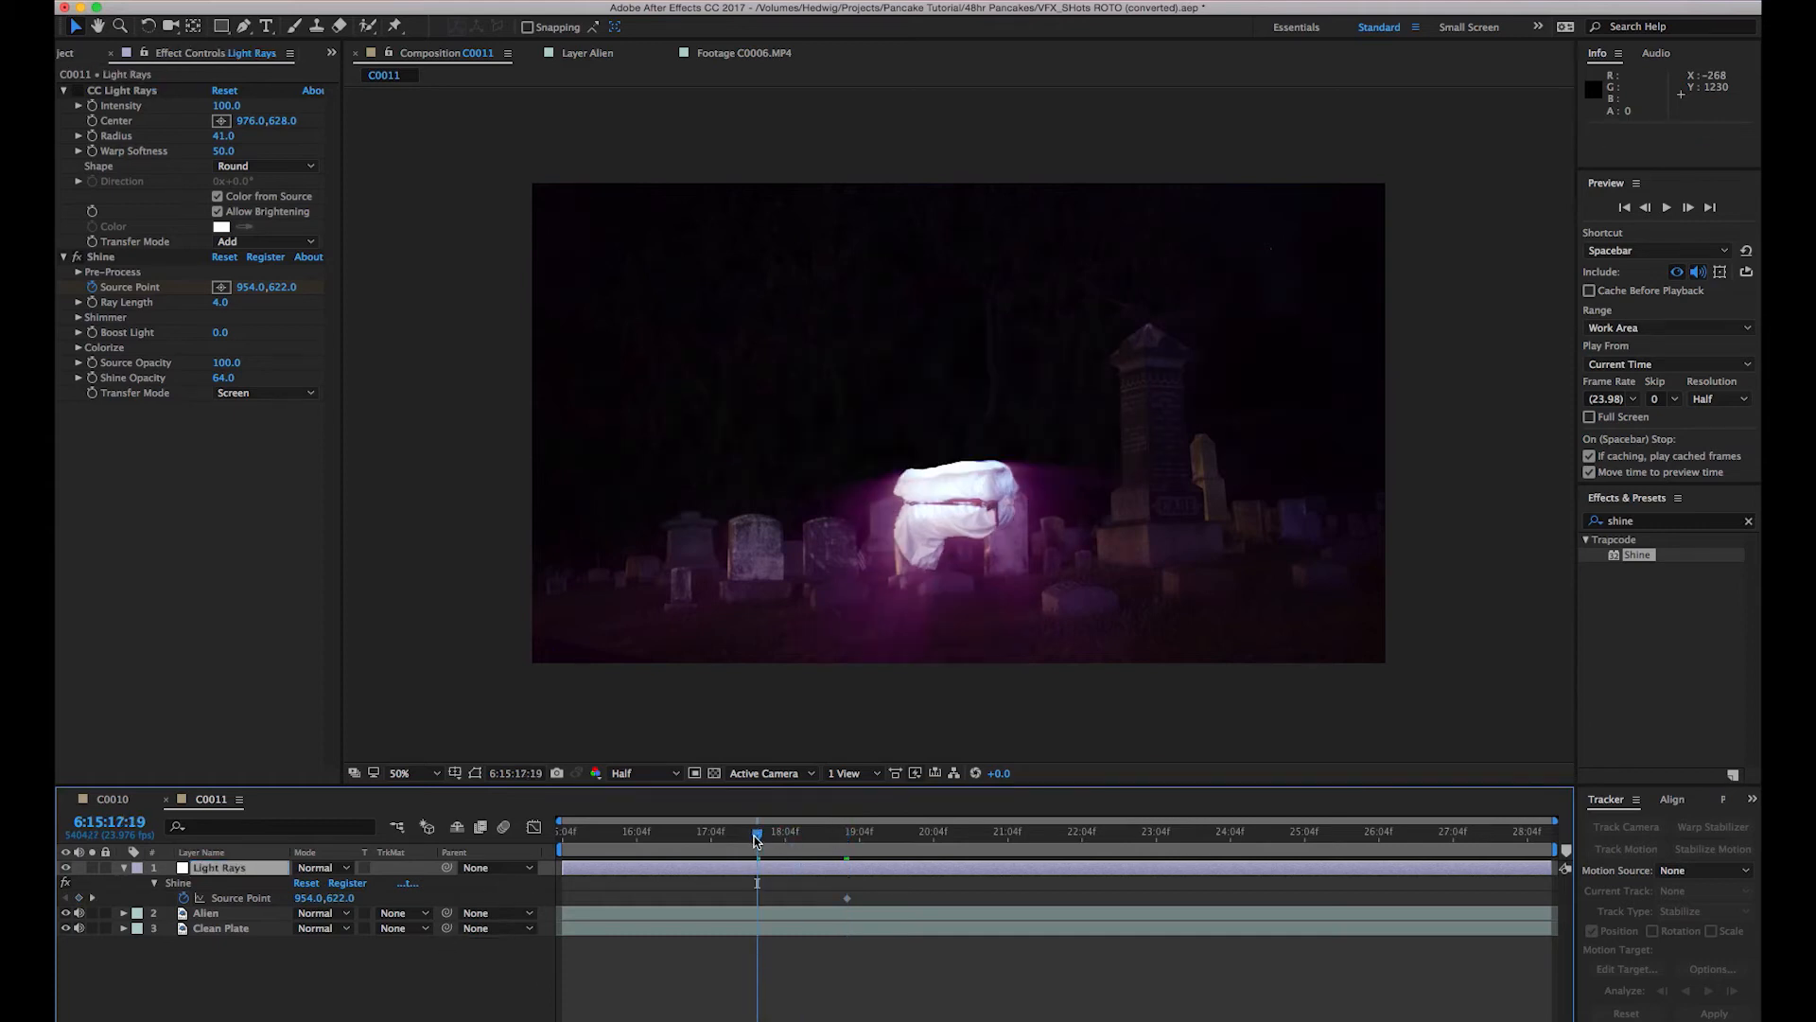
left_click(761, 502)
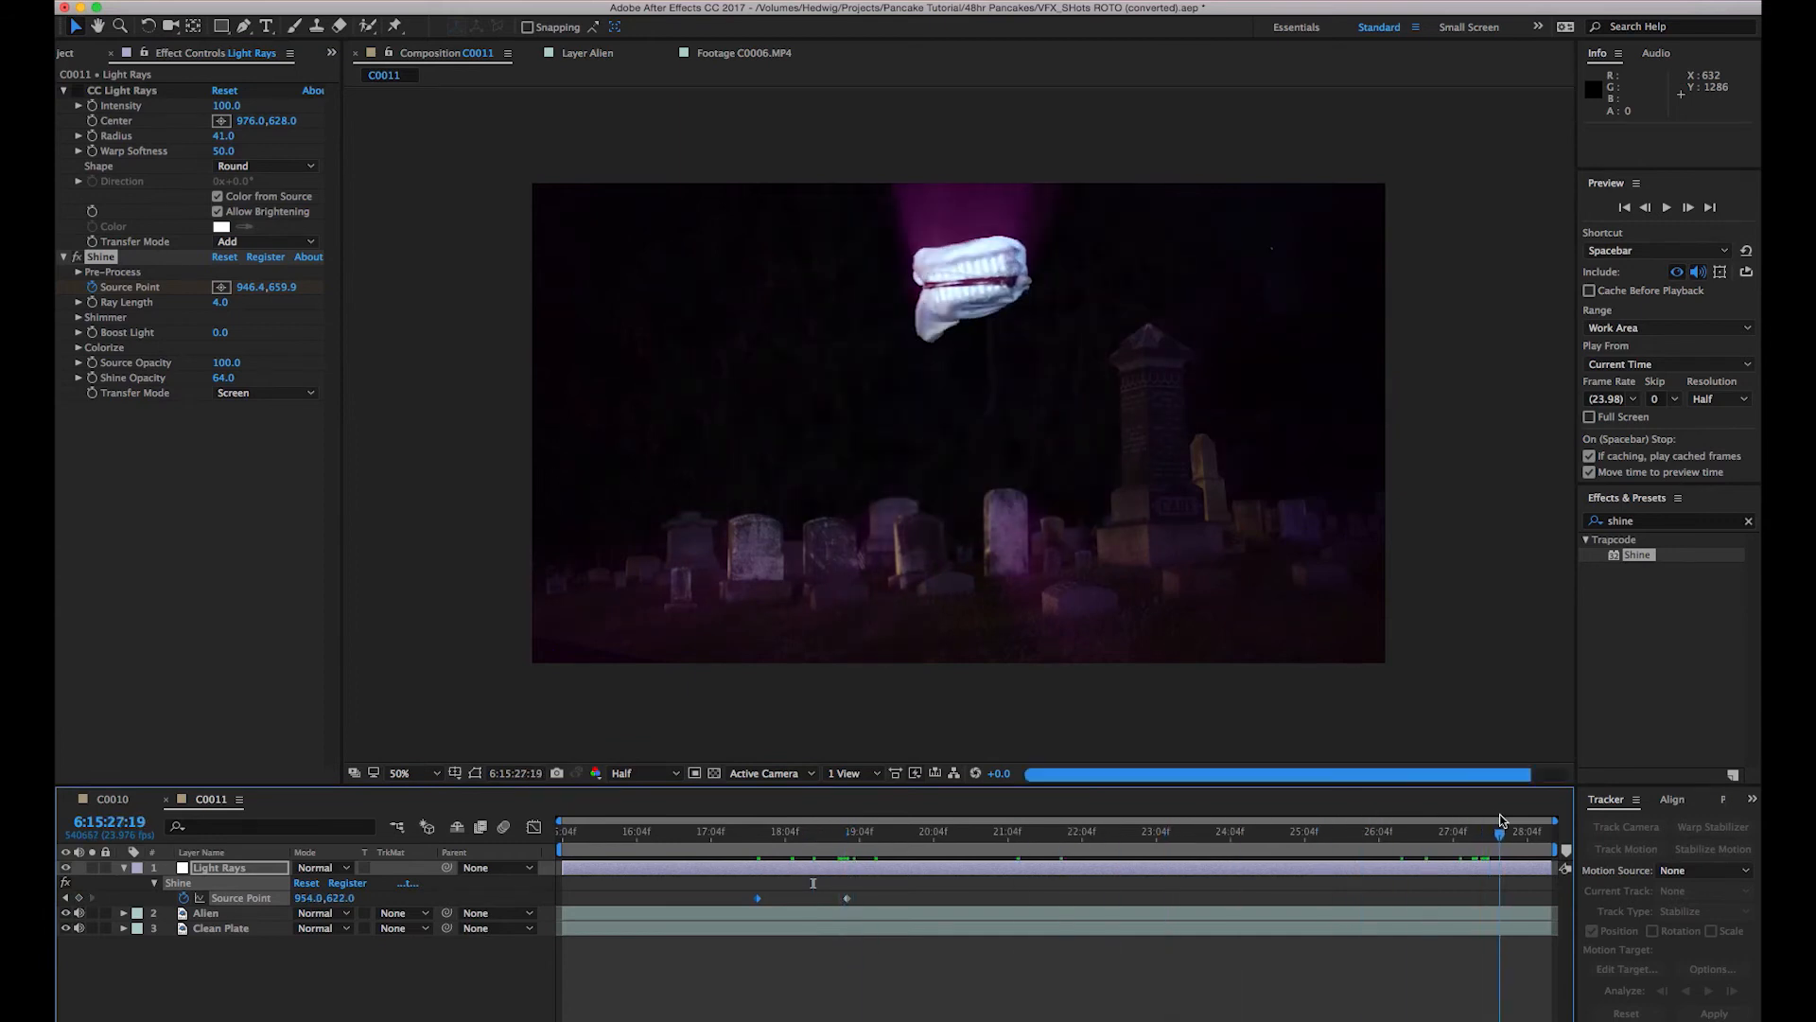
left_click(1415, 830)
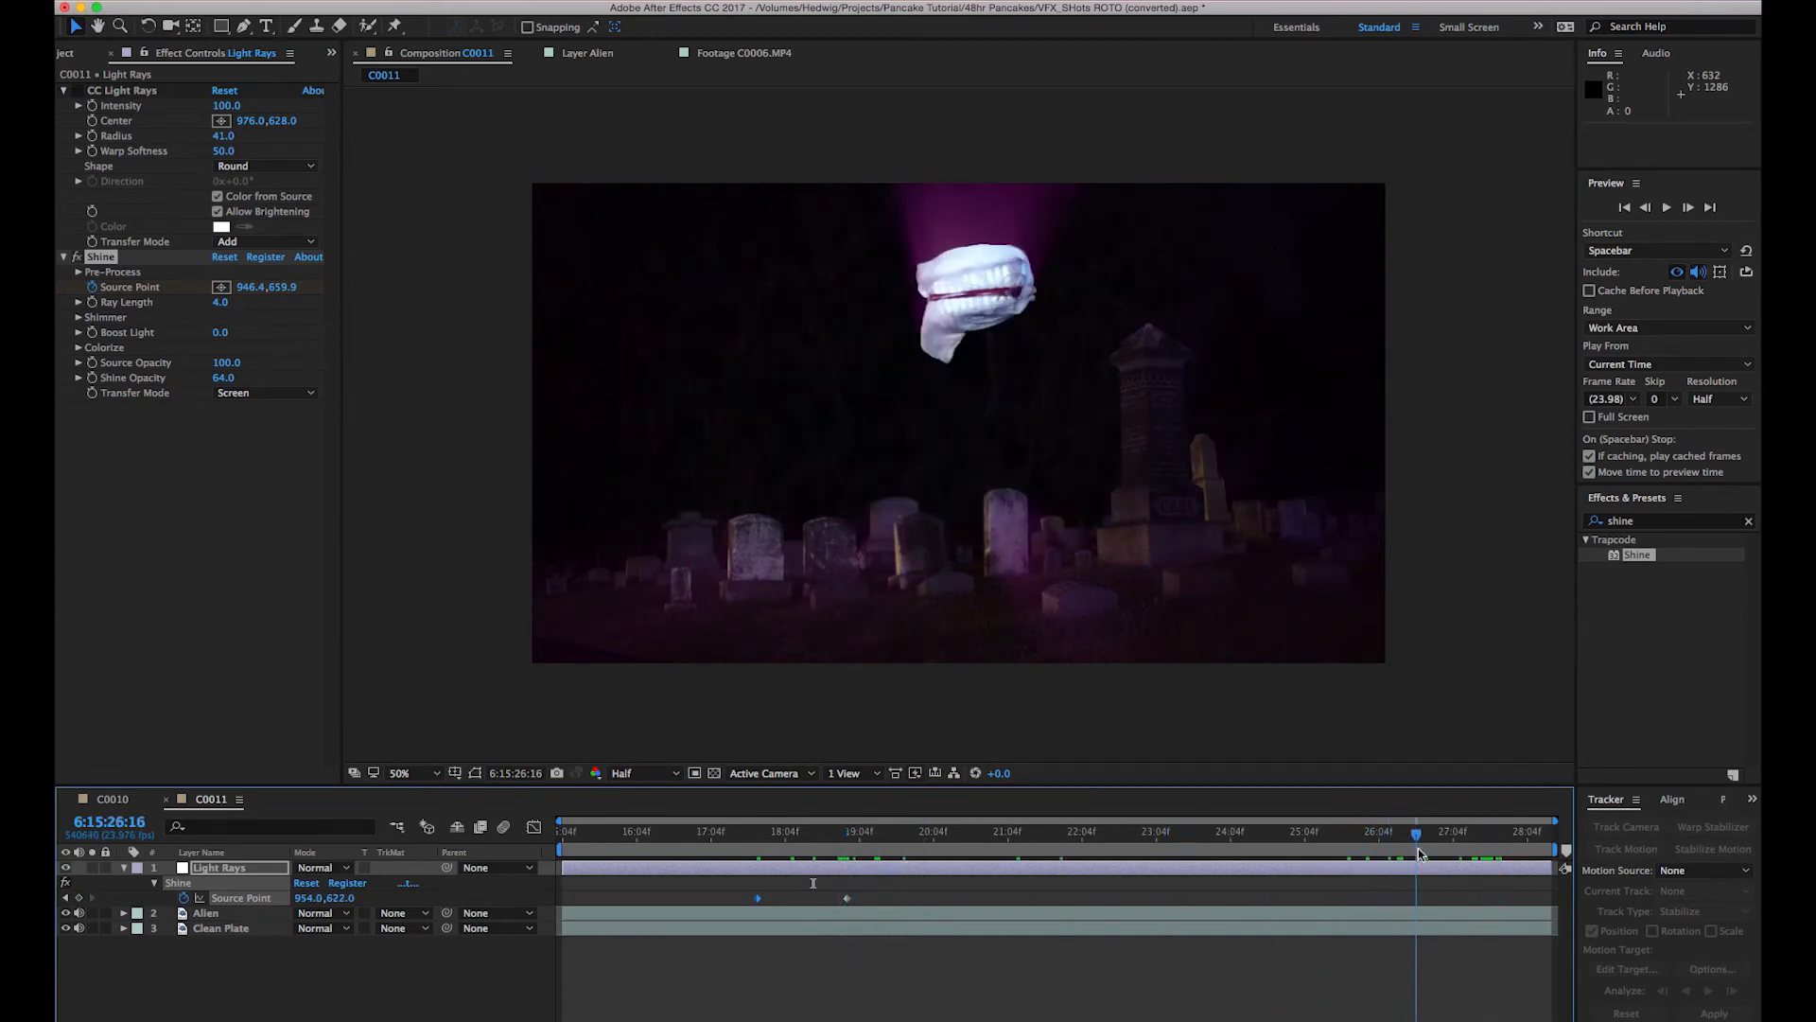
left_click(1453, 832)
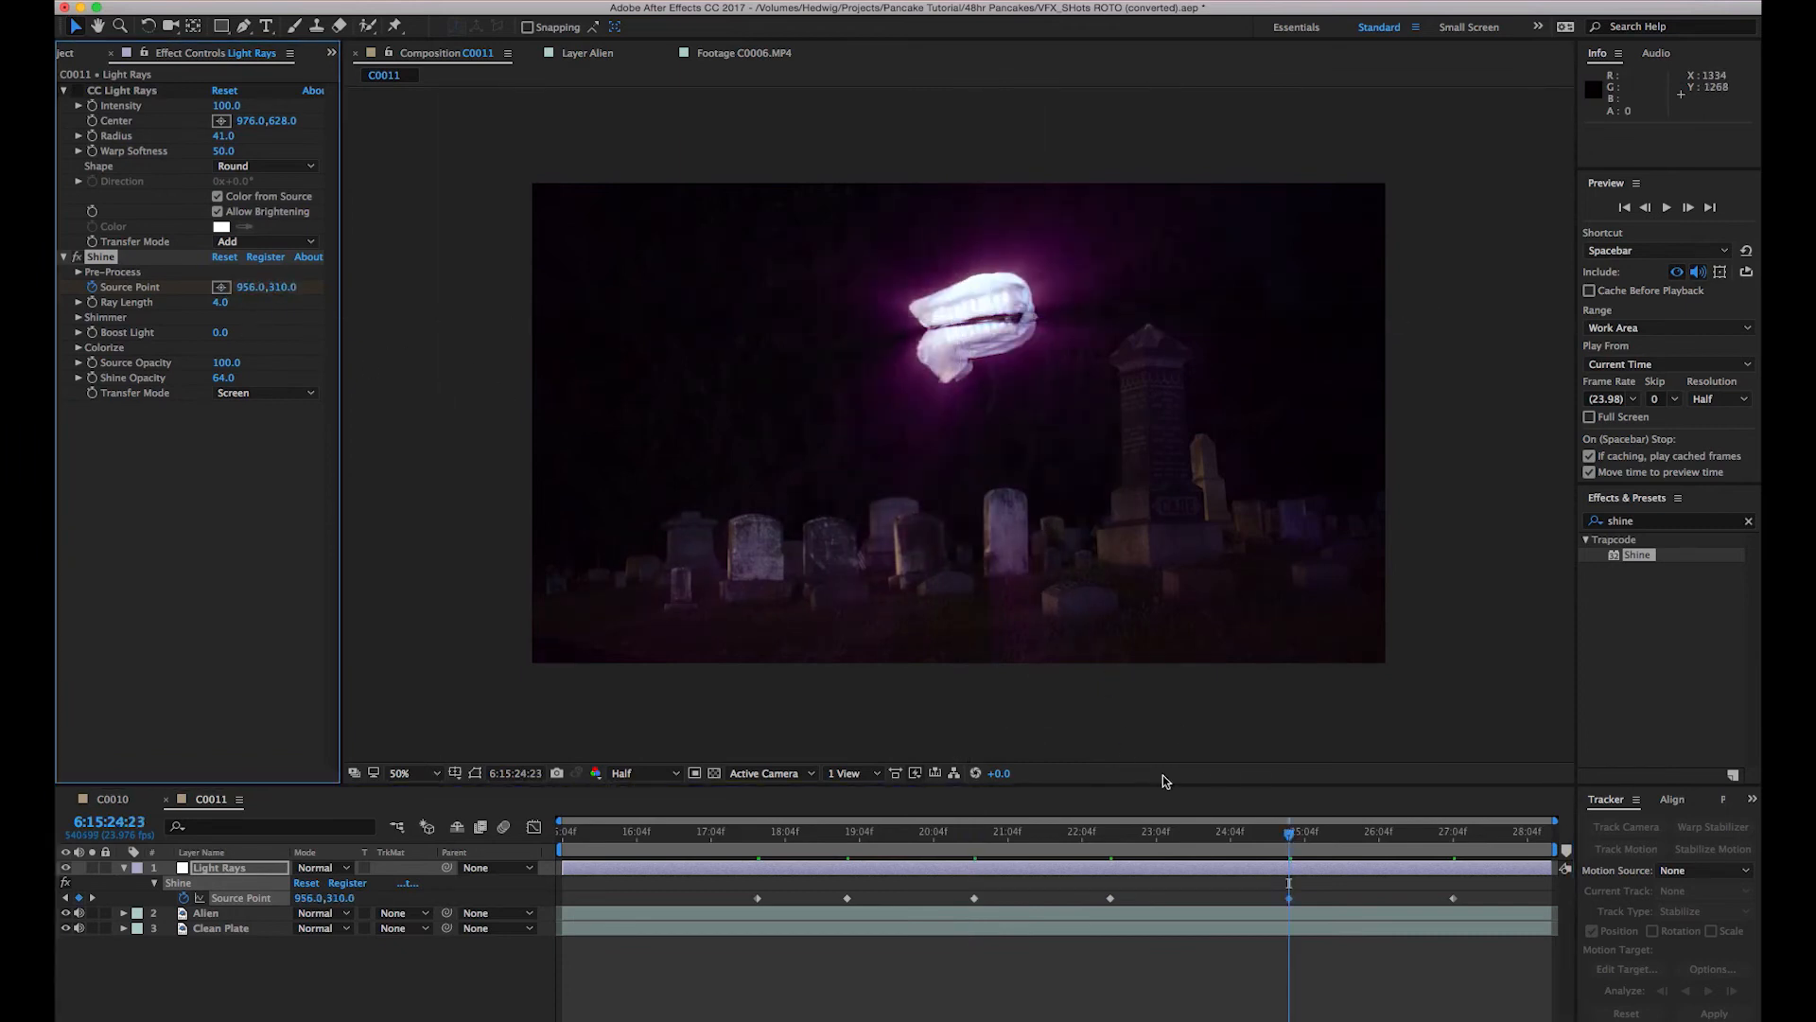
left_click(695, 831)
type("hdr")
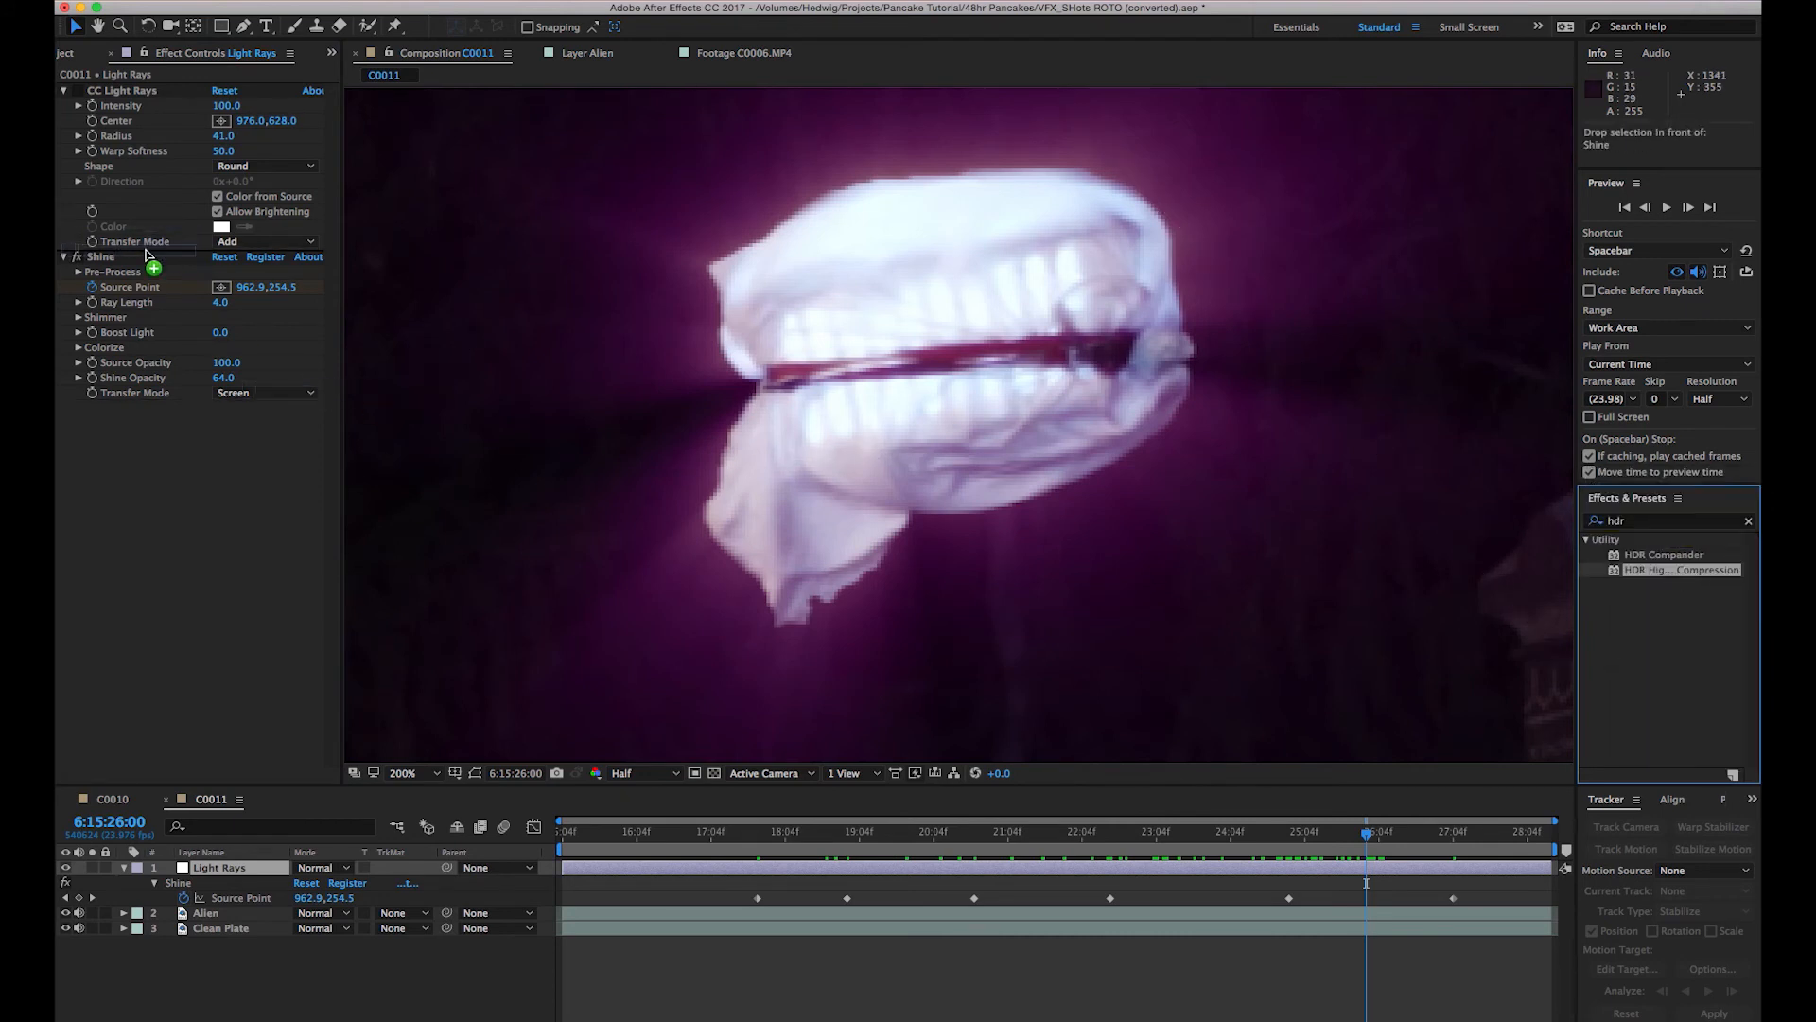
Apply HDR Highlight Compression to Light Rays and lower its Amount to 45%.
double_click(1681, 568)
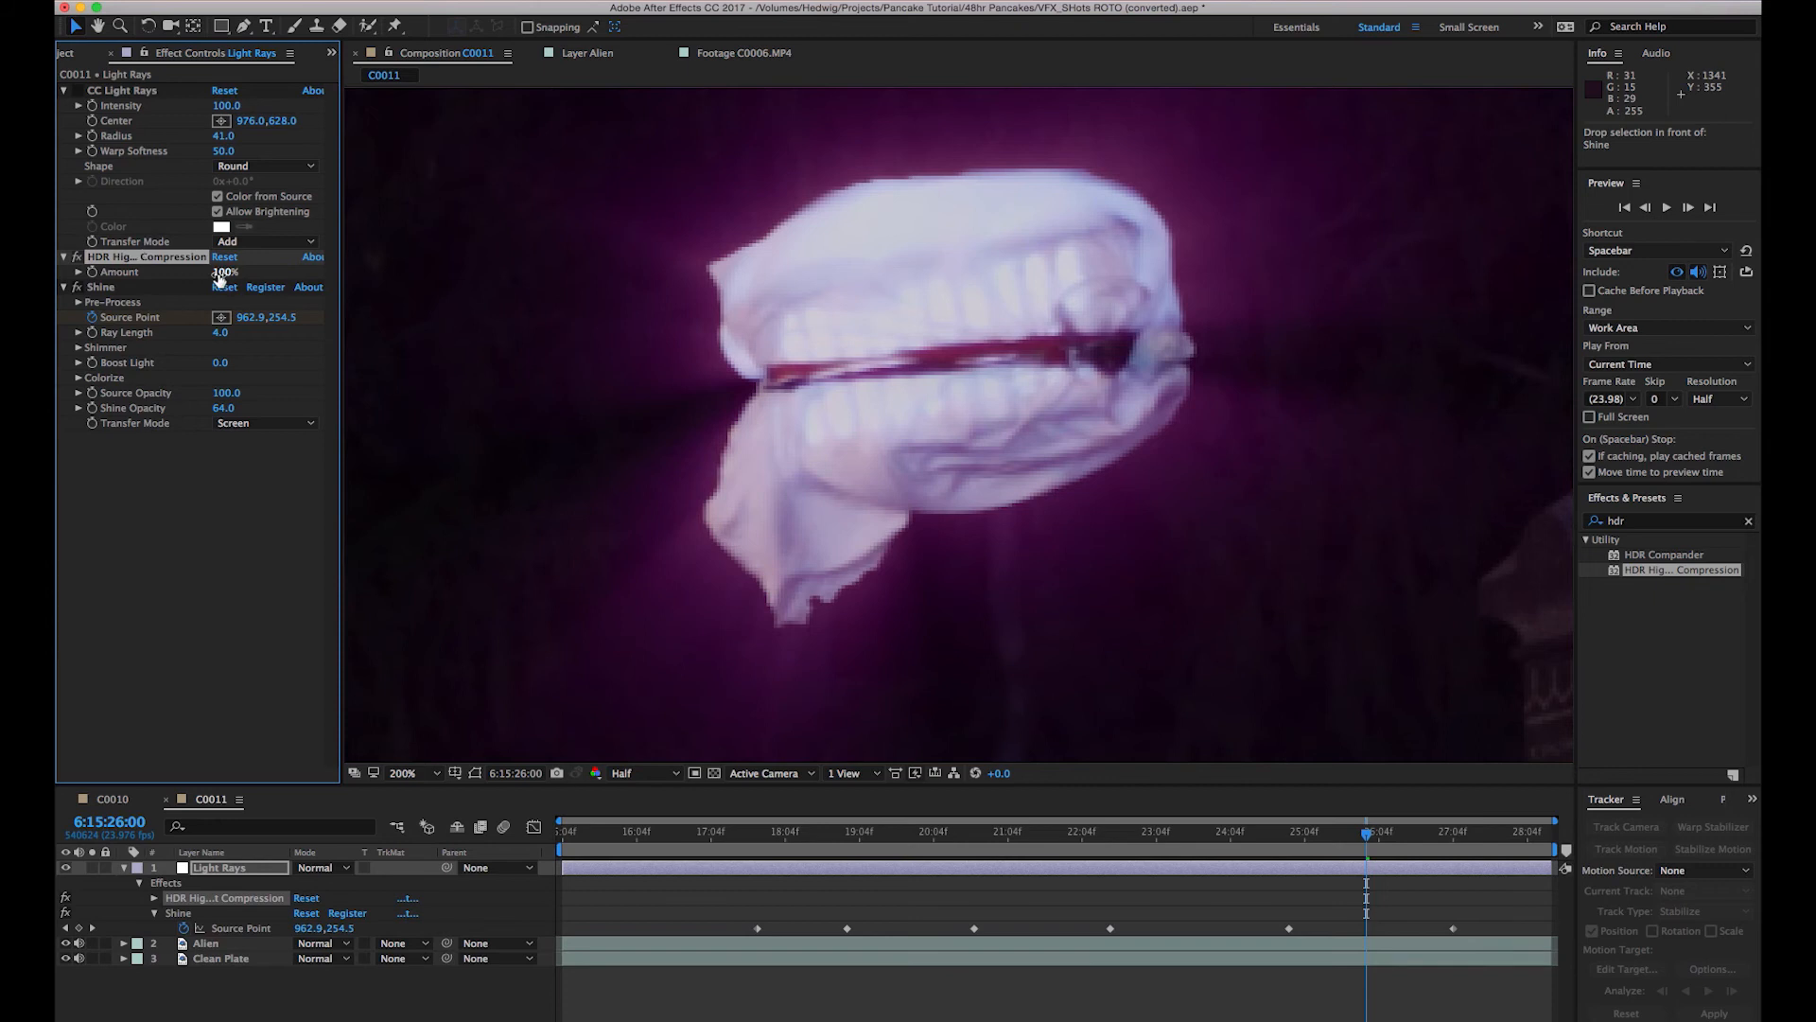
left_click_drag(227, 272, 165, 272)
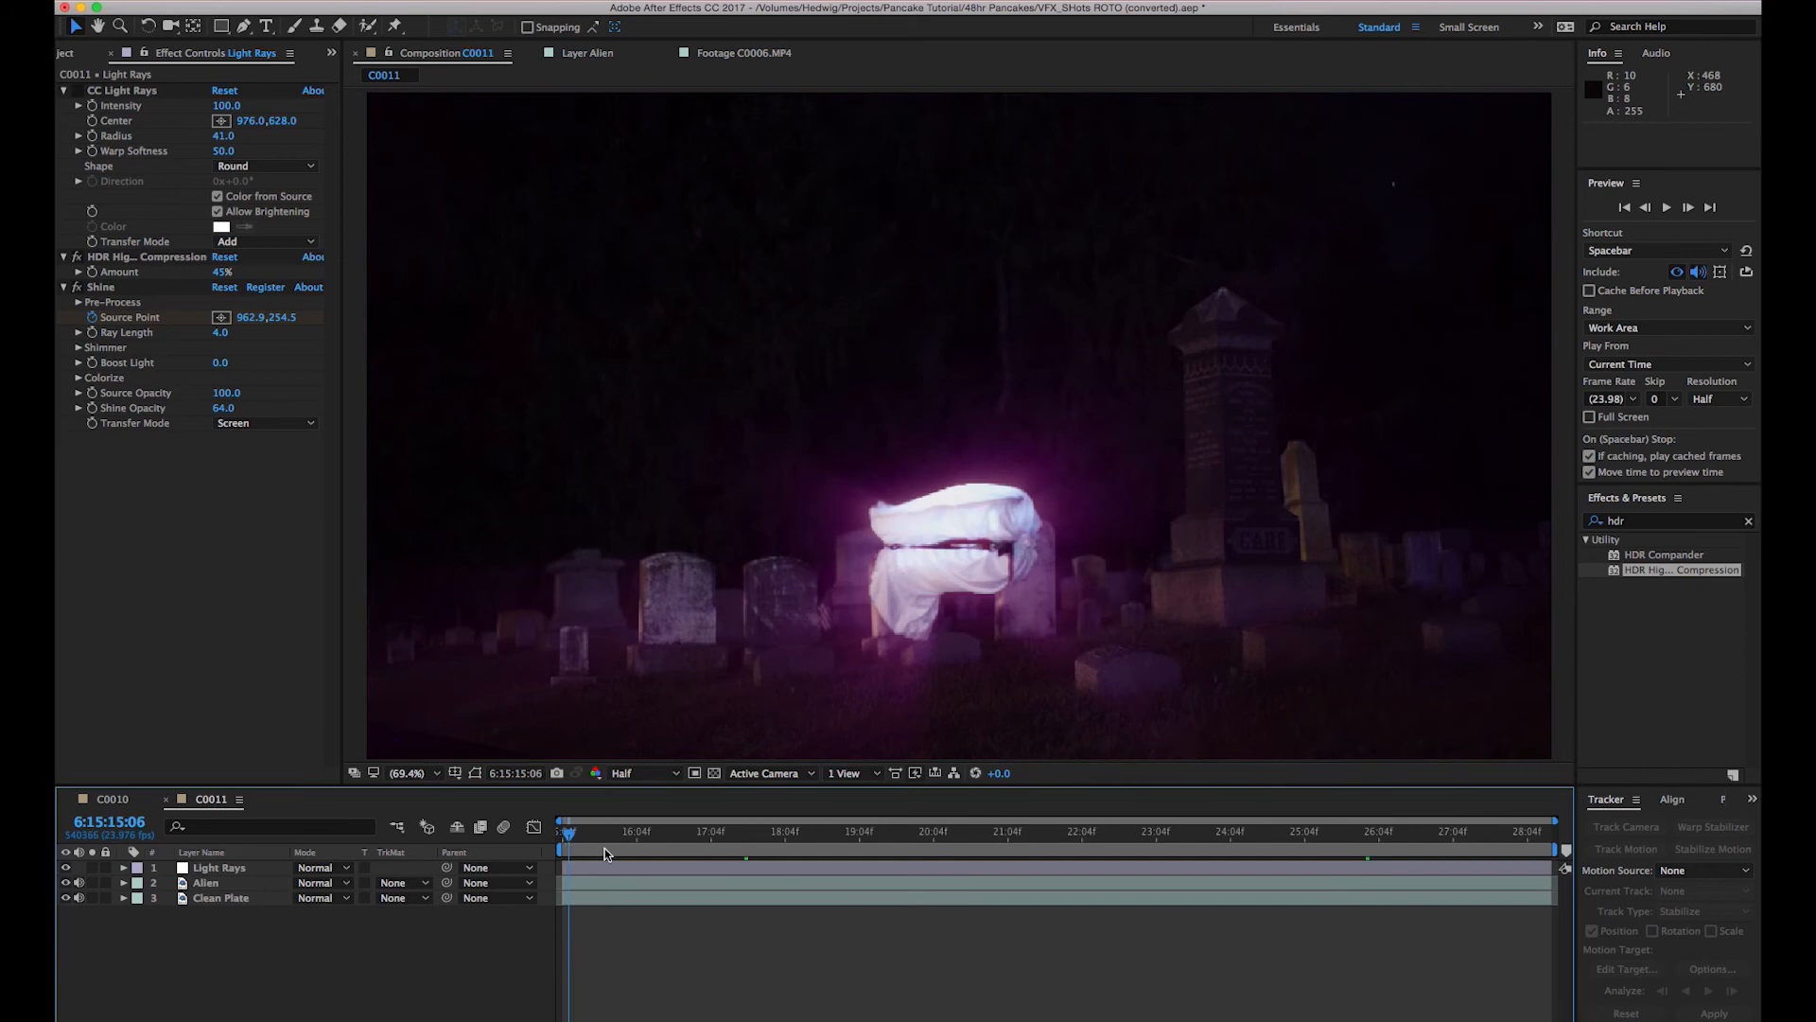
left_click(1141, 832)
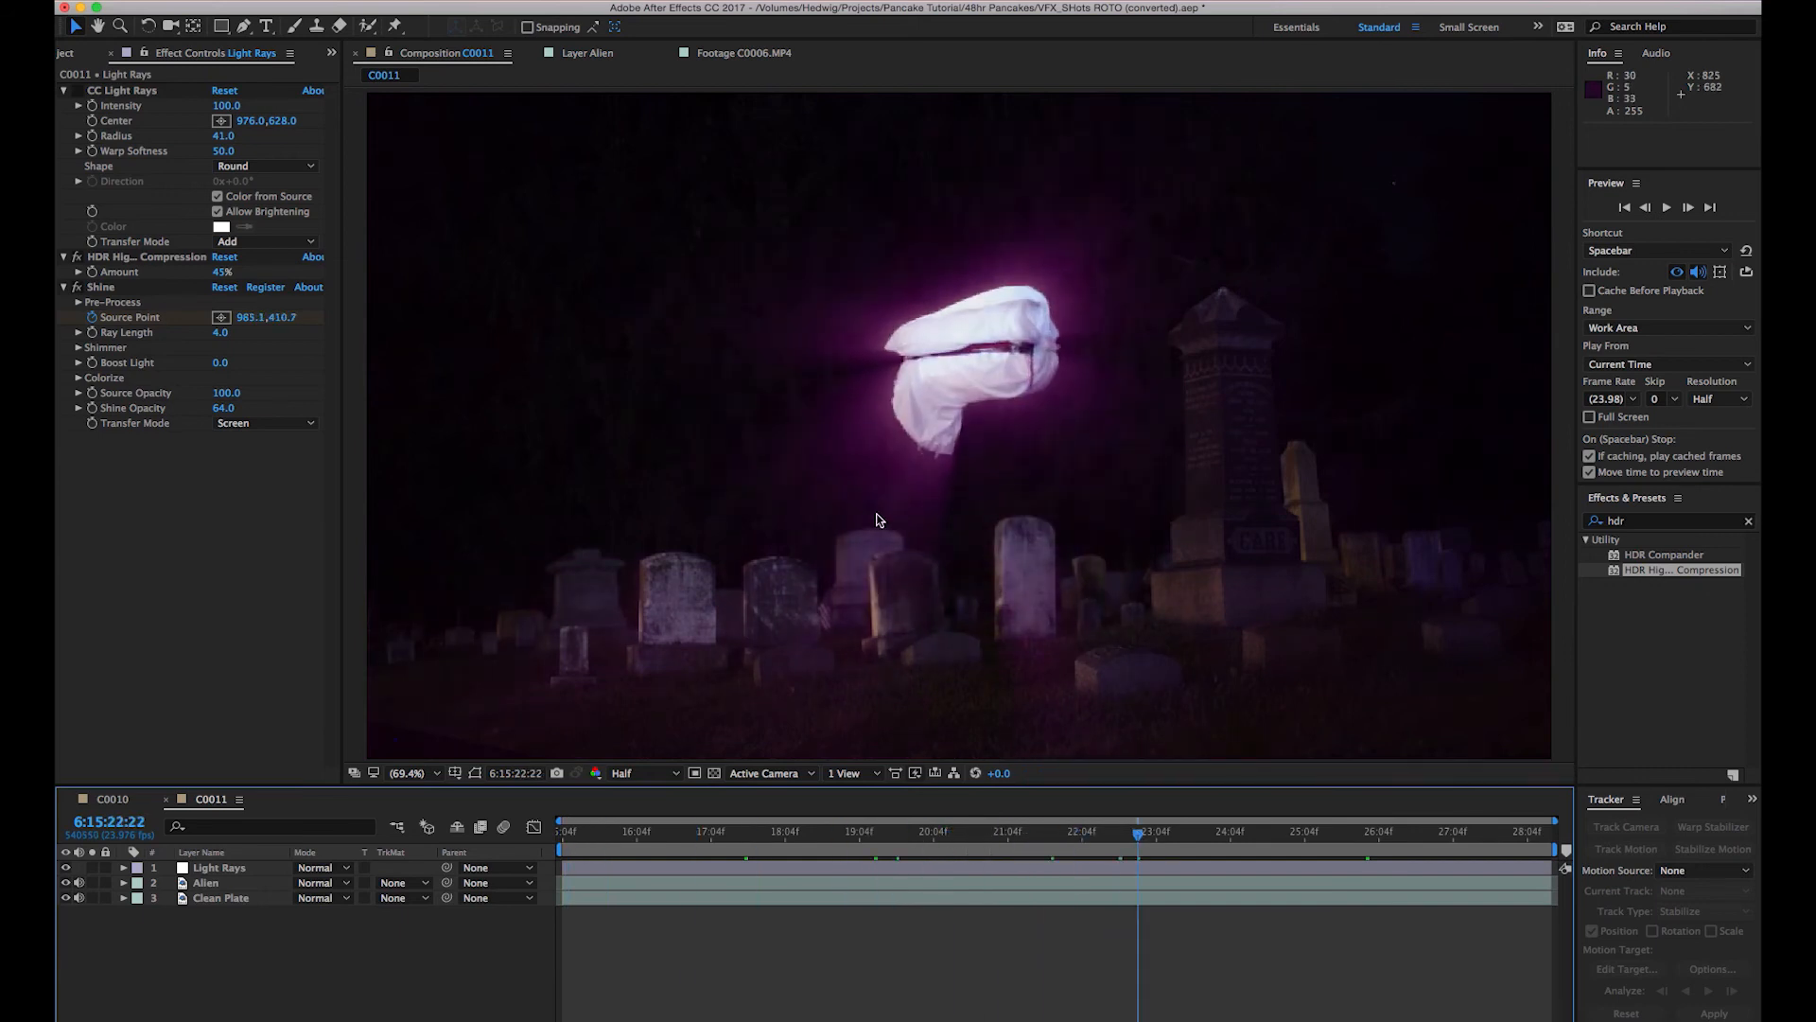
mouse_move(734, 714)
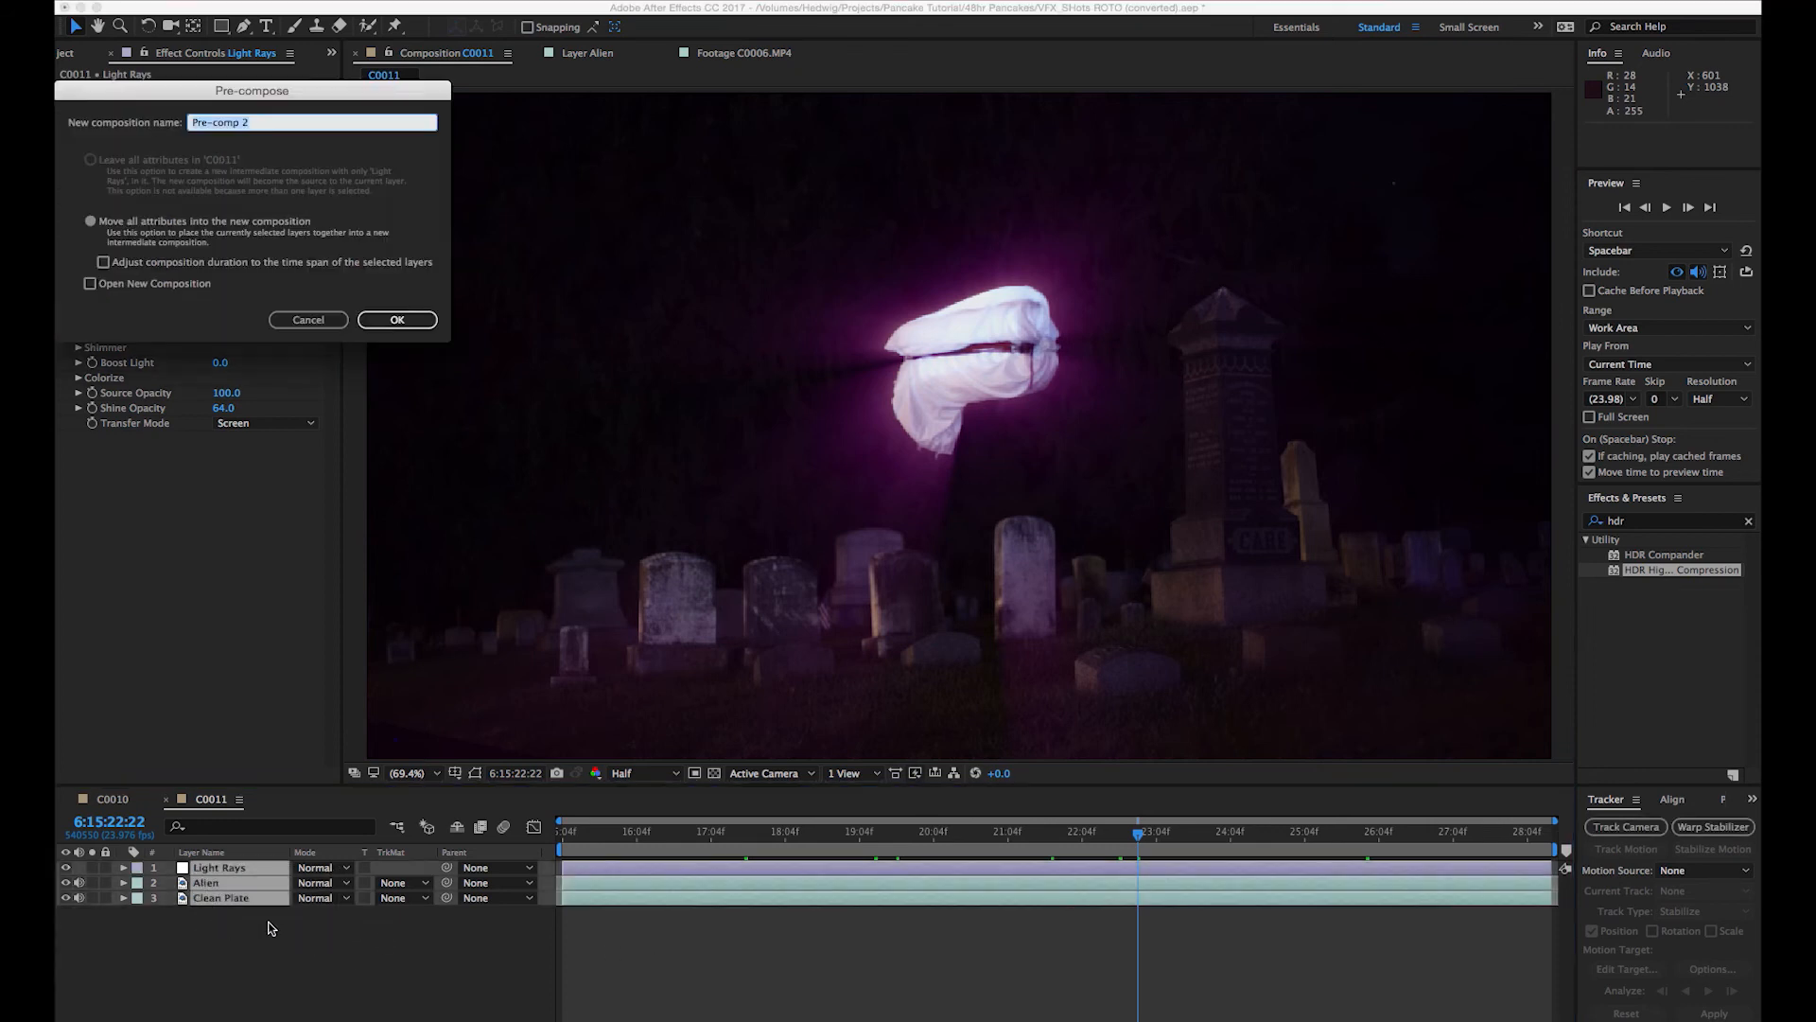
Confirm Pre-compose with all attributes moved, then select Pre-comp 2 back in C0011.
left_click(308, 320)
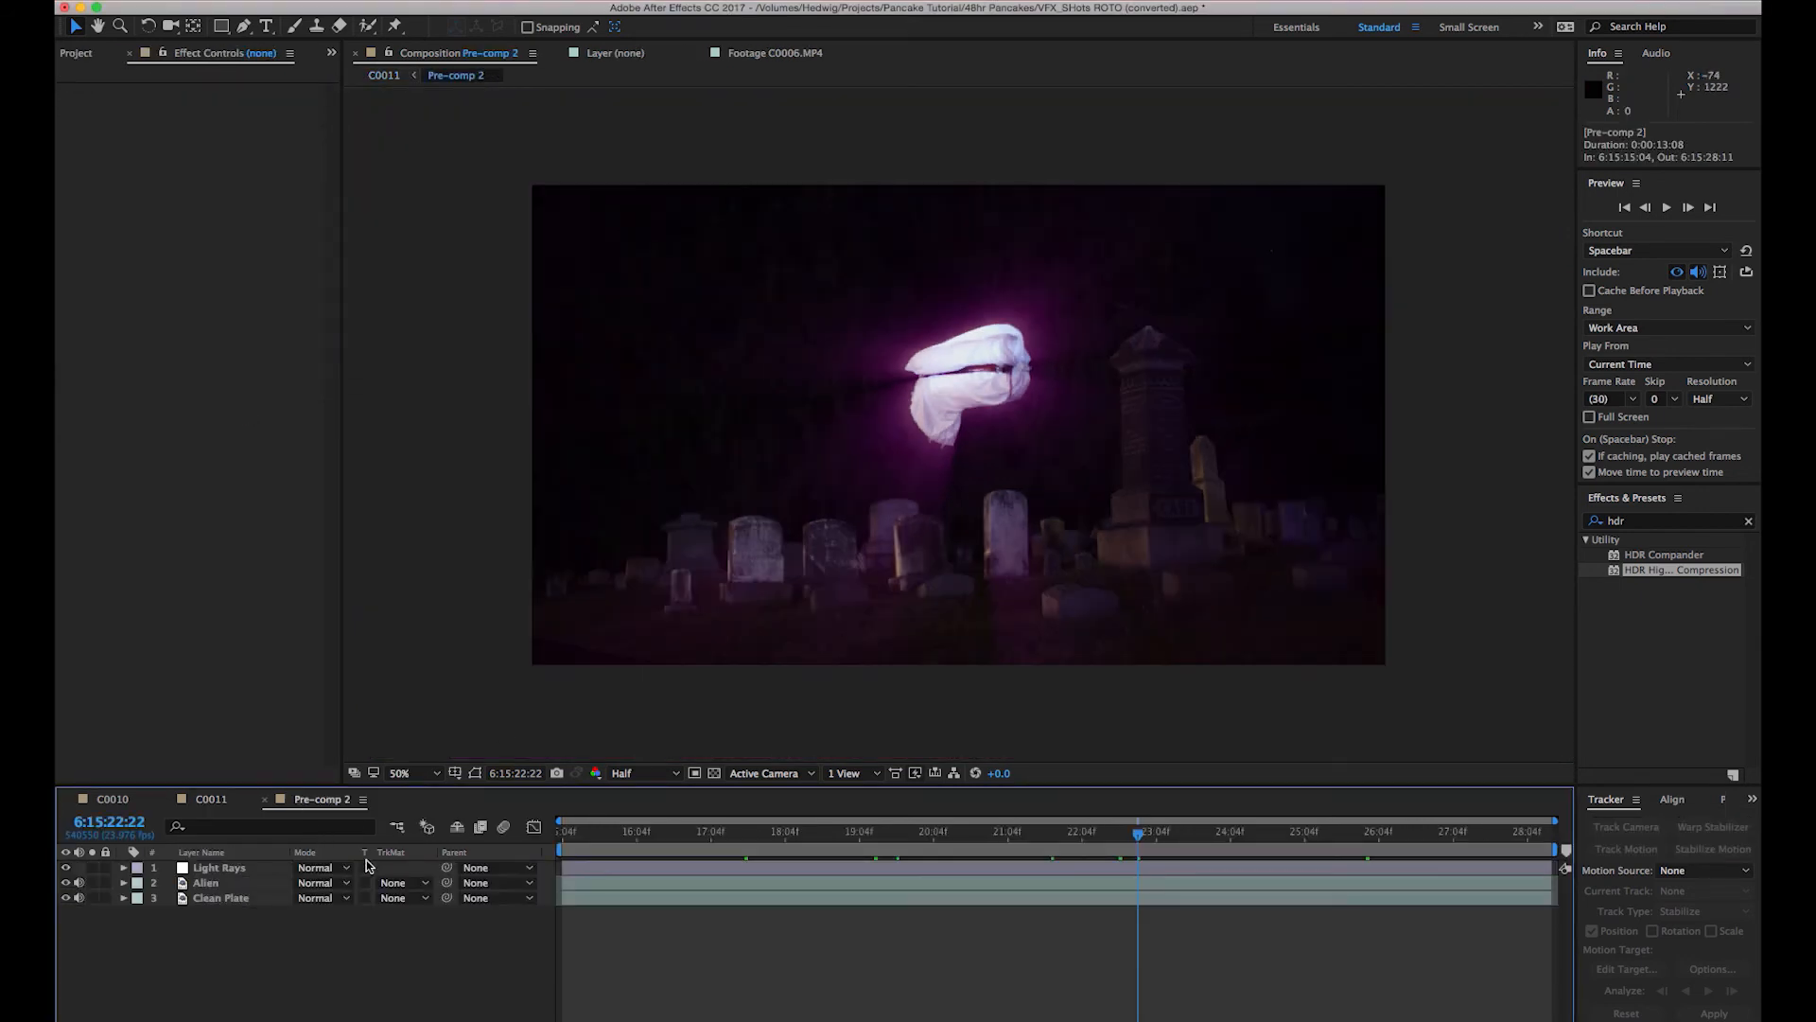
left_click(444, 52)
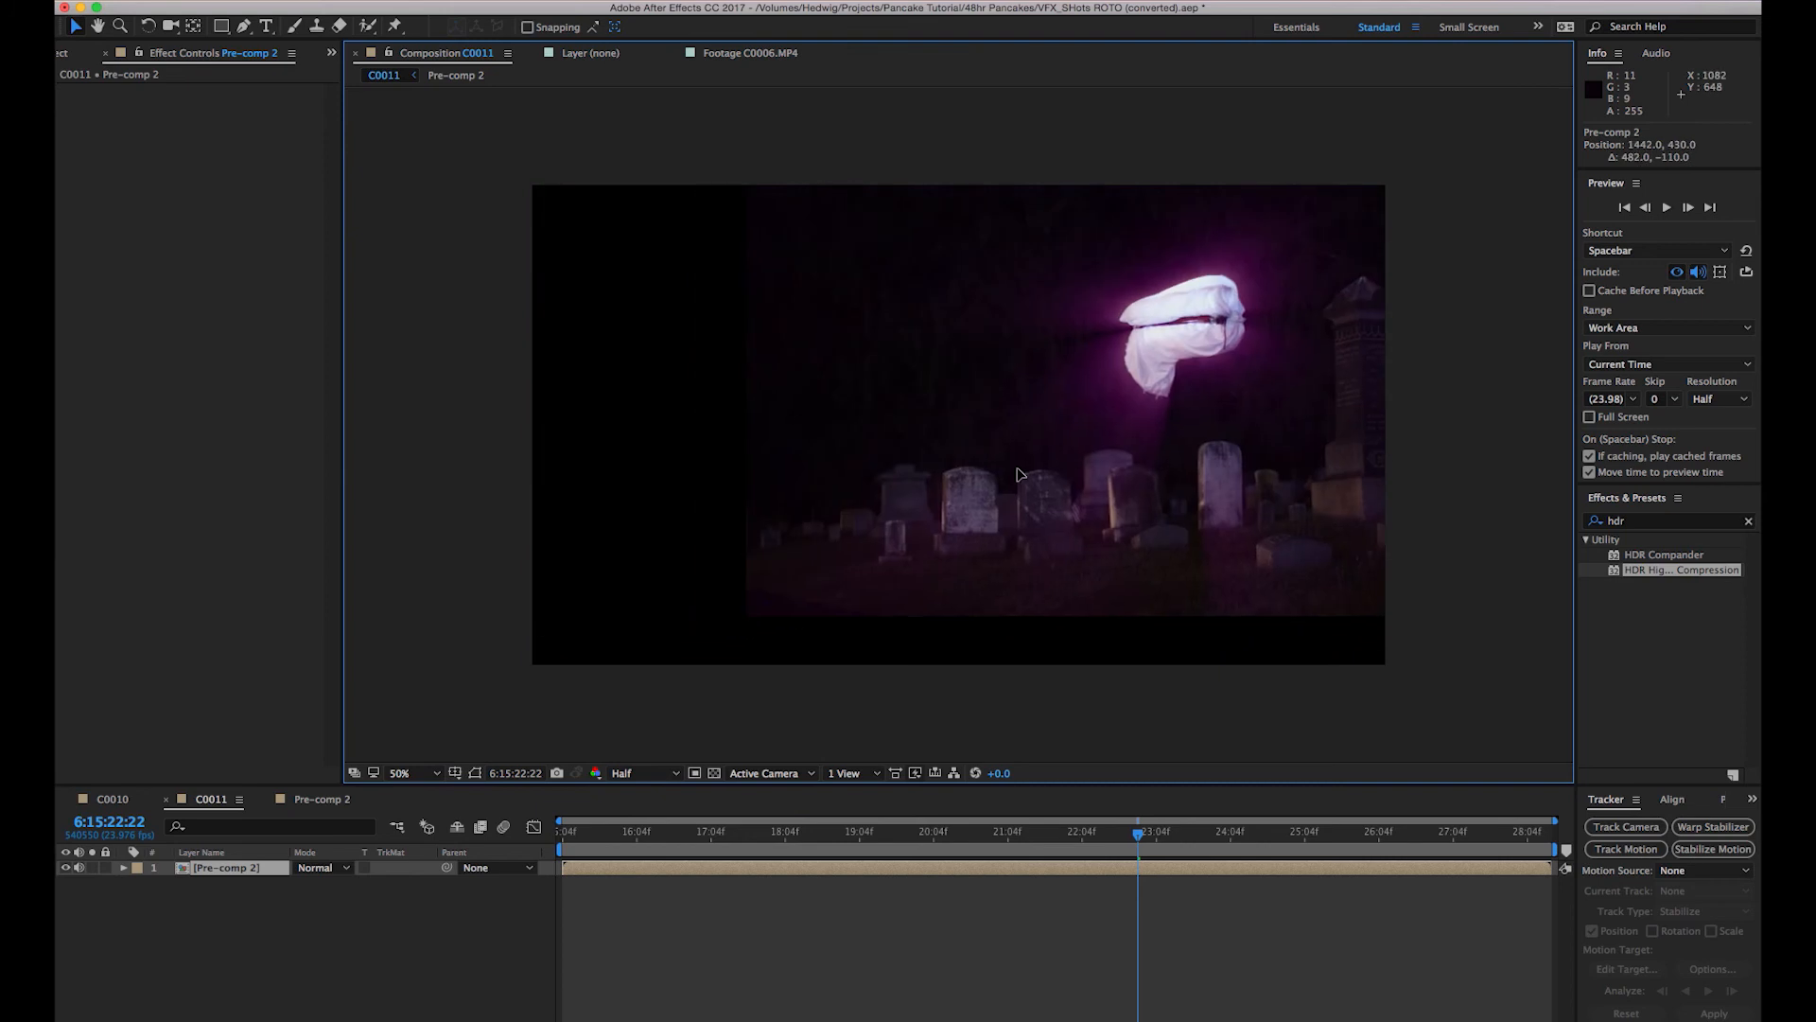
left_click(227, 868)
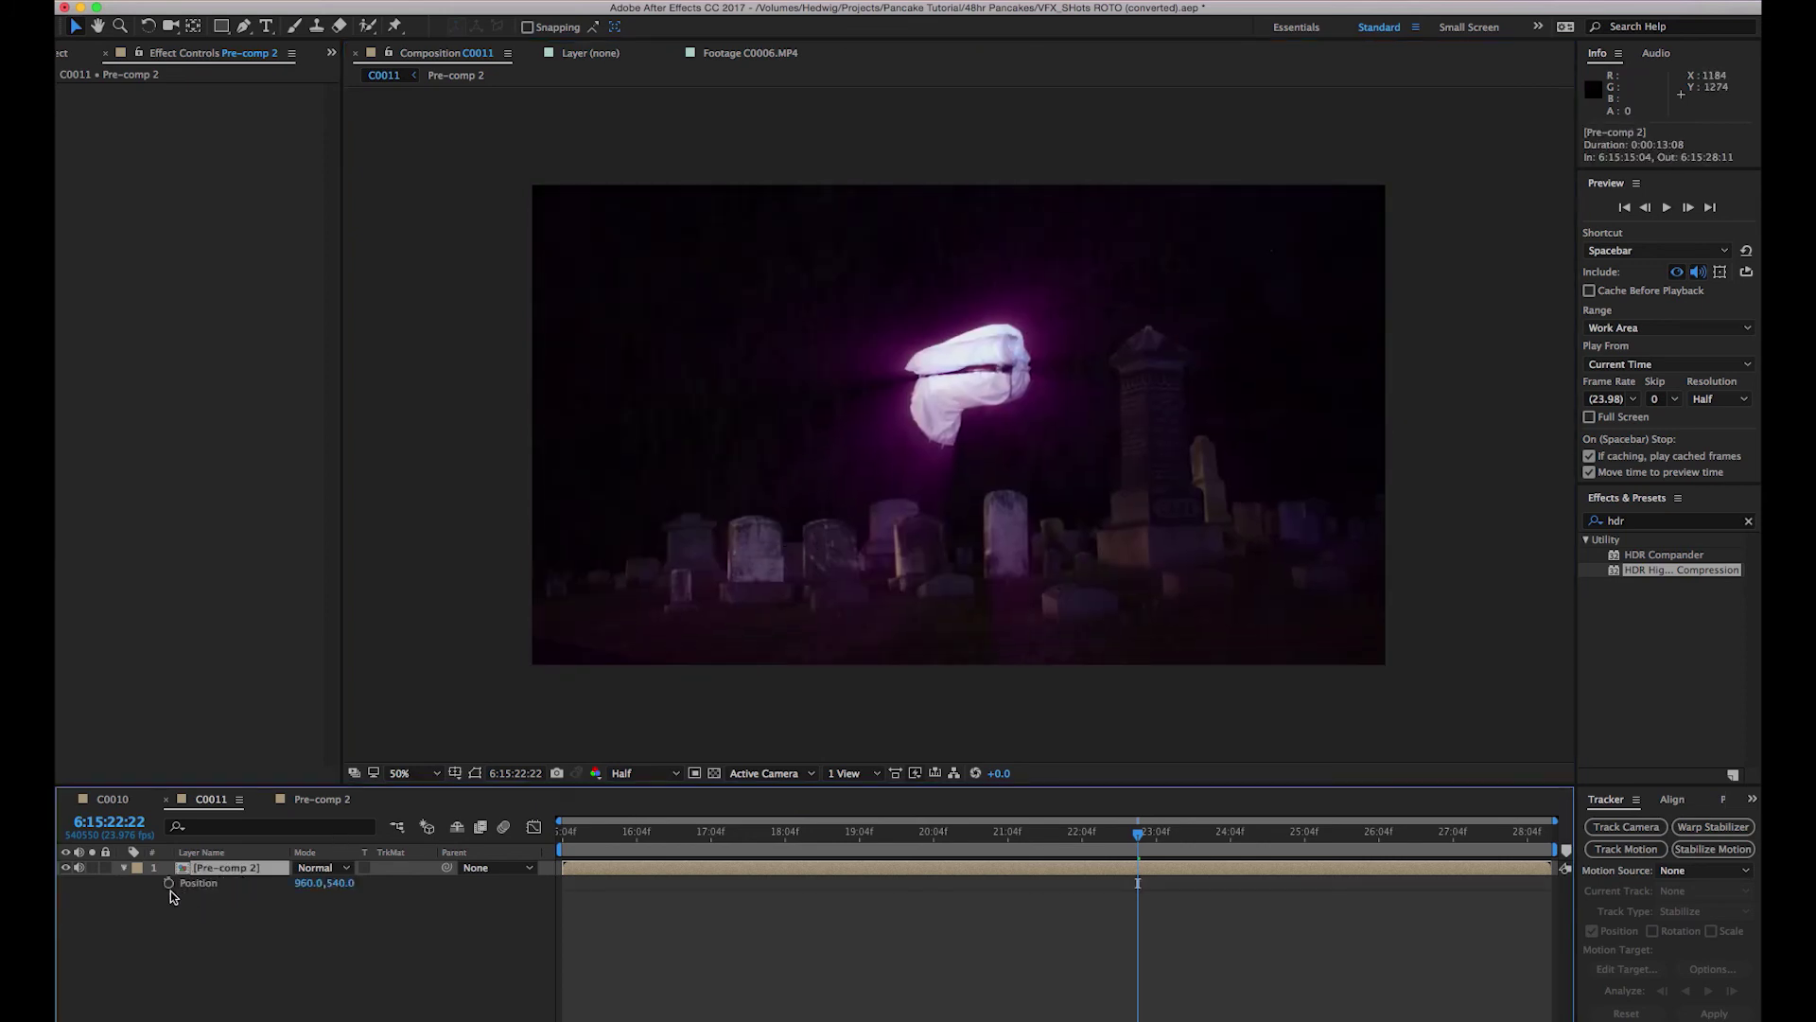
mouse_move(168, 883)
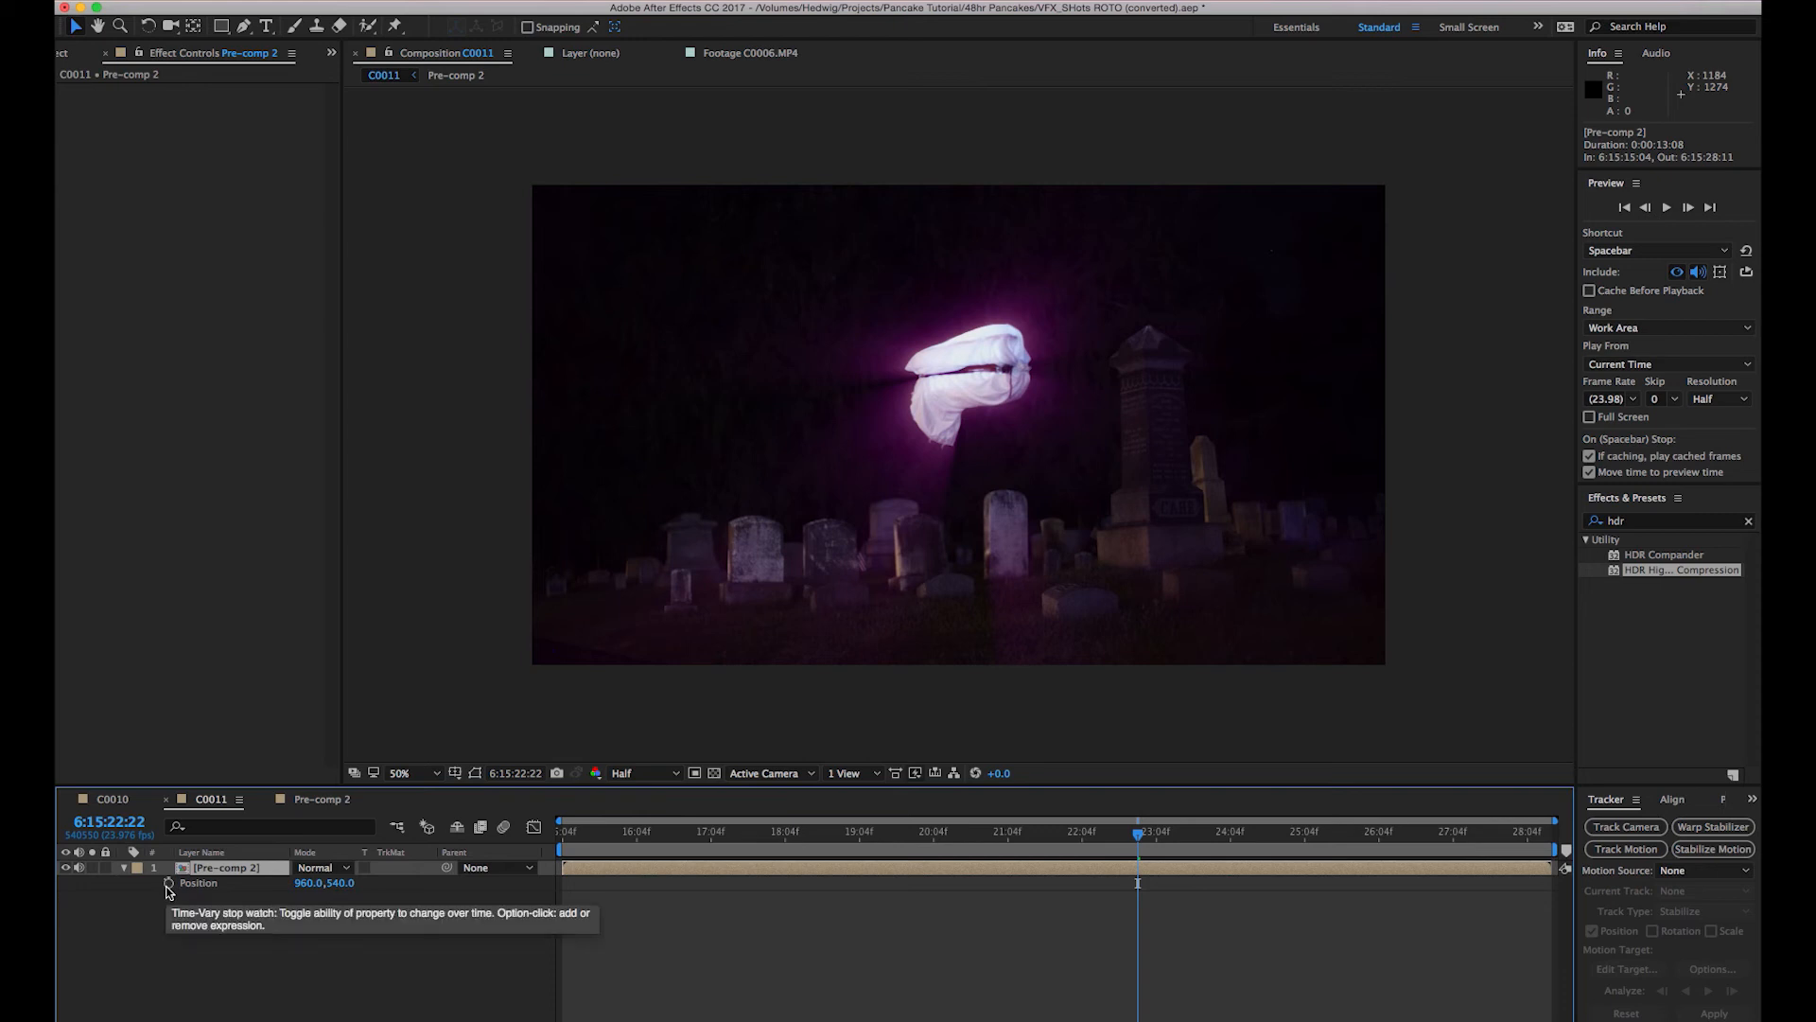
Add a wiggle expression to Pre-comp 2's Position, preview it, and revise to wiggle(9,20).
left_click(168, 882)
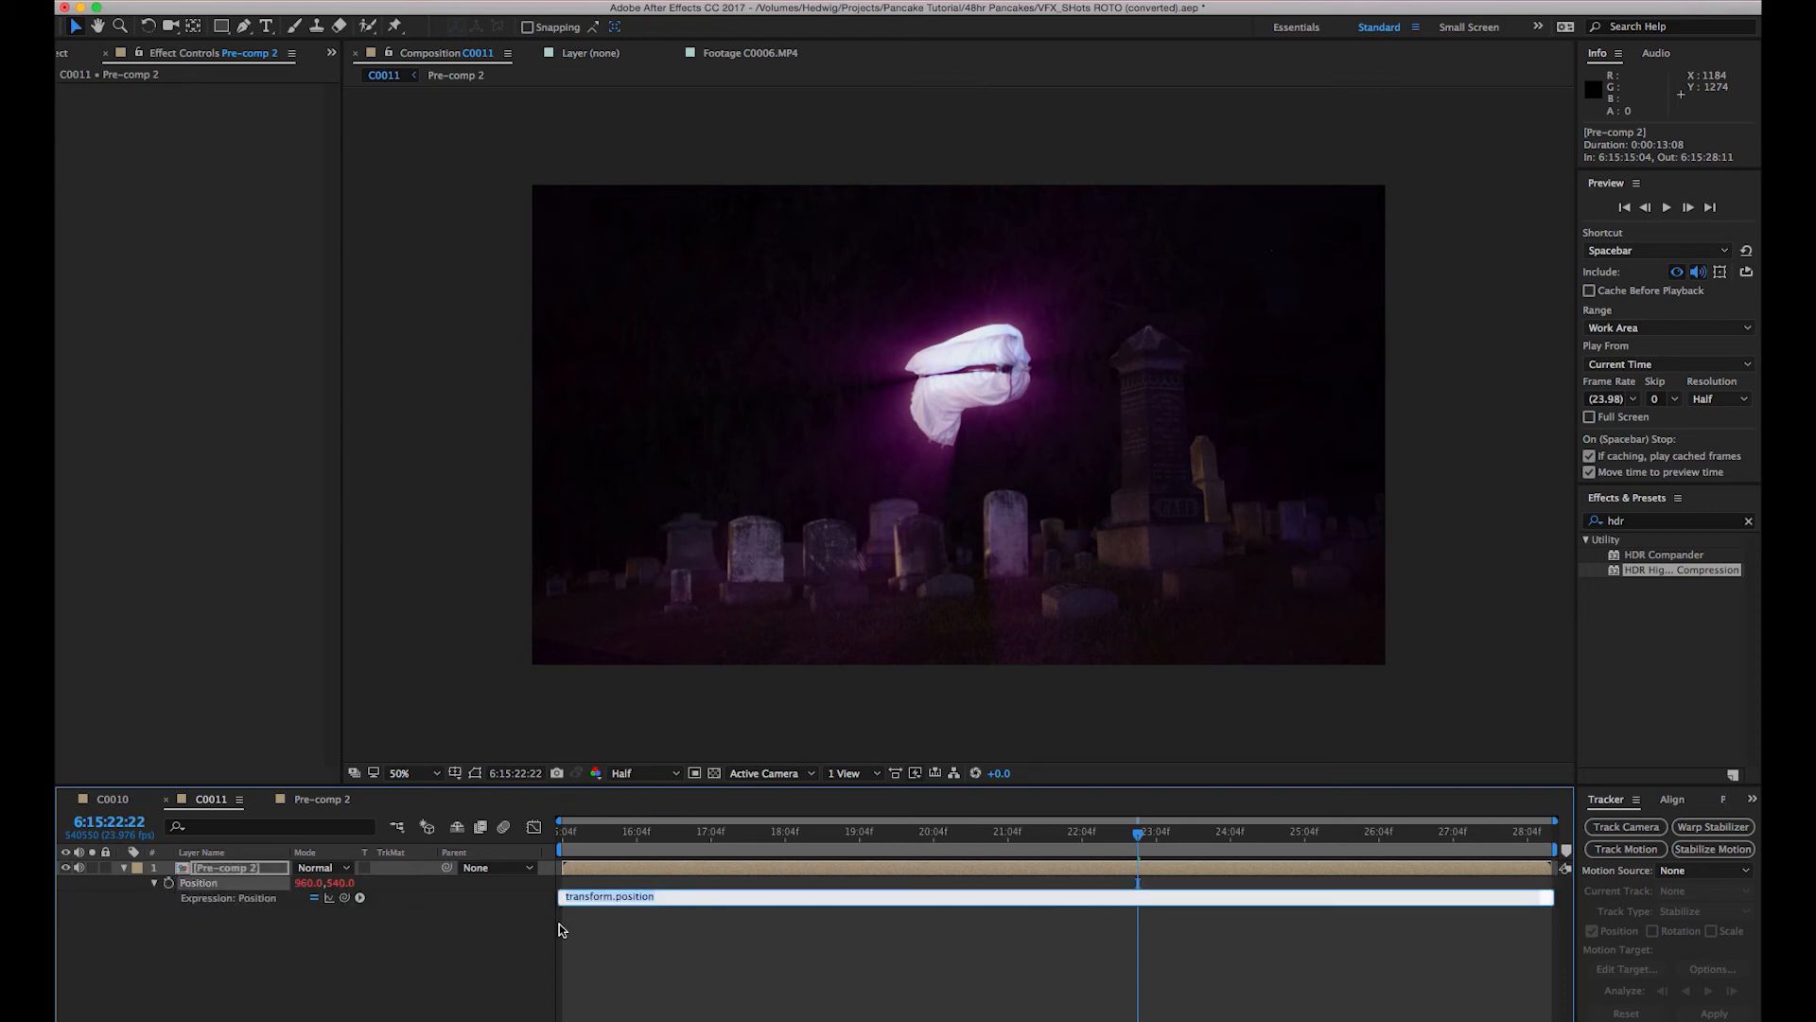
type("wiggle(,3,15")
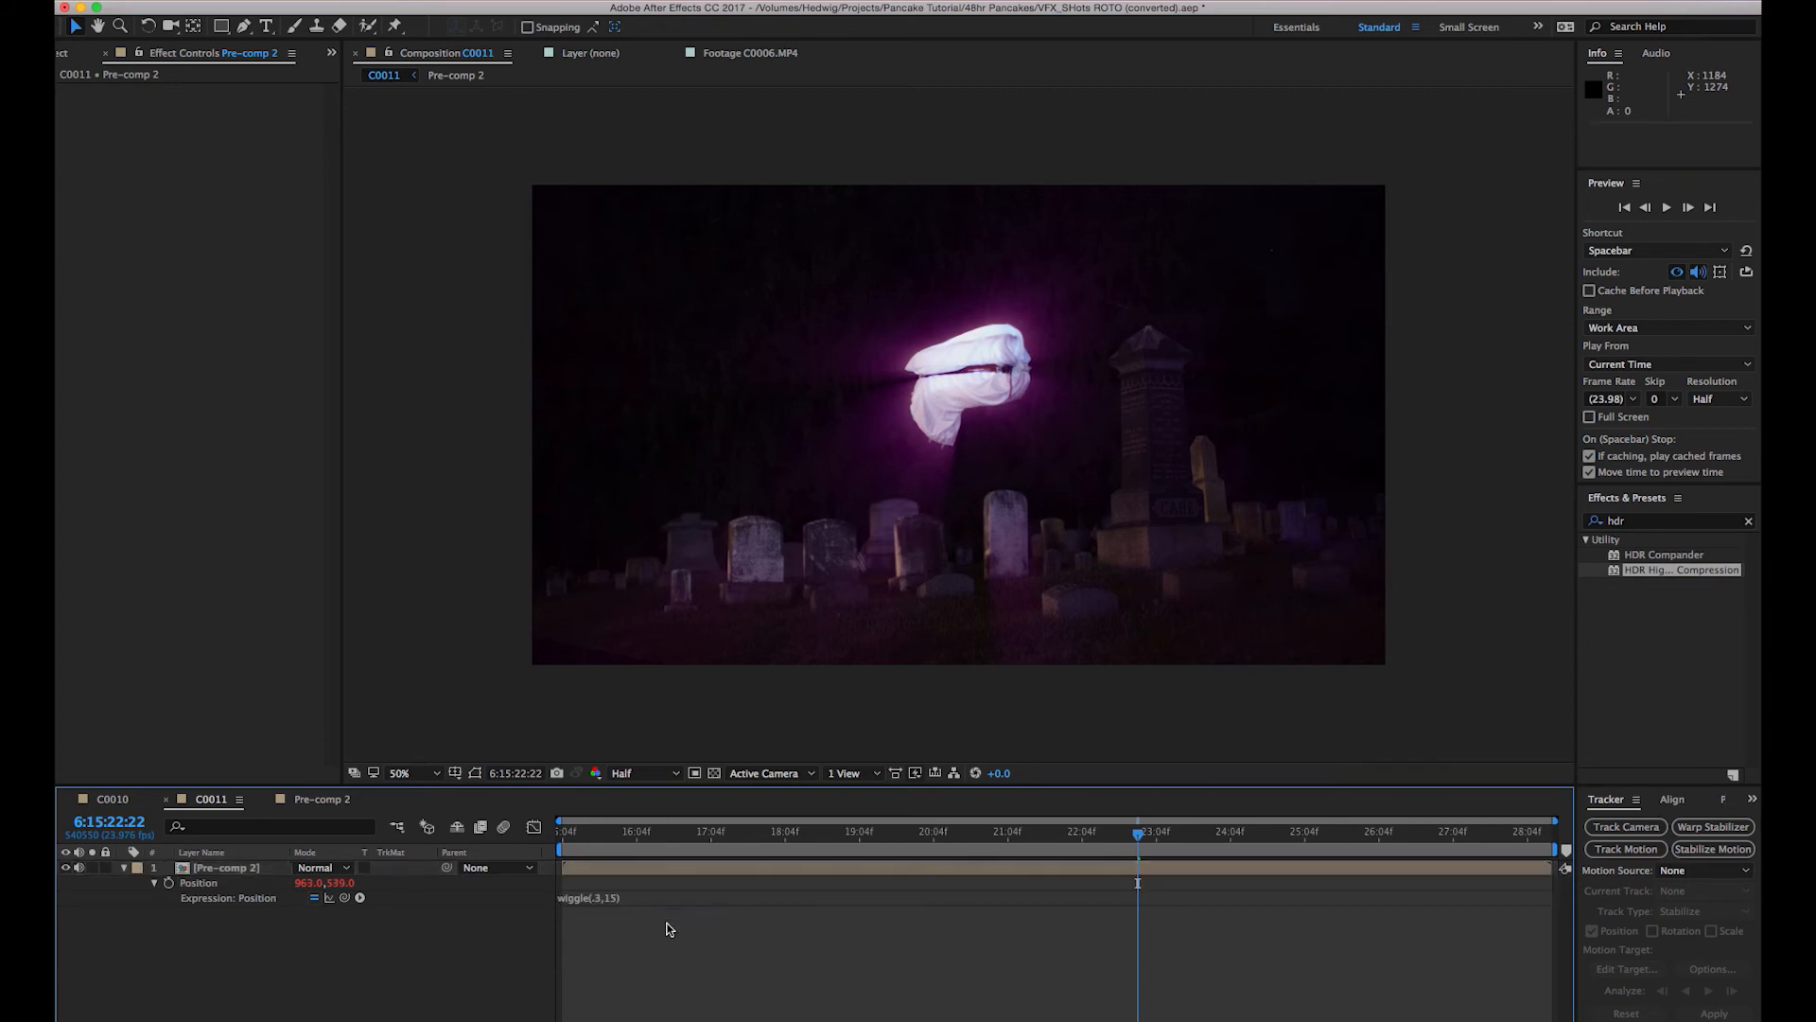
key("space")
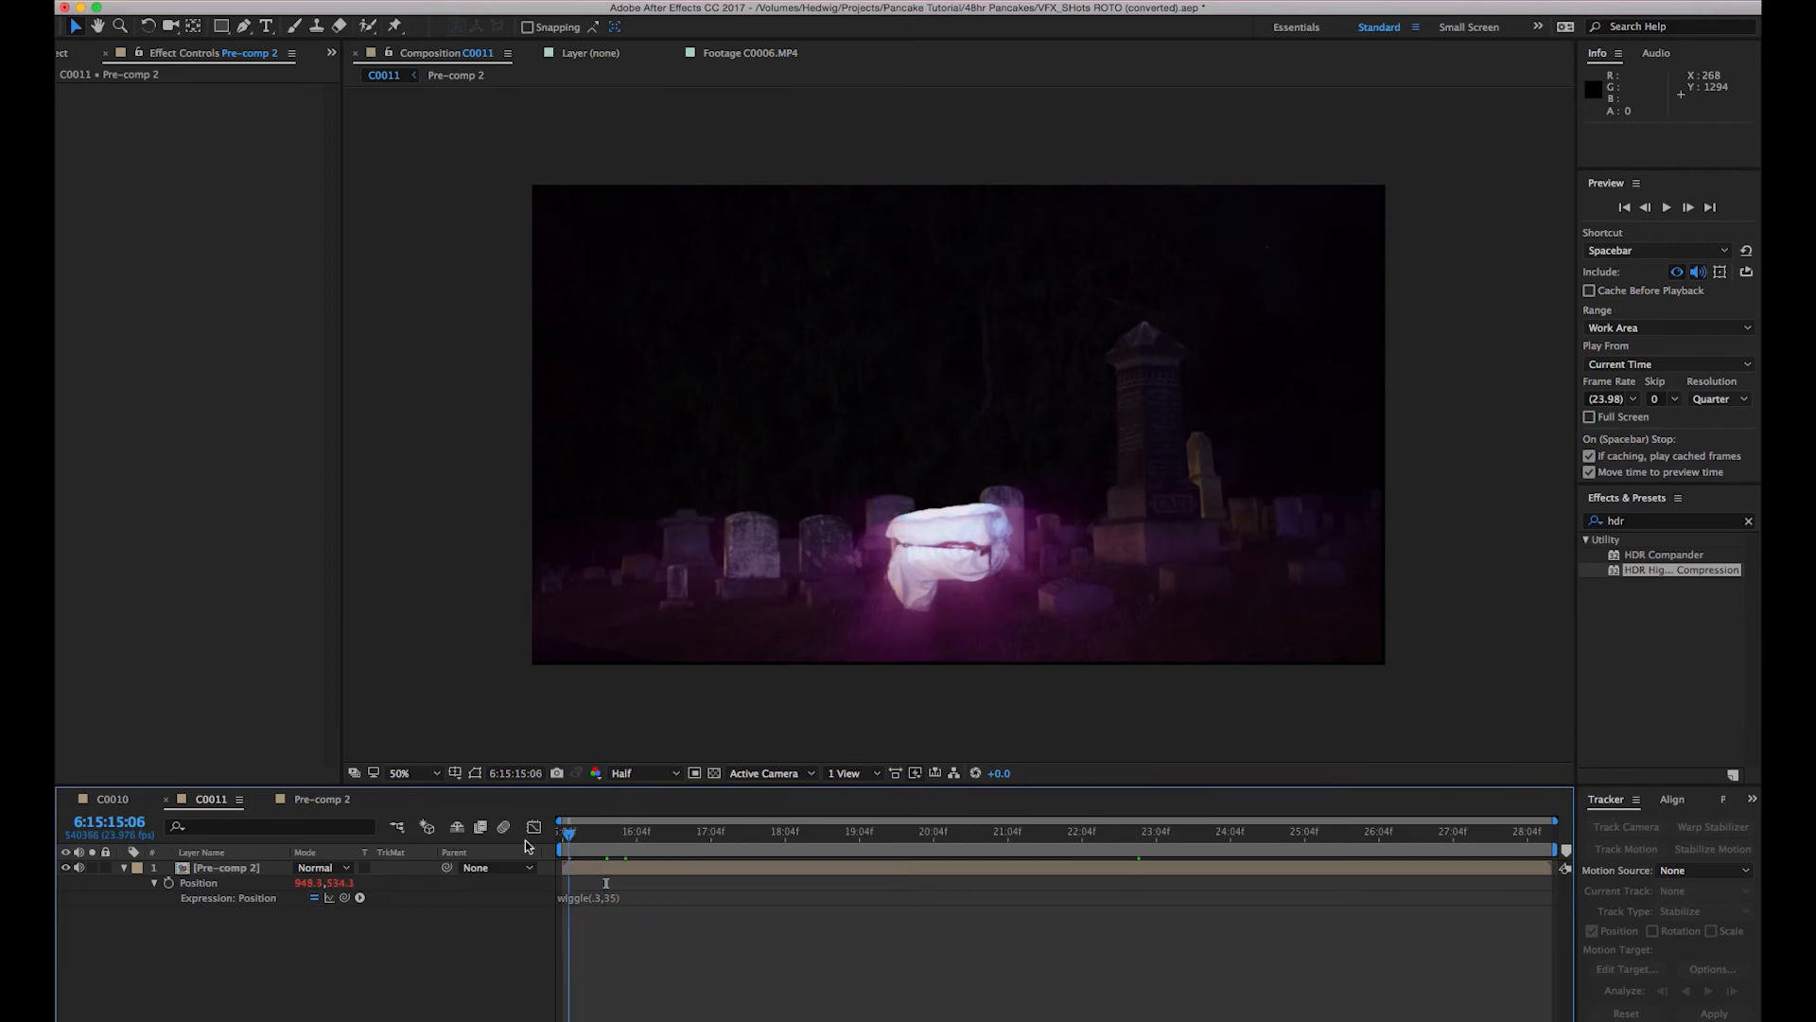
key("space")
type("9")
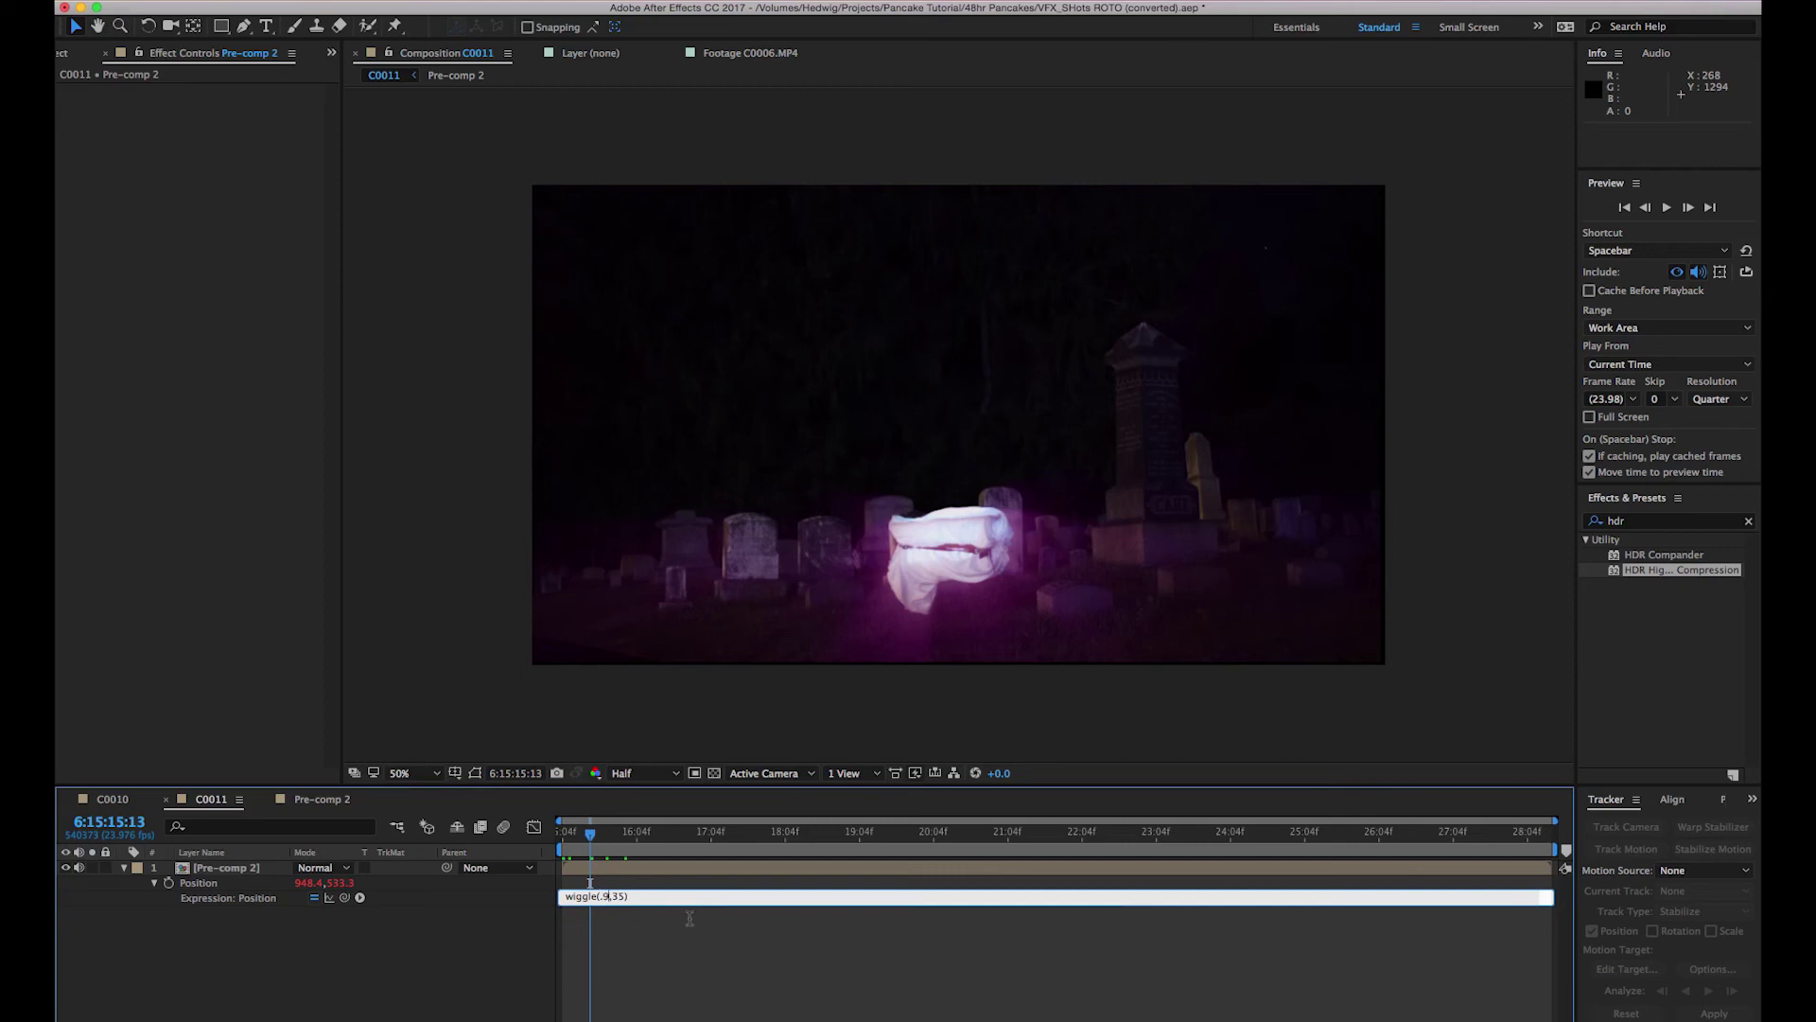
key("space")
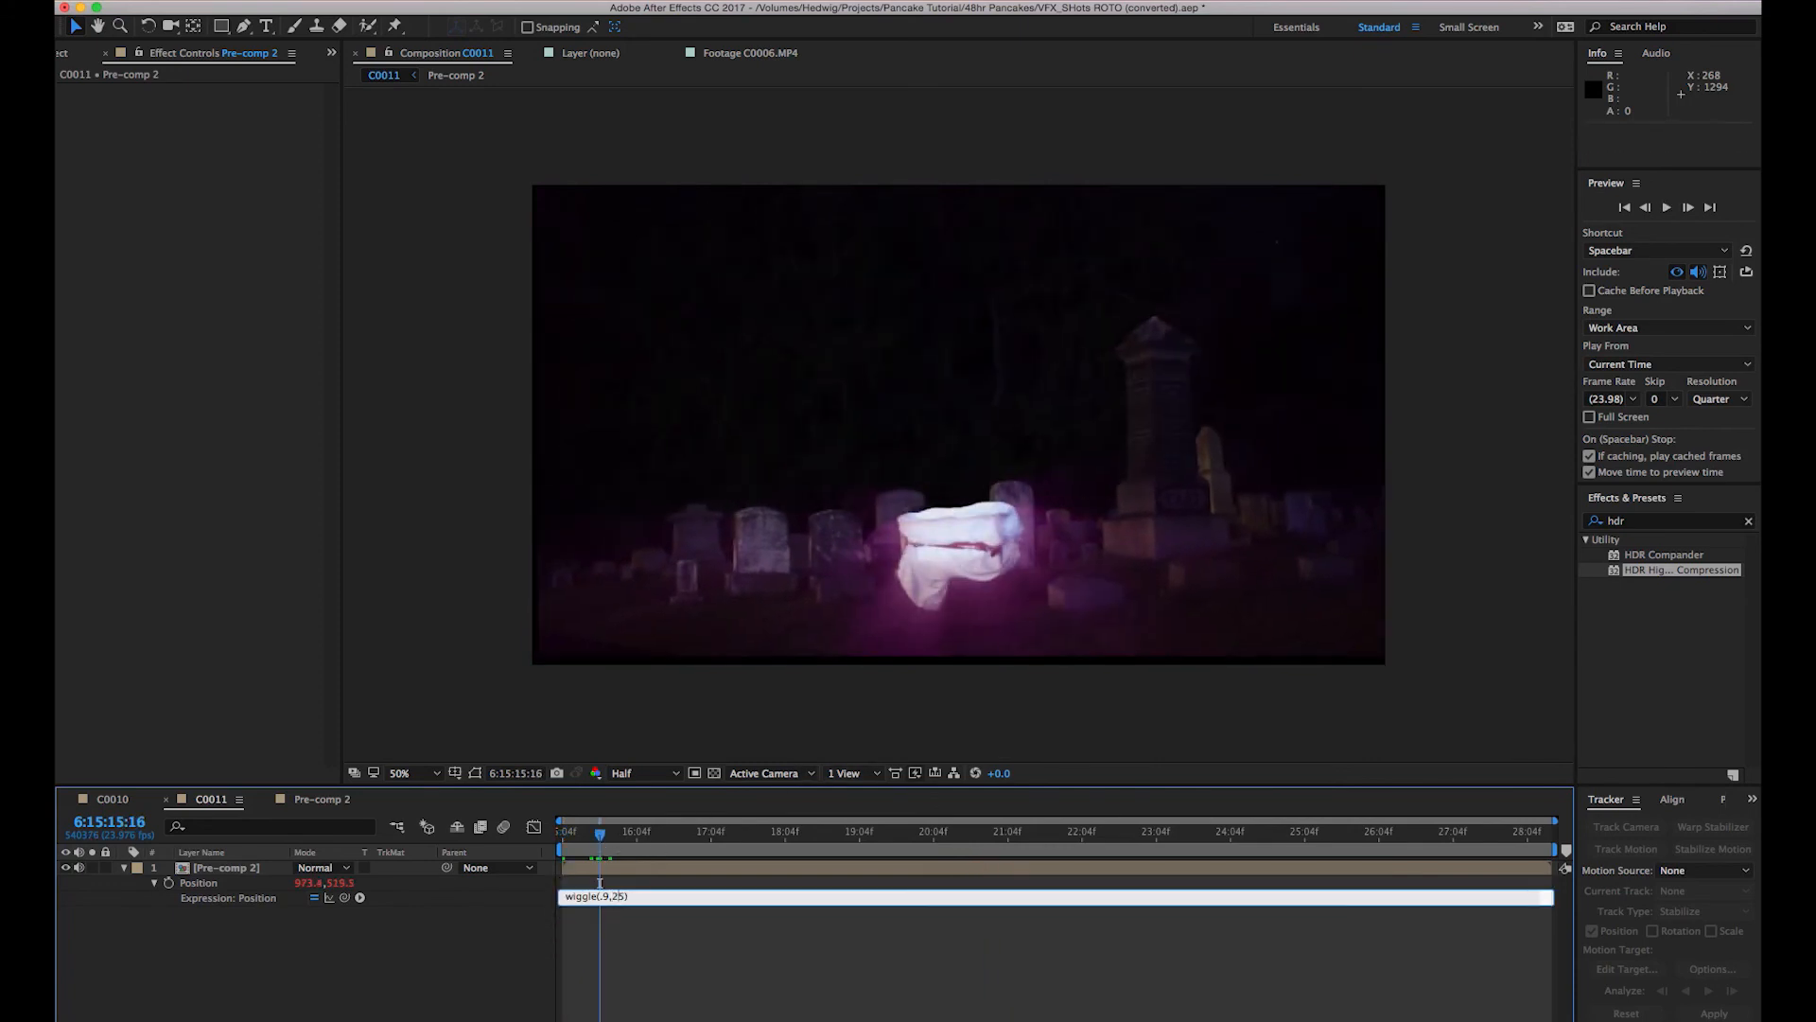
type("20")
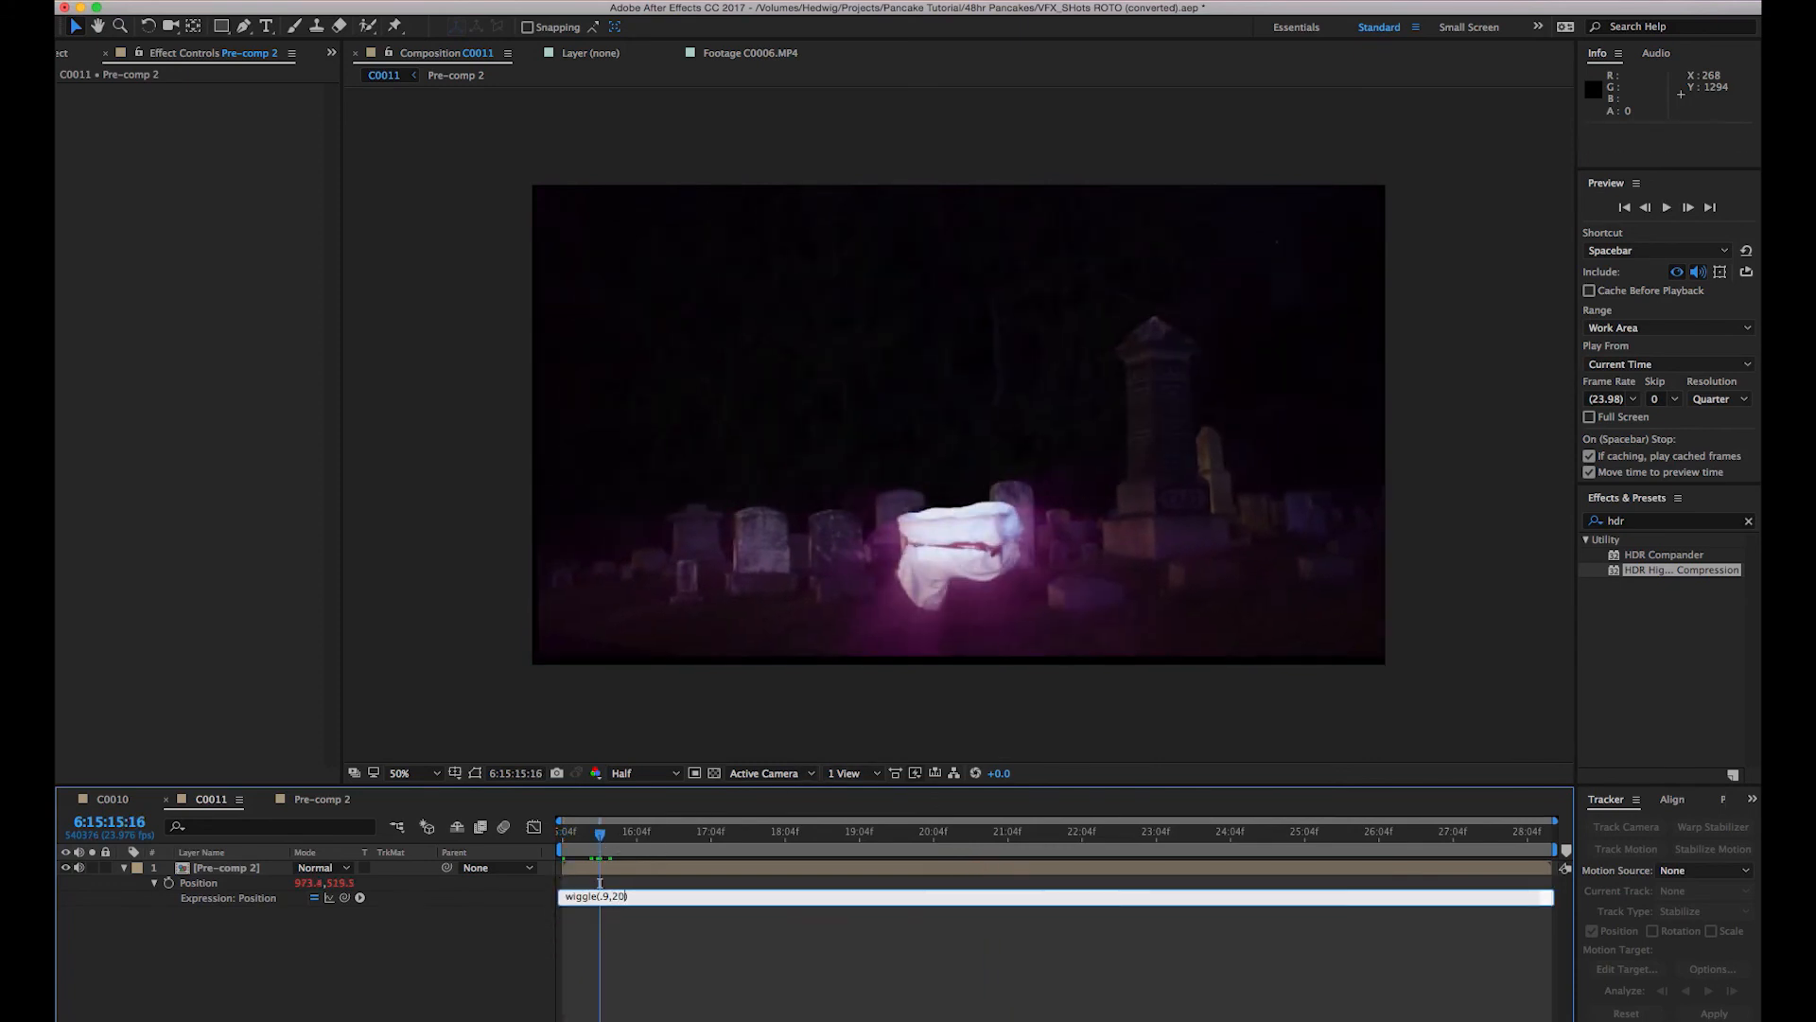
key("space")
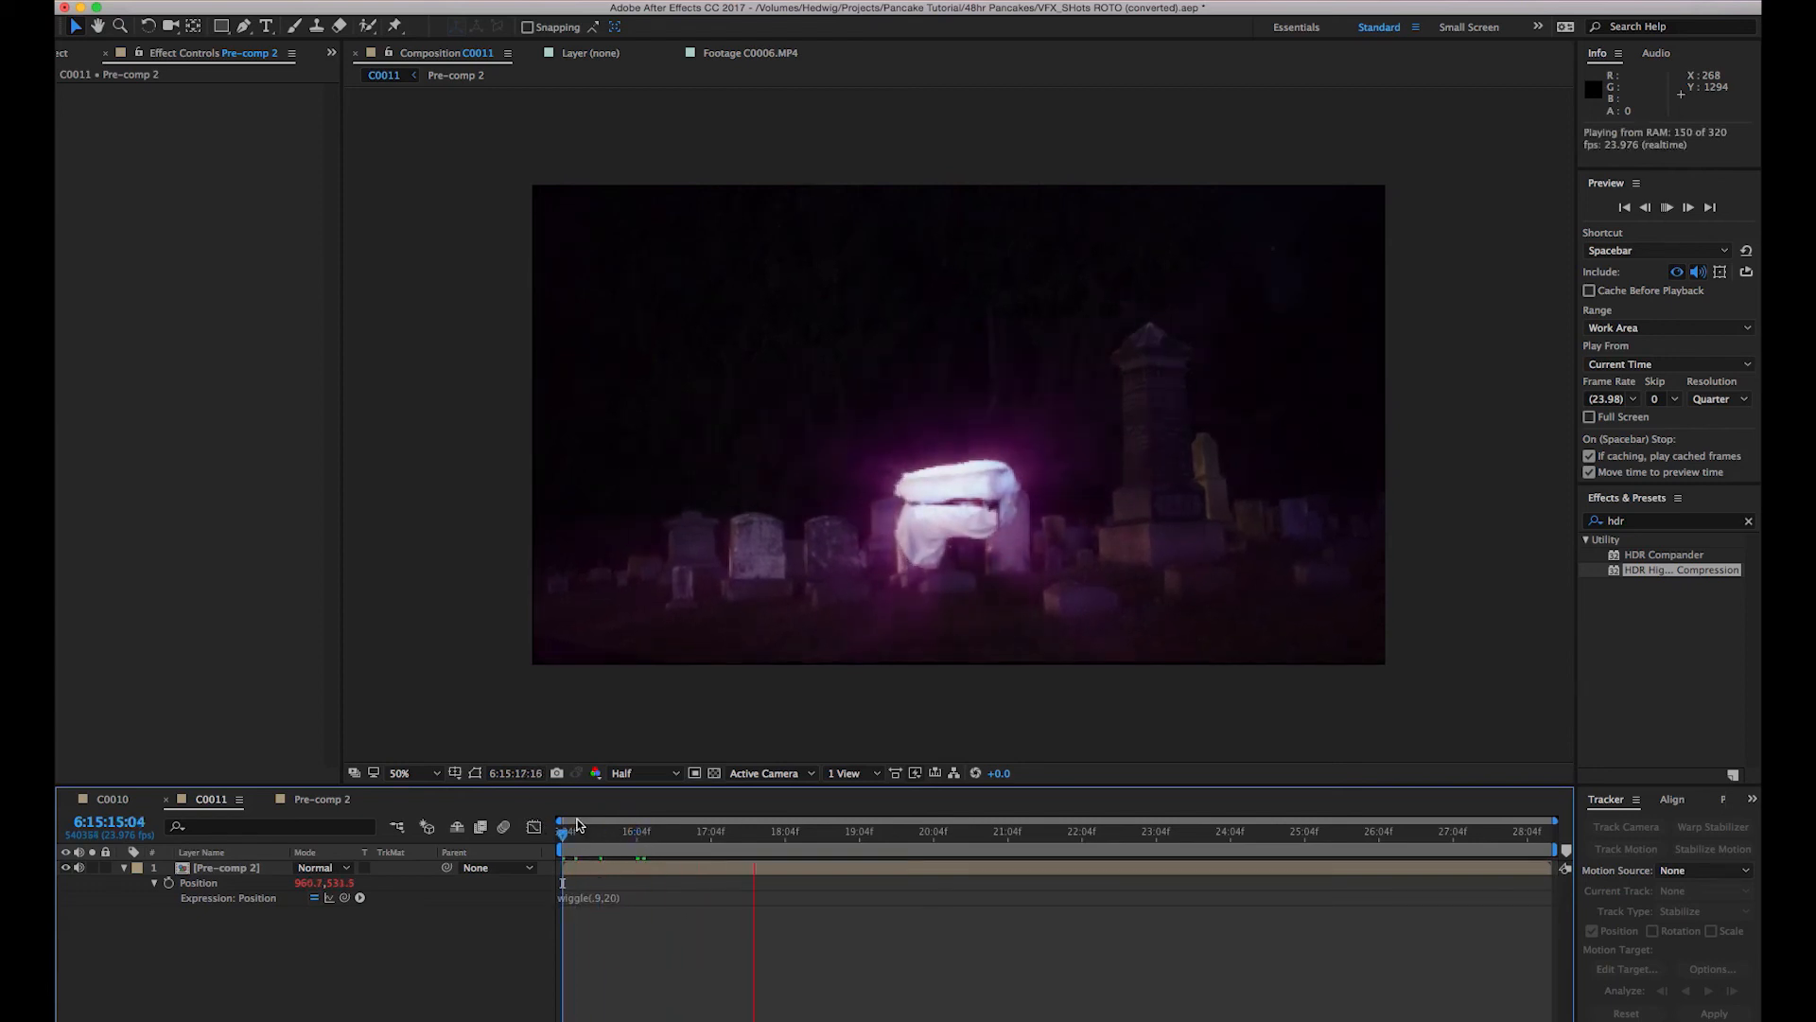
left_click(794, 830)
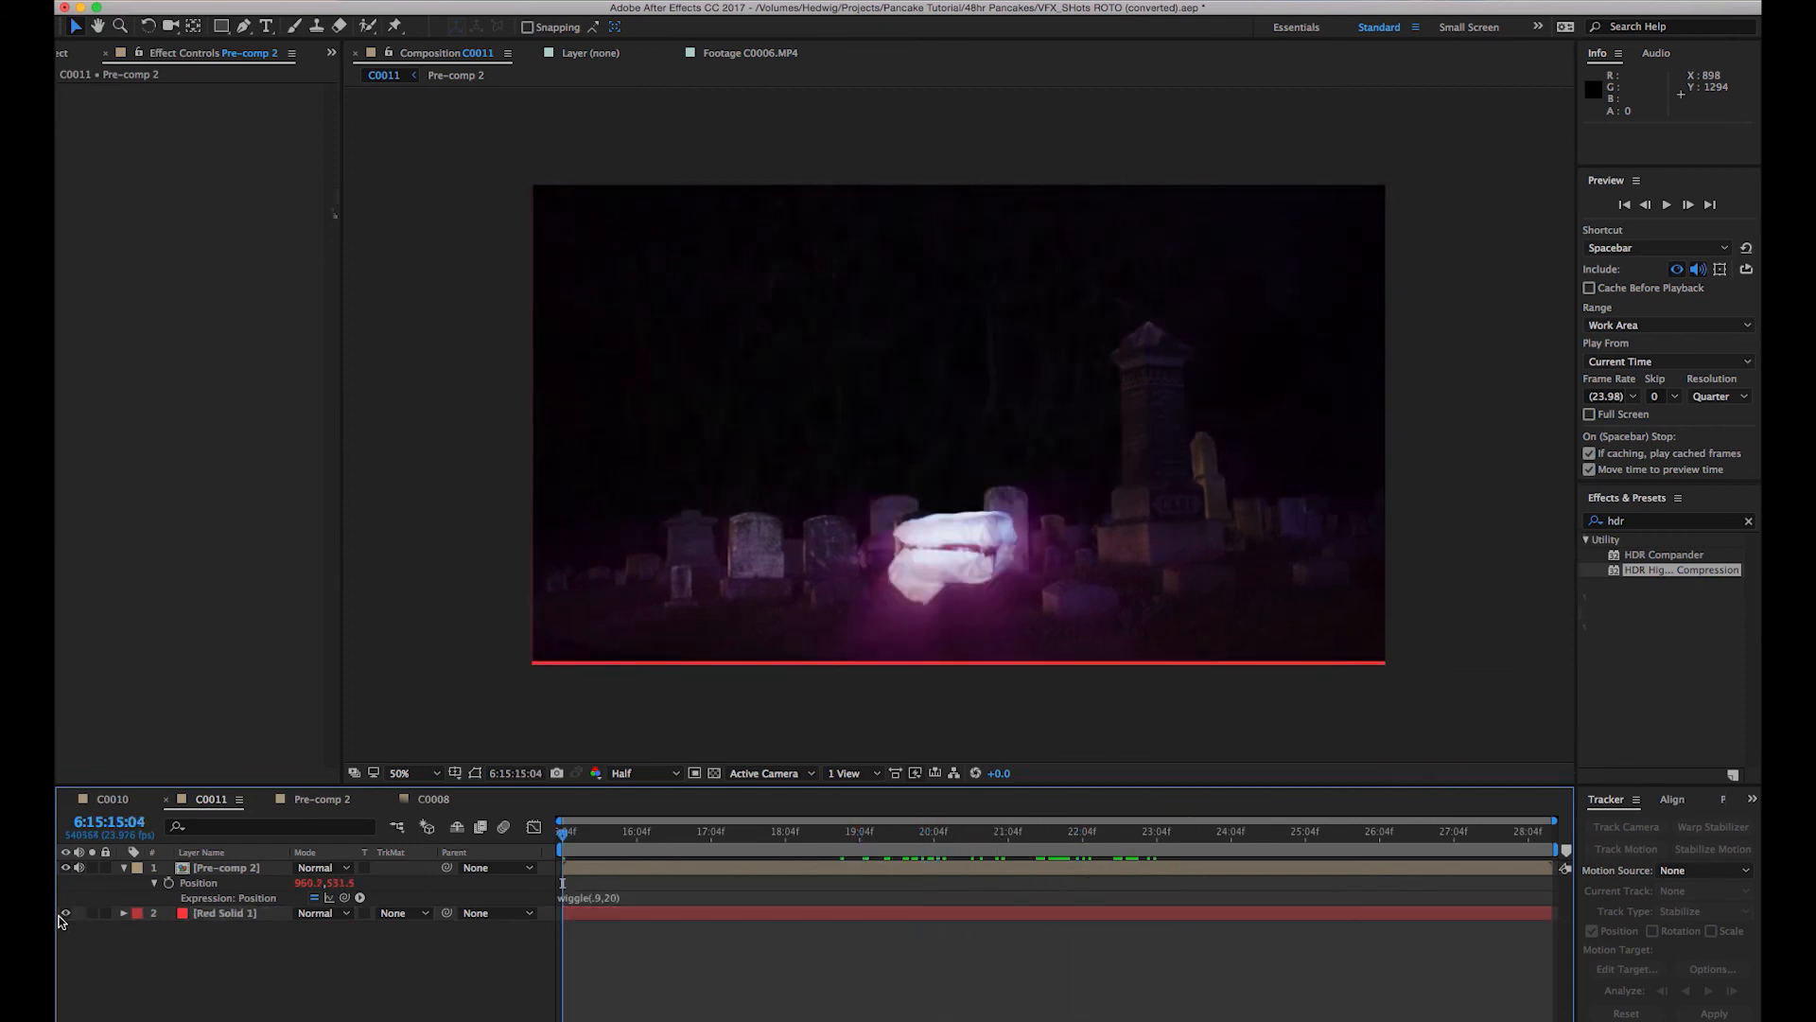
Apply Motion Tile with Mirror Edges to Pre-comp 2 and scrub frames to check the borders.
left_click(1748, 520)
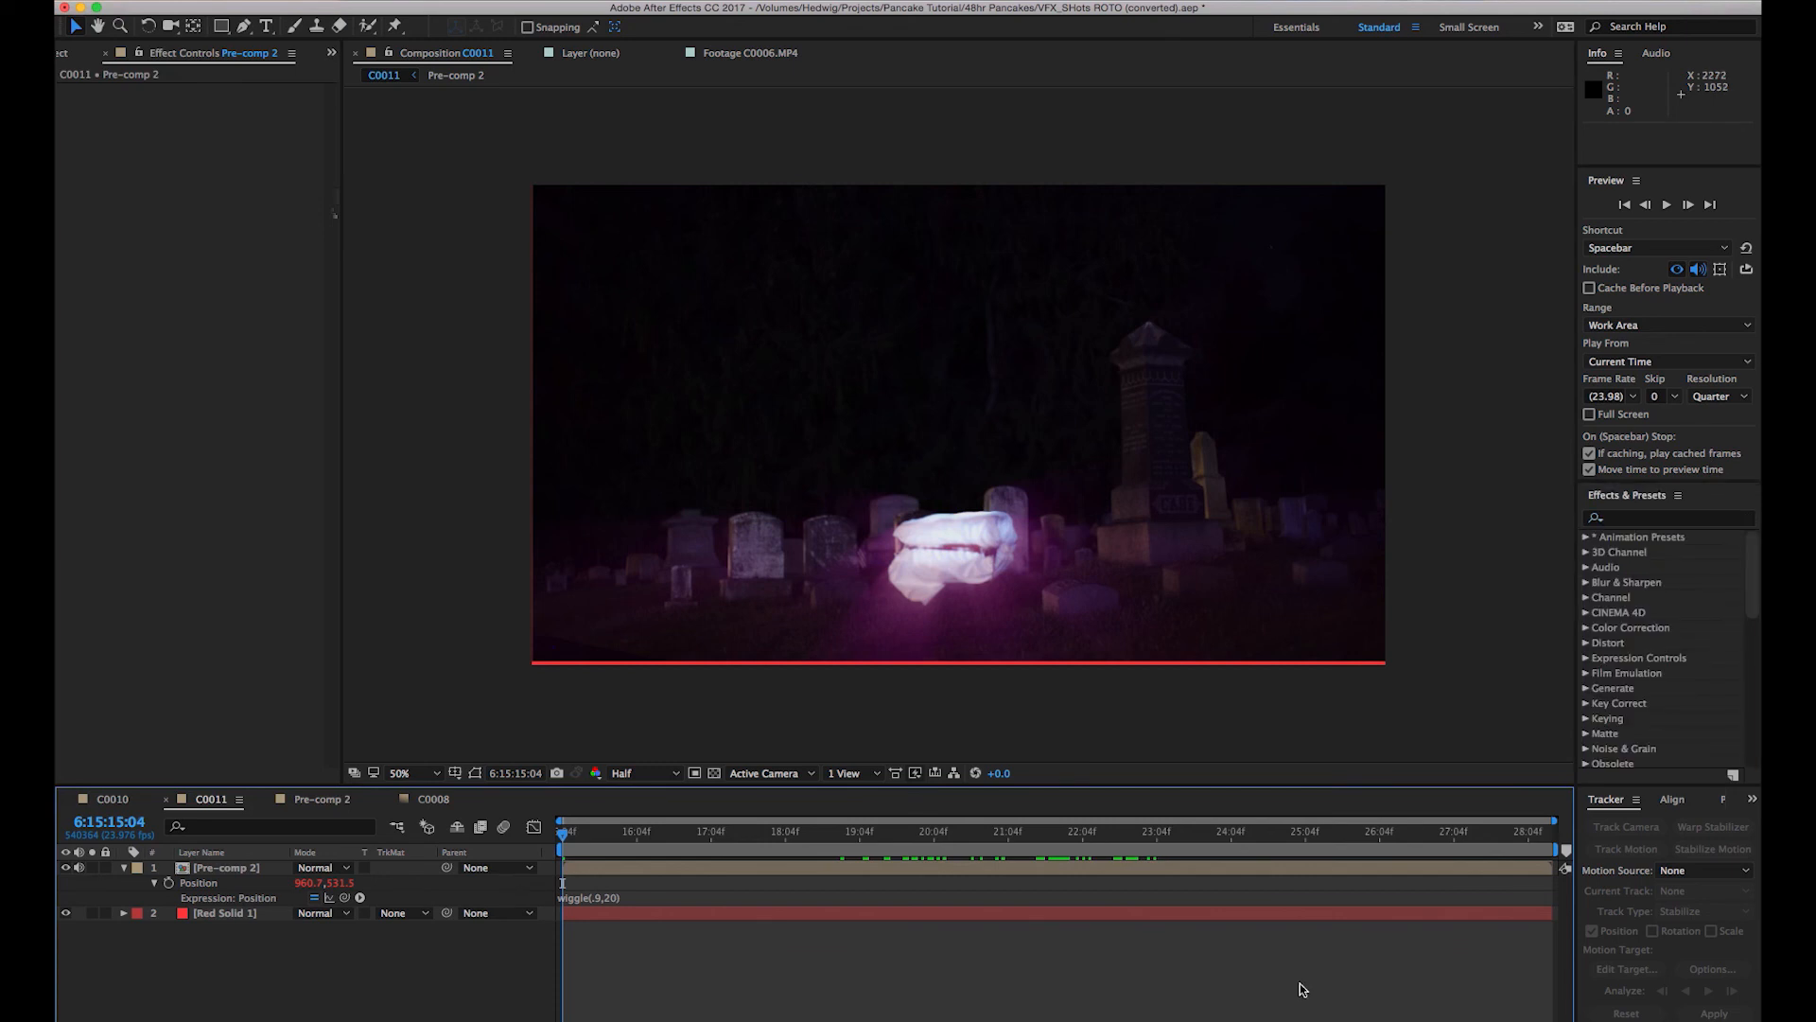
type("motion")
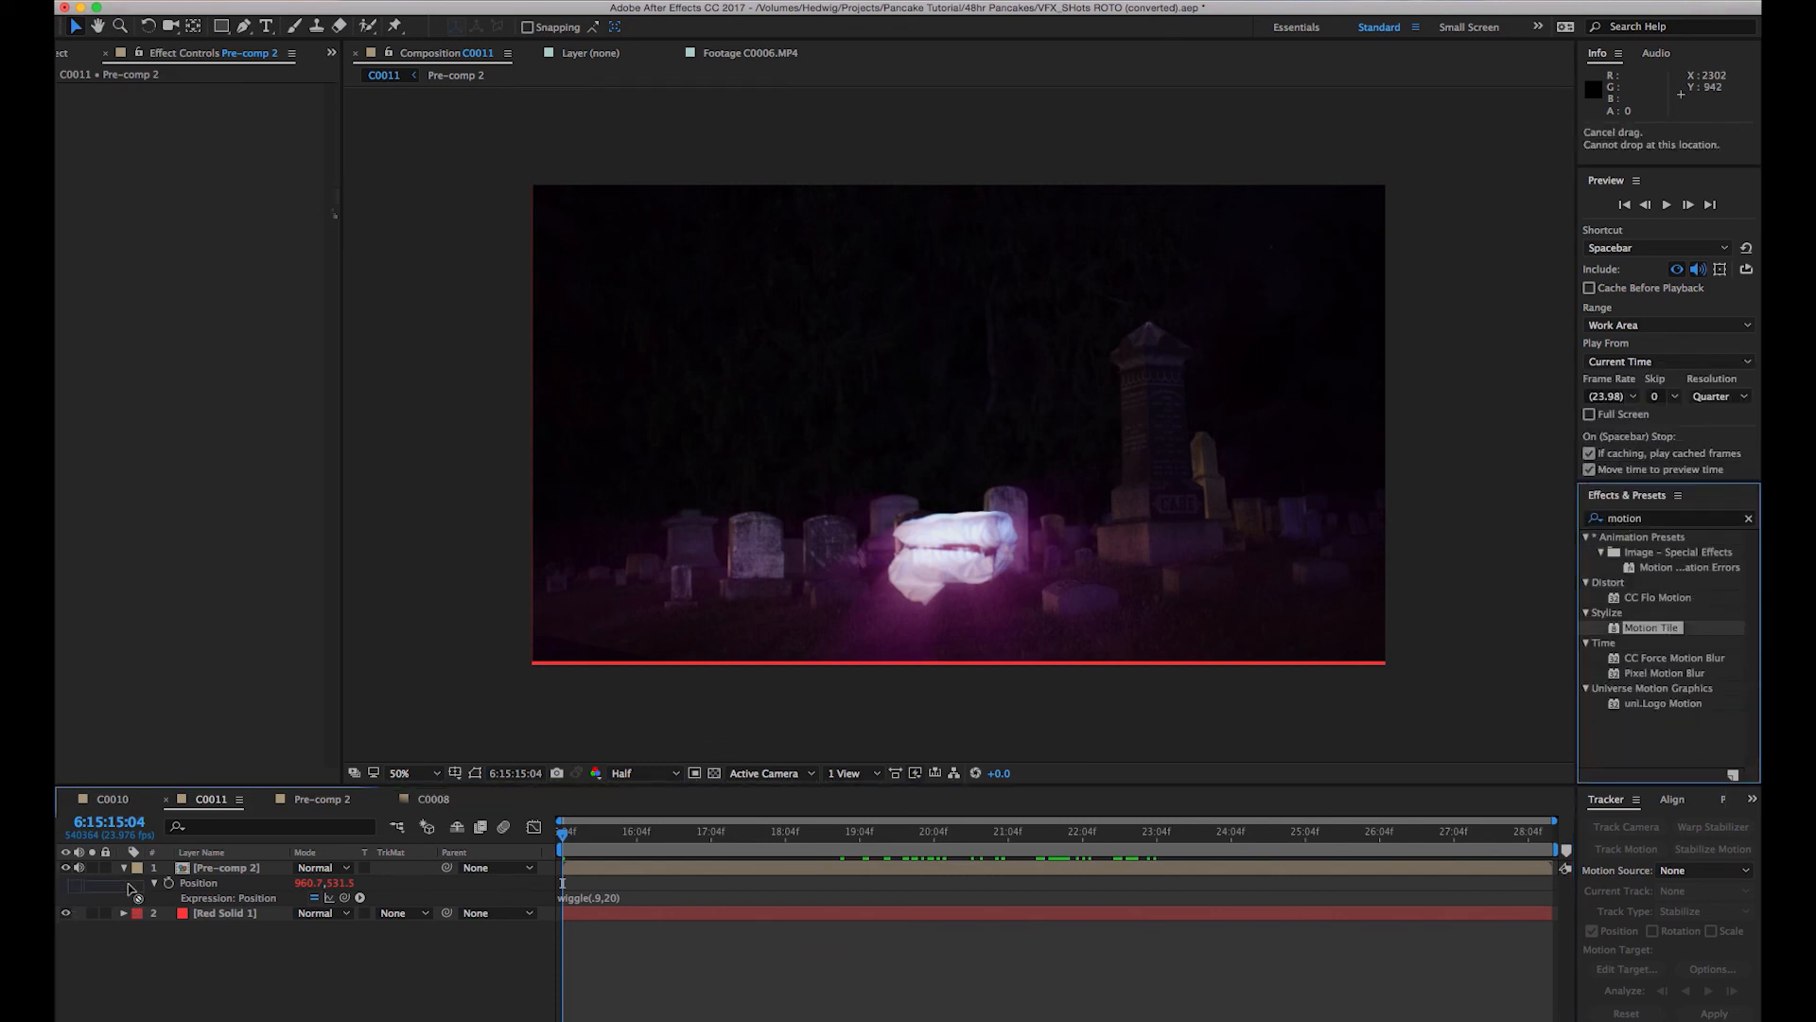
double_click(1651, 627)
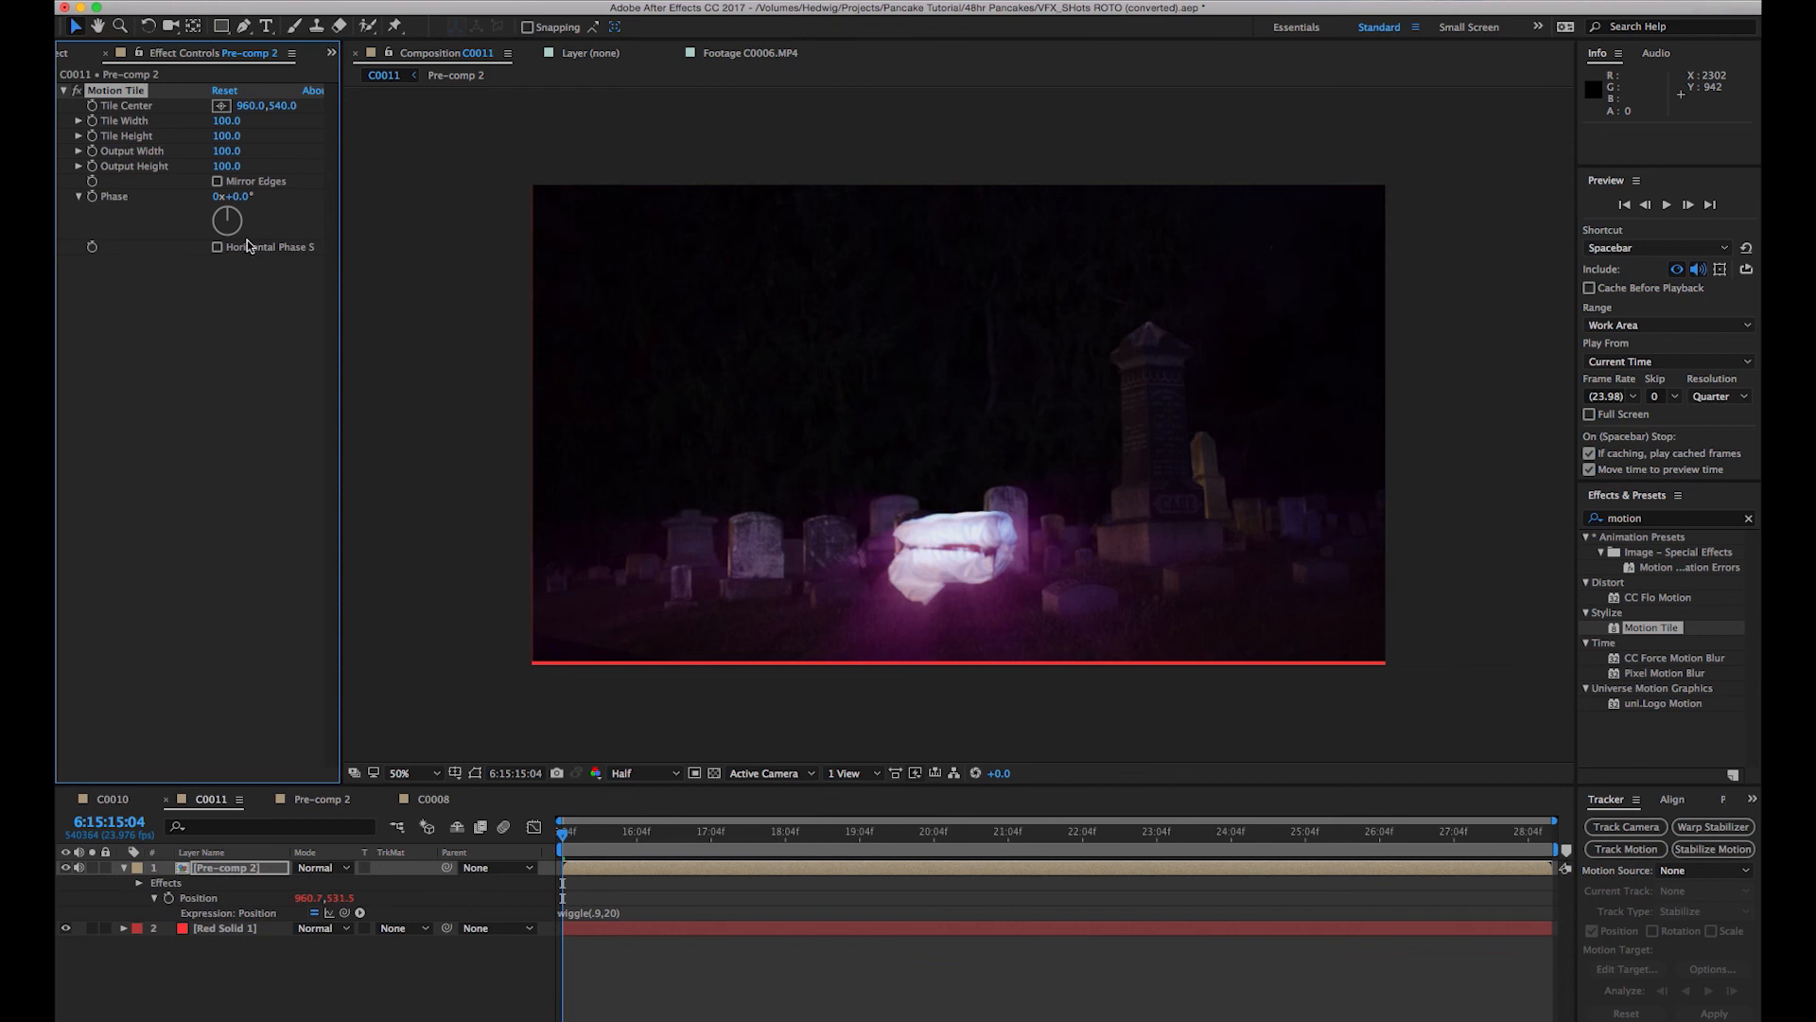
left_click(217, 181)
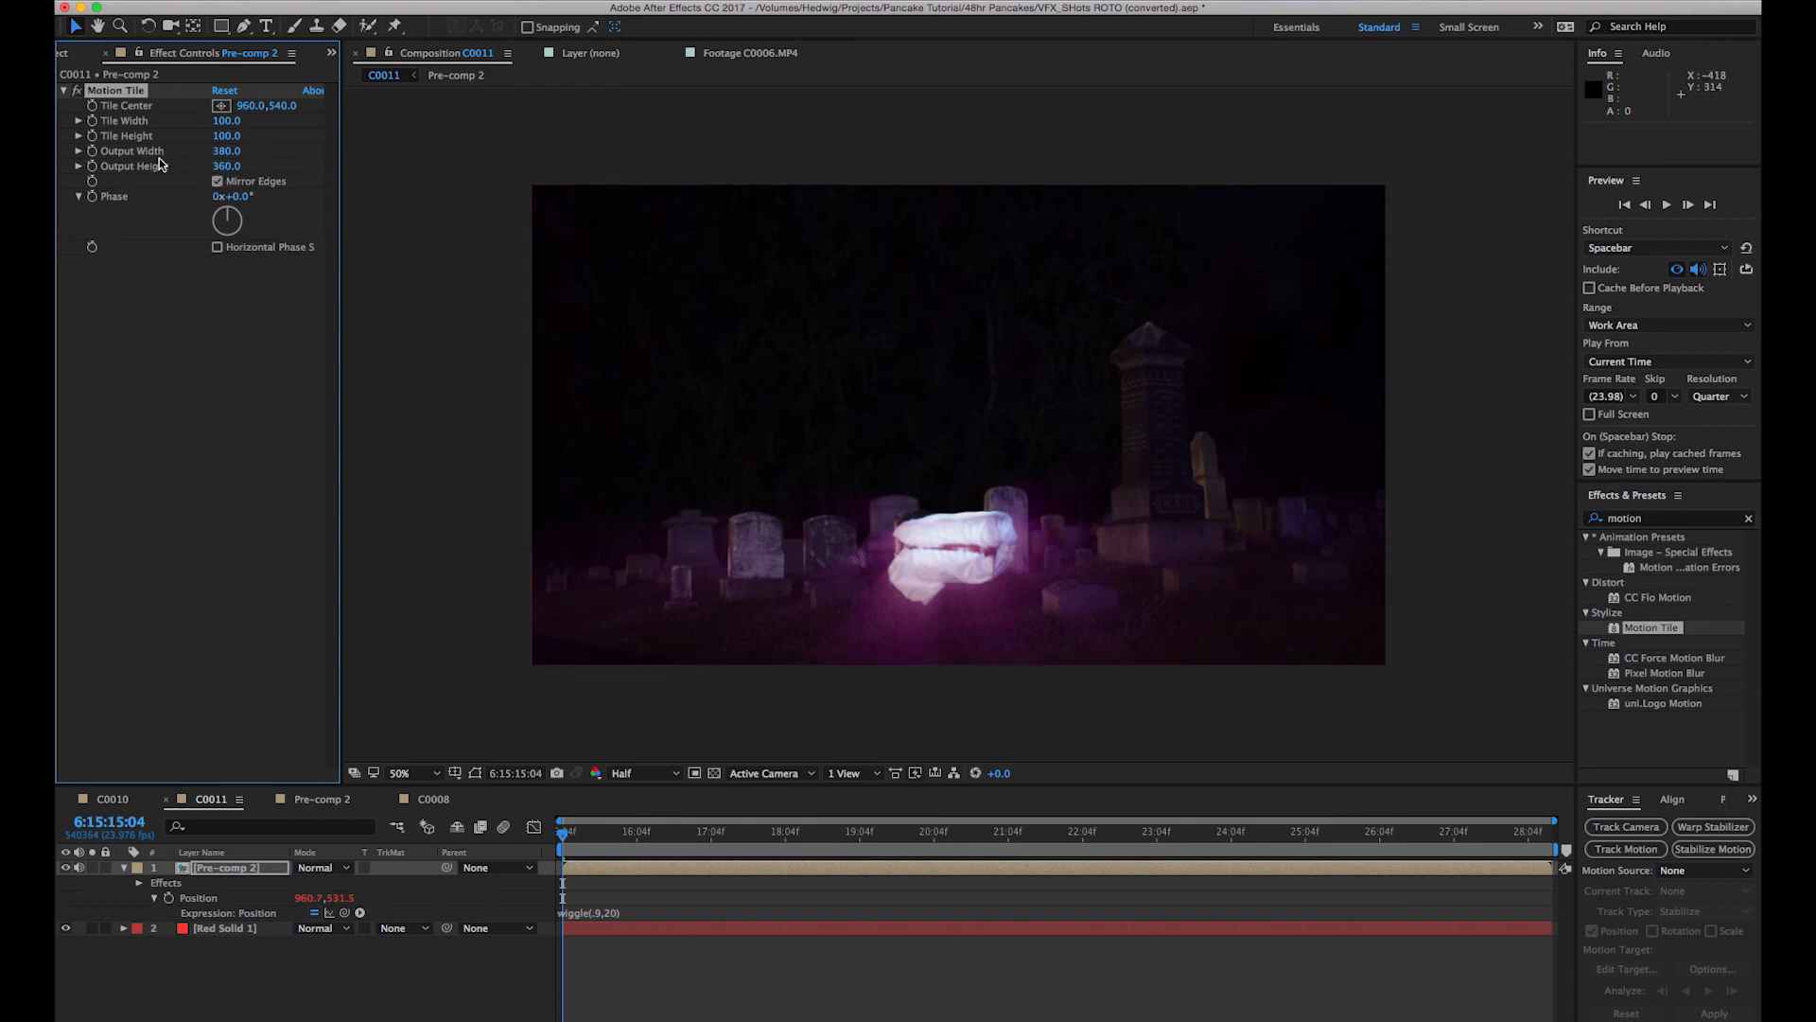
left_click(918, 830)
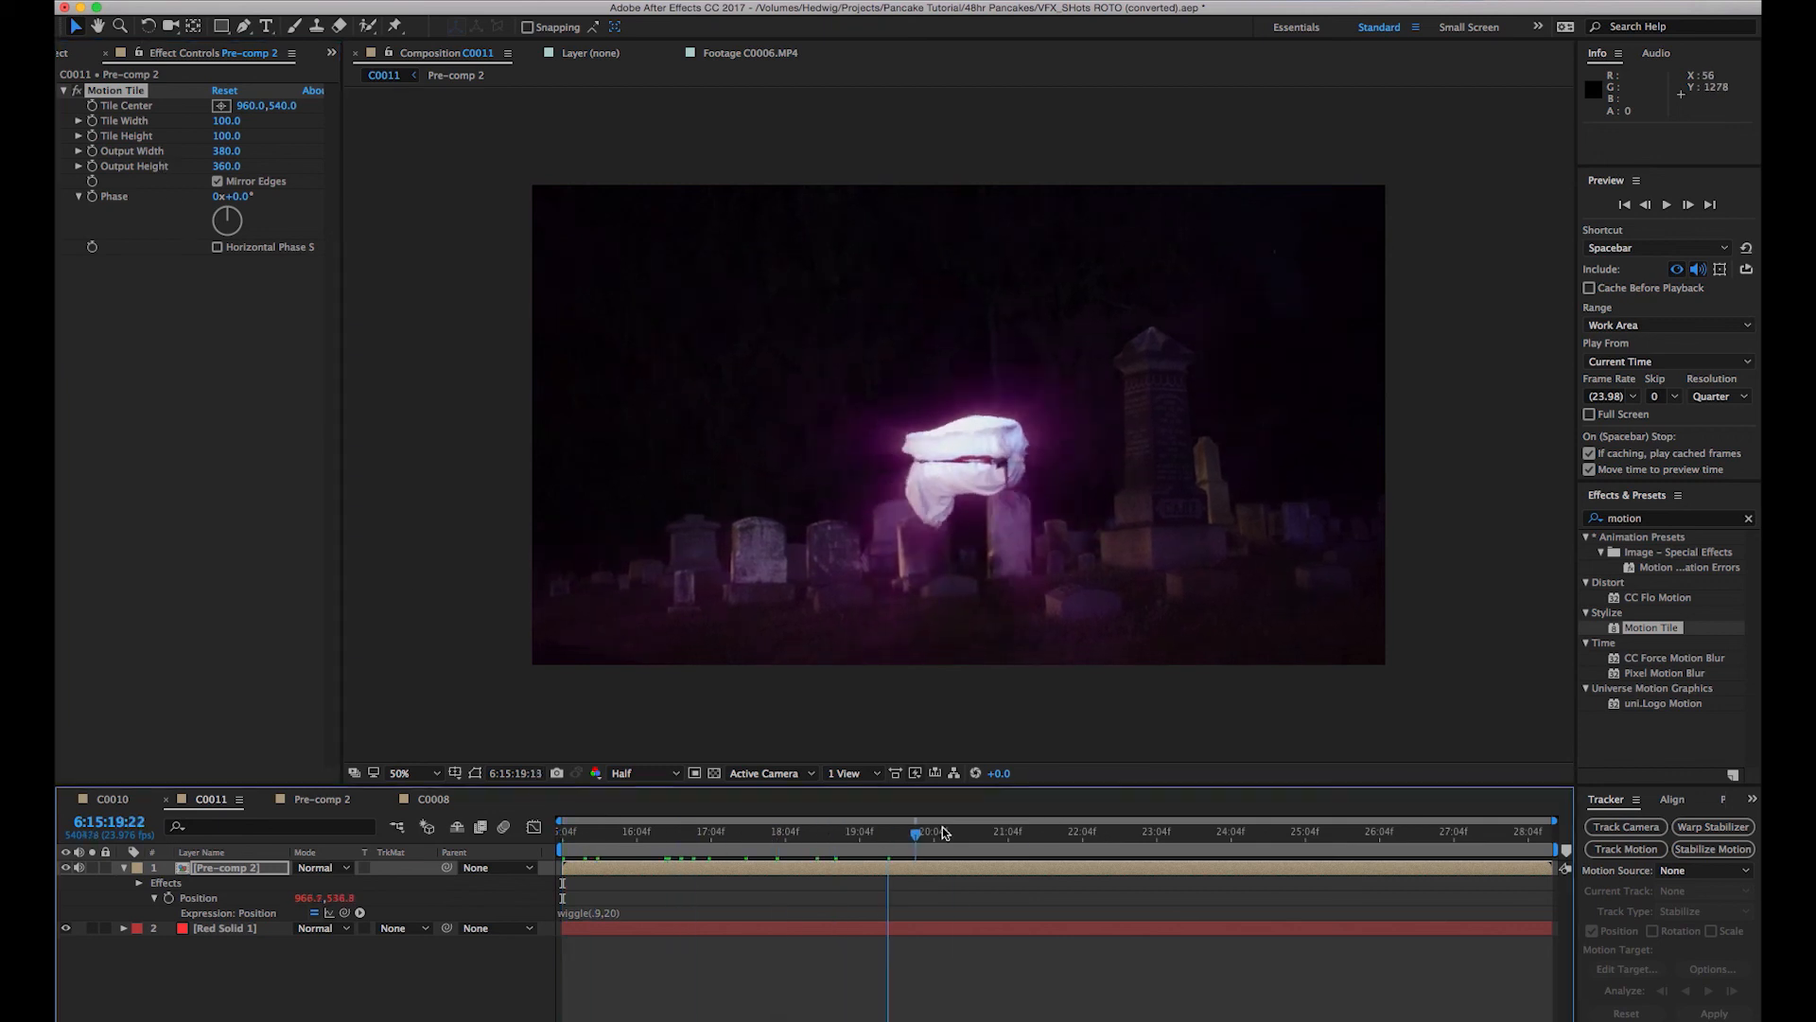
left_click(1105, 831)
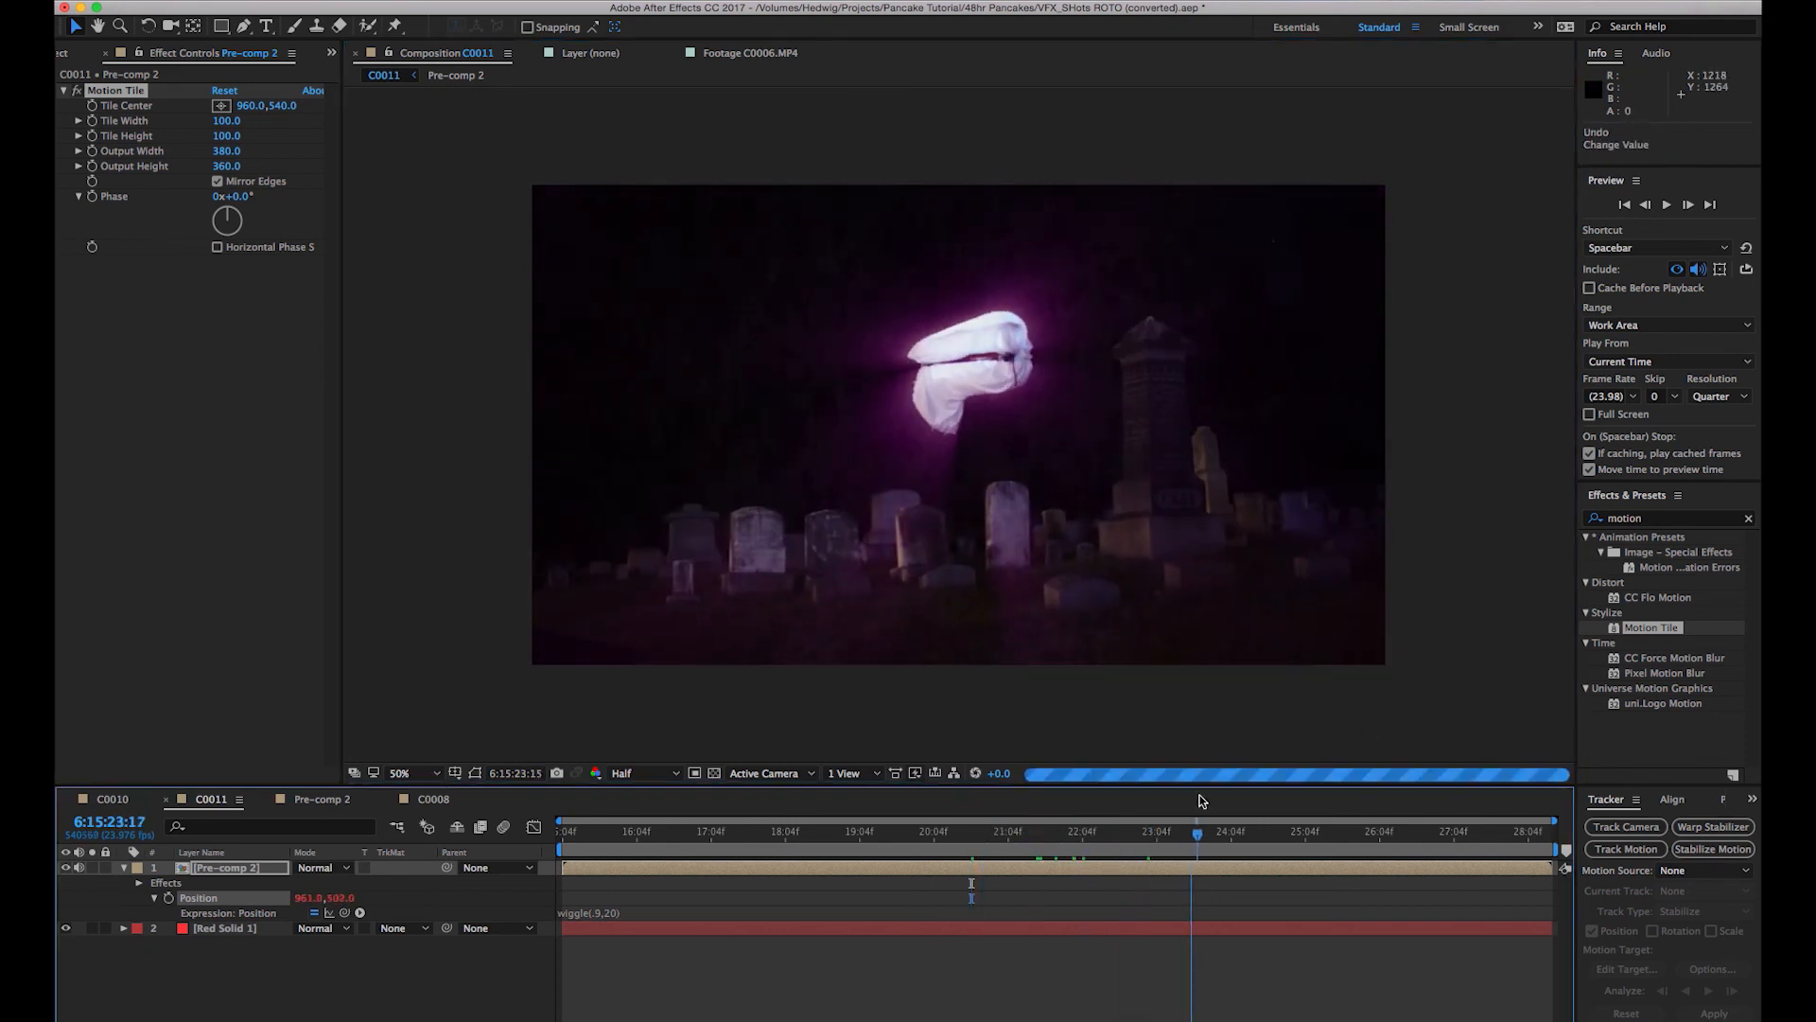
left_click(1434, 831)
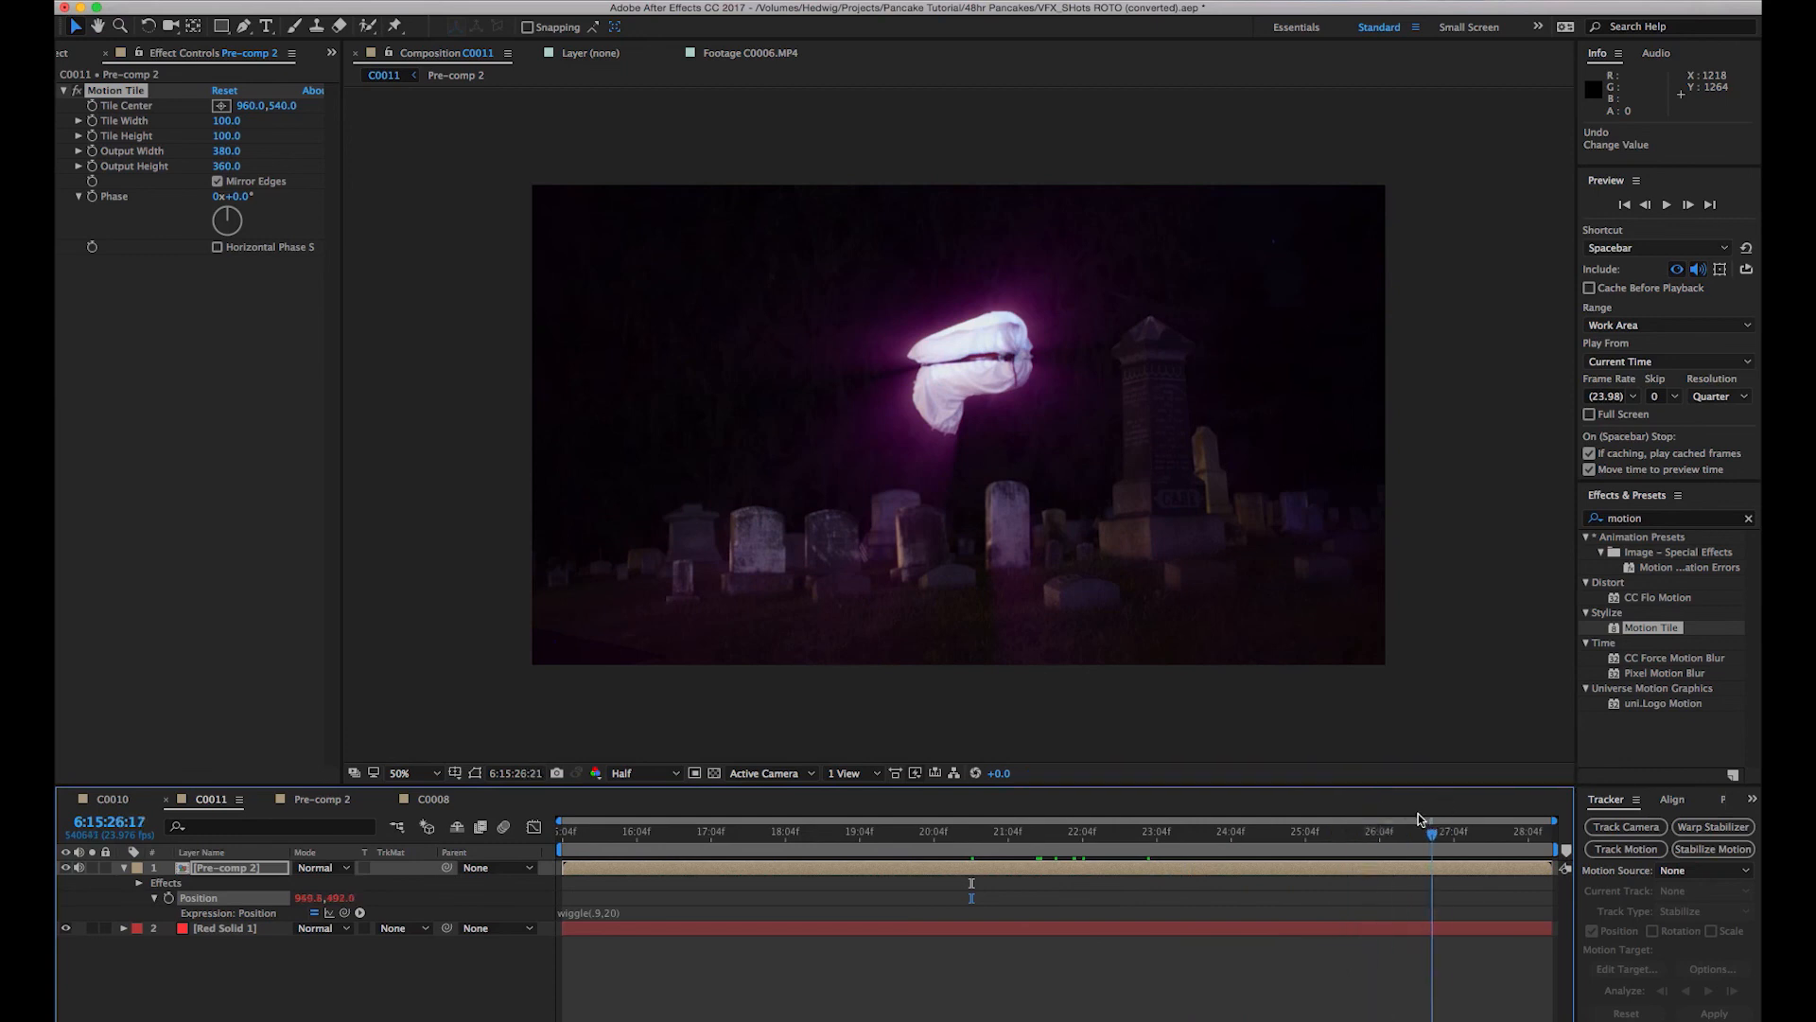
left_click(920, 831)
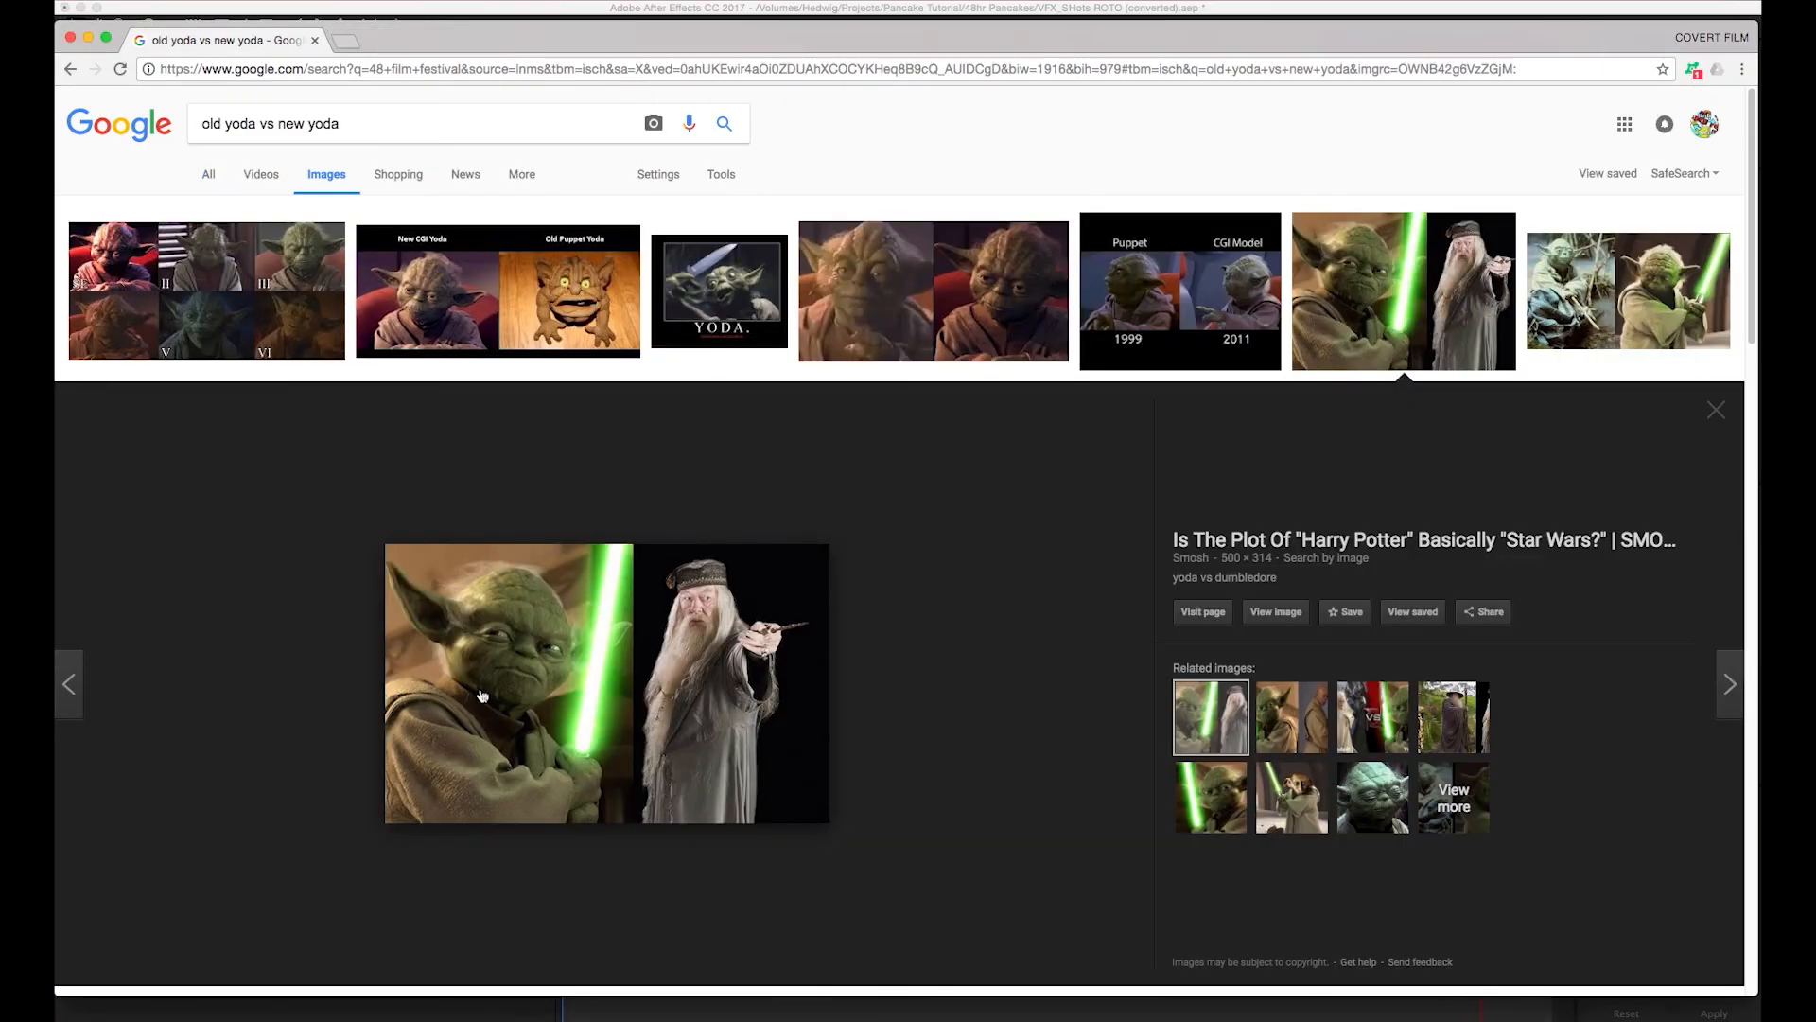
mouse_move(750, 712)
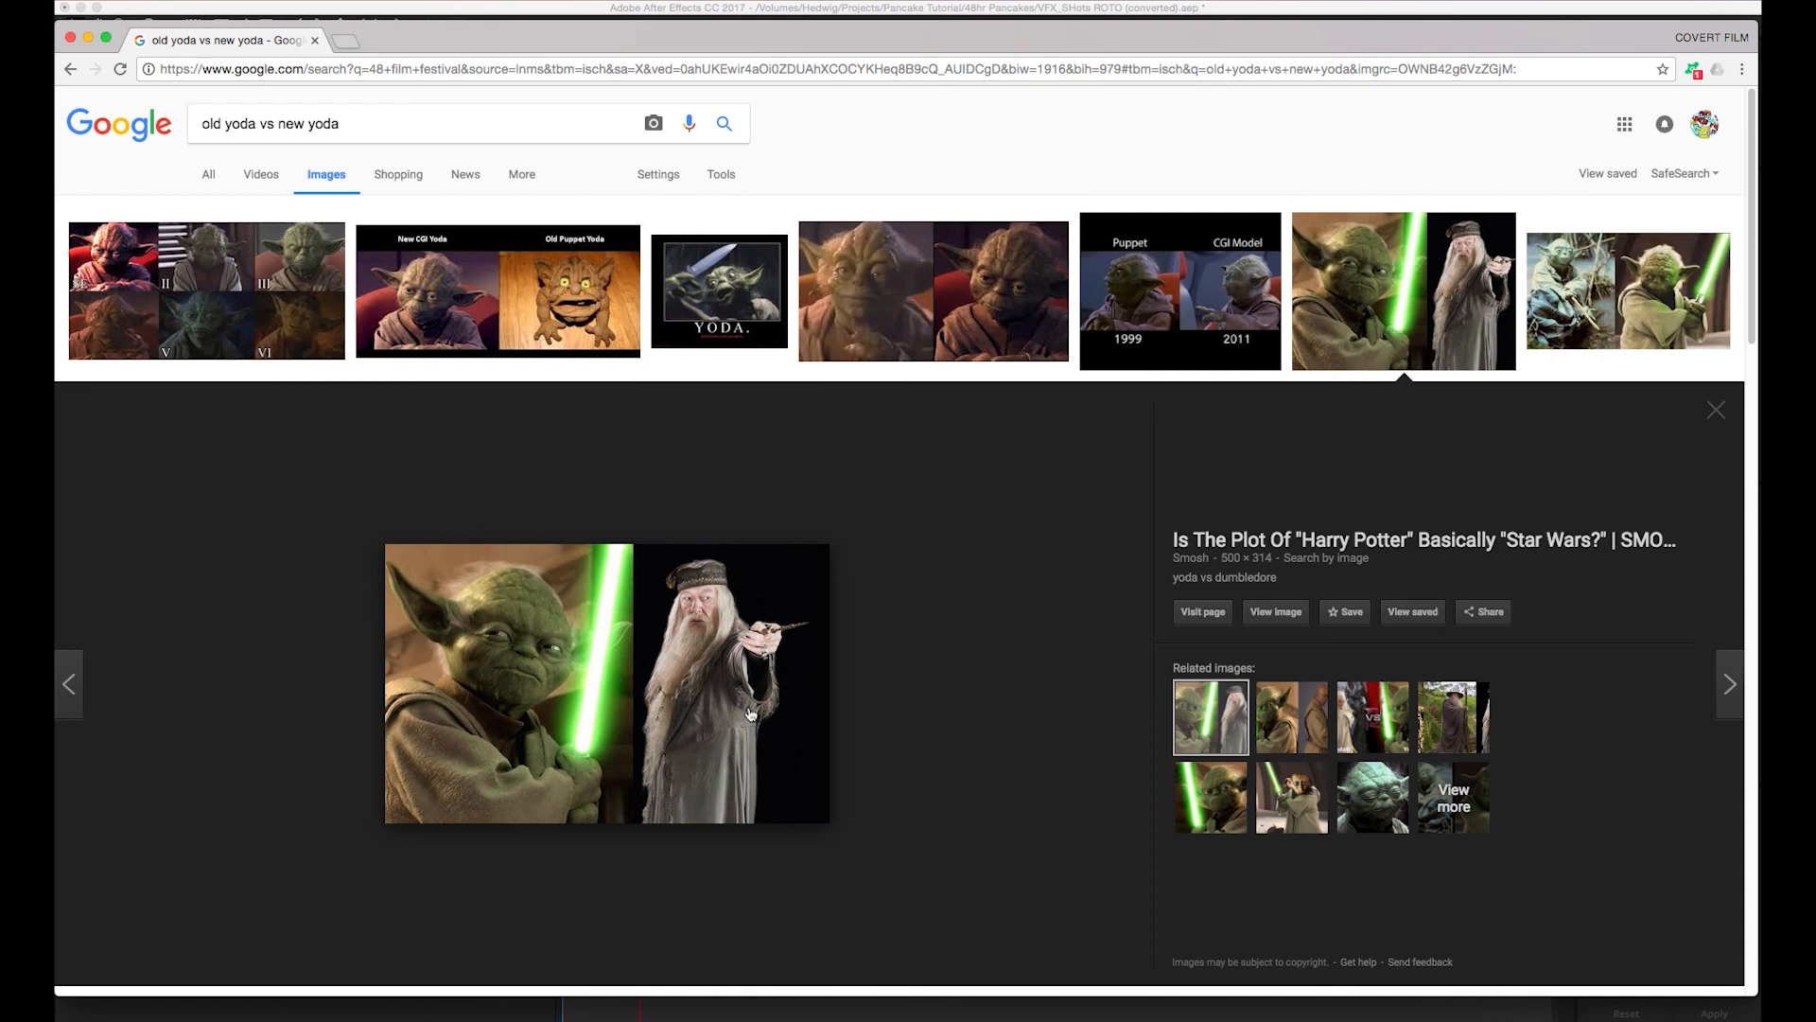
Scroll down the 'old yoda vs new yoda' image results with the Yoda vs Dumbledore preview open.
scroll("down", 3)
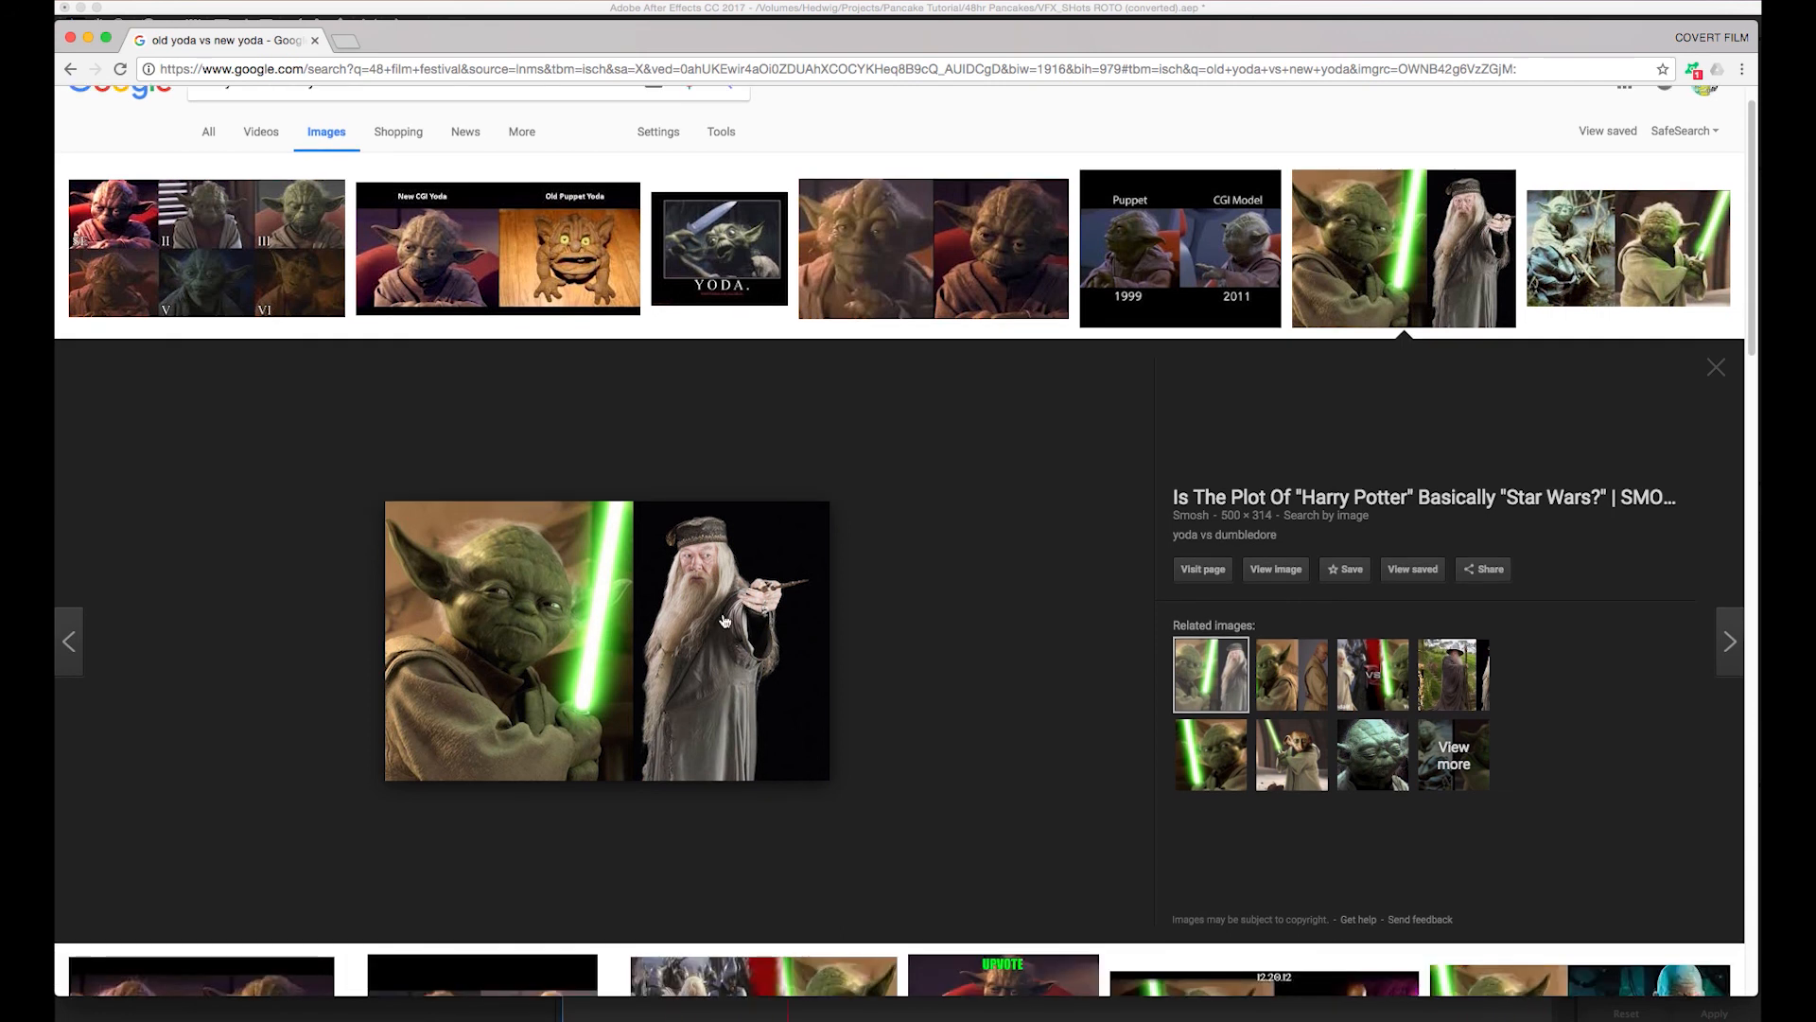
mouse_move(504, 681)
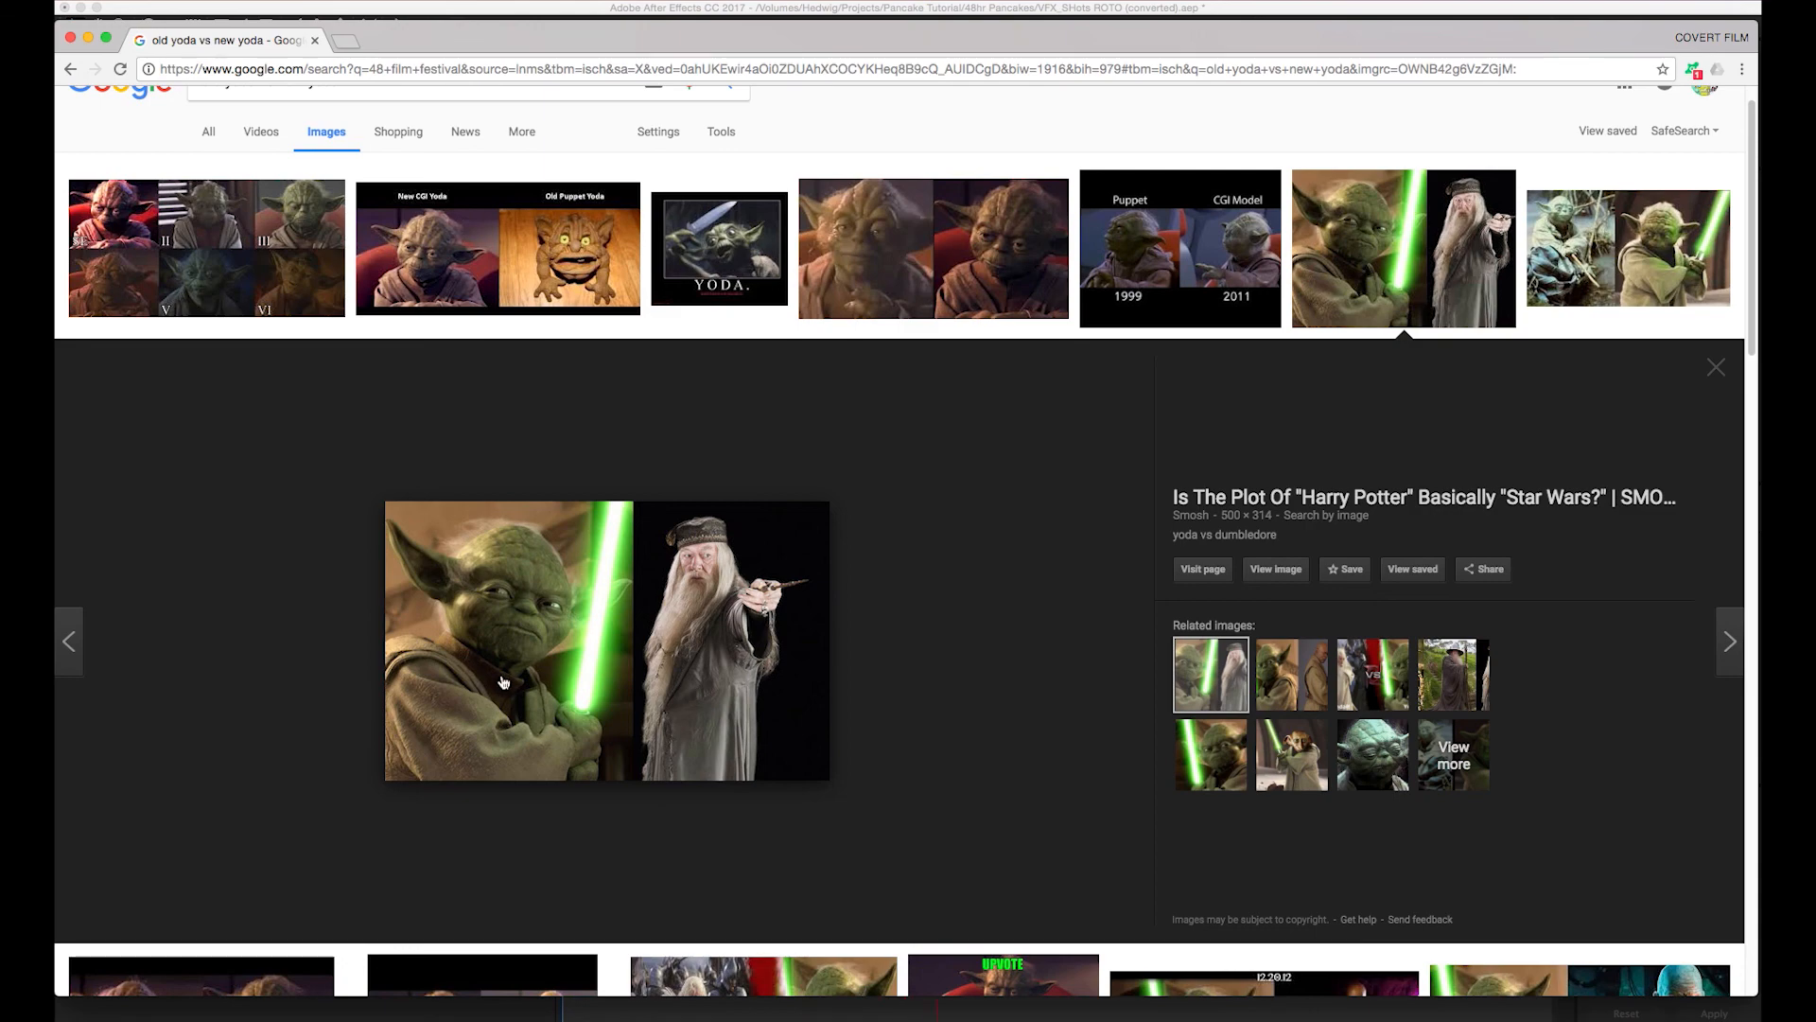